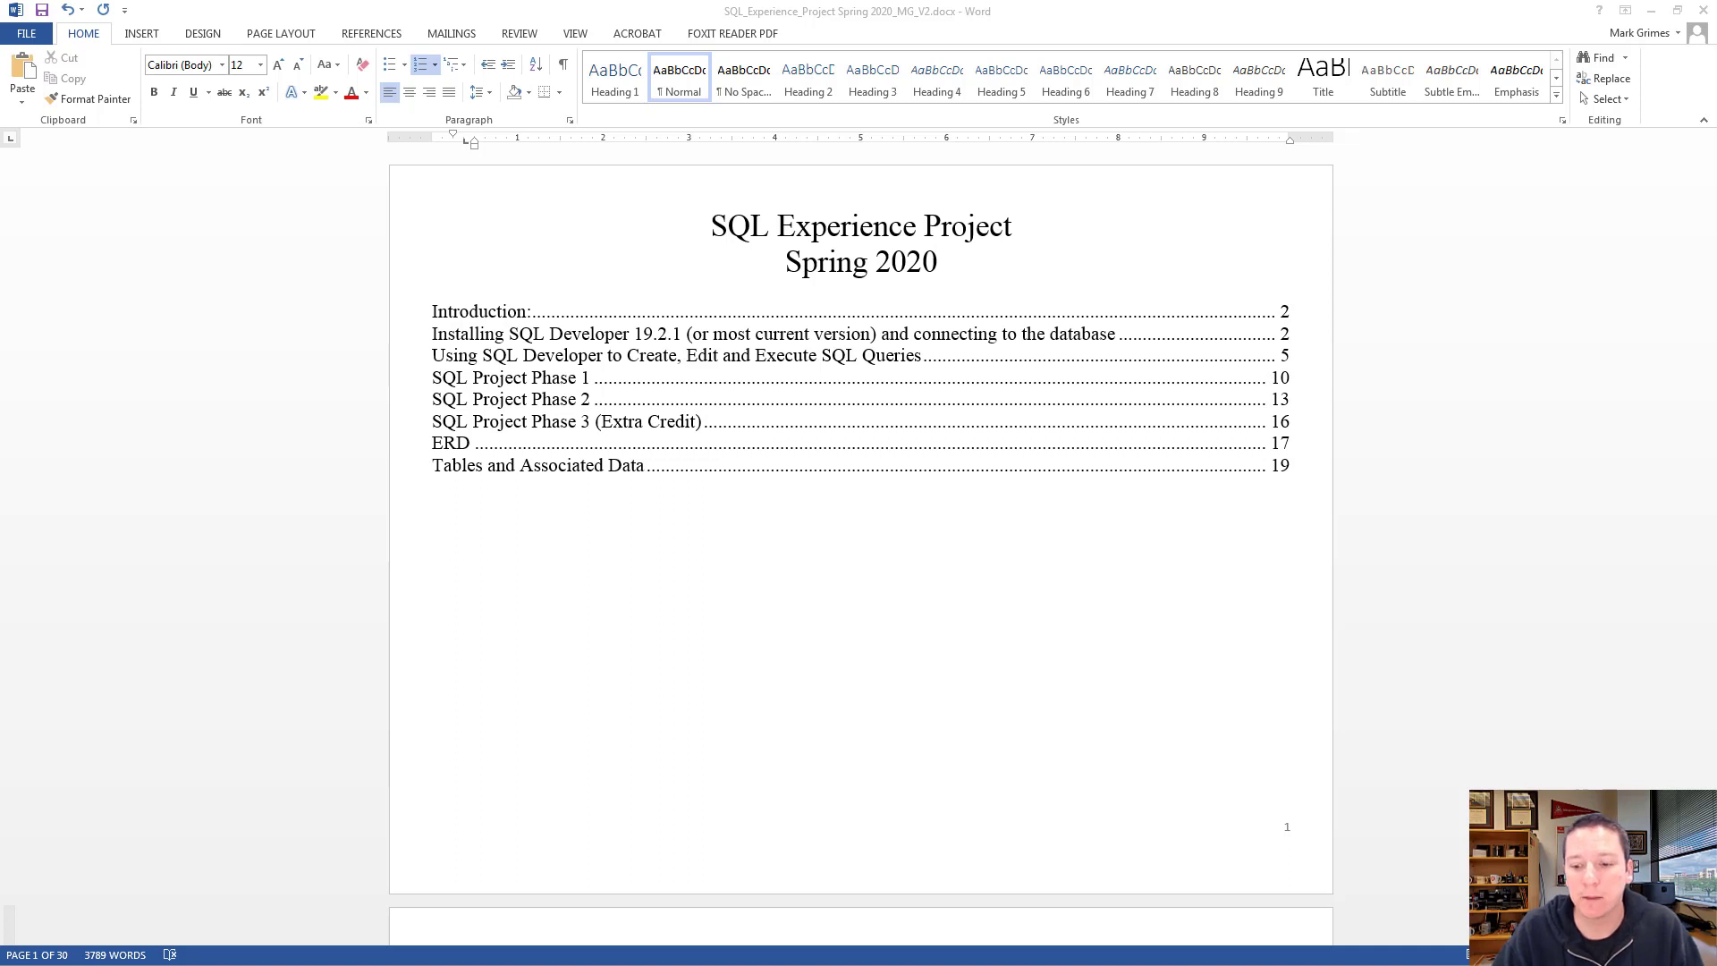
mouse_move(978, 274)
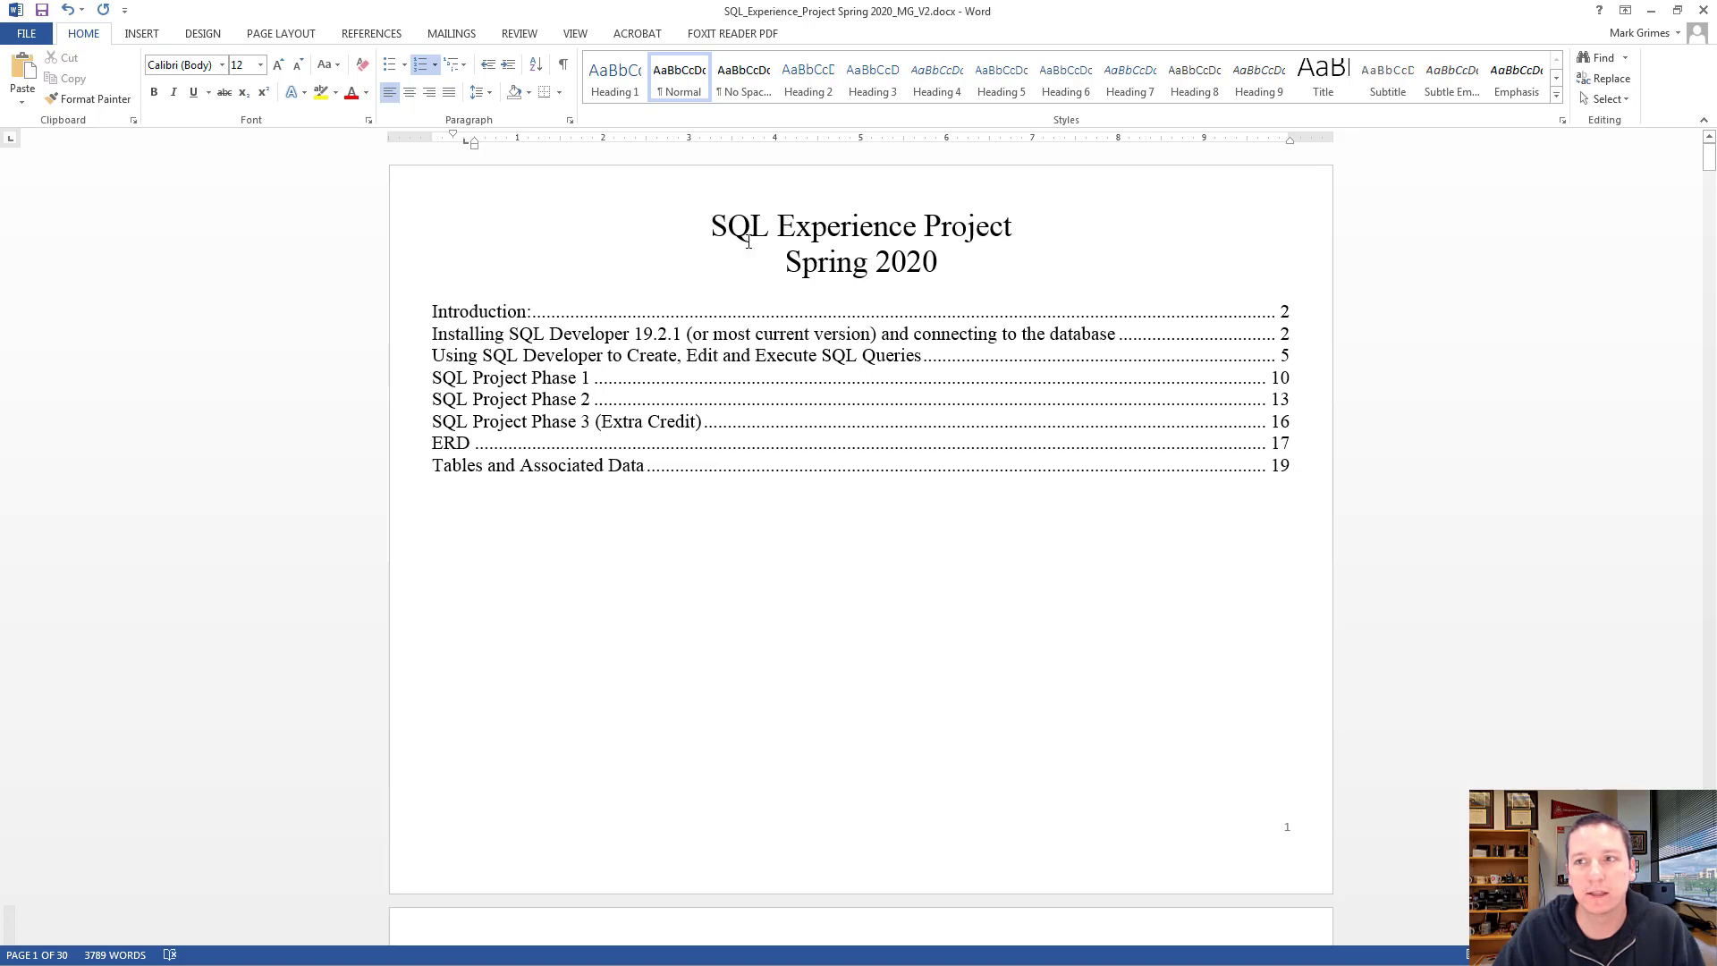
Scroll the SQL Experience Project document down to the New / Select Database Connection screenshot
scroll("down", 3)
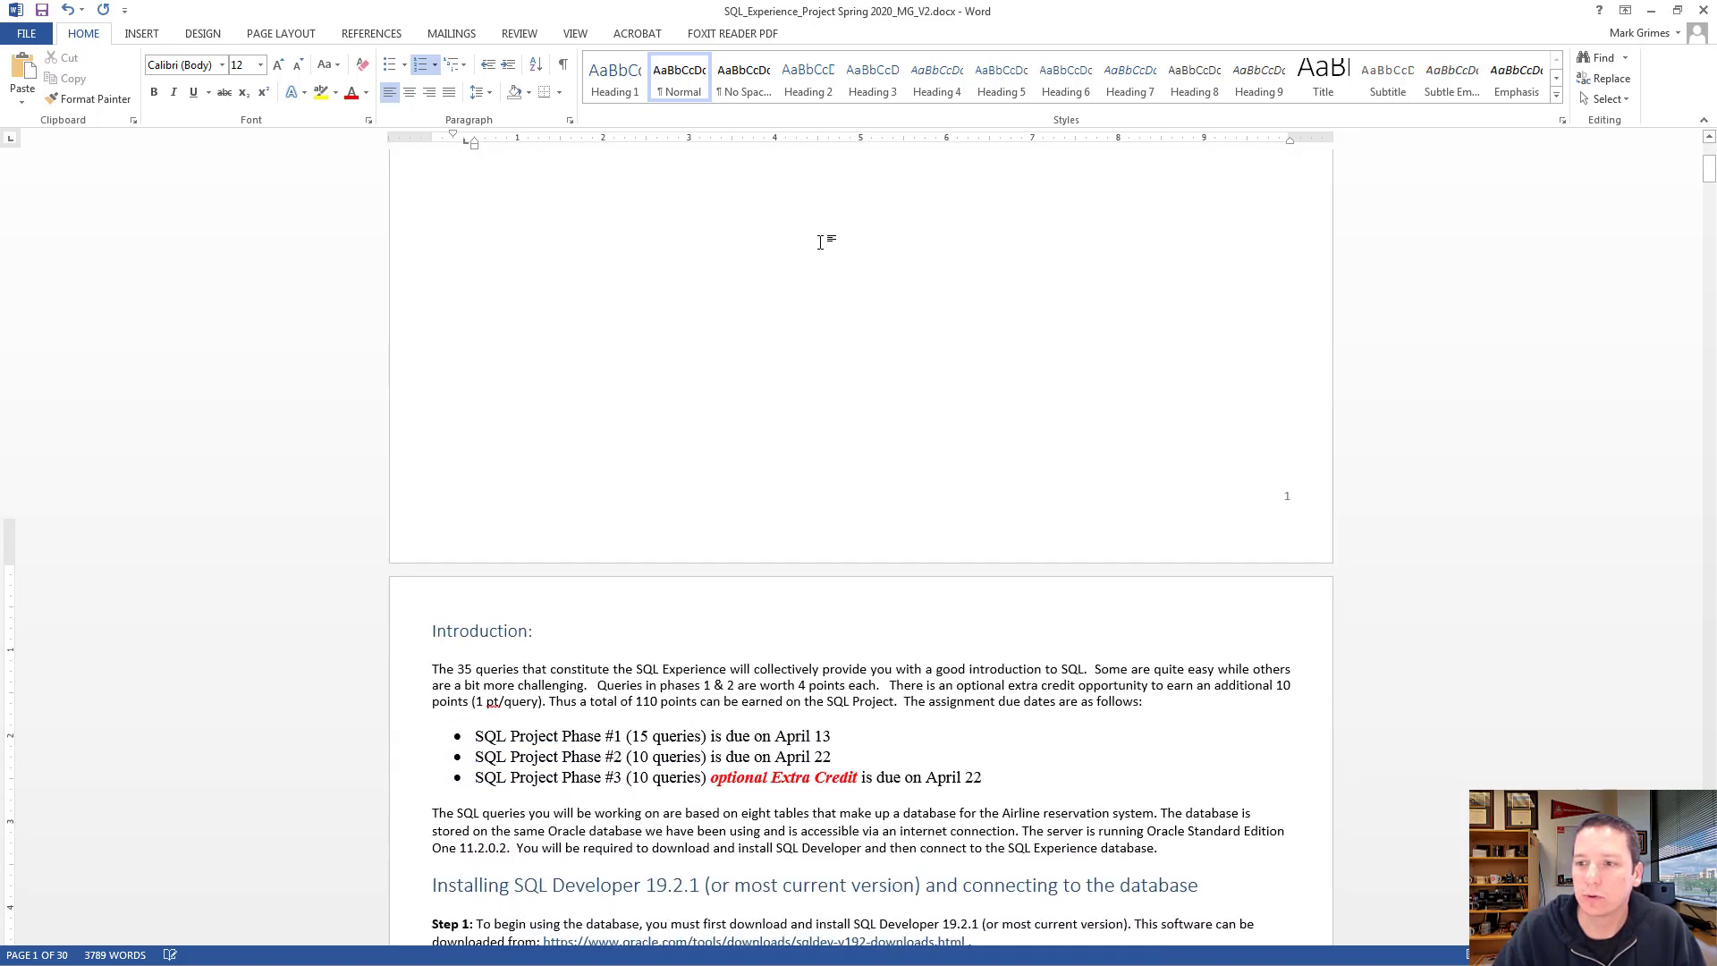
scroll("down", 3)
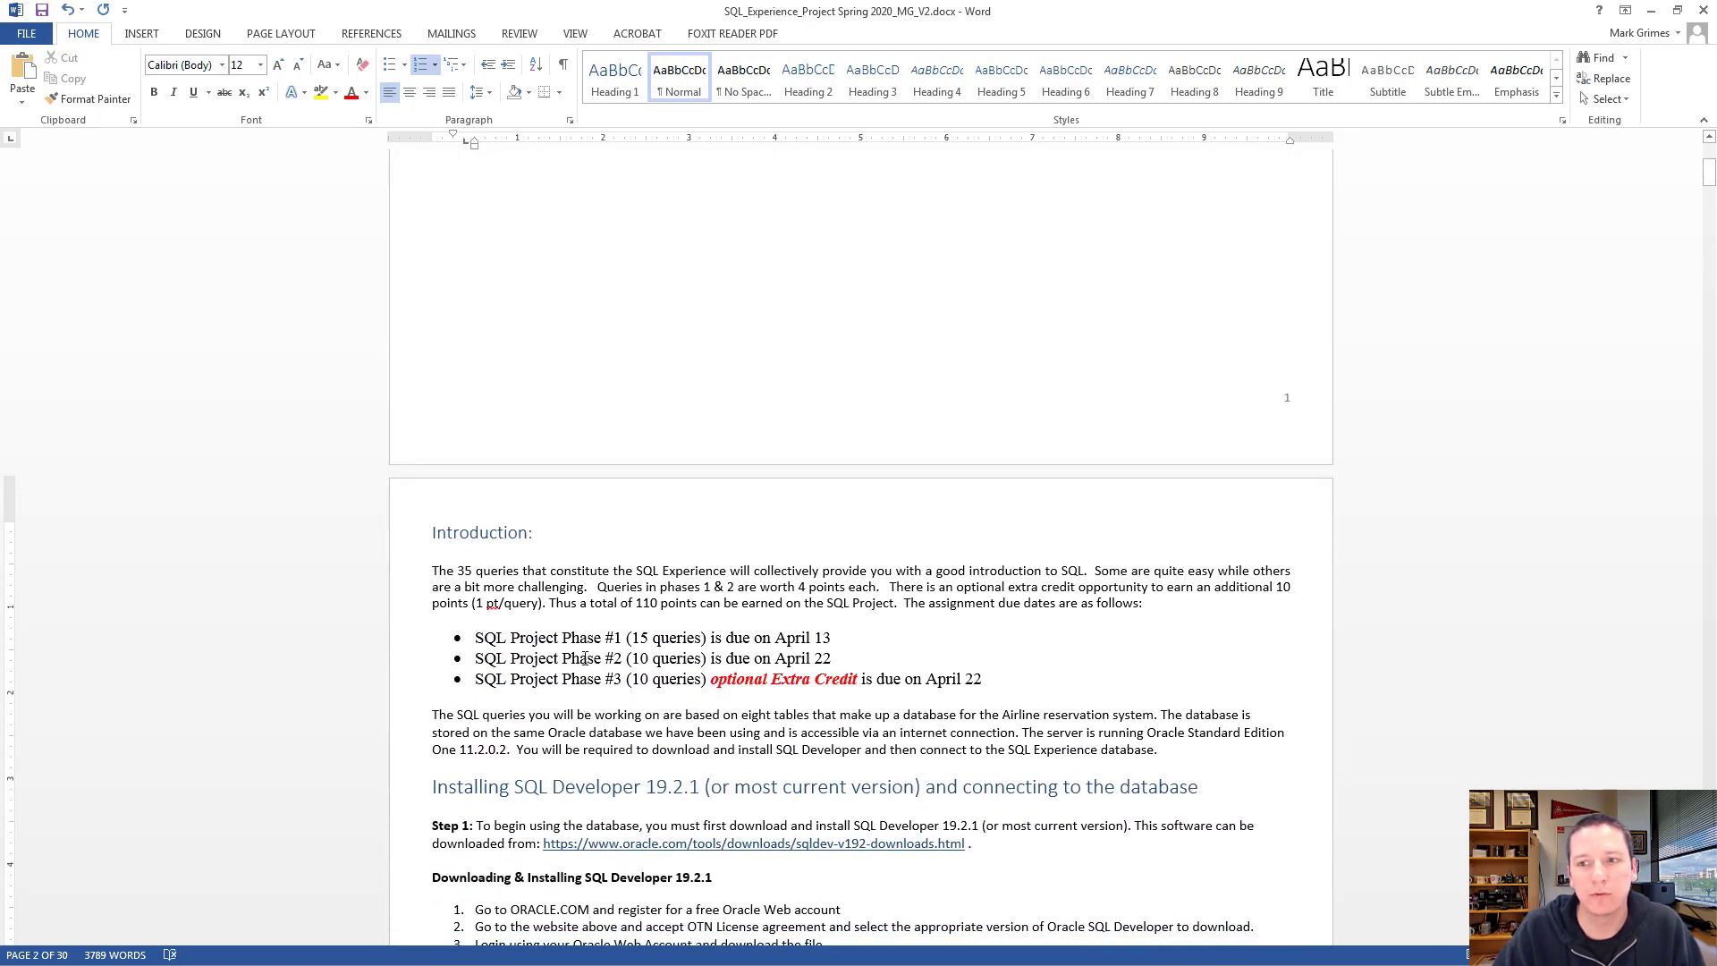
scroll("down", 3)
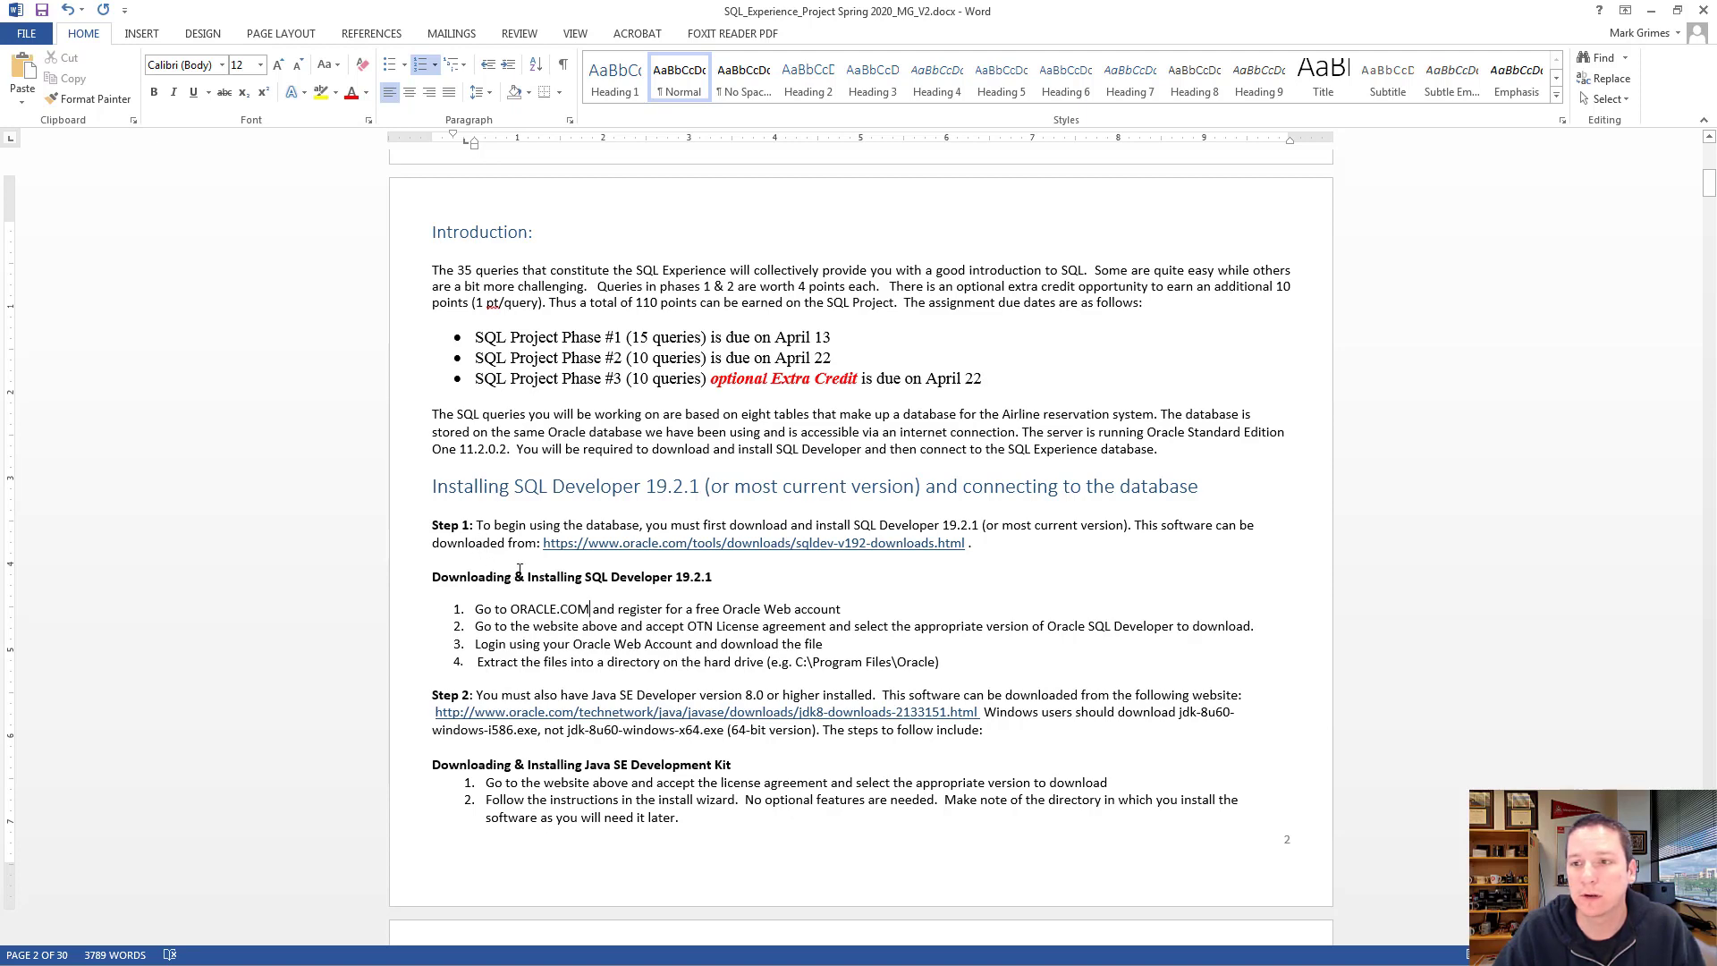
scroll("down", 3)
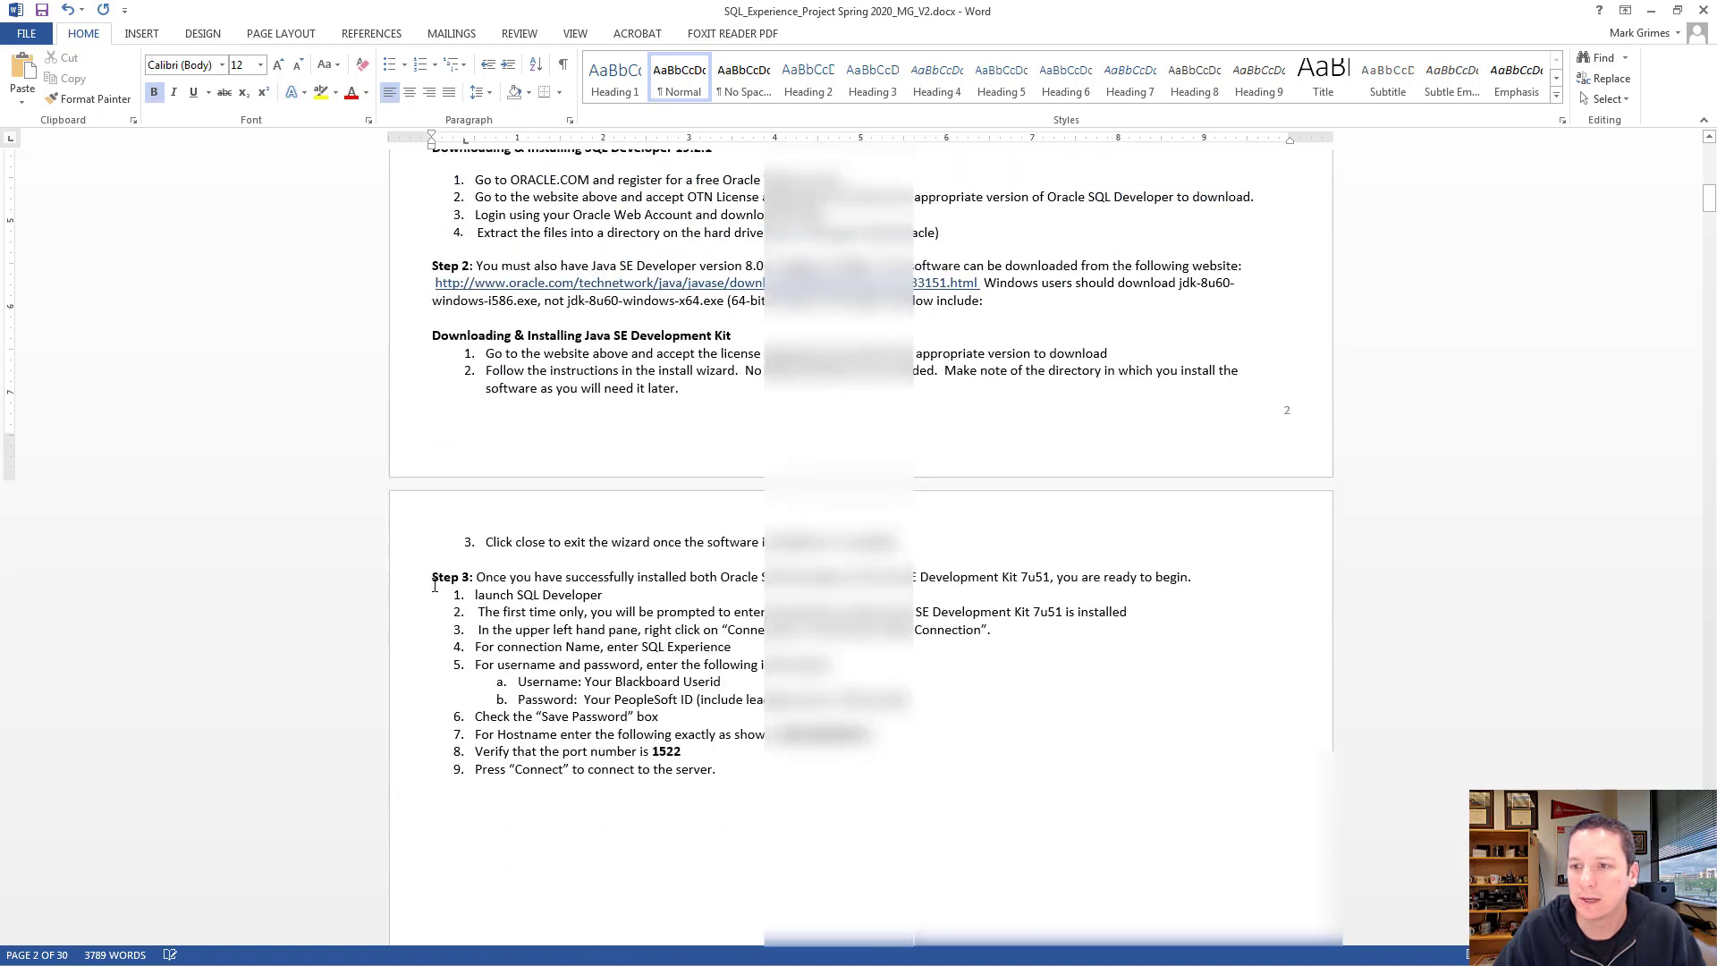
scroll("down", 3)
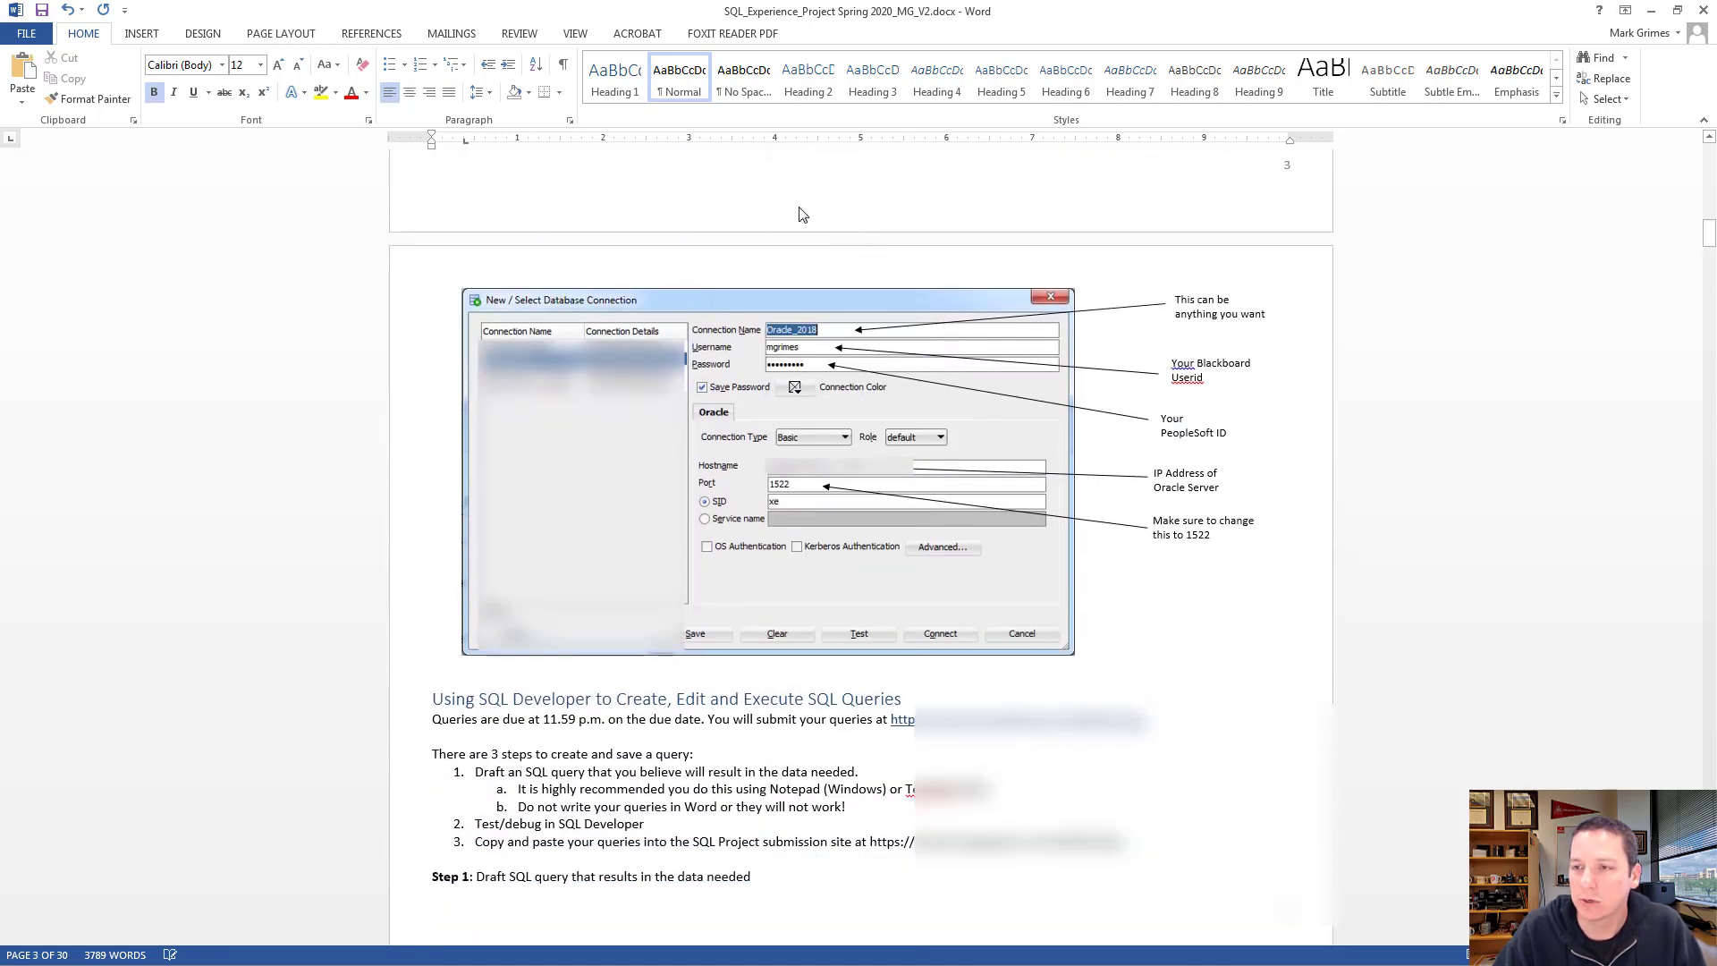
mouse_move(1010, 683)
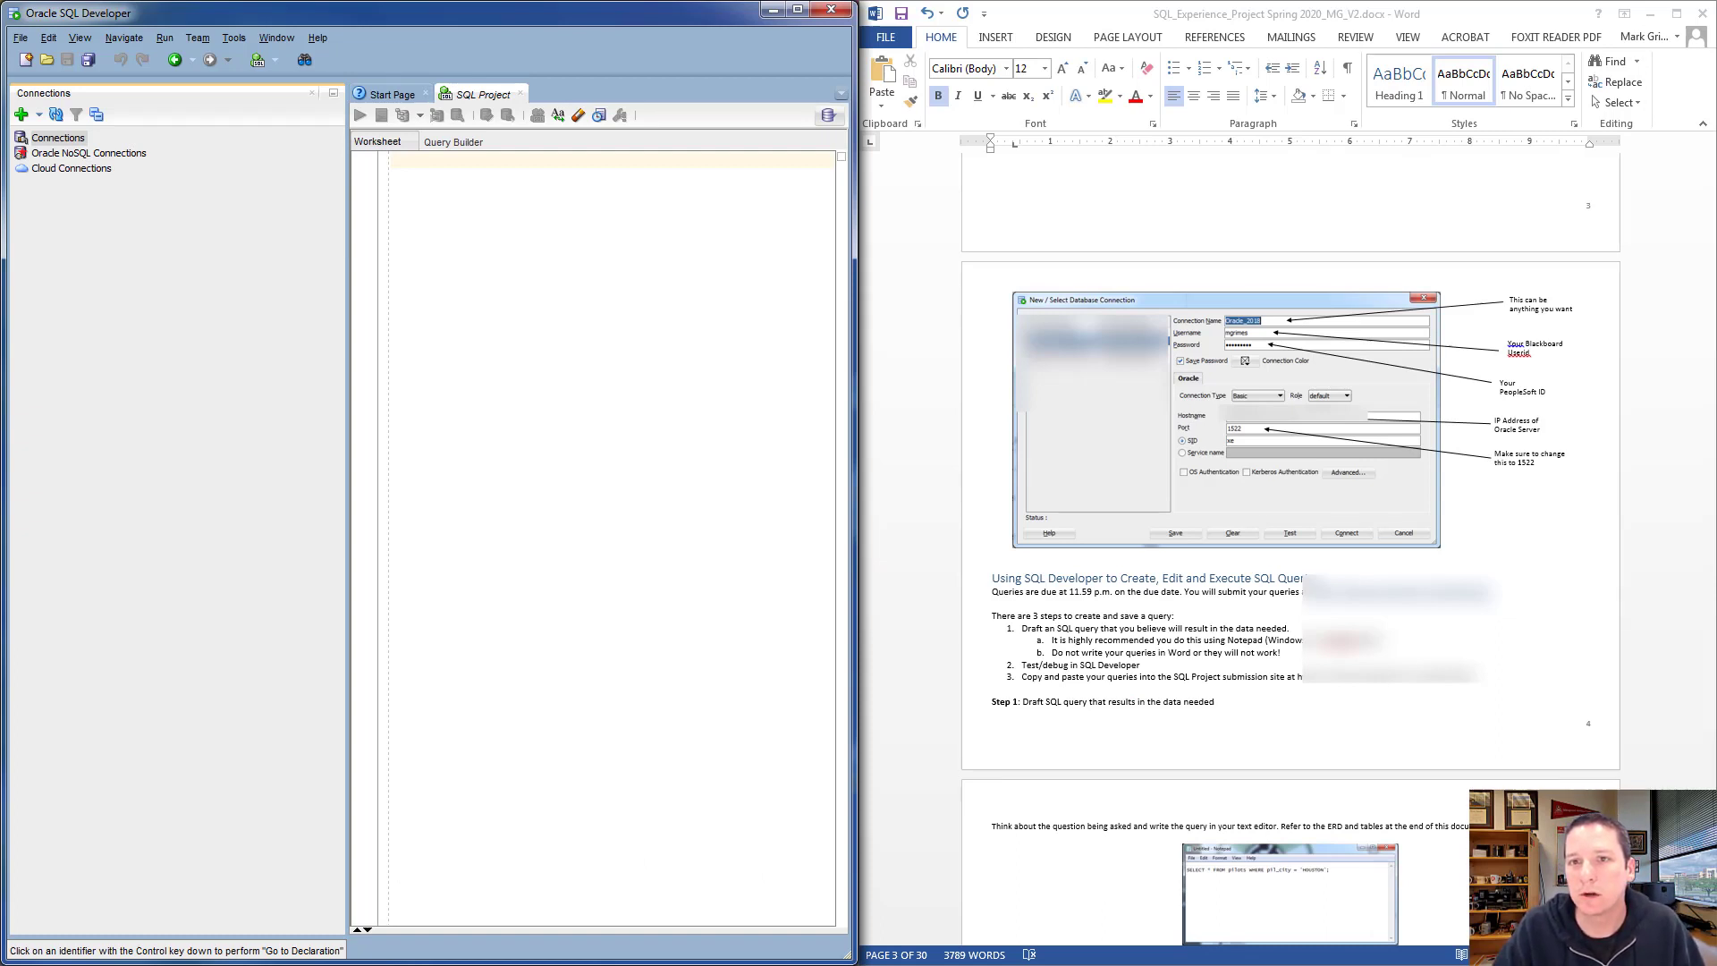
mouse_move(63, 146)
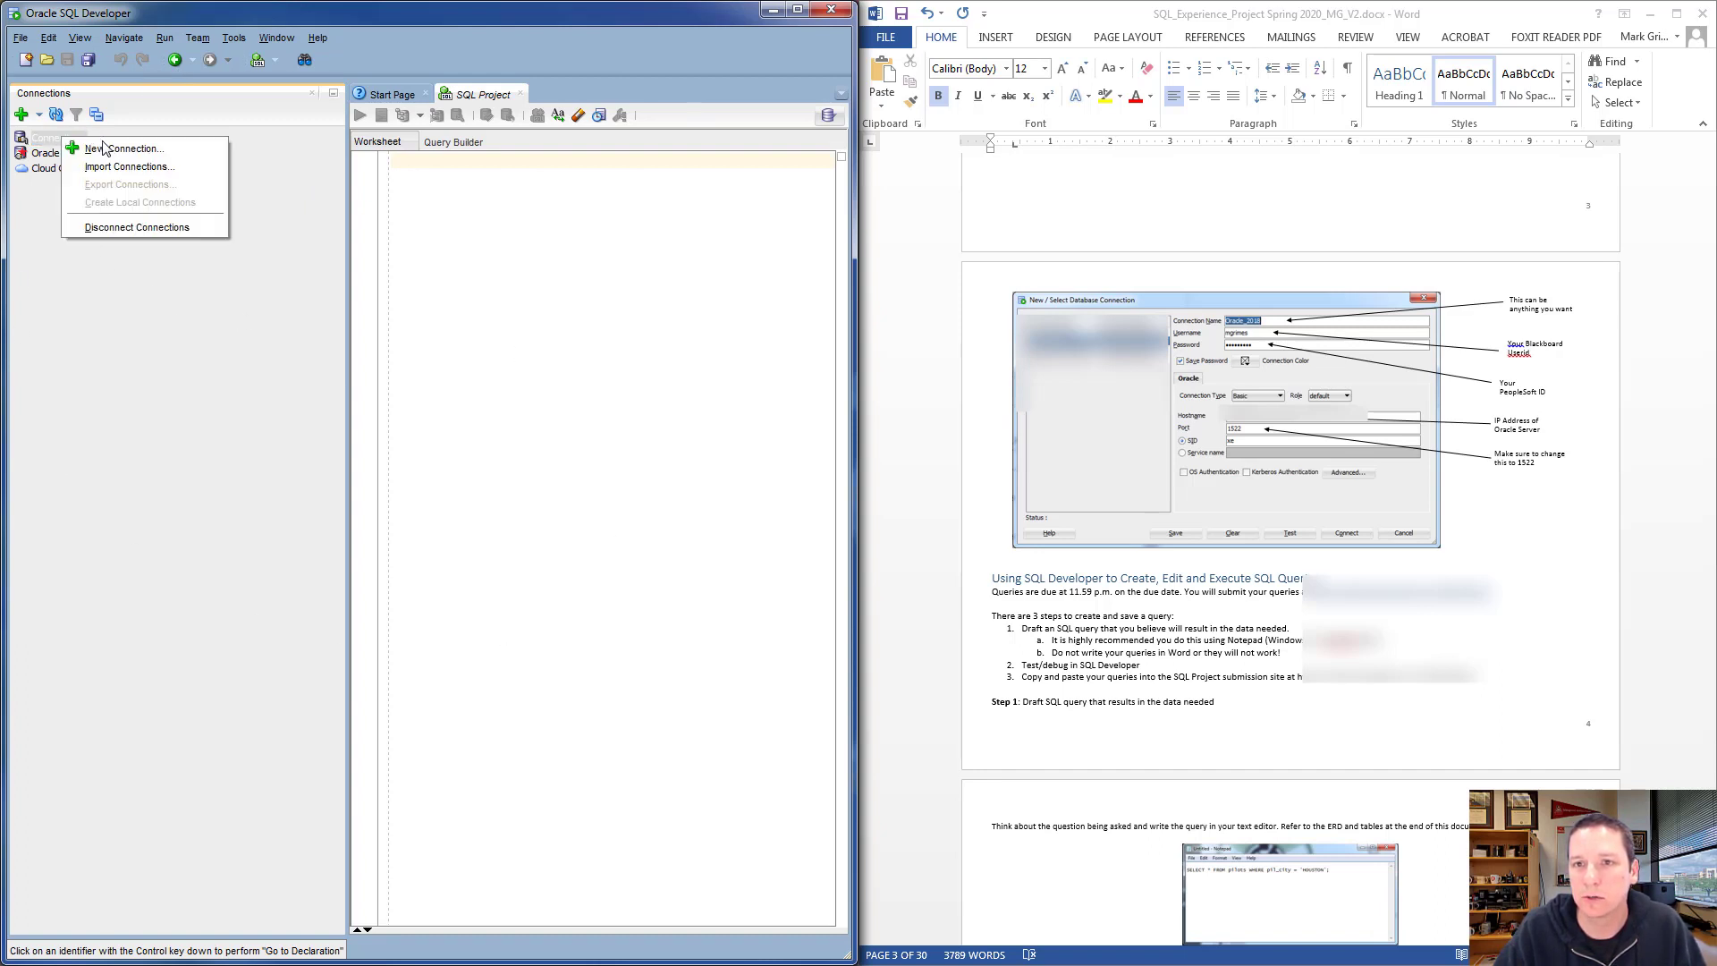
left_click(127, 147)
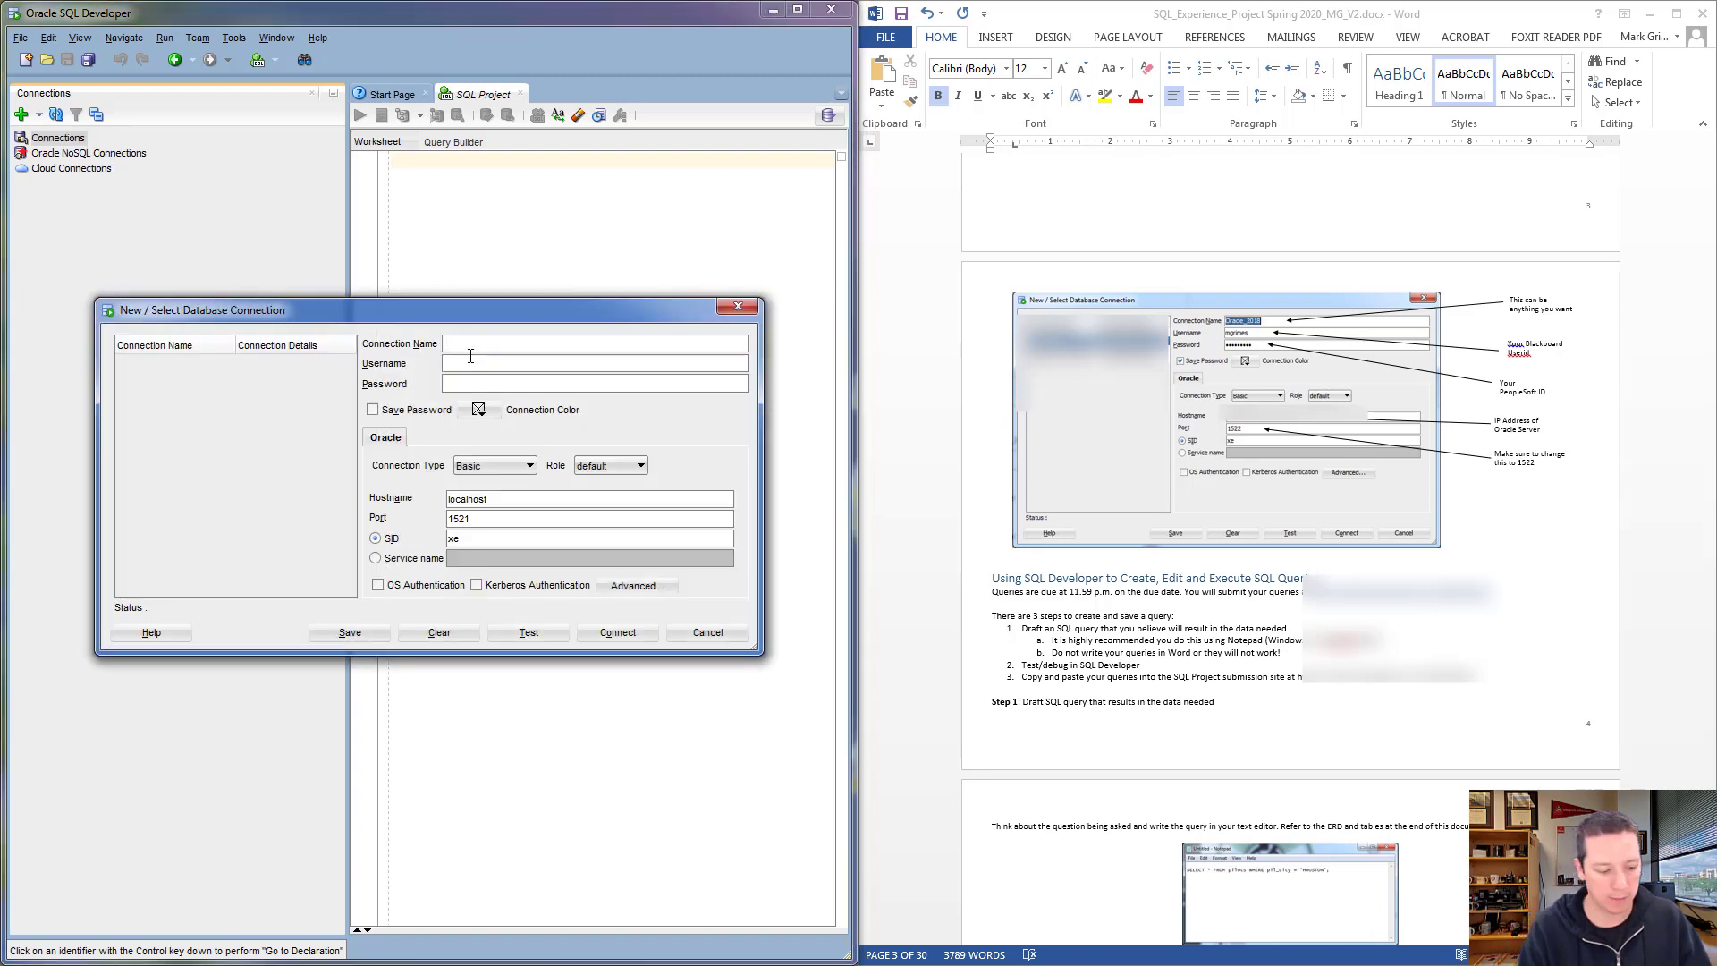
type("SQL Project")
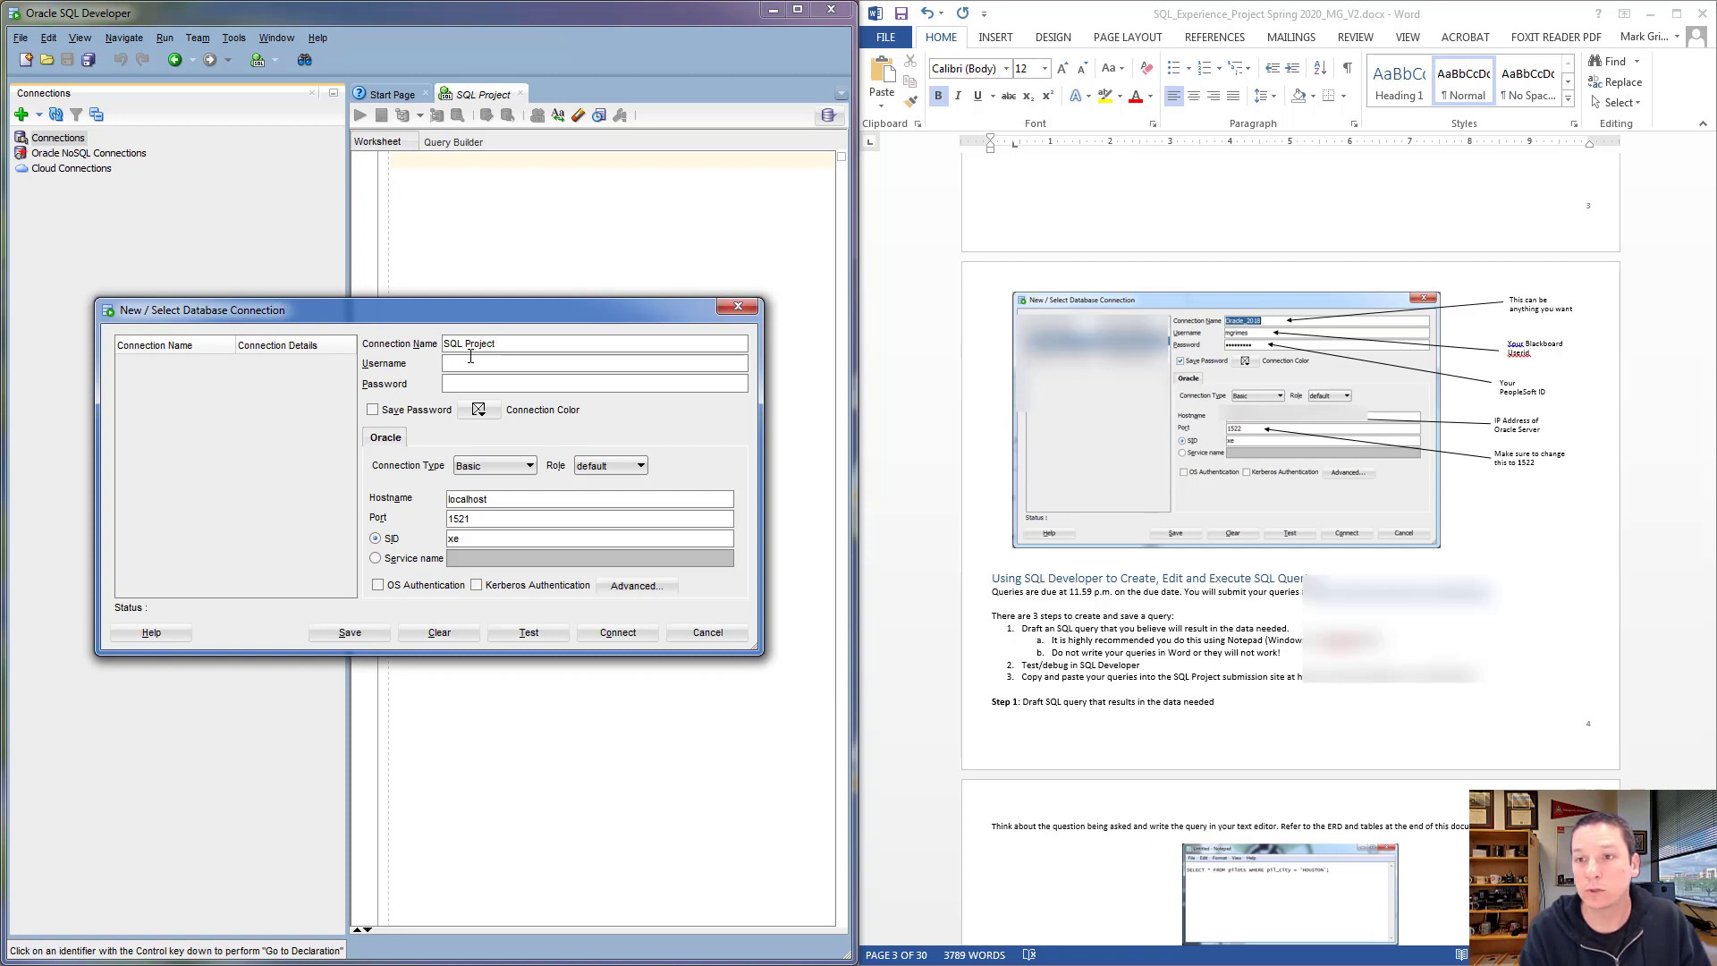
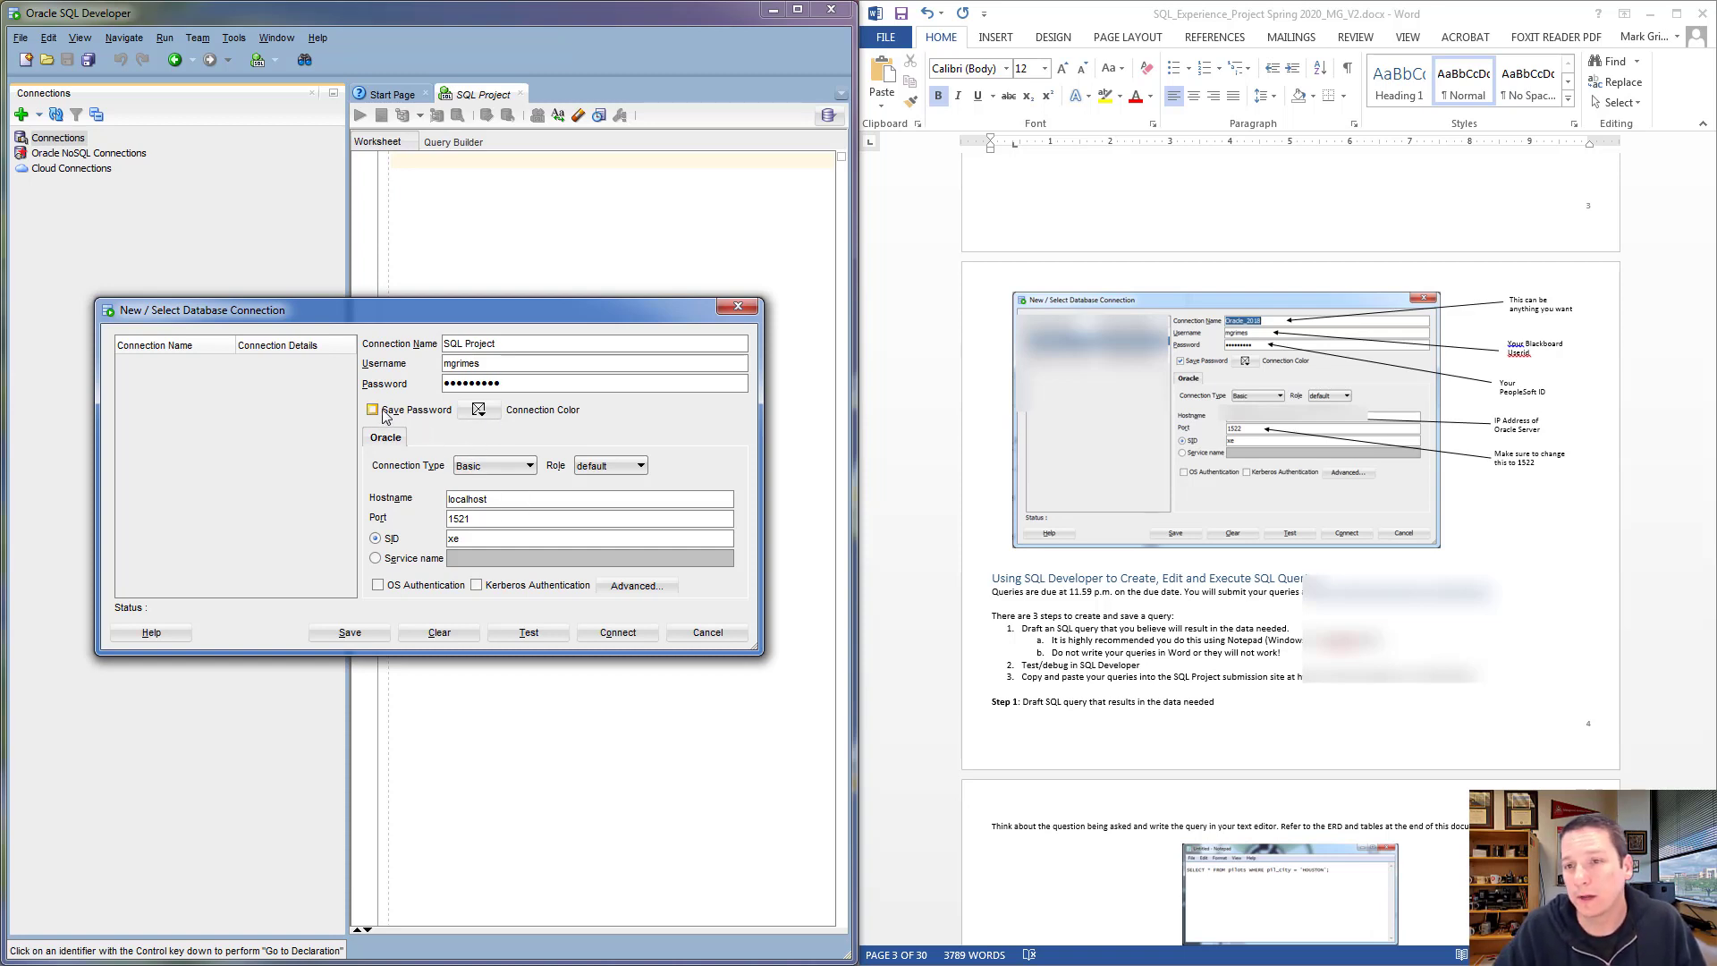
left_click(372, 409)
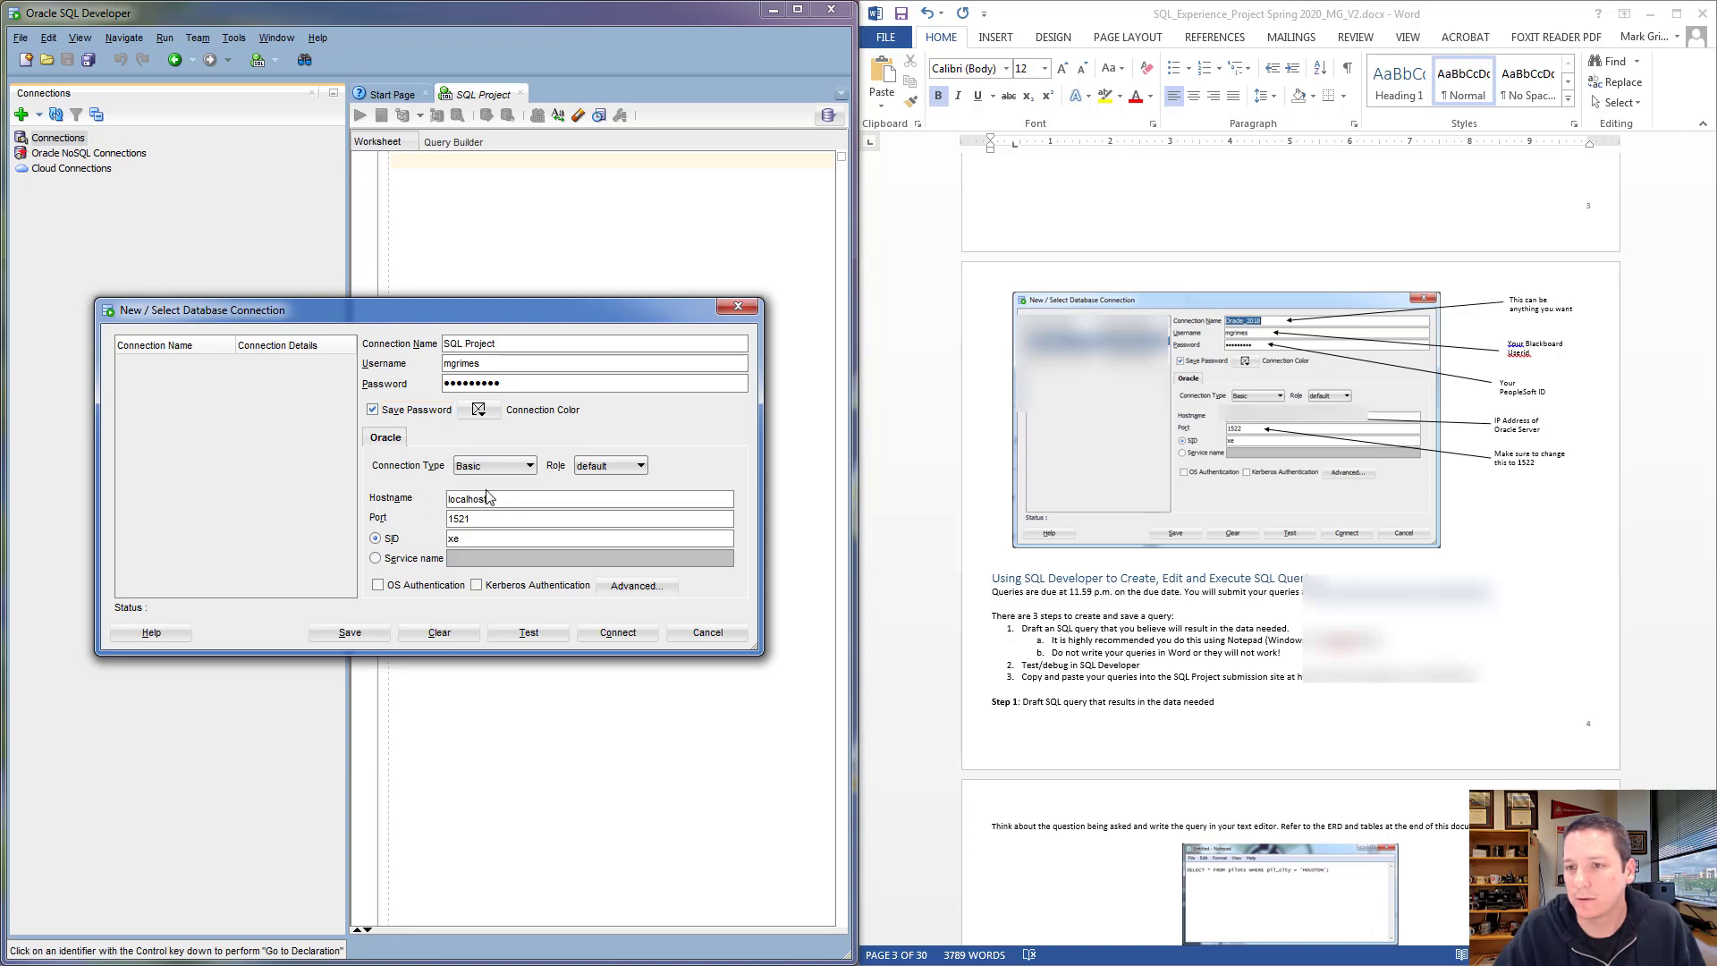
double_click(467, 498)
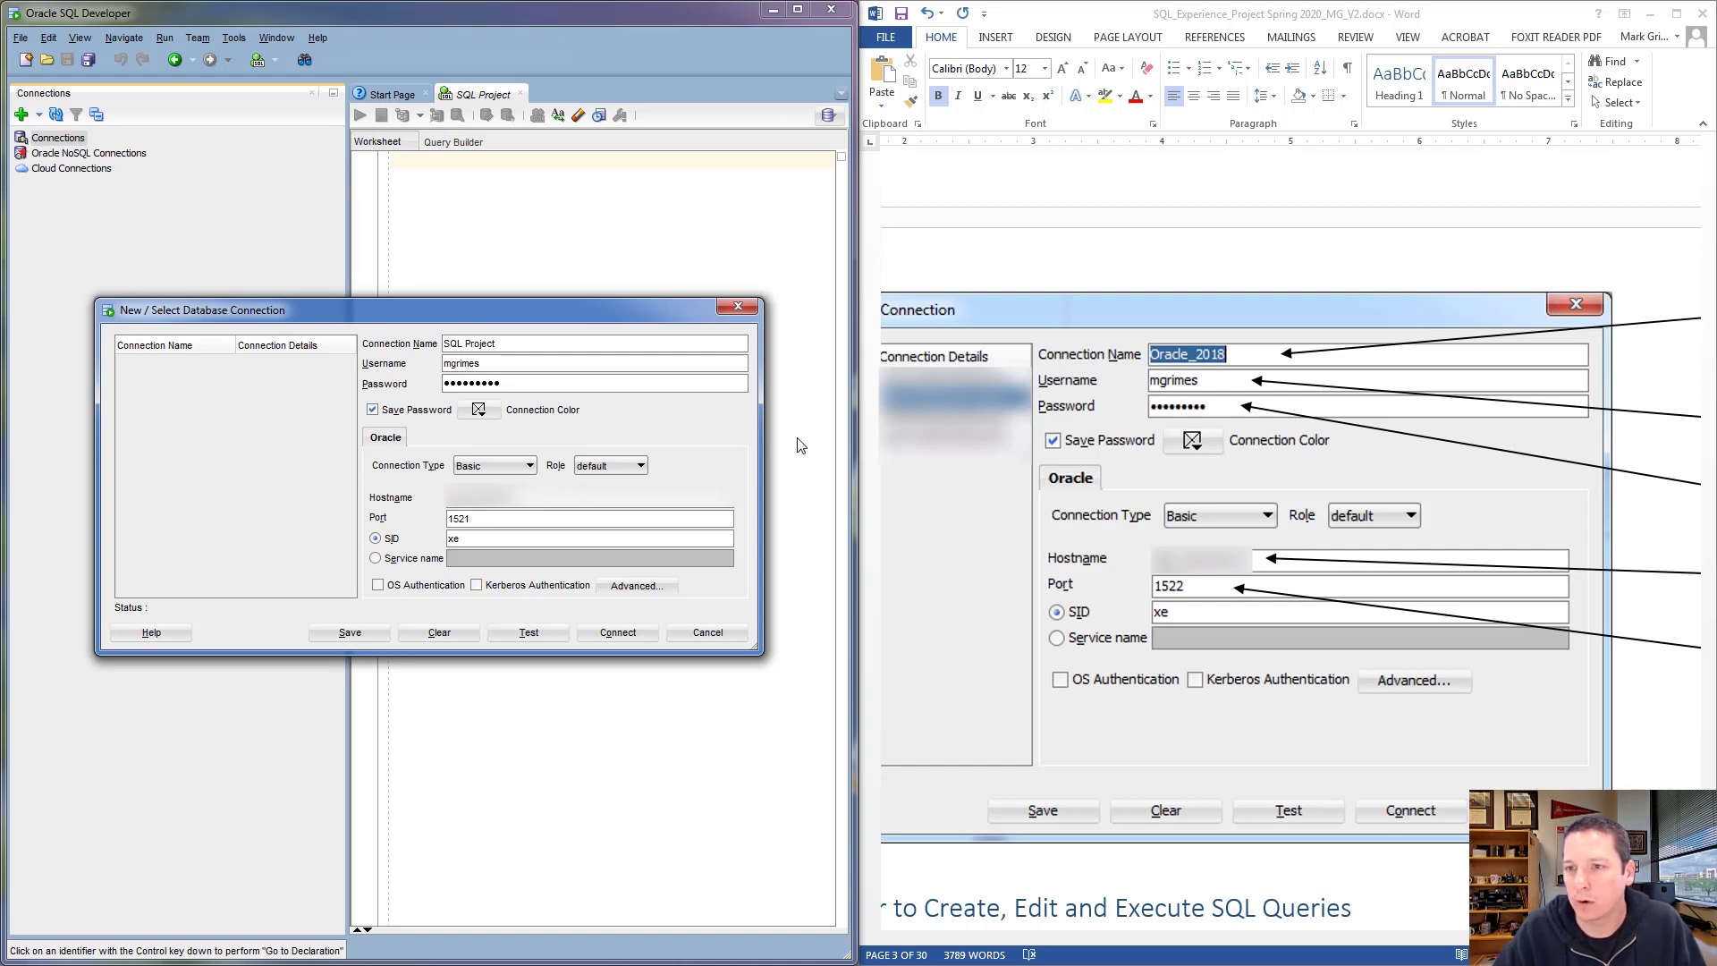
key("Backspace")
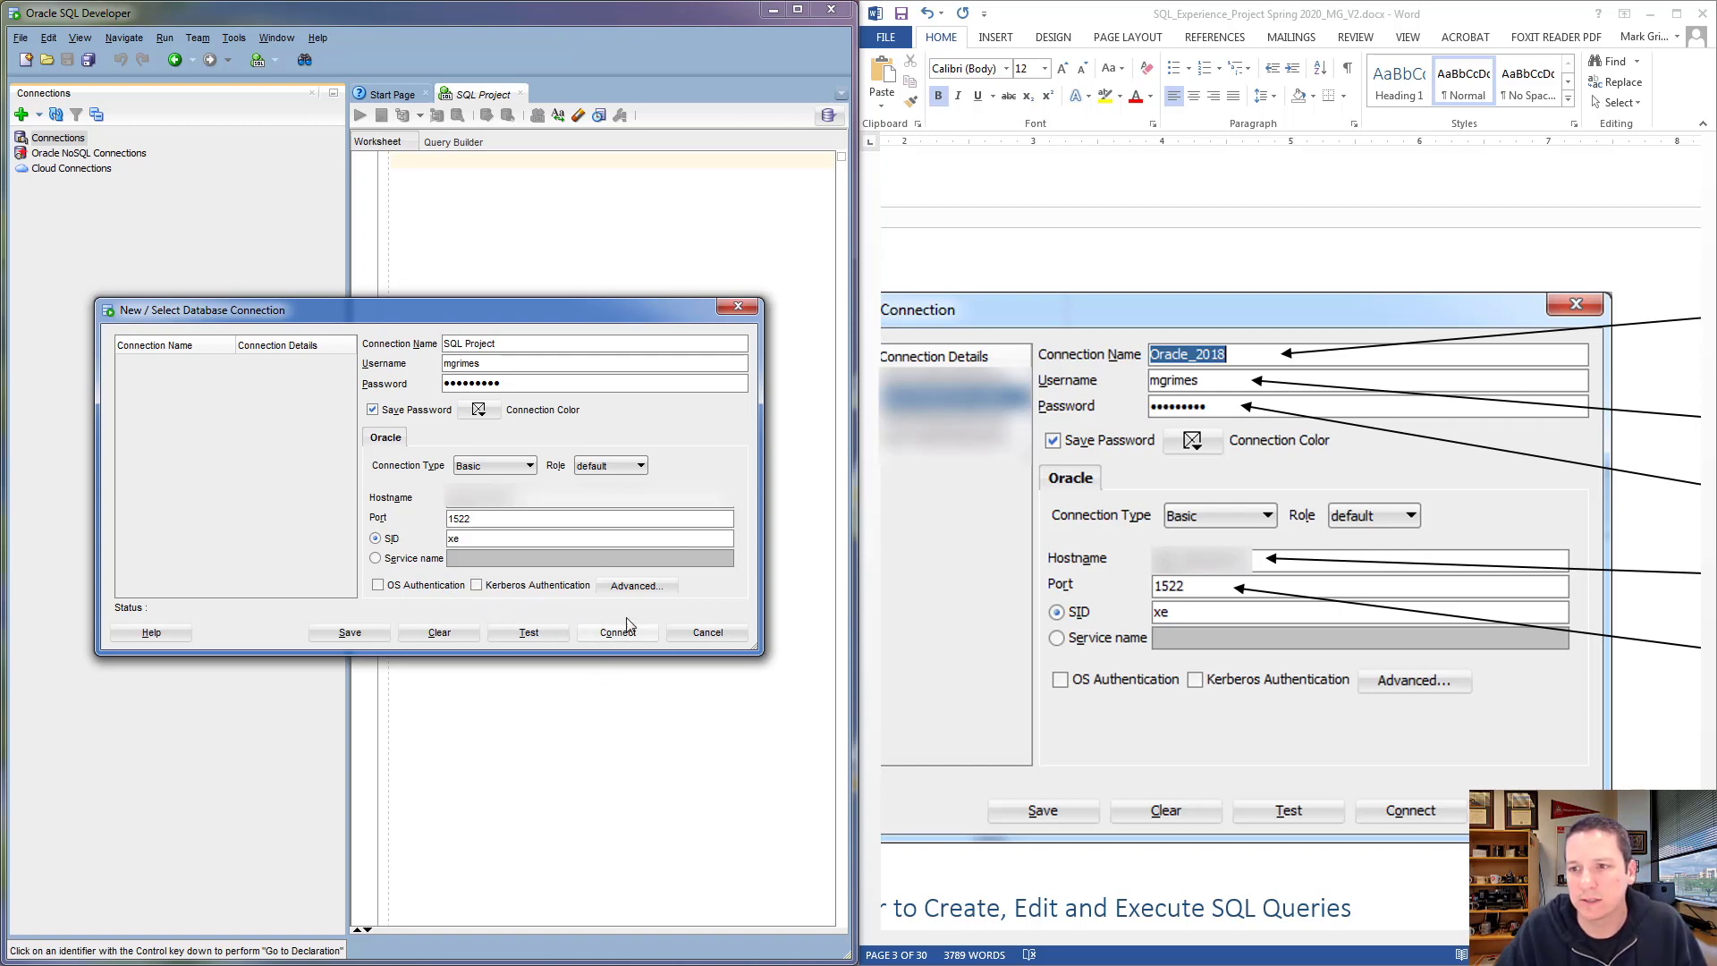
left_click(616, 633)
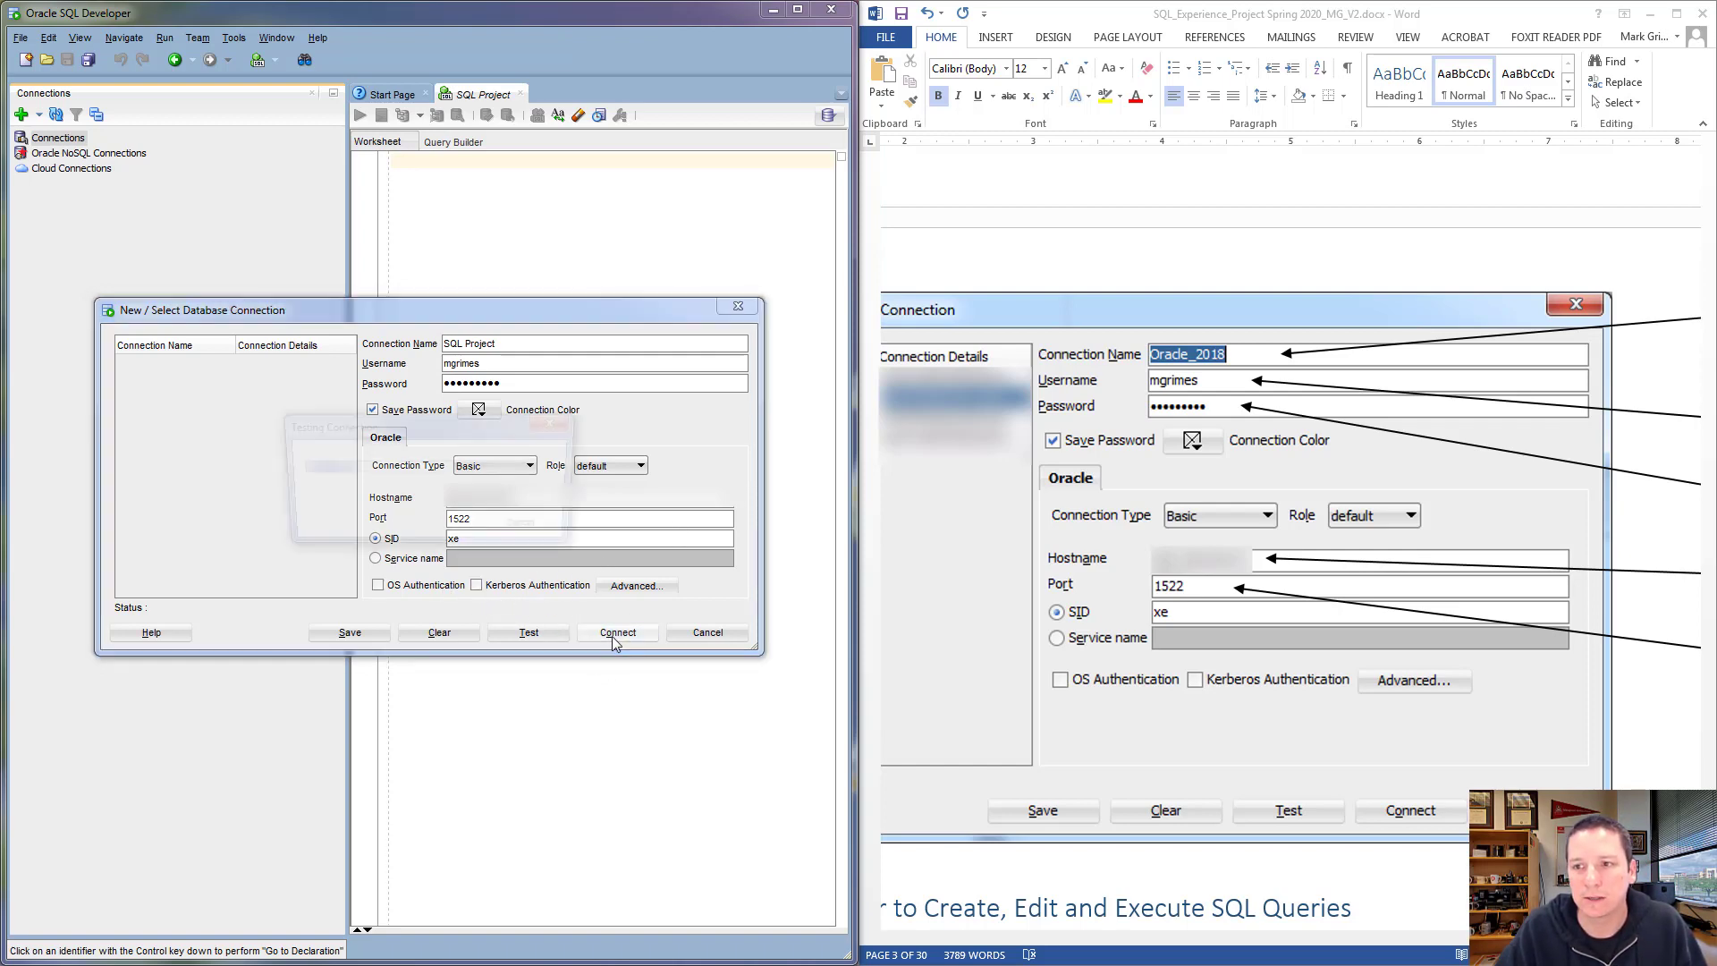
Expand the SQL Project connection's object categories and focus the SQL Project-1 worksheet
left_click(617, 632)
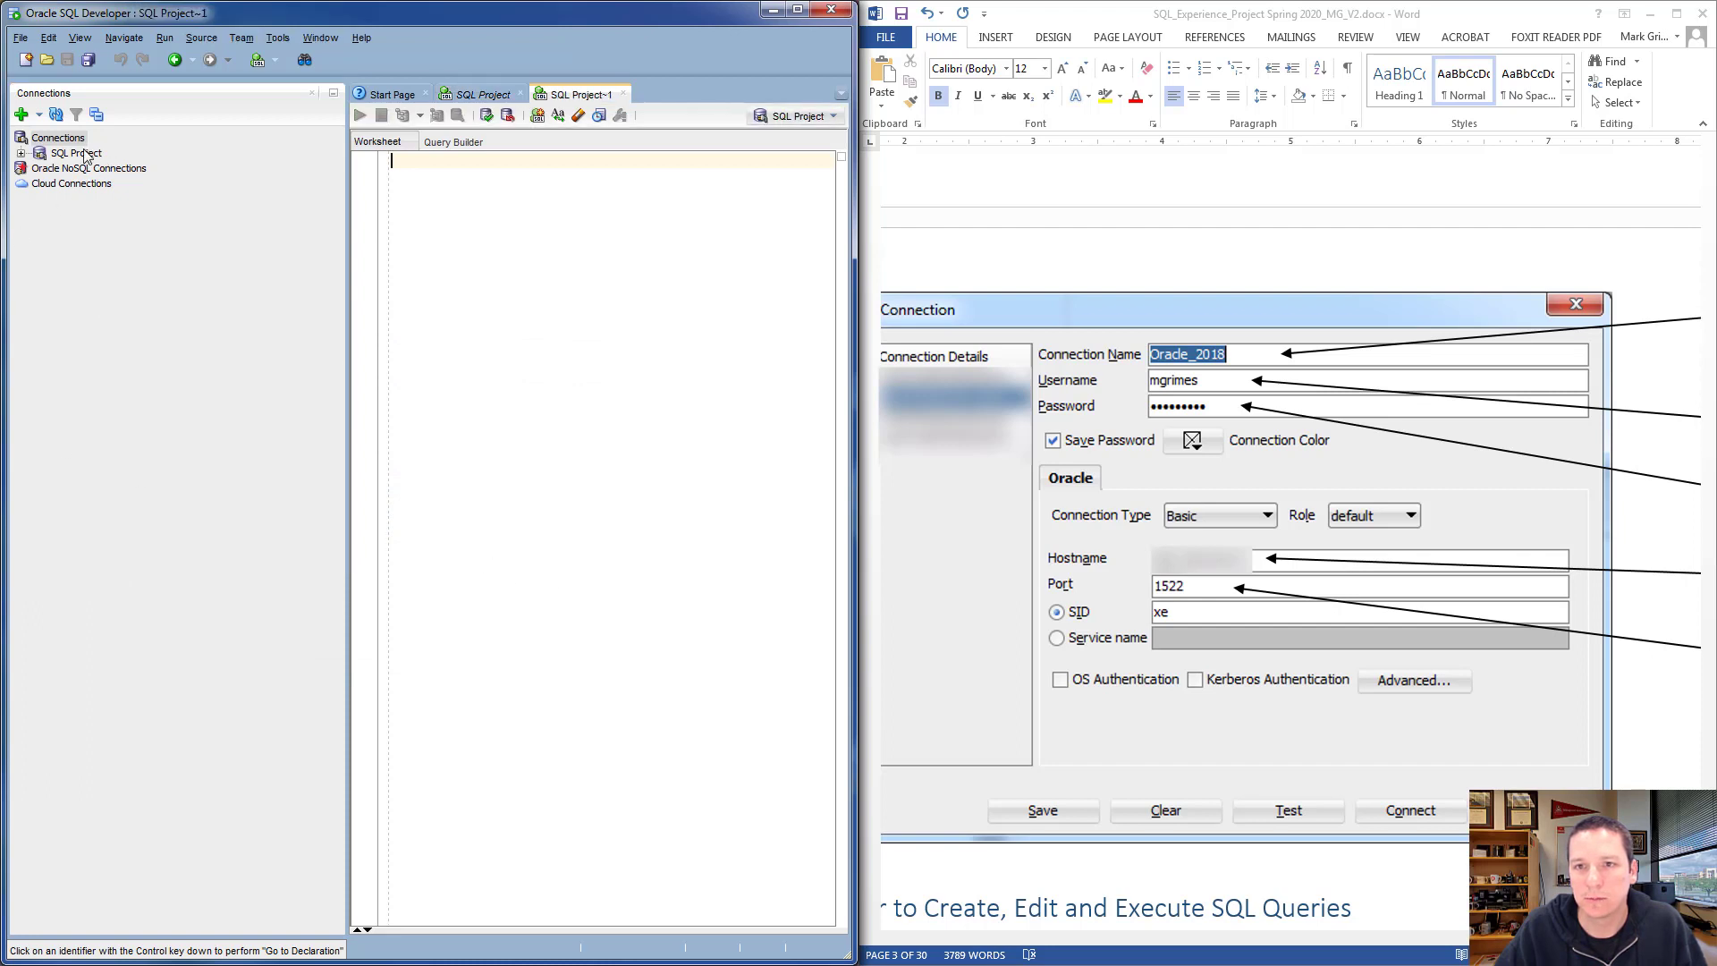
left_click(75, 152)
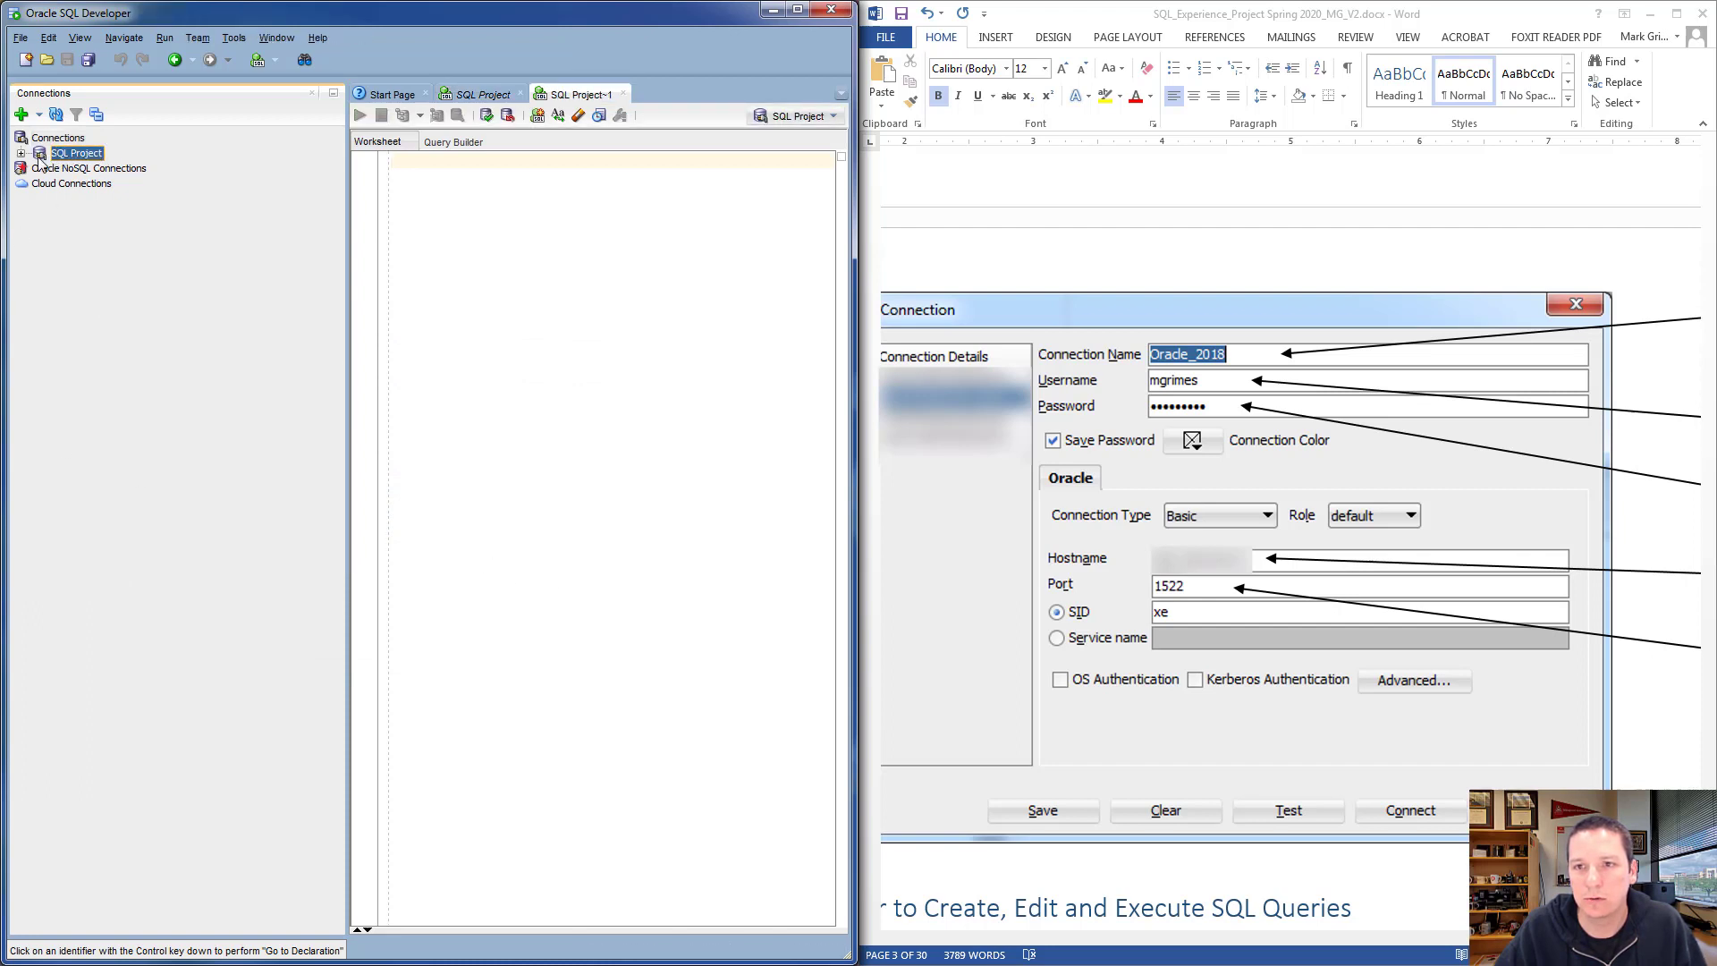
left_click(438, 175)
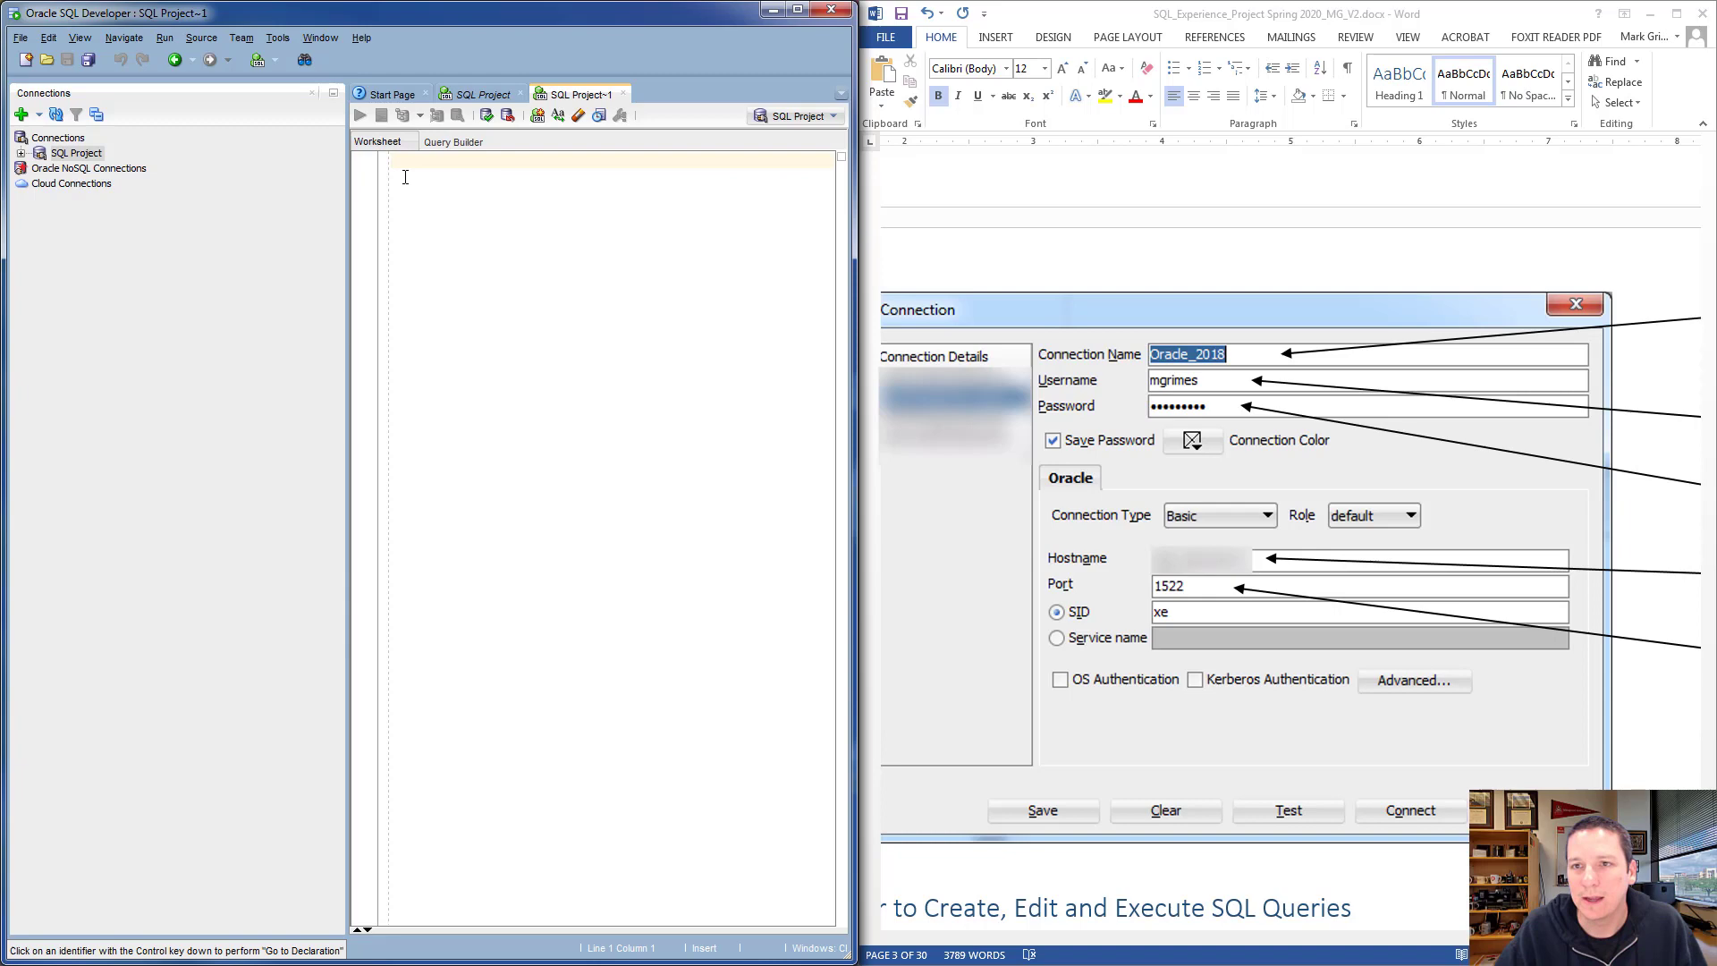
left_click(38, 152)
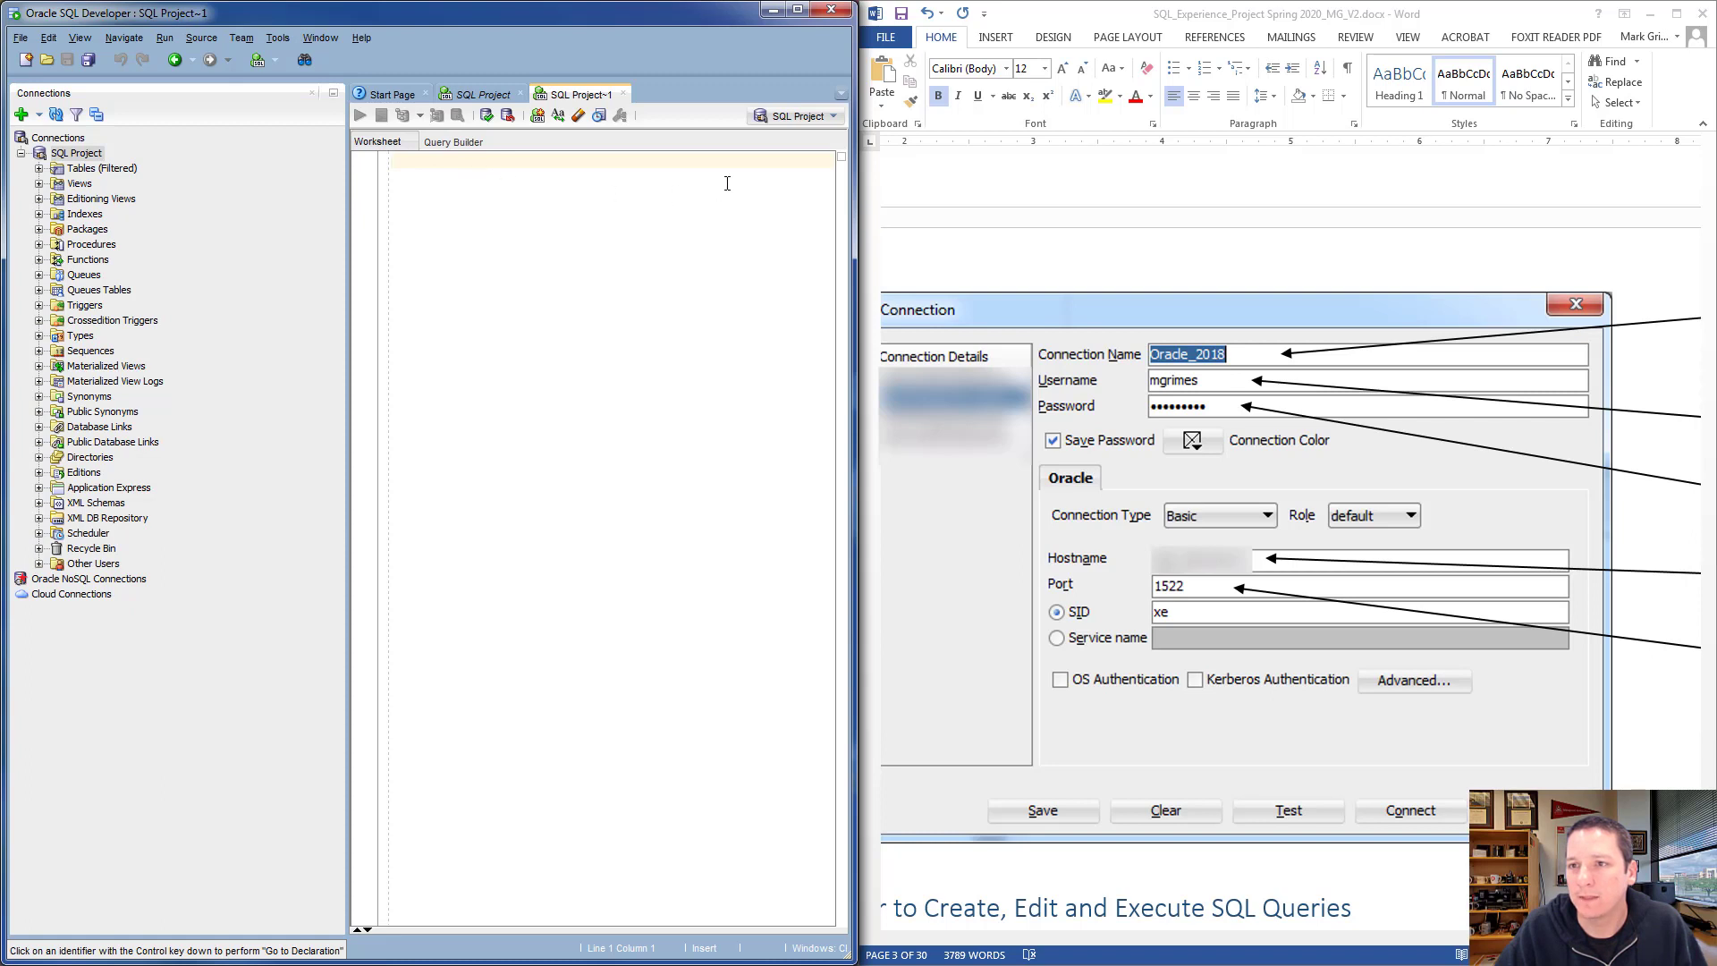
mouse_move(488, 213)
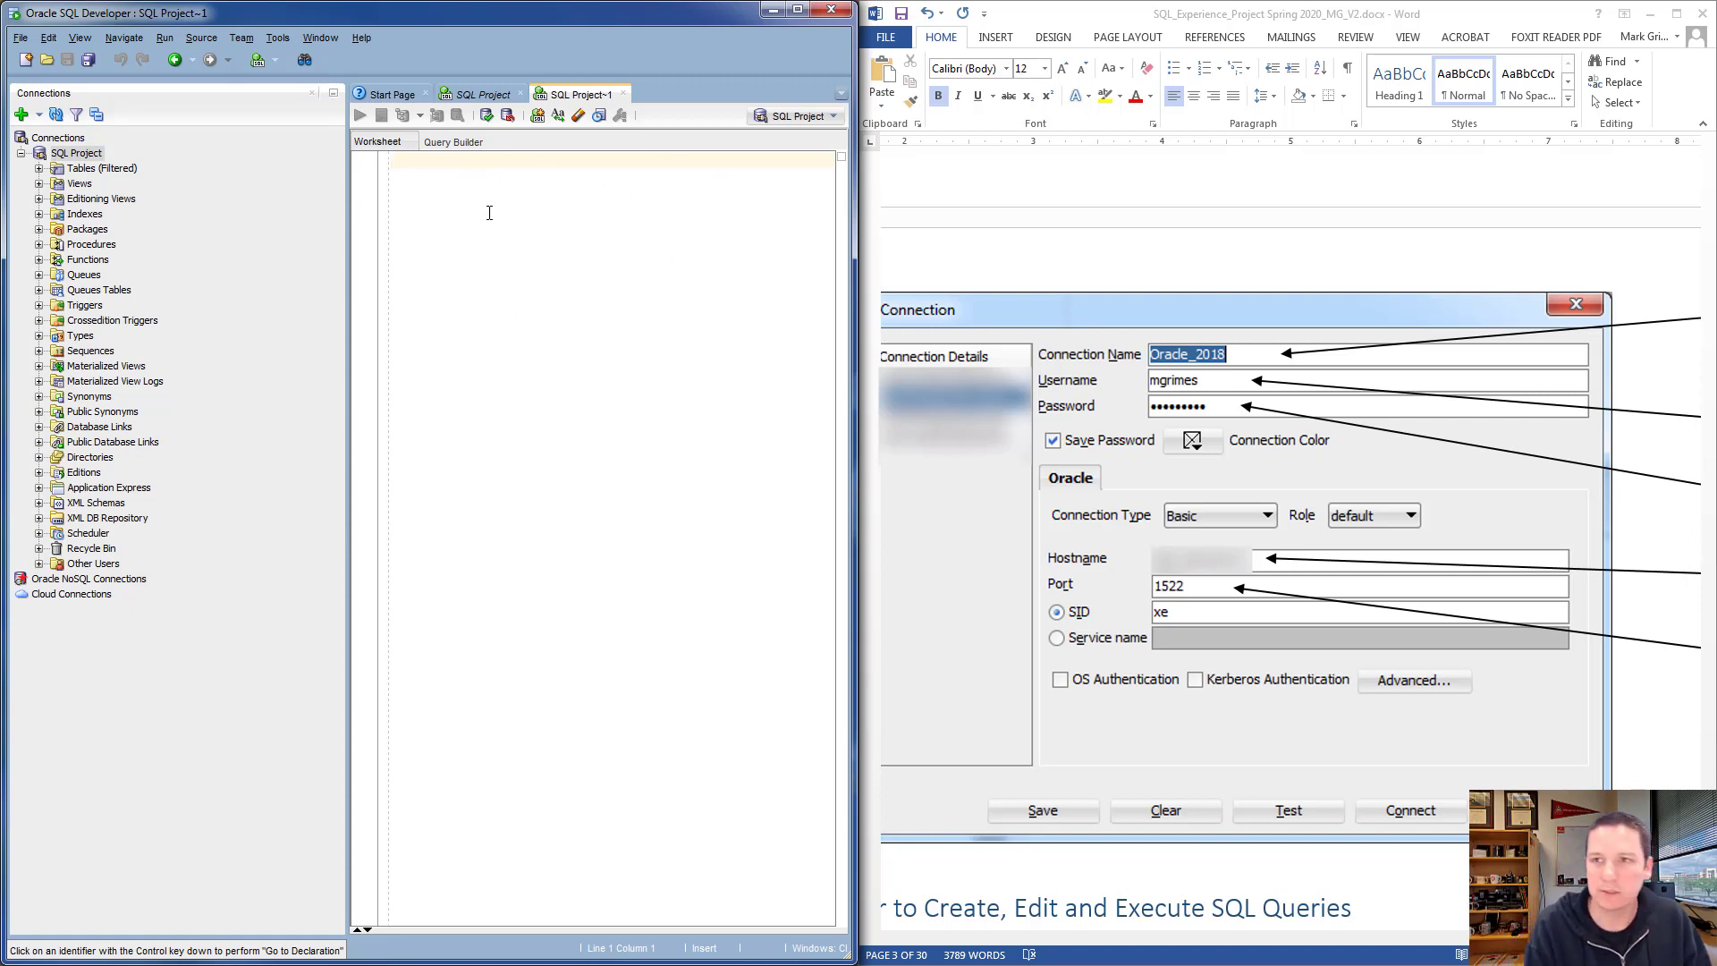
Run SELECT * FROM pilots; in the worksheet, returning nine pilot rows
type("SELECT * FROM pilot")
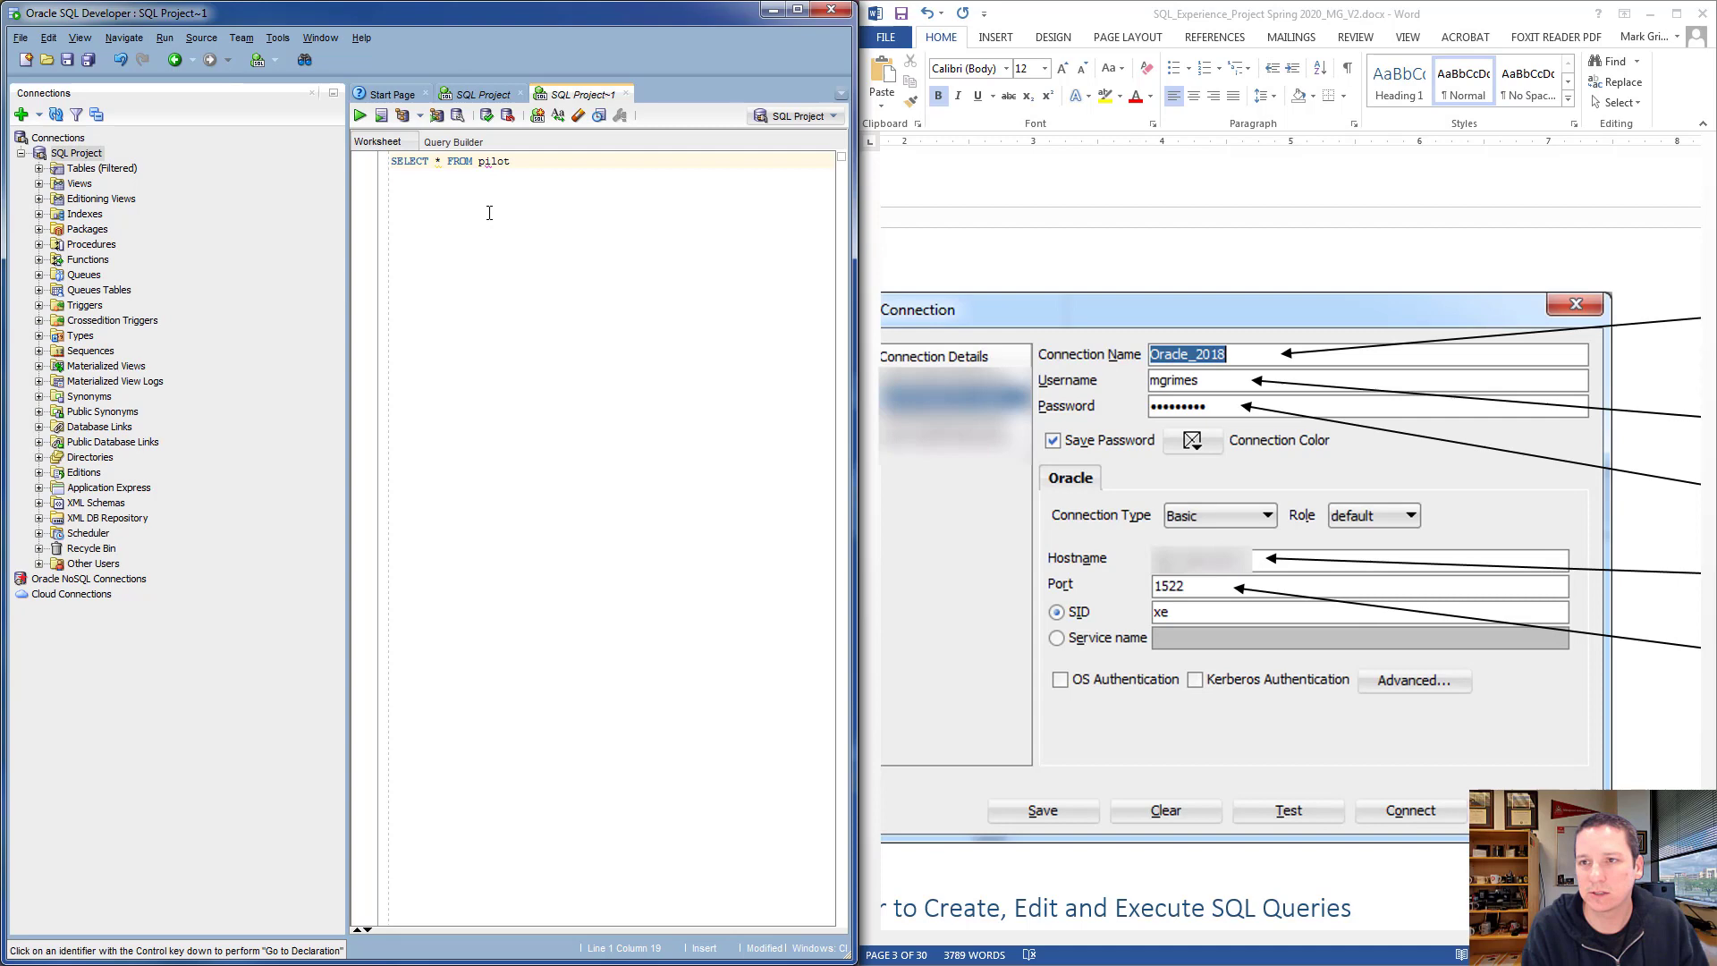
type("s;")
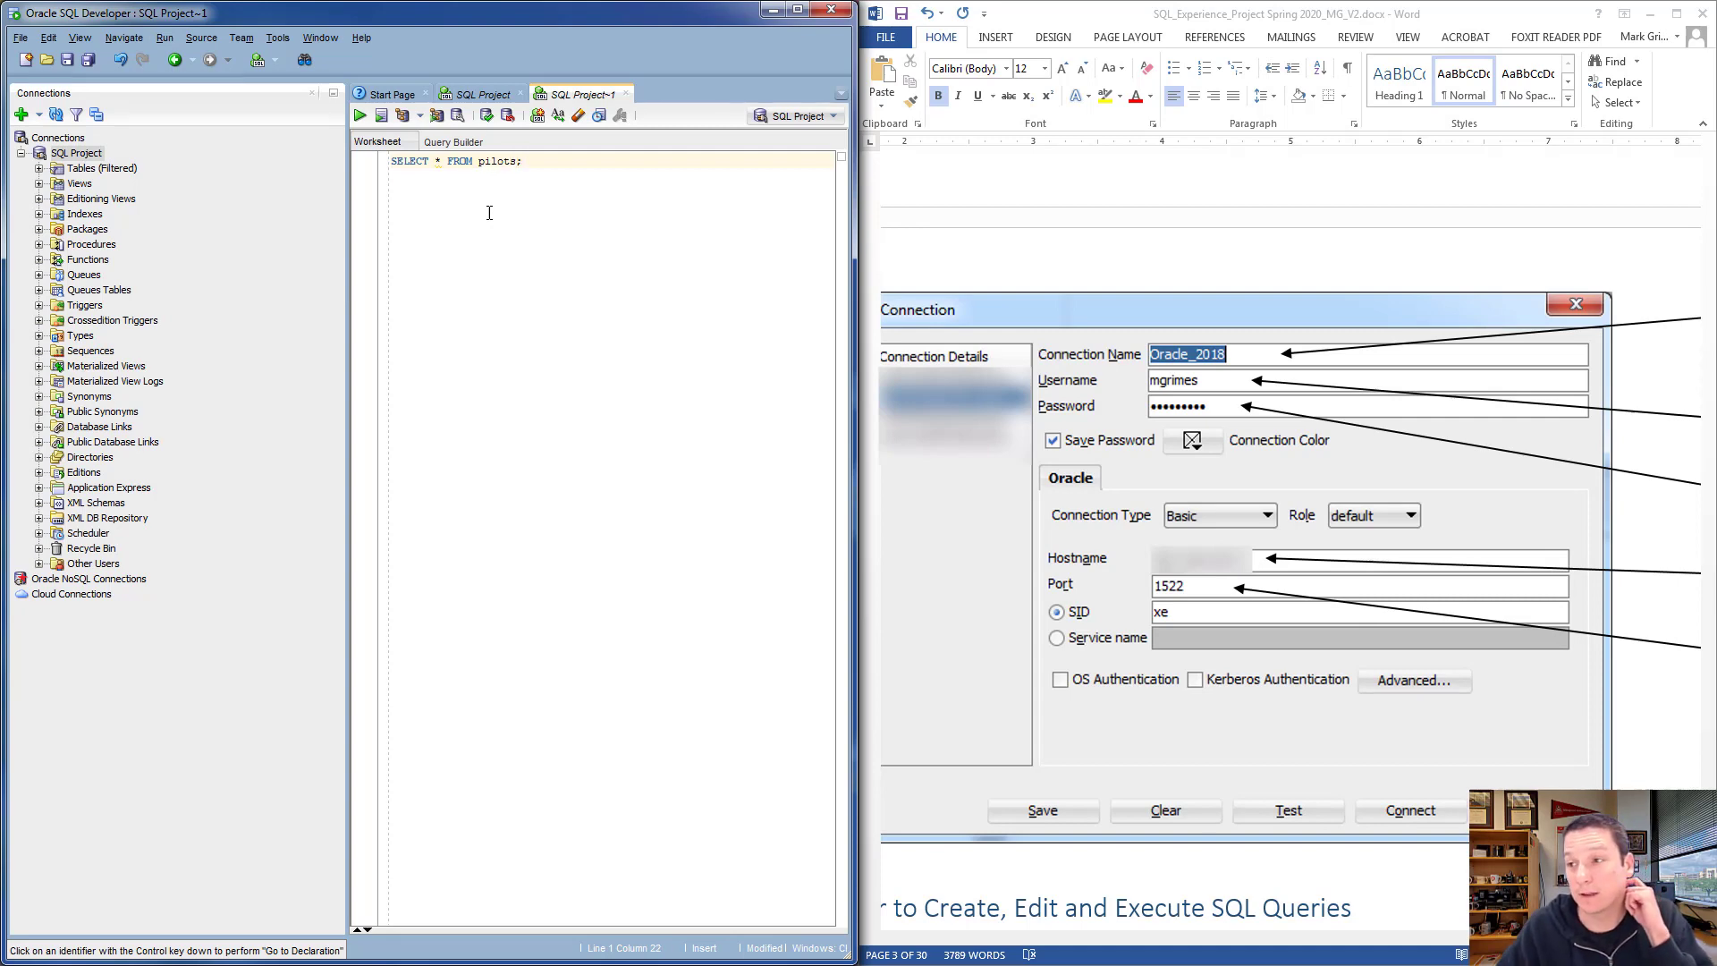
mouse_move(1040, 253)
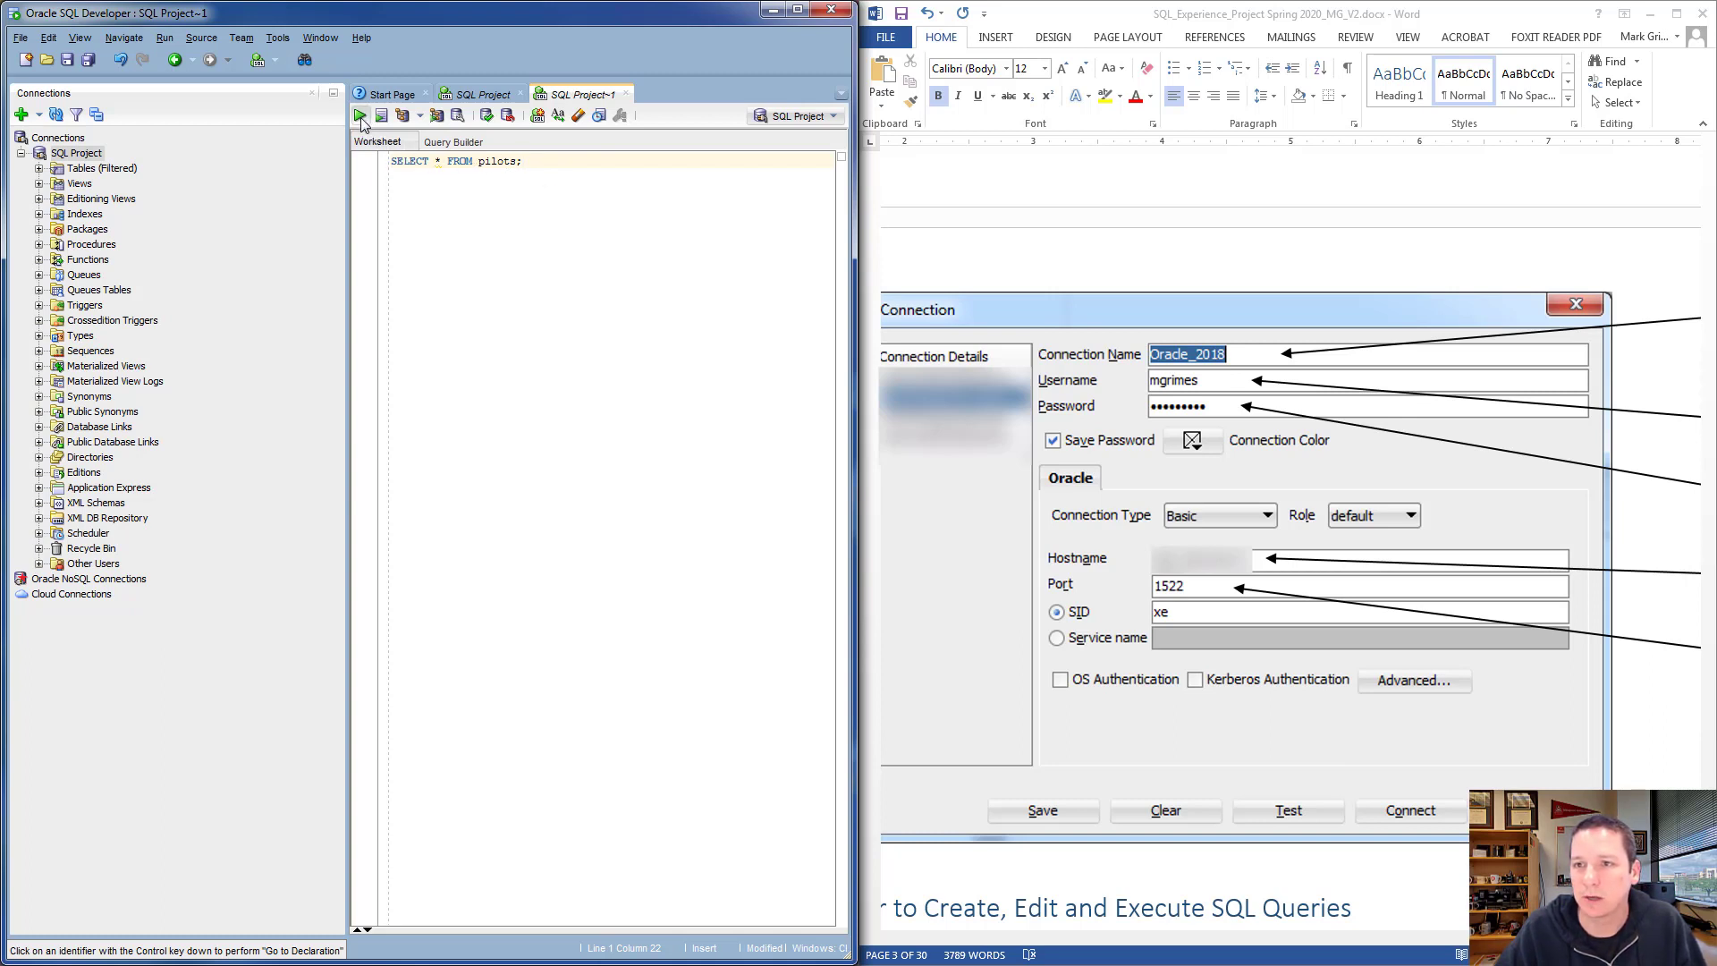
mouse_move(361, 116)
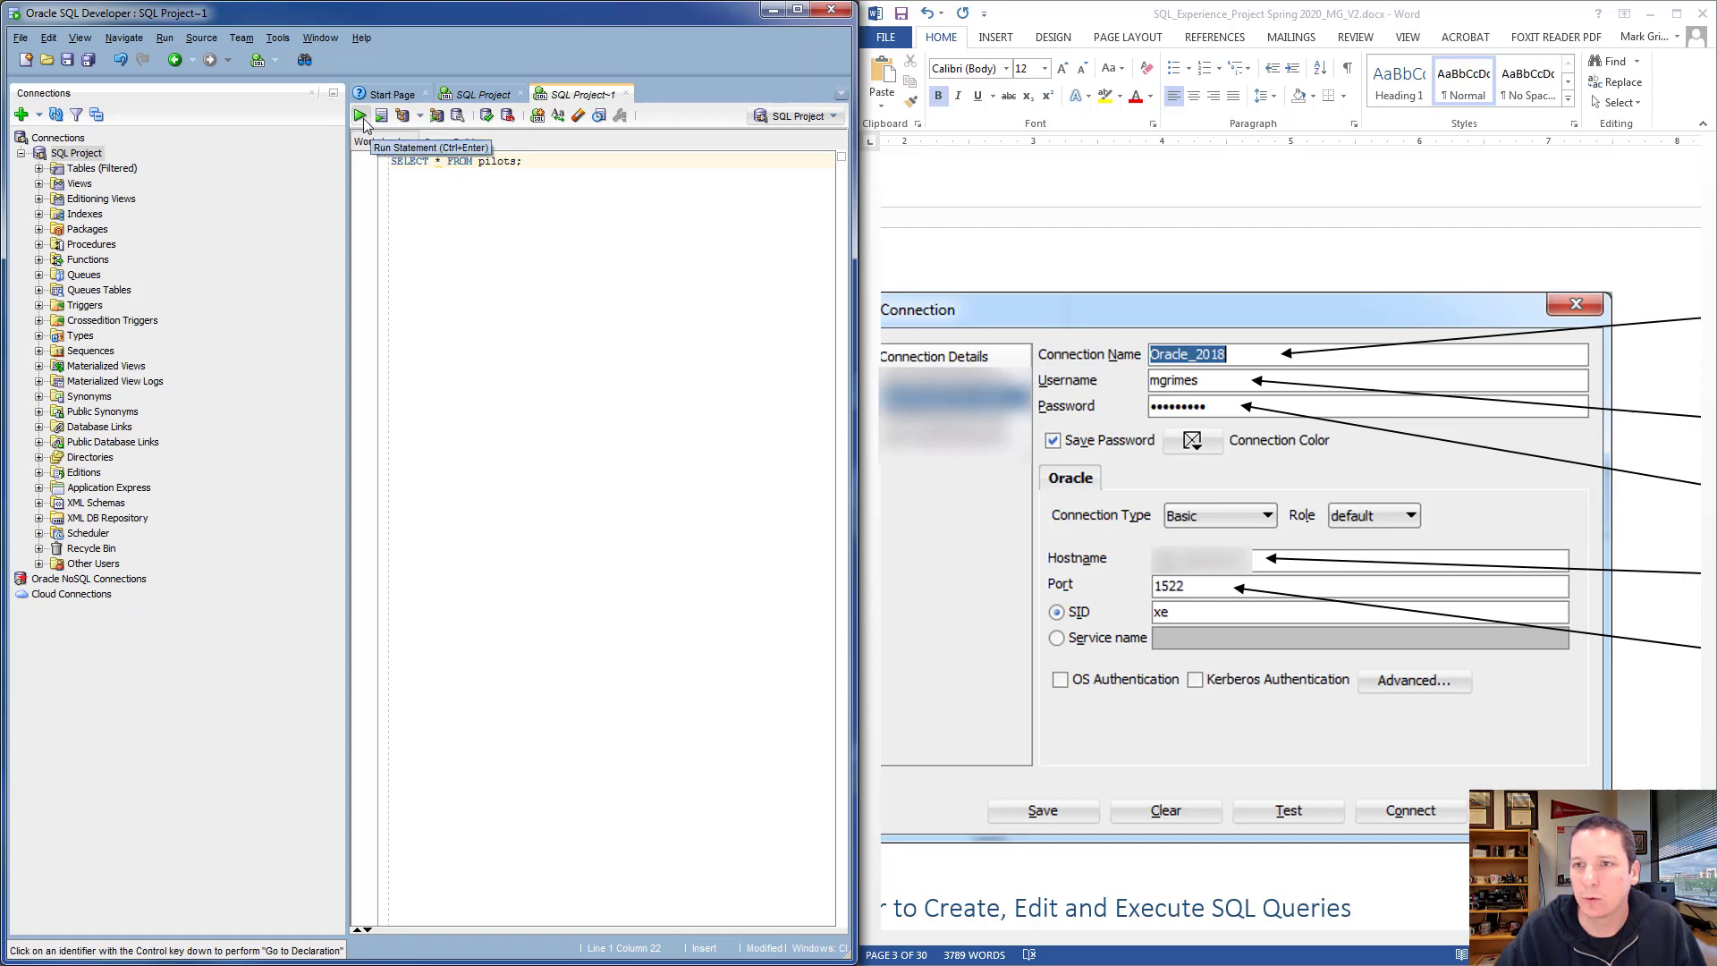
left_click(360, 115)
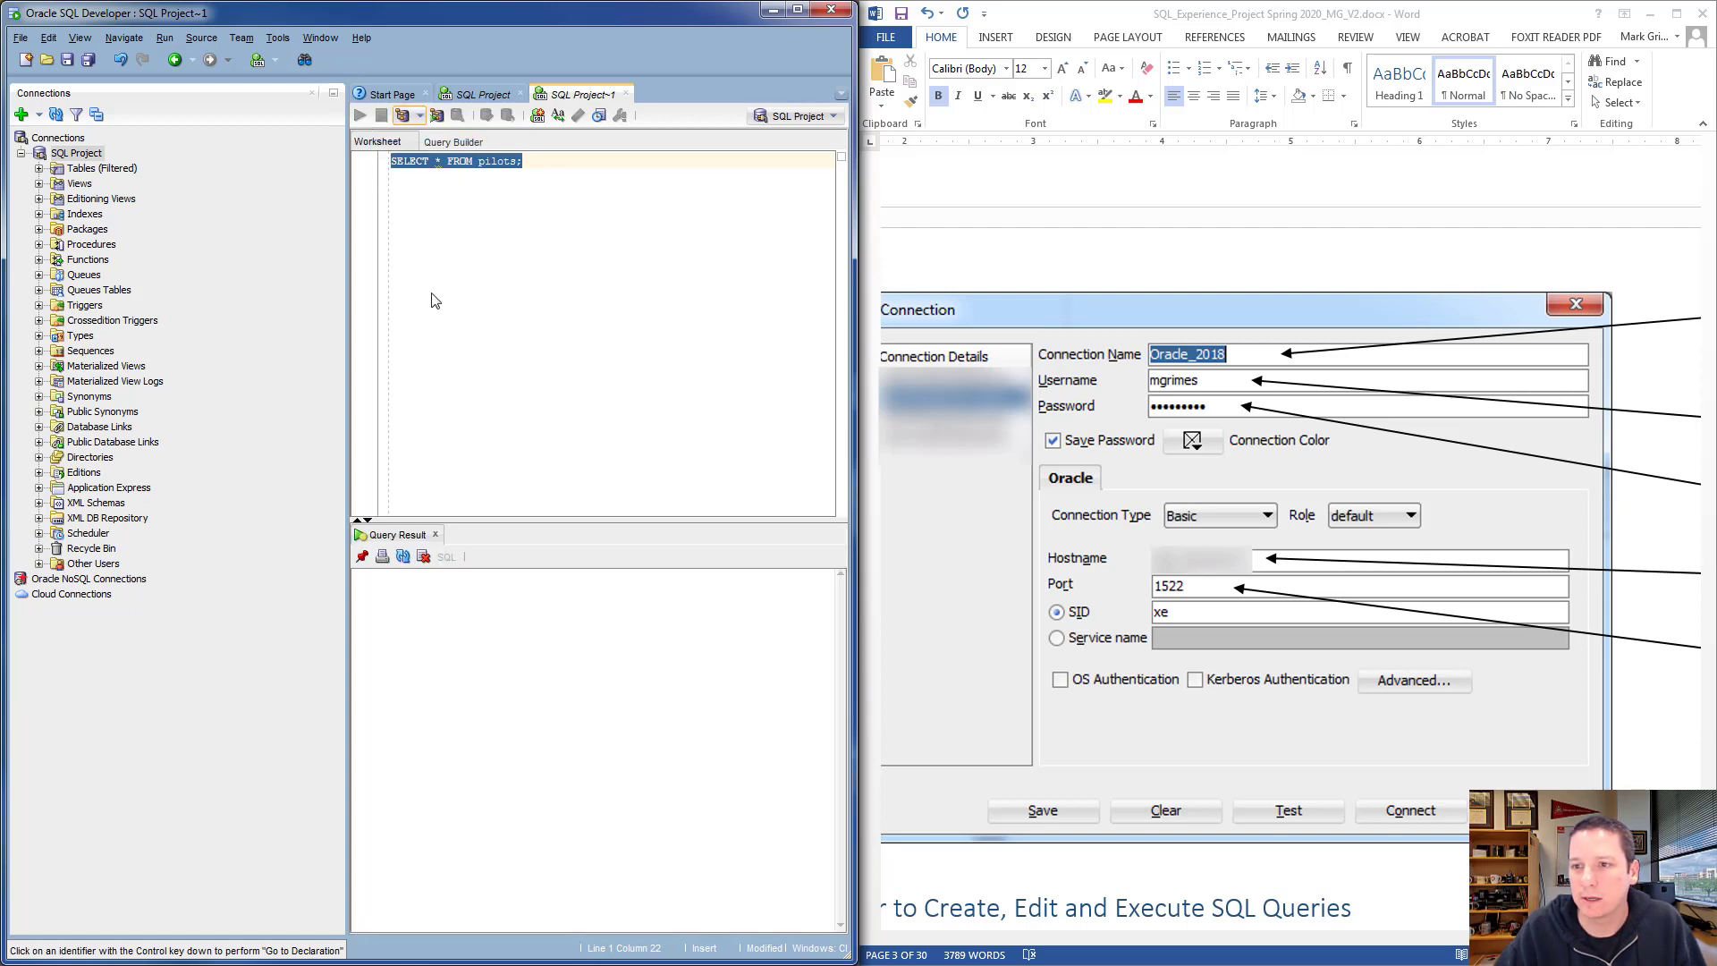
left_click(410, 116)
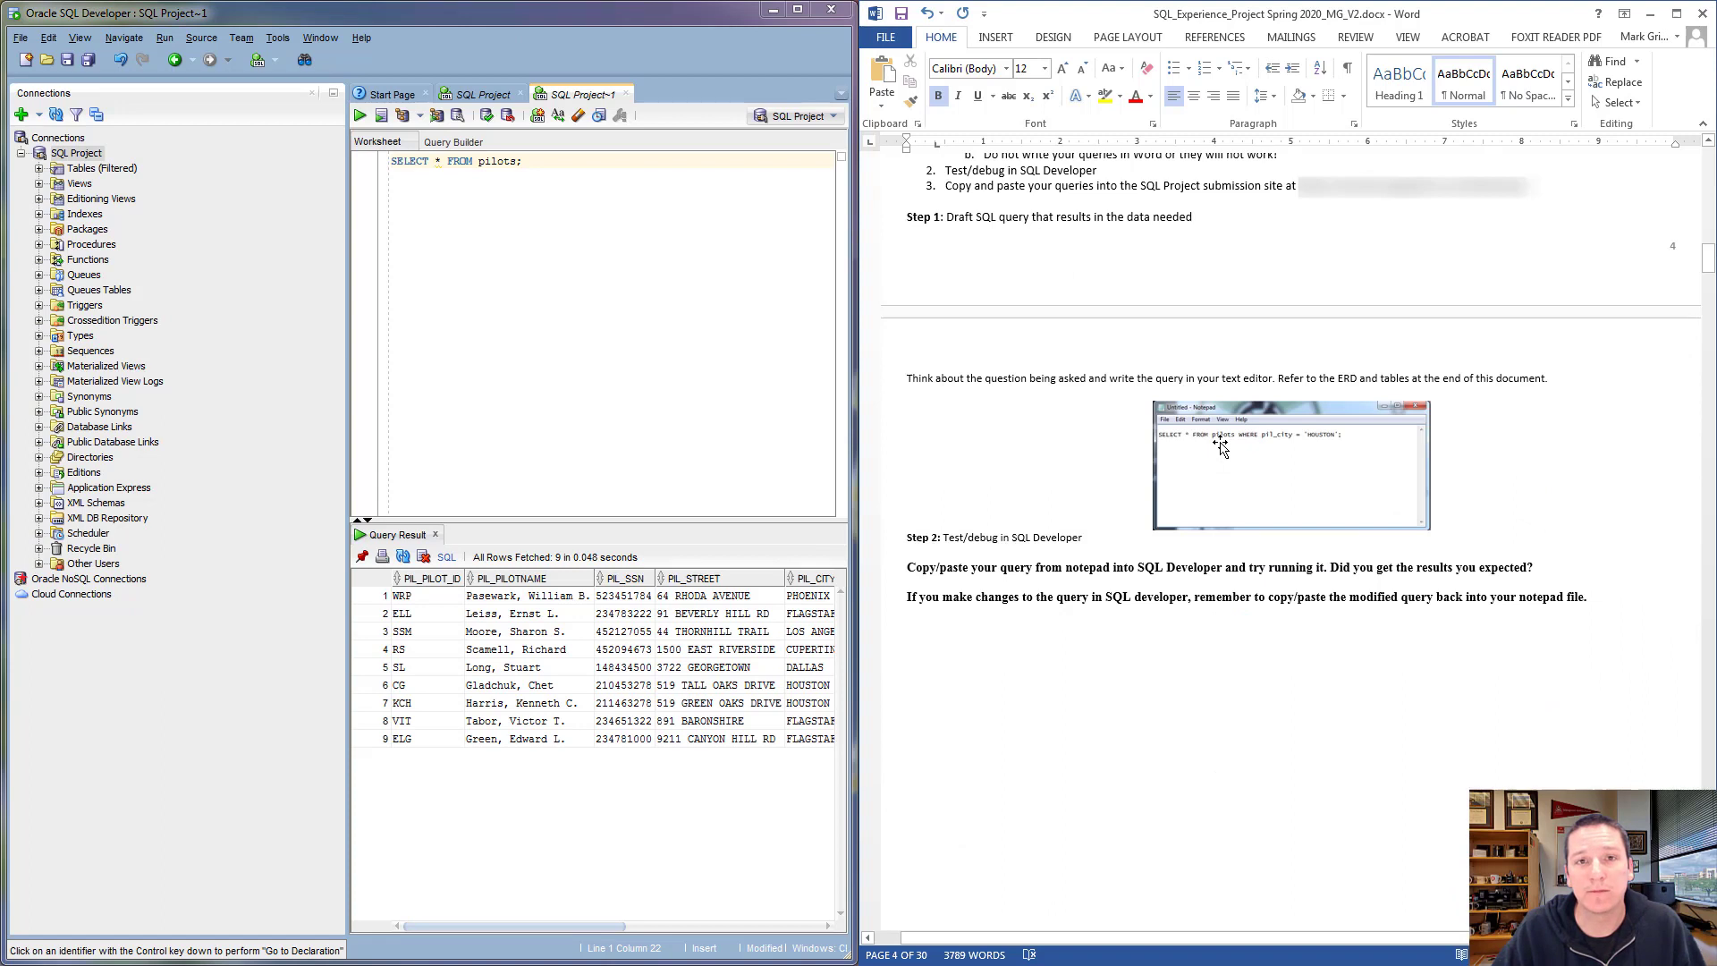
mouse_move(1157, 449)
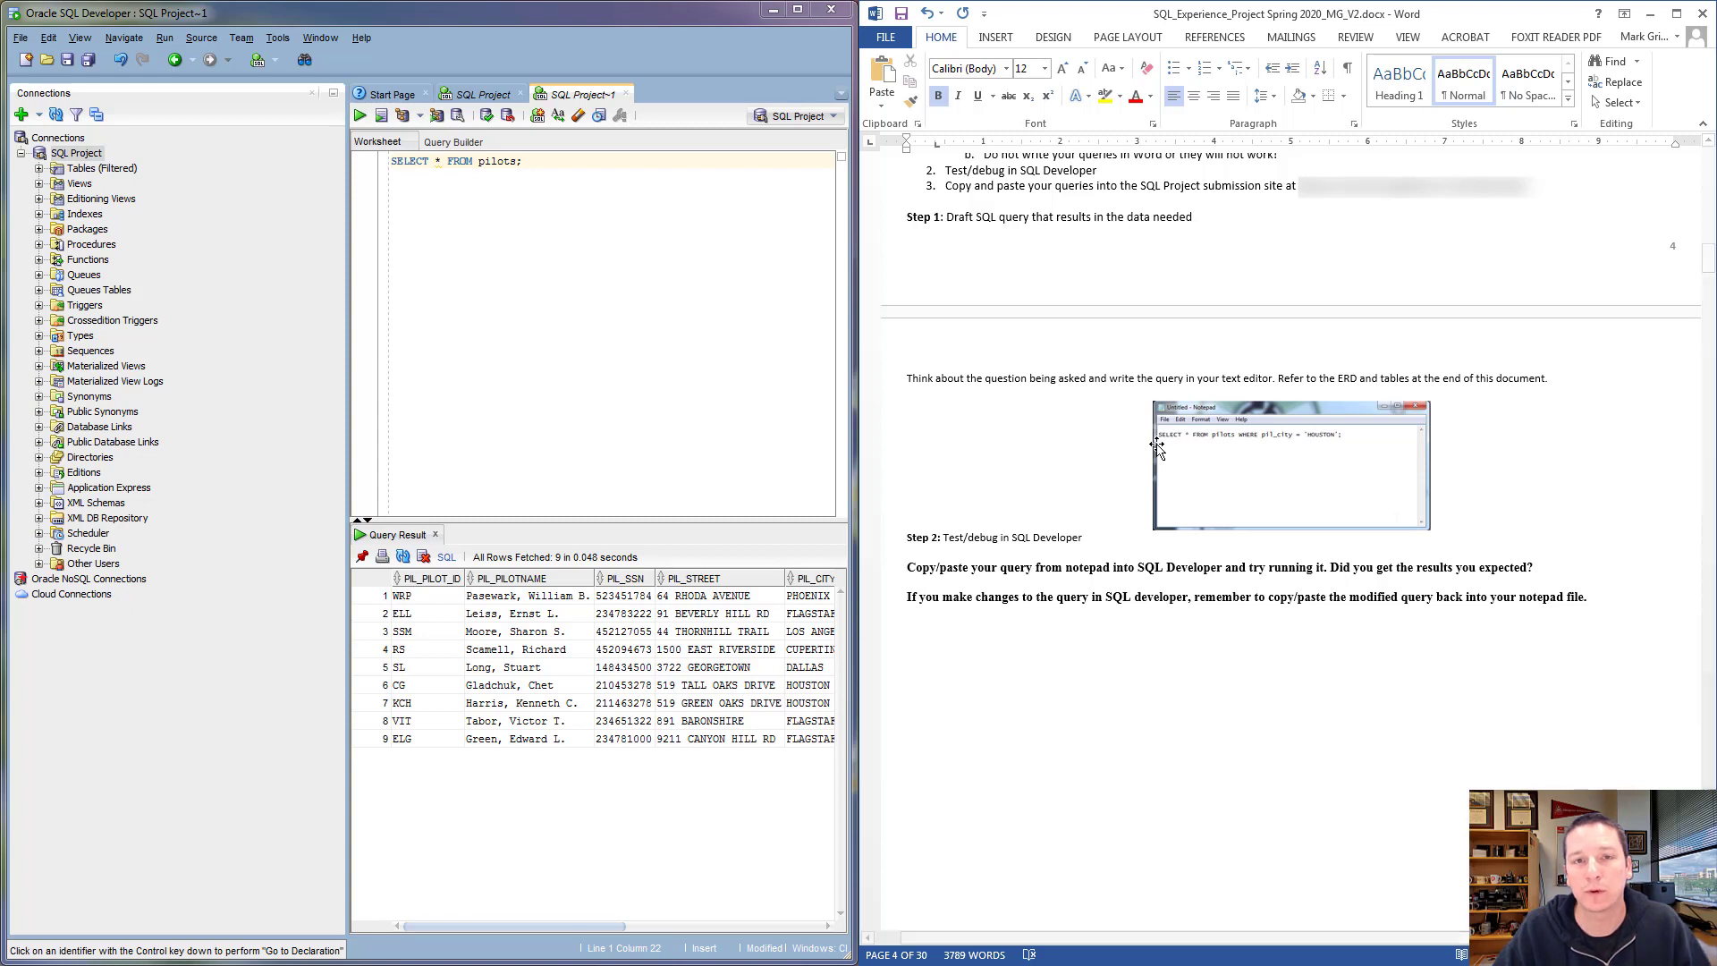
mouse_move(1069, 433)
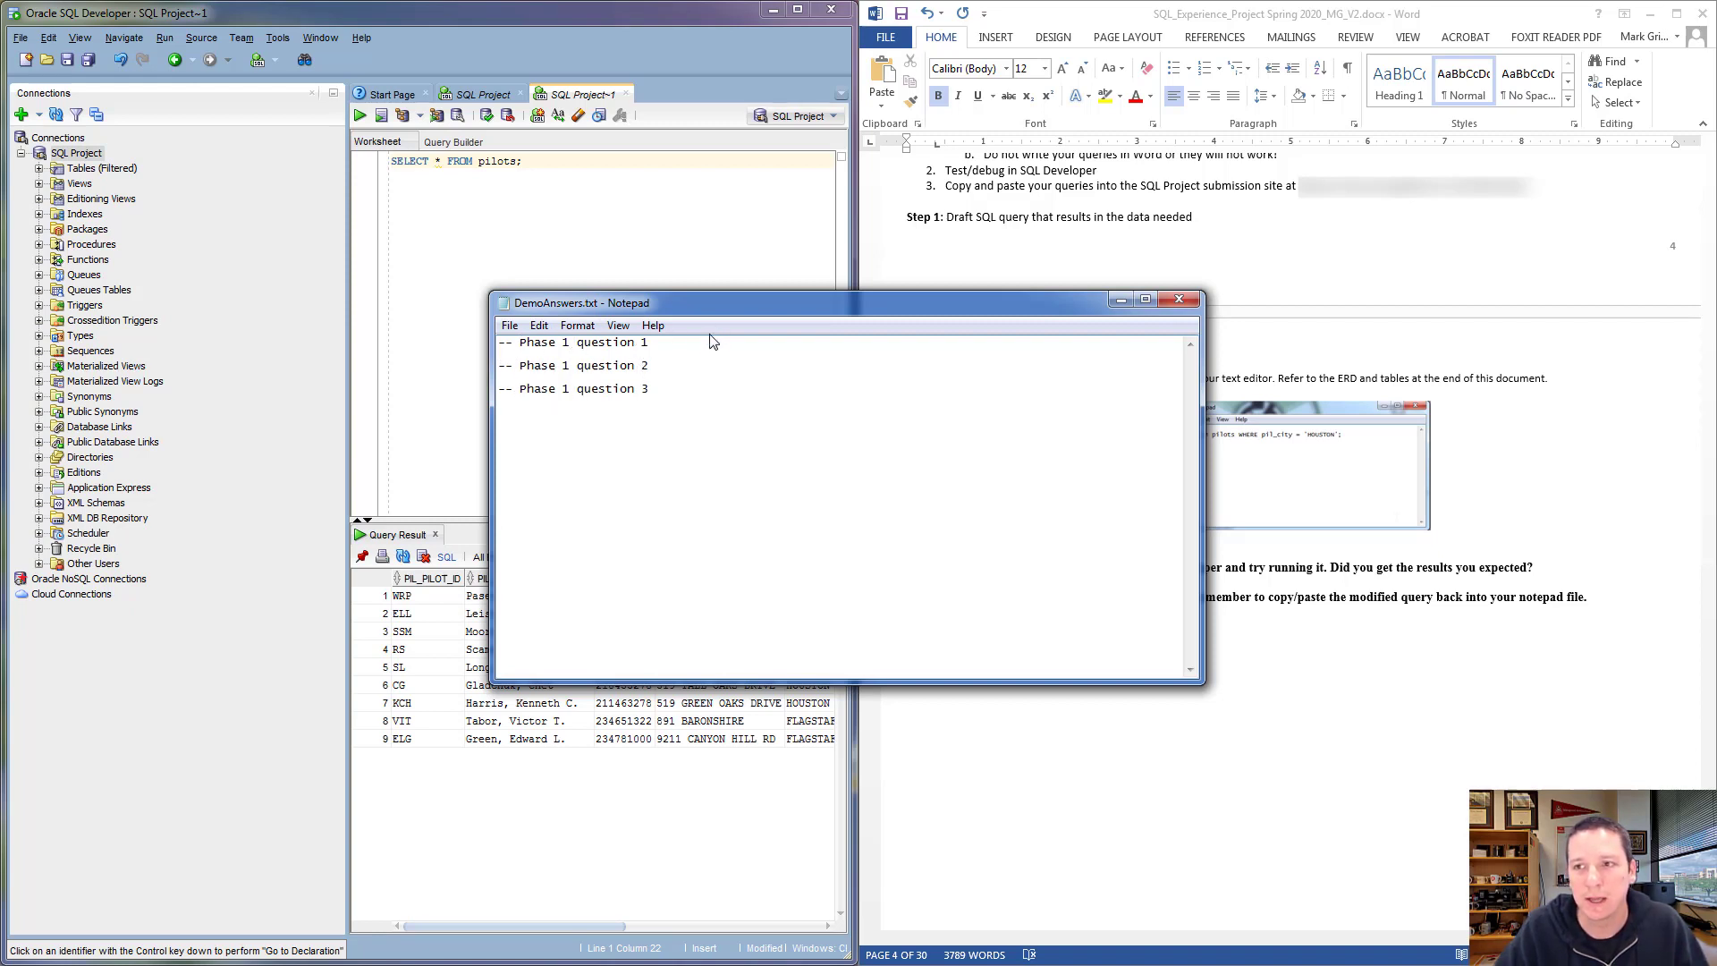
Bring DemoAnswers.txt with its Phase 1 question placeholders to the front in Notepad
left_click(649, 342)
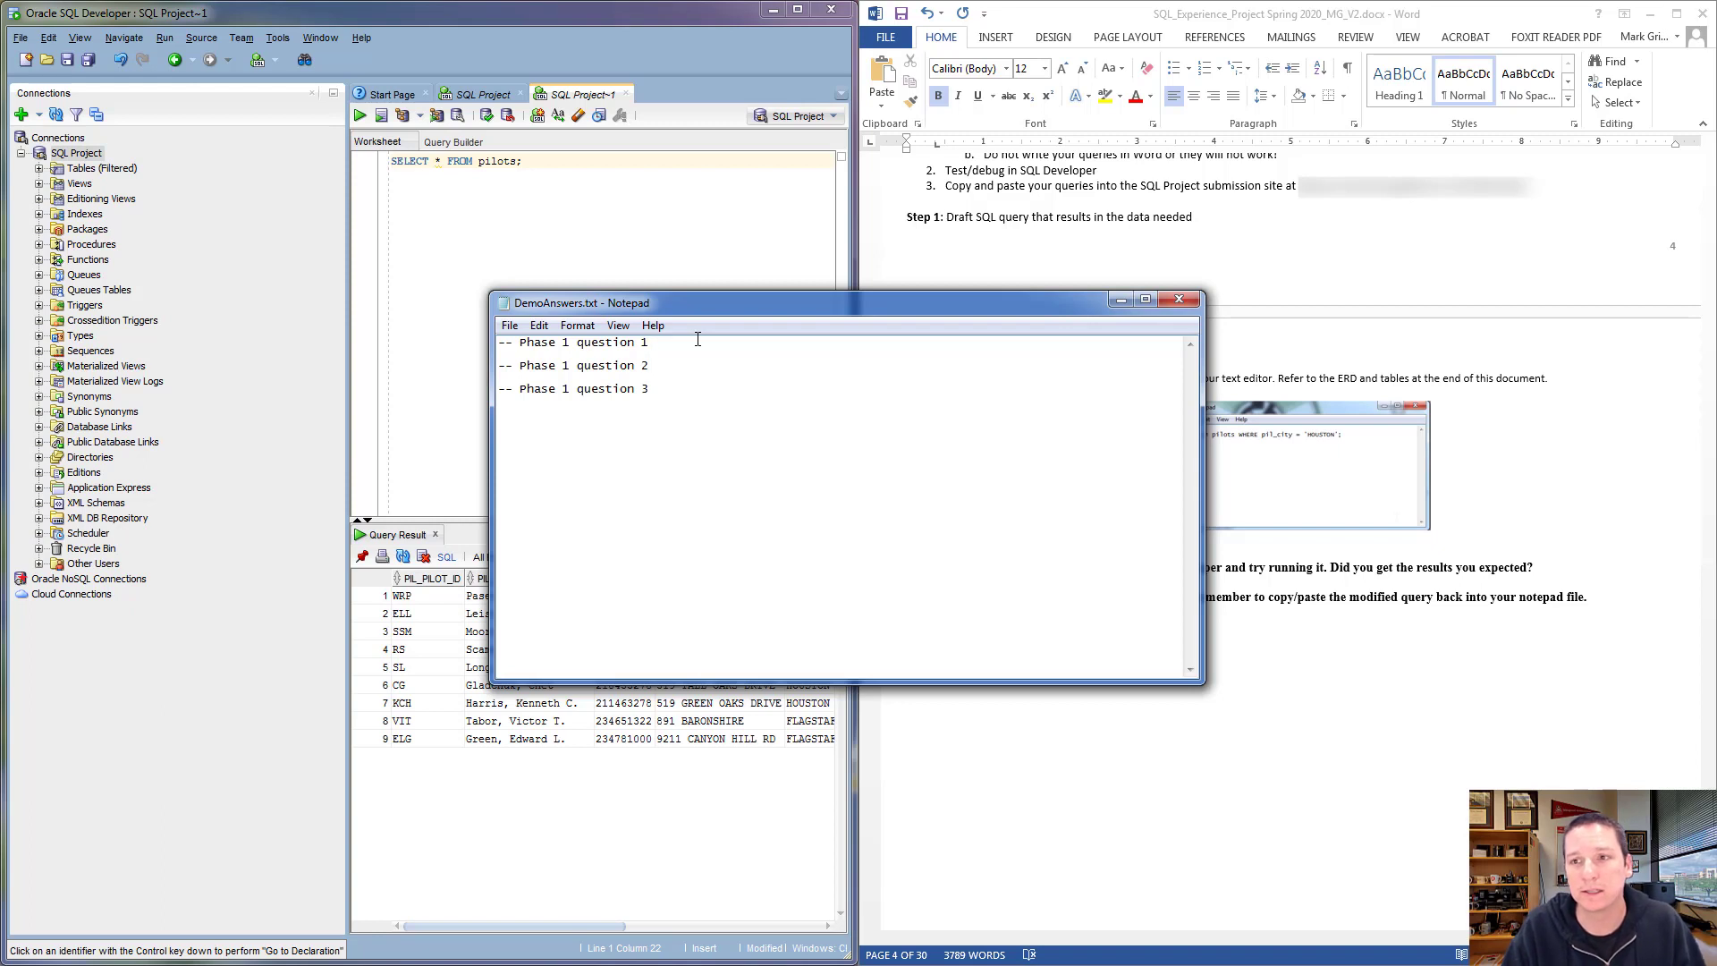
key("enter")
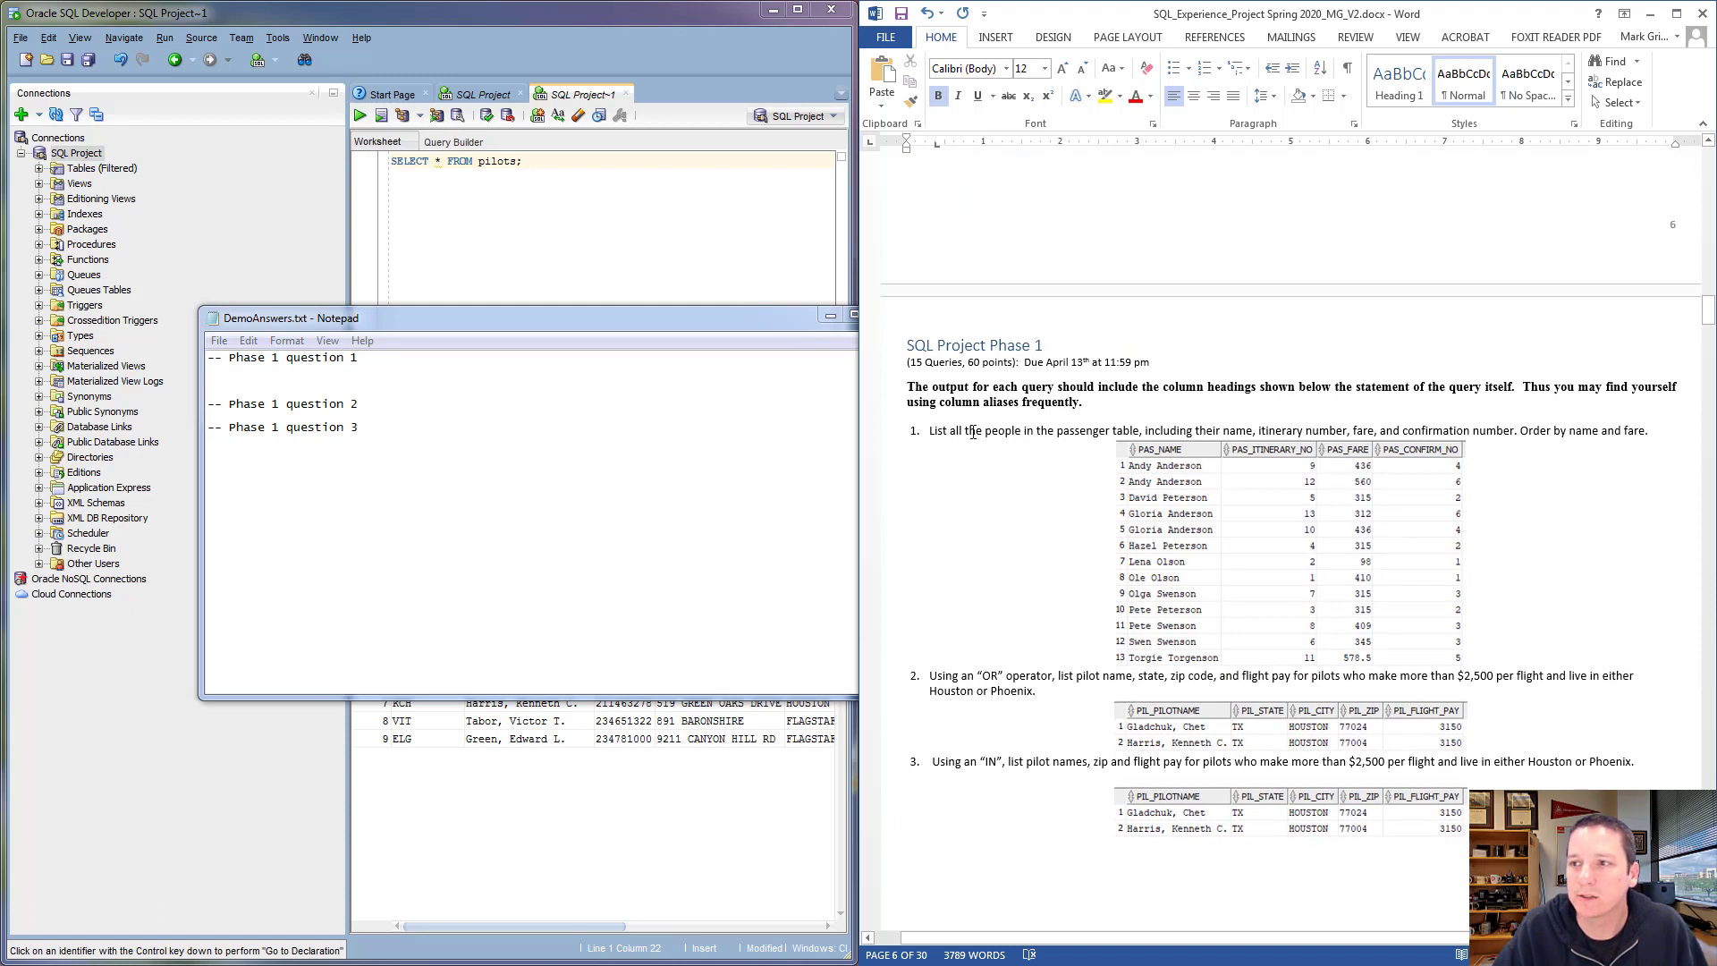
mouse_move(1192, 430)
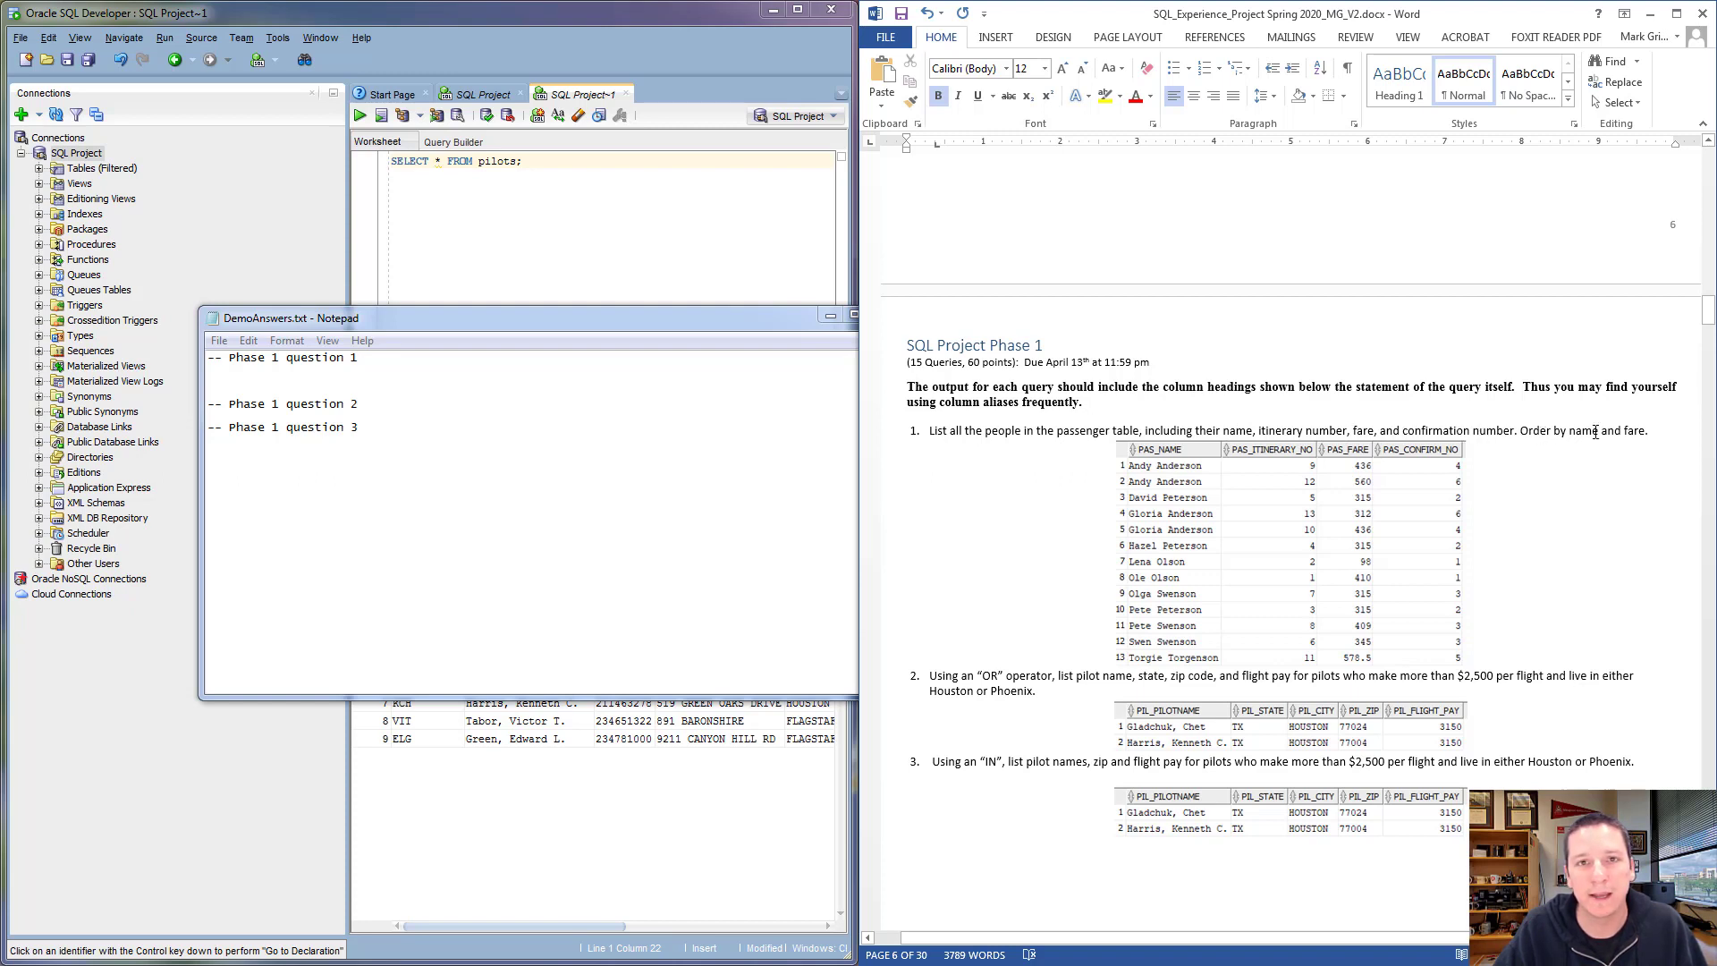
left_click(1233, 482)
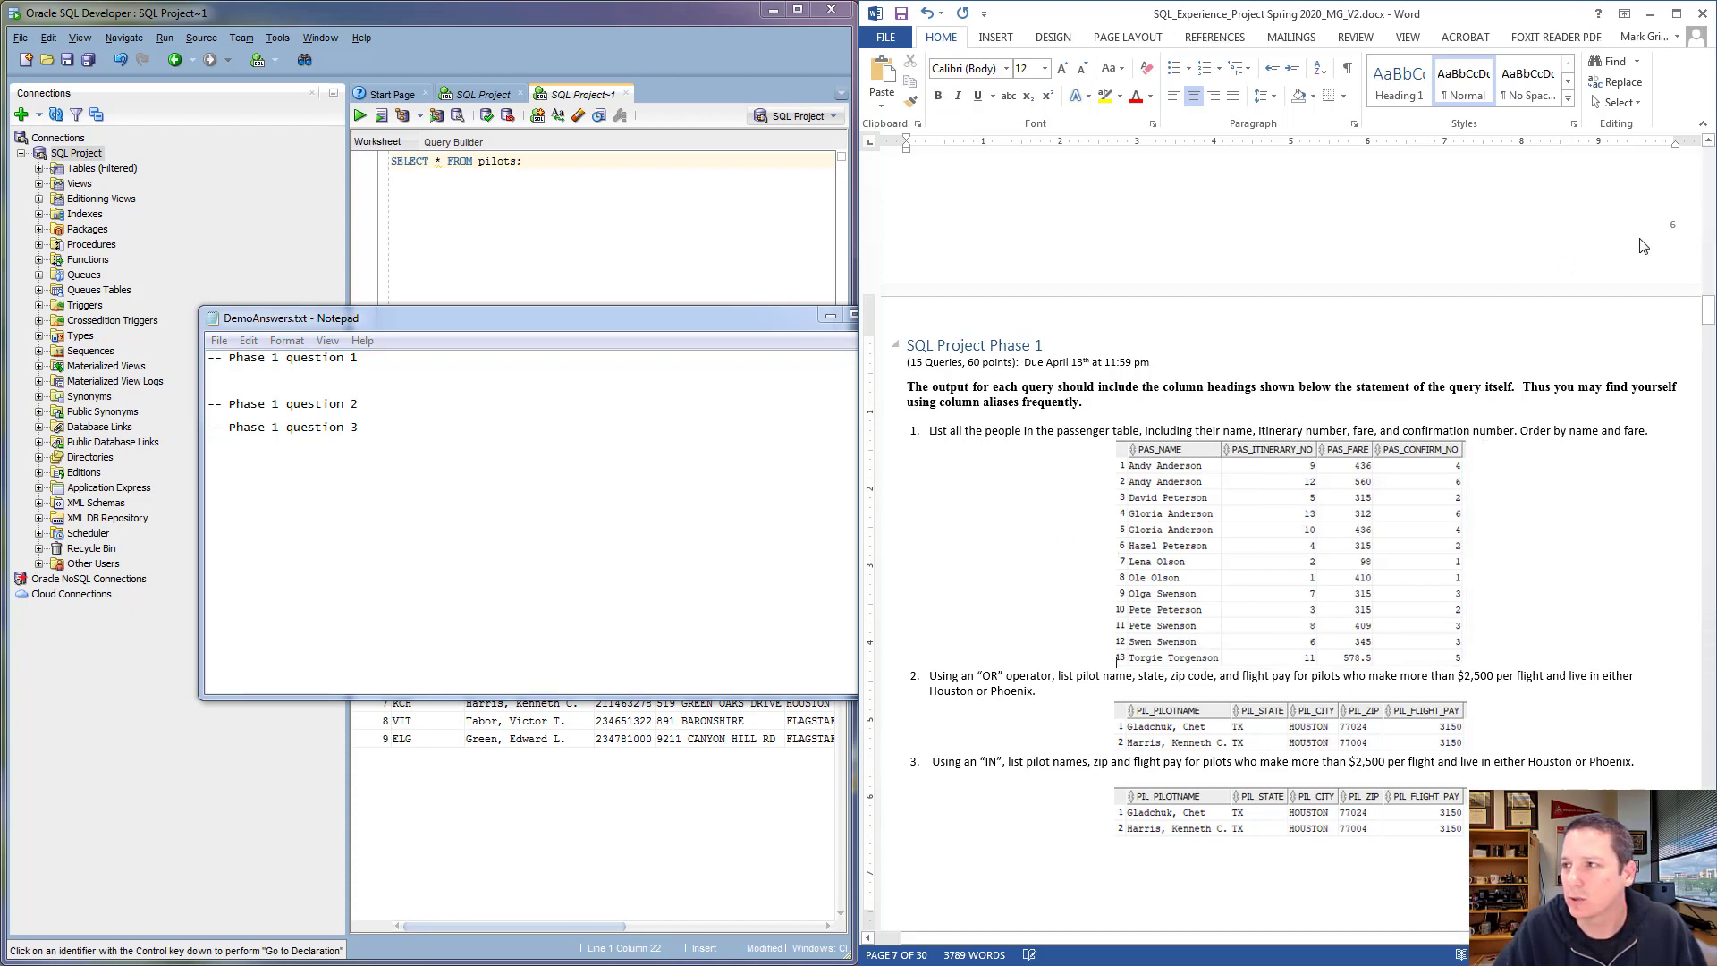
scroll("down", 3)
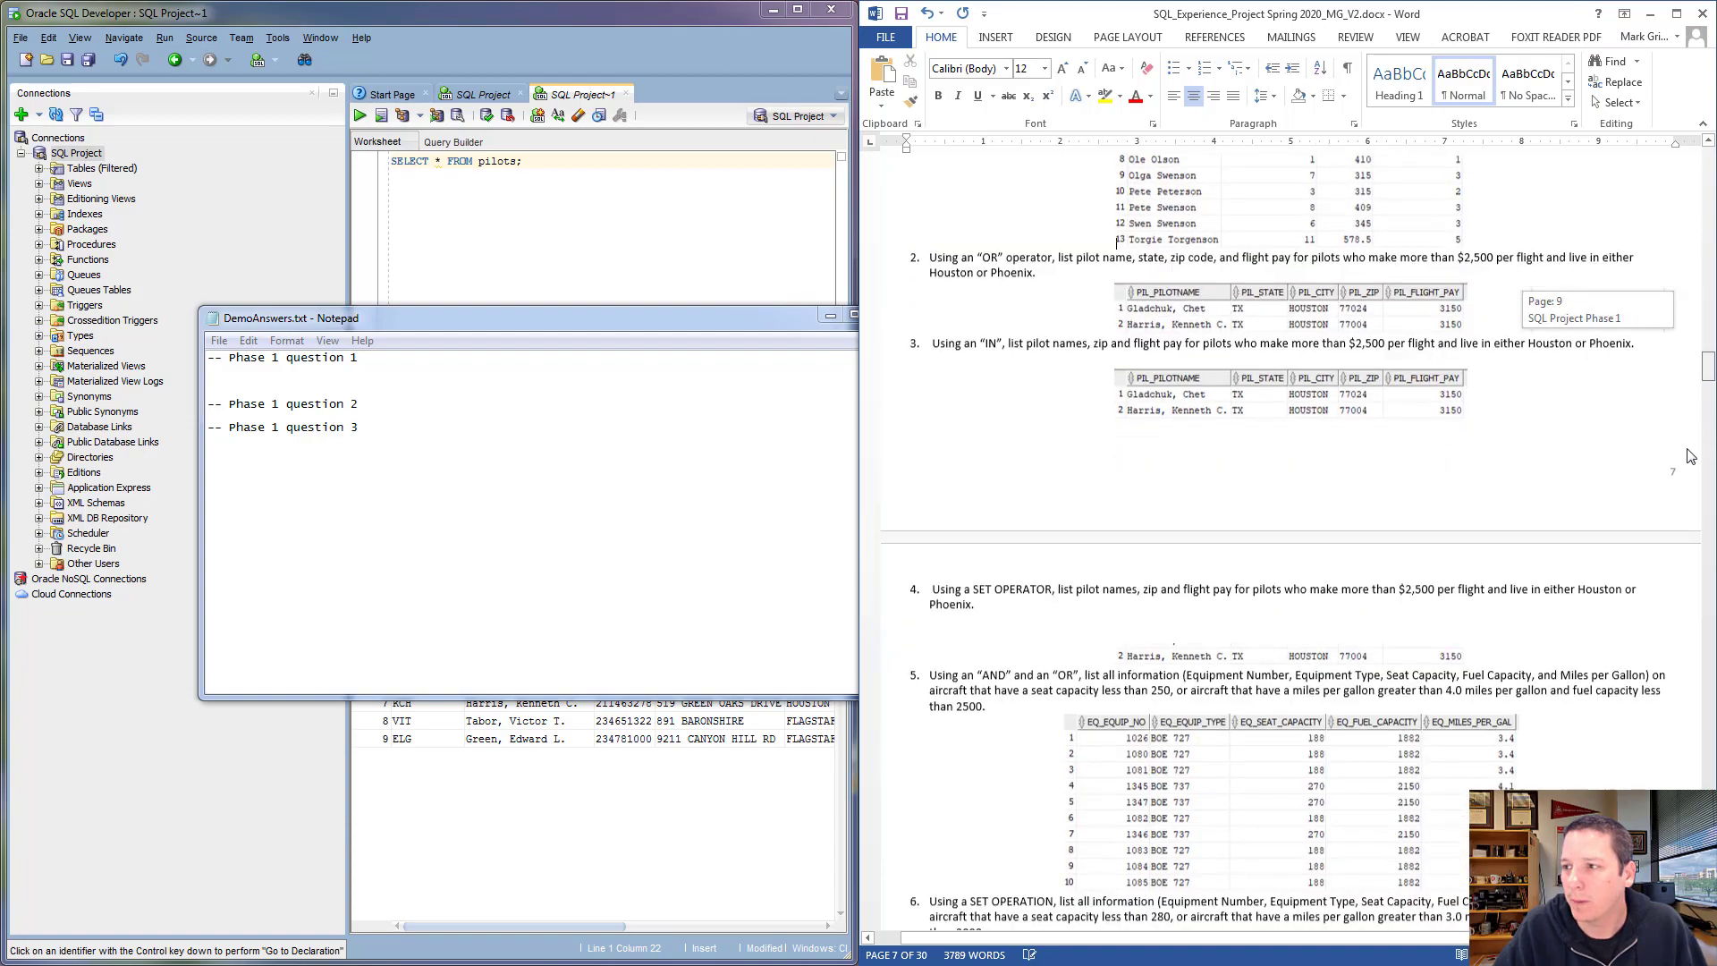
scroll("down", 3)
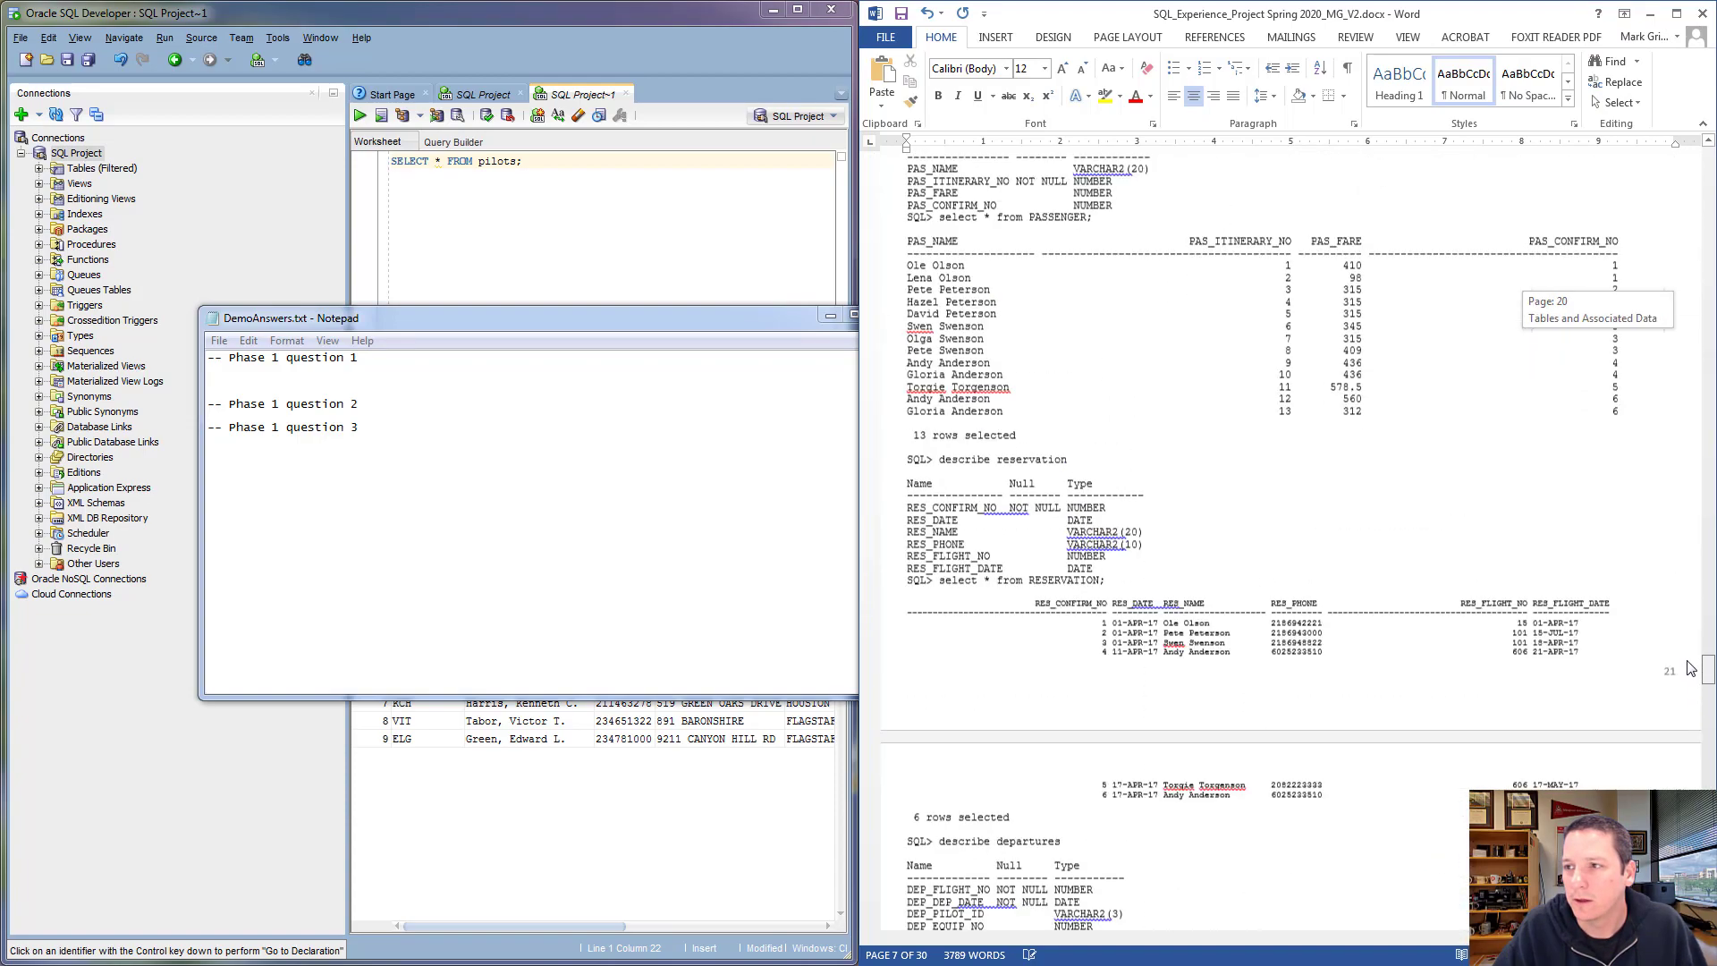
scroll("up", 3)
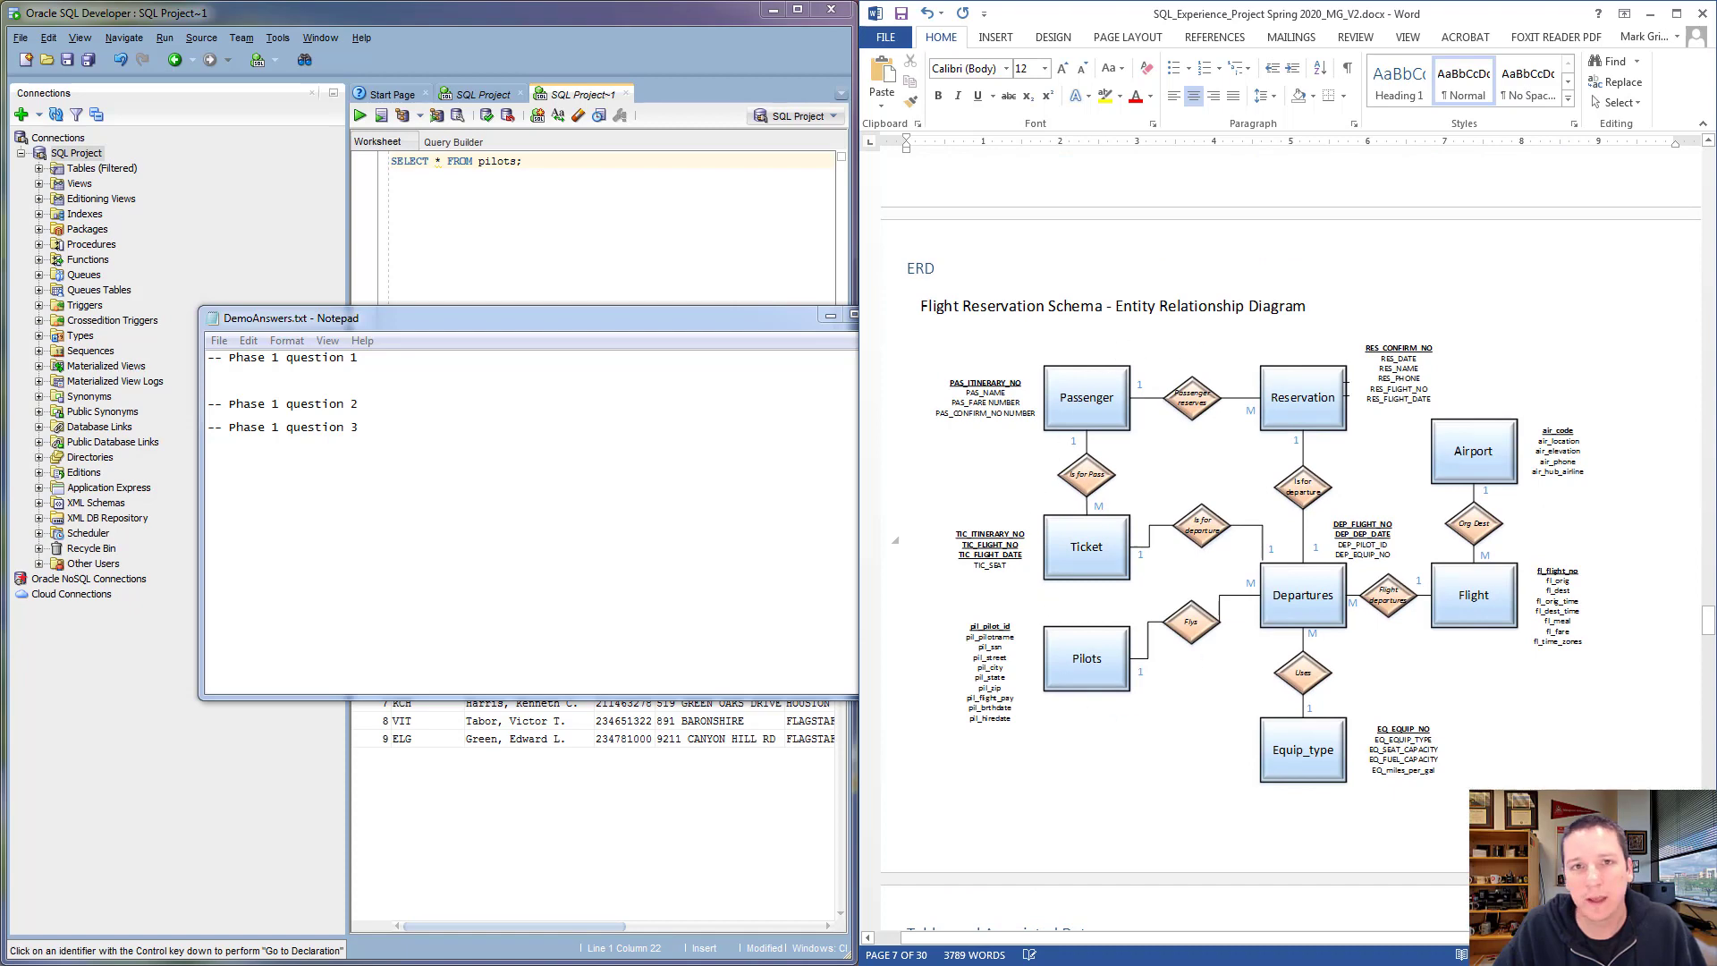
mouse_move(1370, 430)
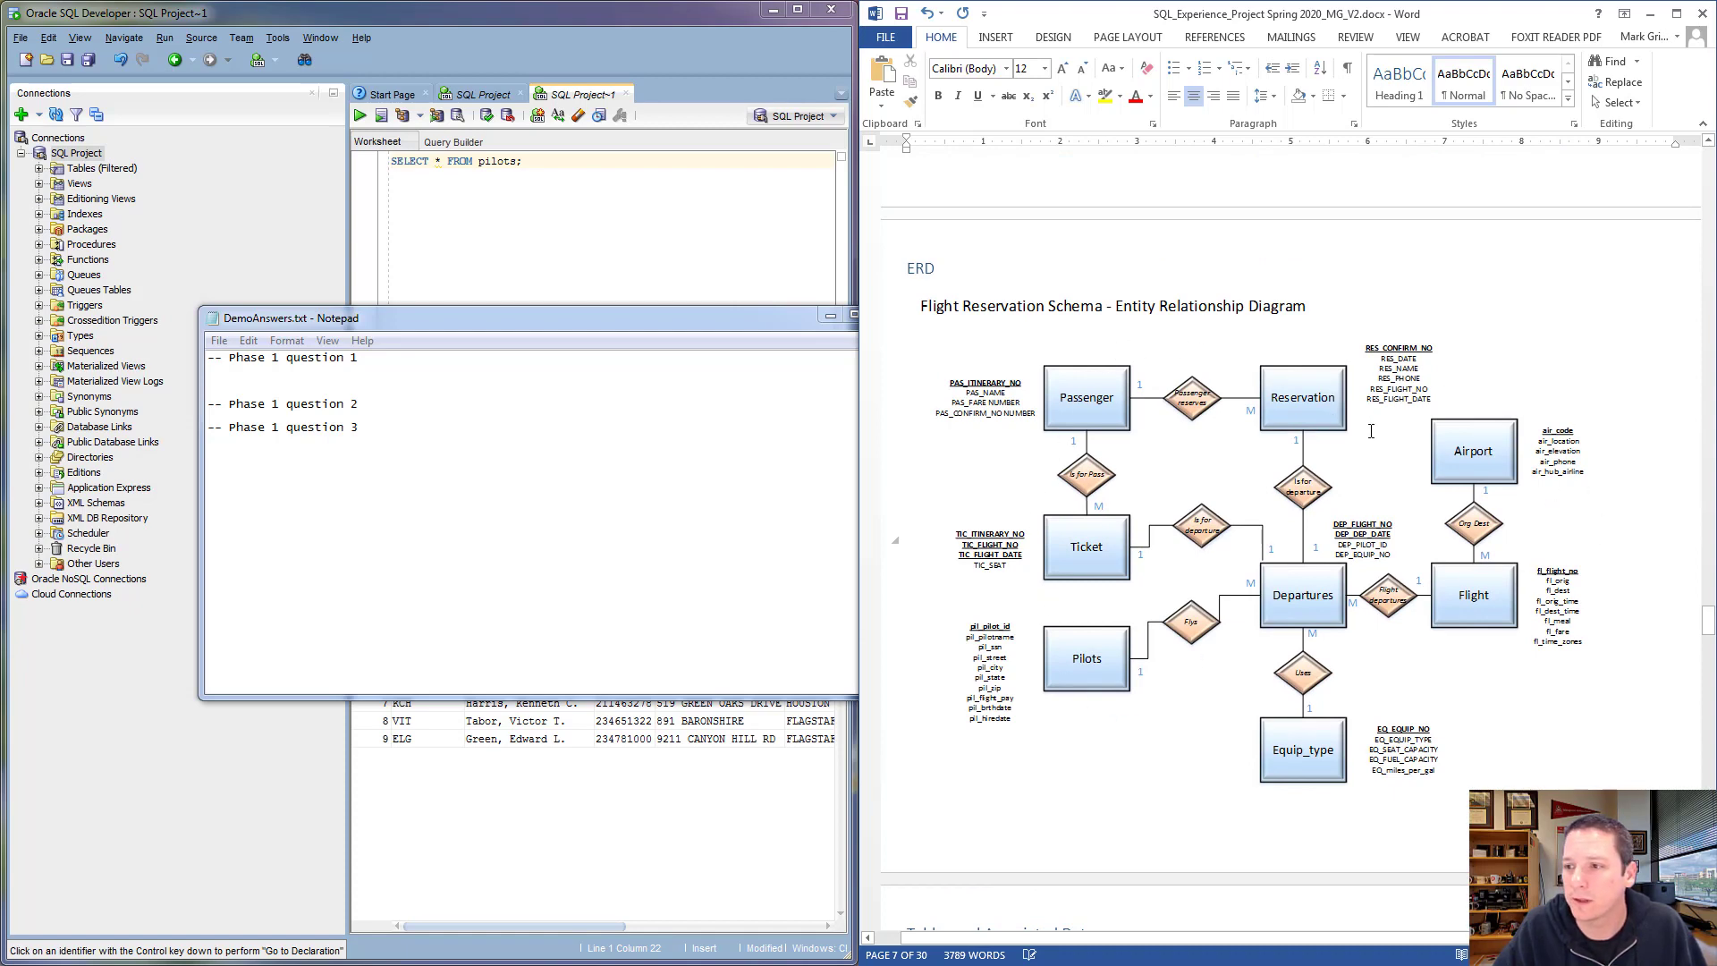
scroll("down", 3)
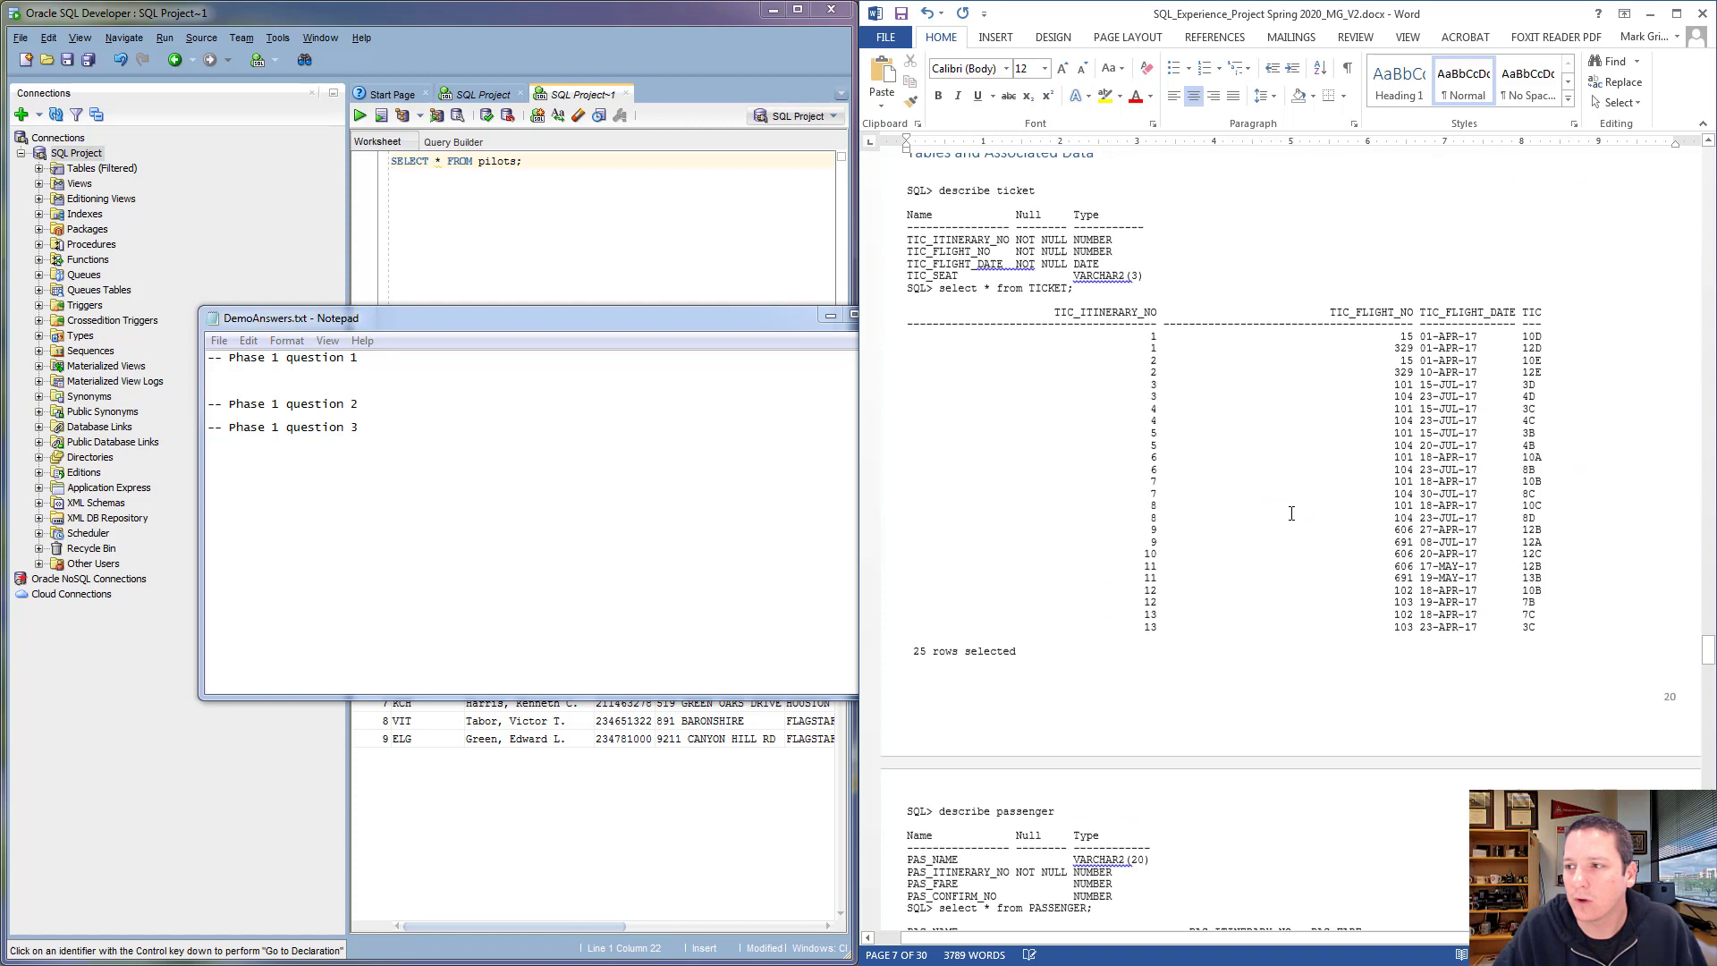
scroll("down", 3)
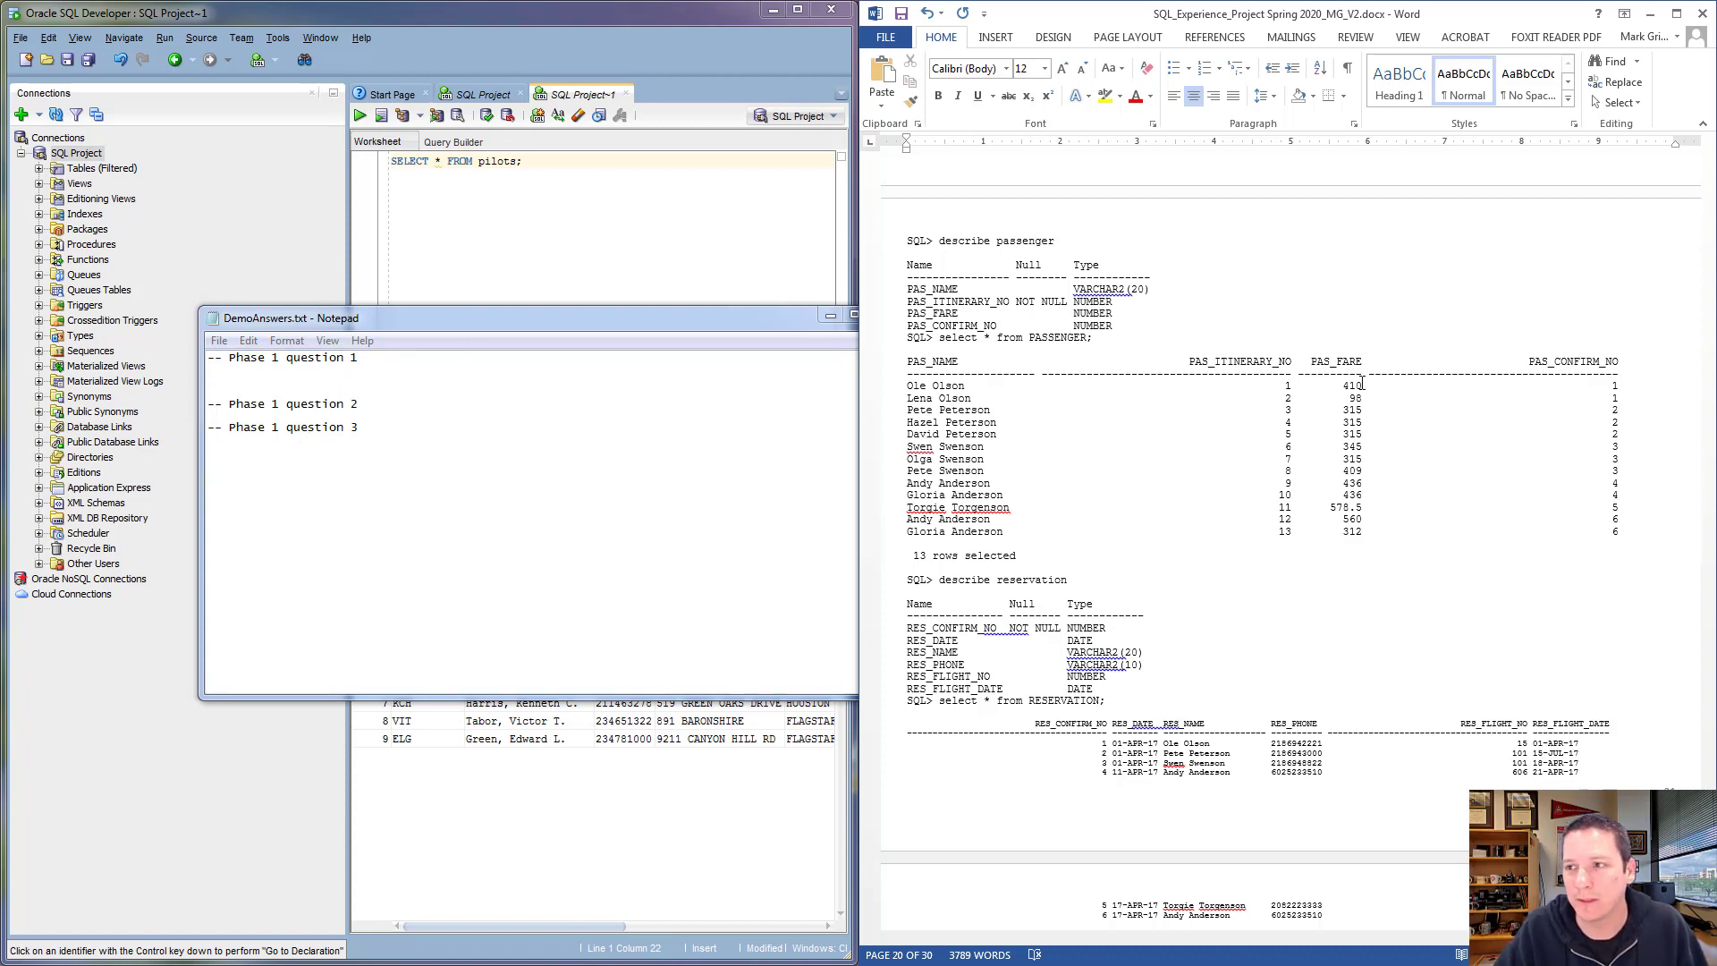
scroll("up", 3)
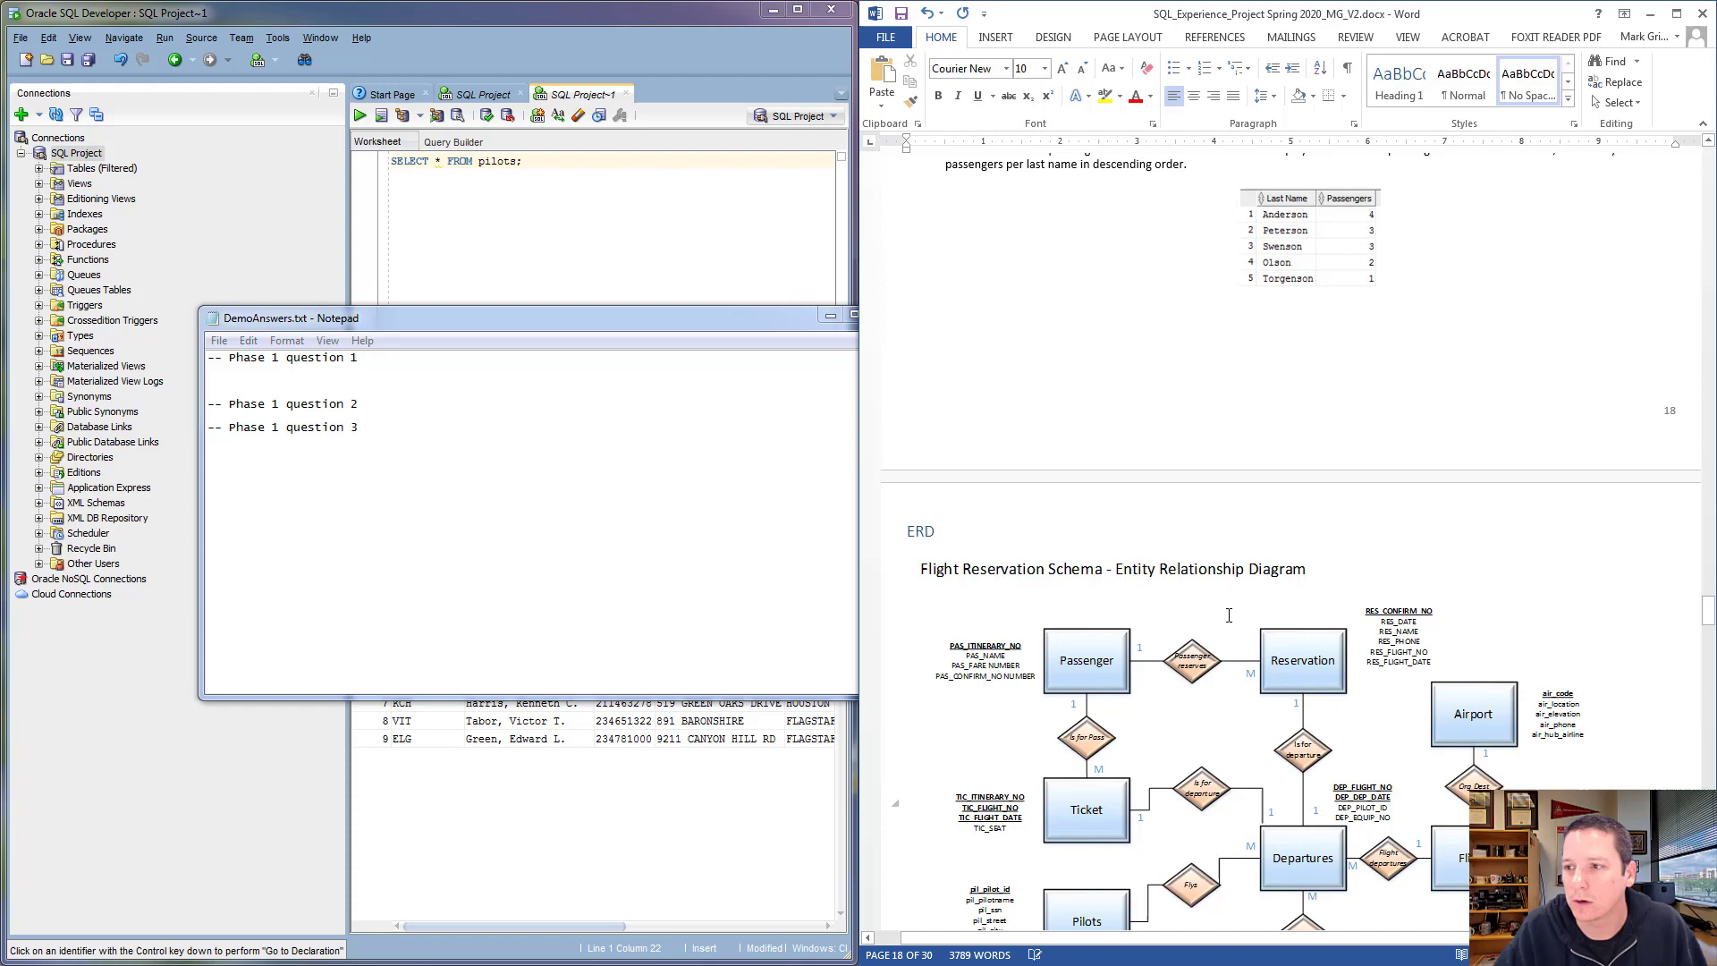
scroll("down", 3)
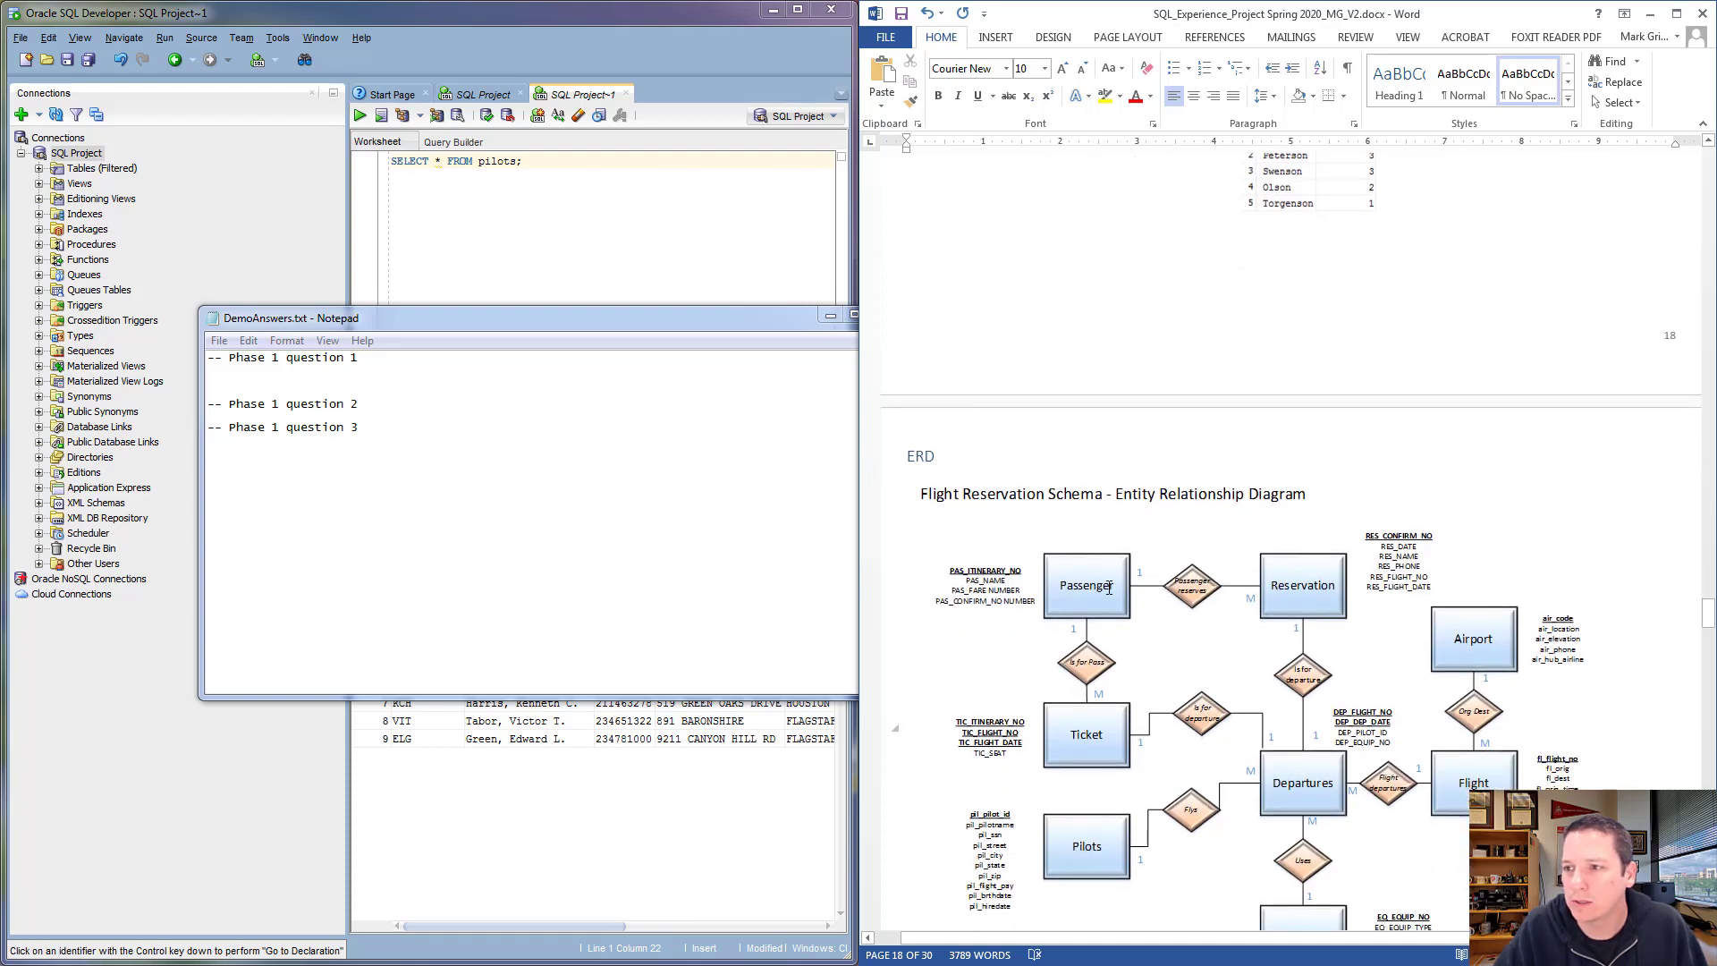
scroll("up", 3)
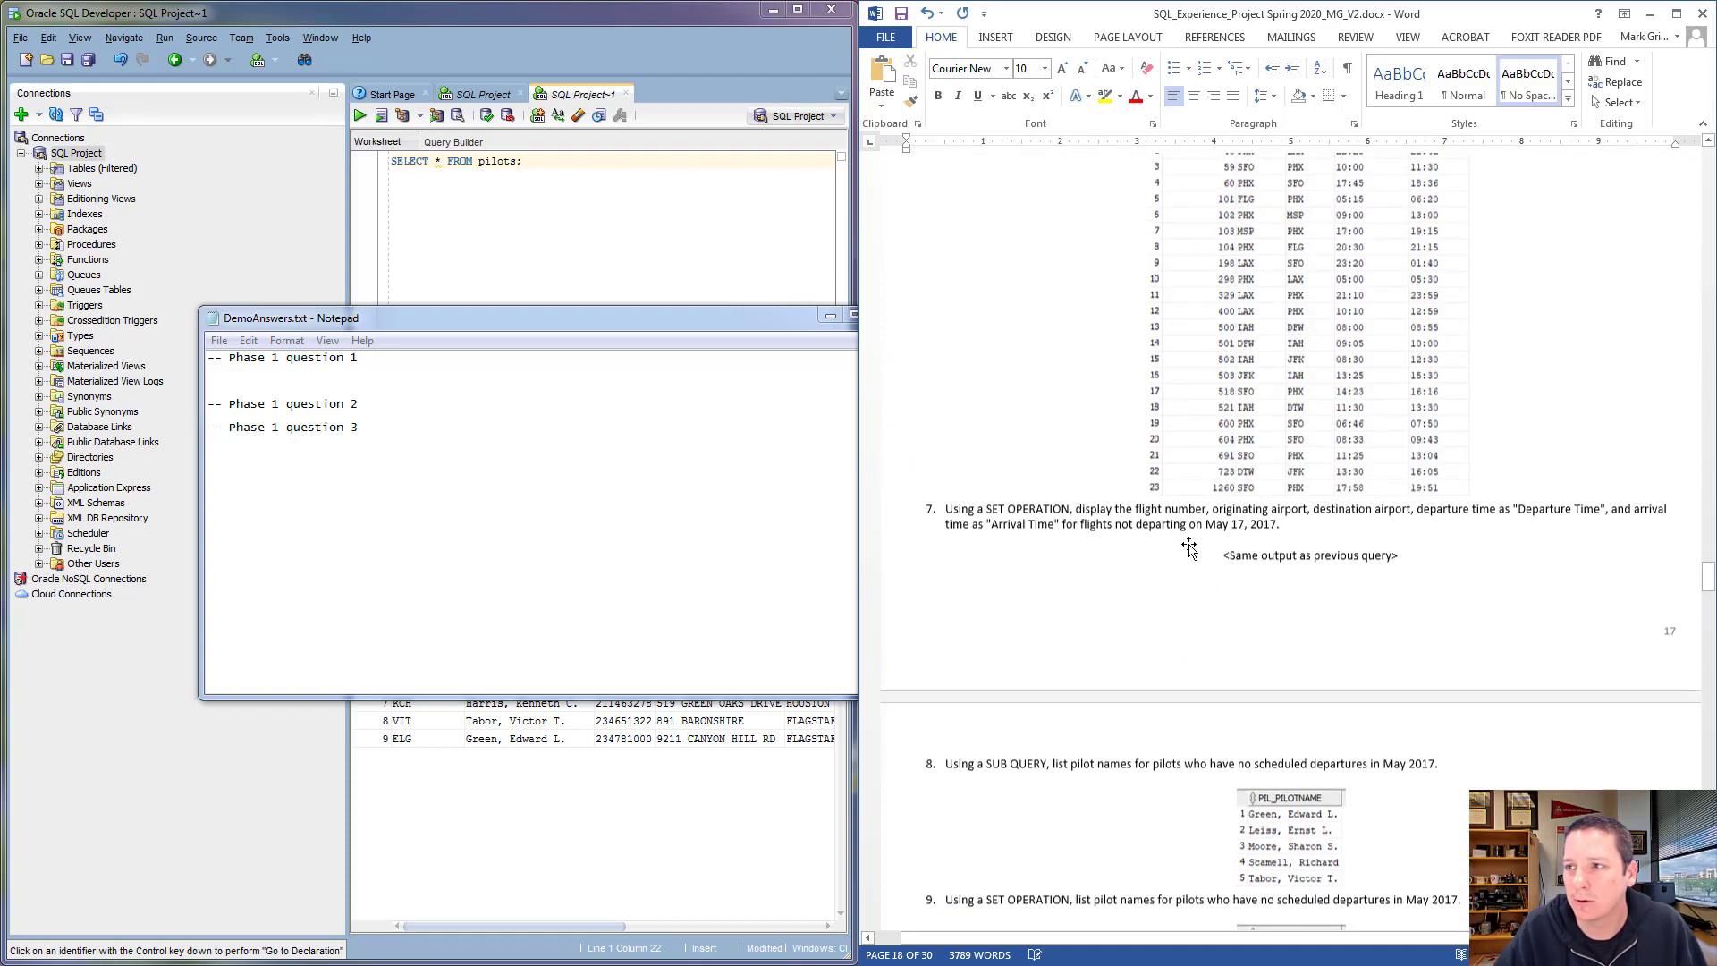
scroll("up", 3)
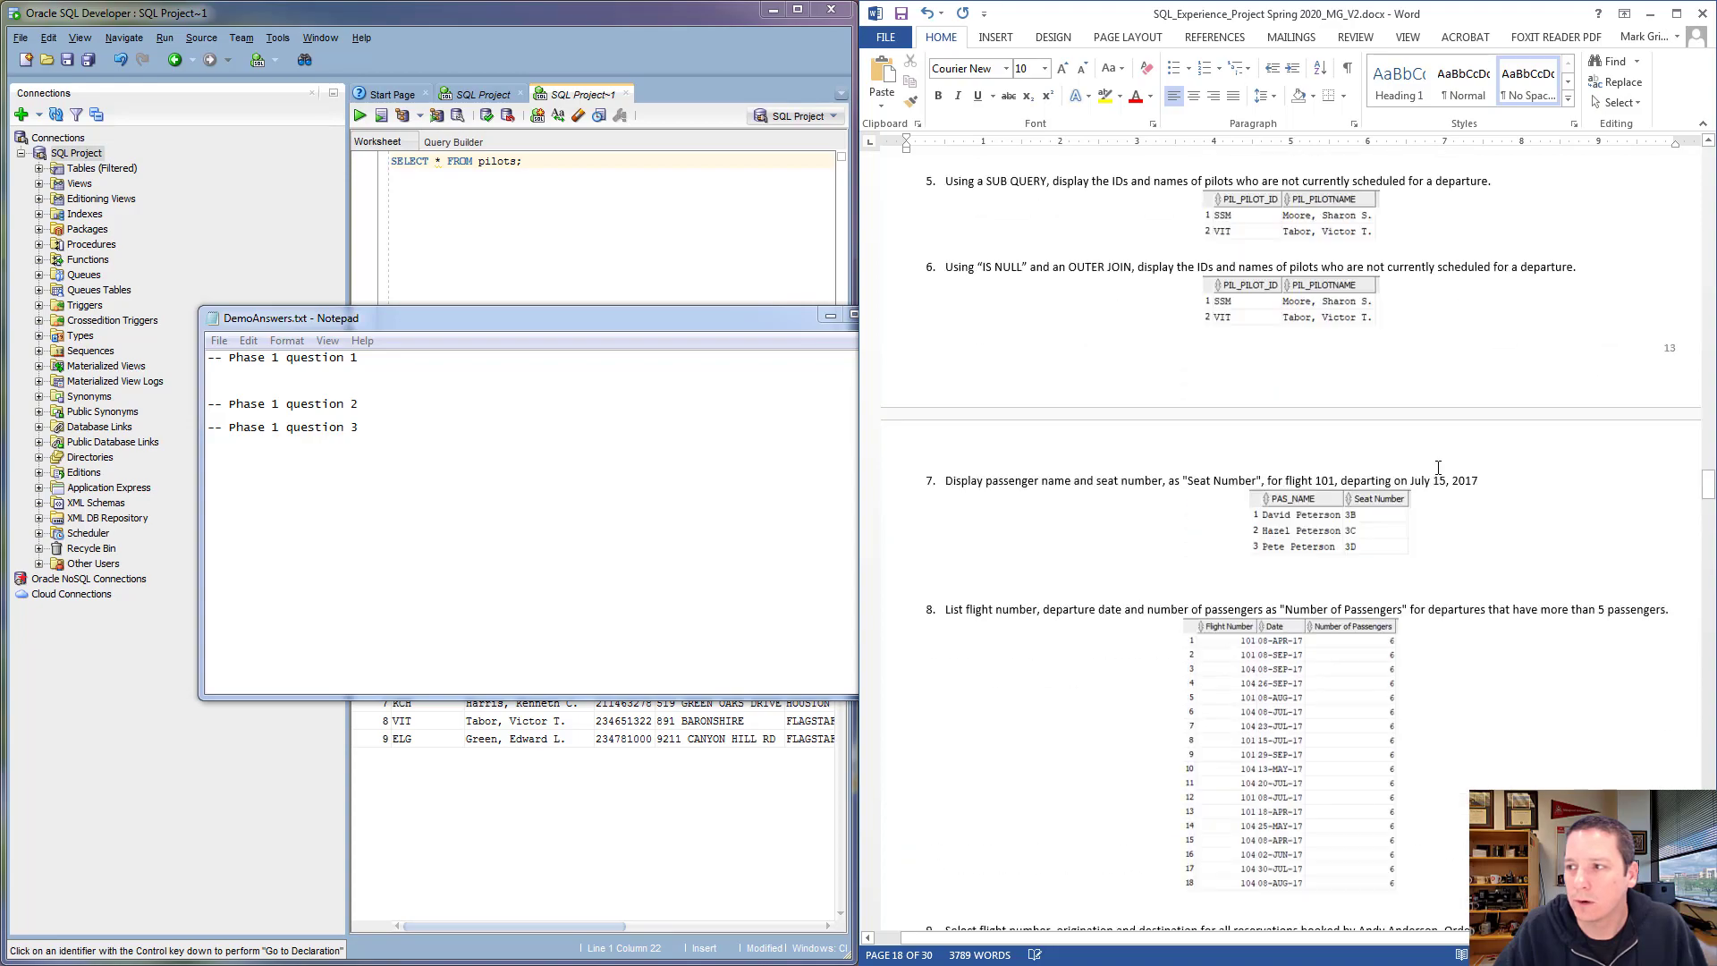
scroll("down", 3)
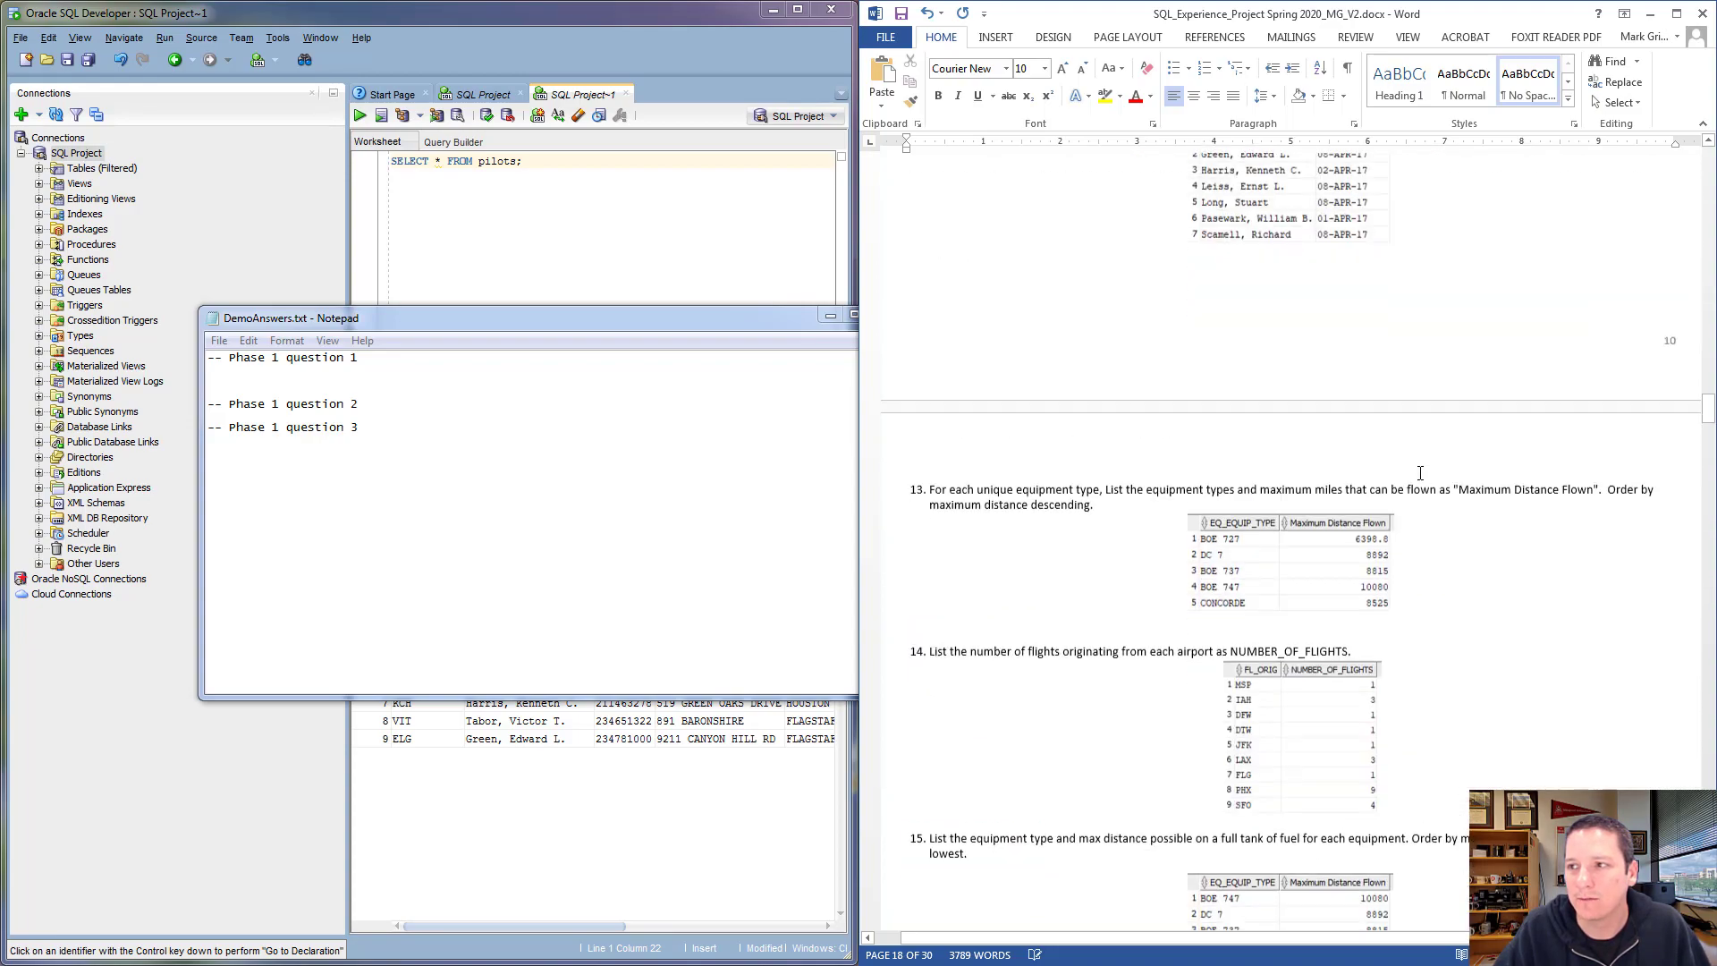
scroll("up", 3)
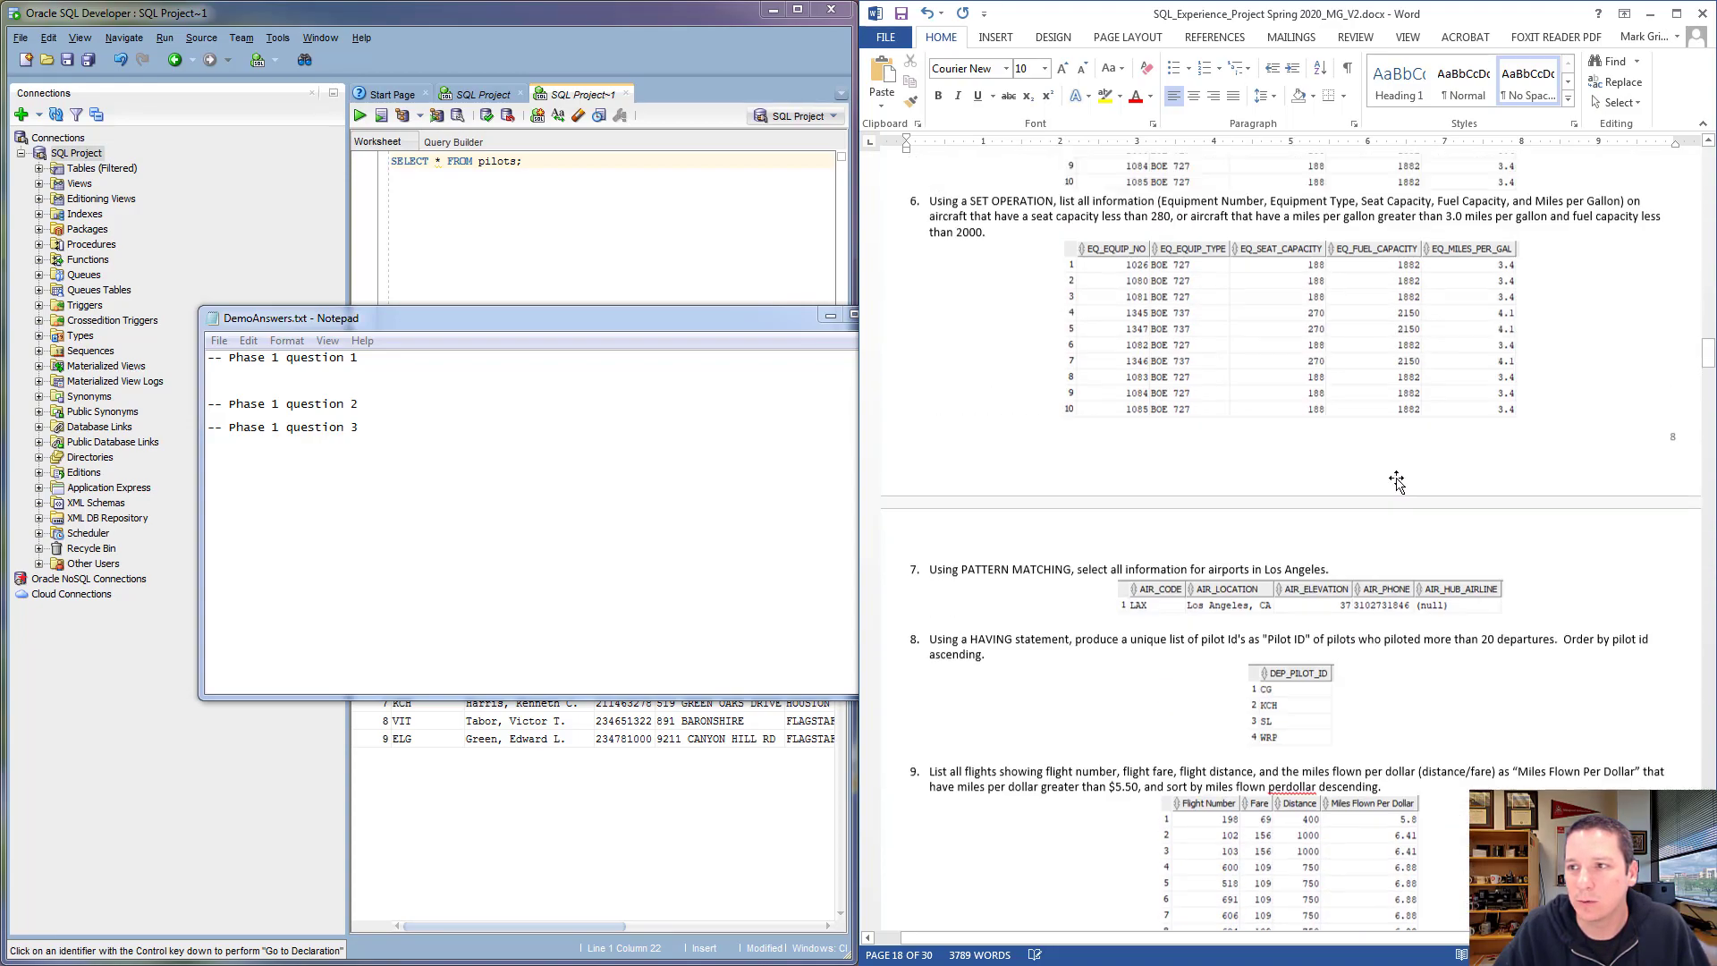
scroll("up", 3)
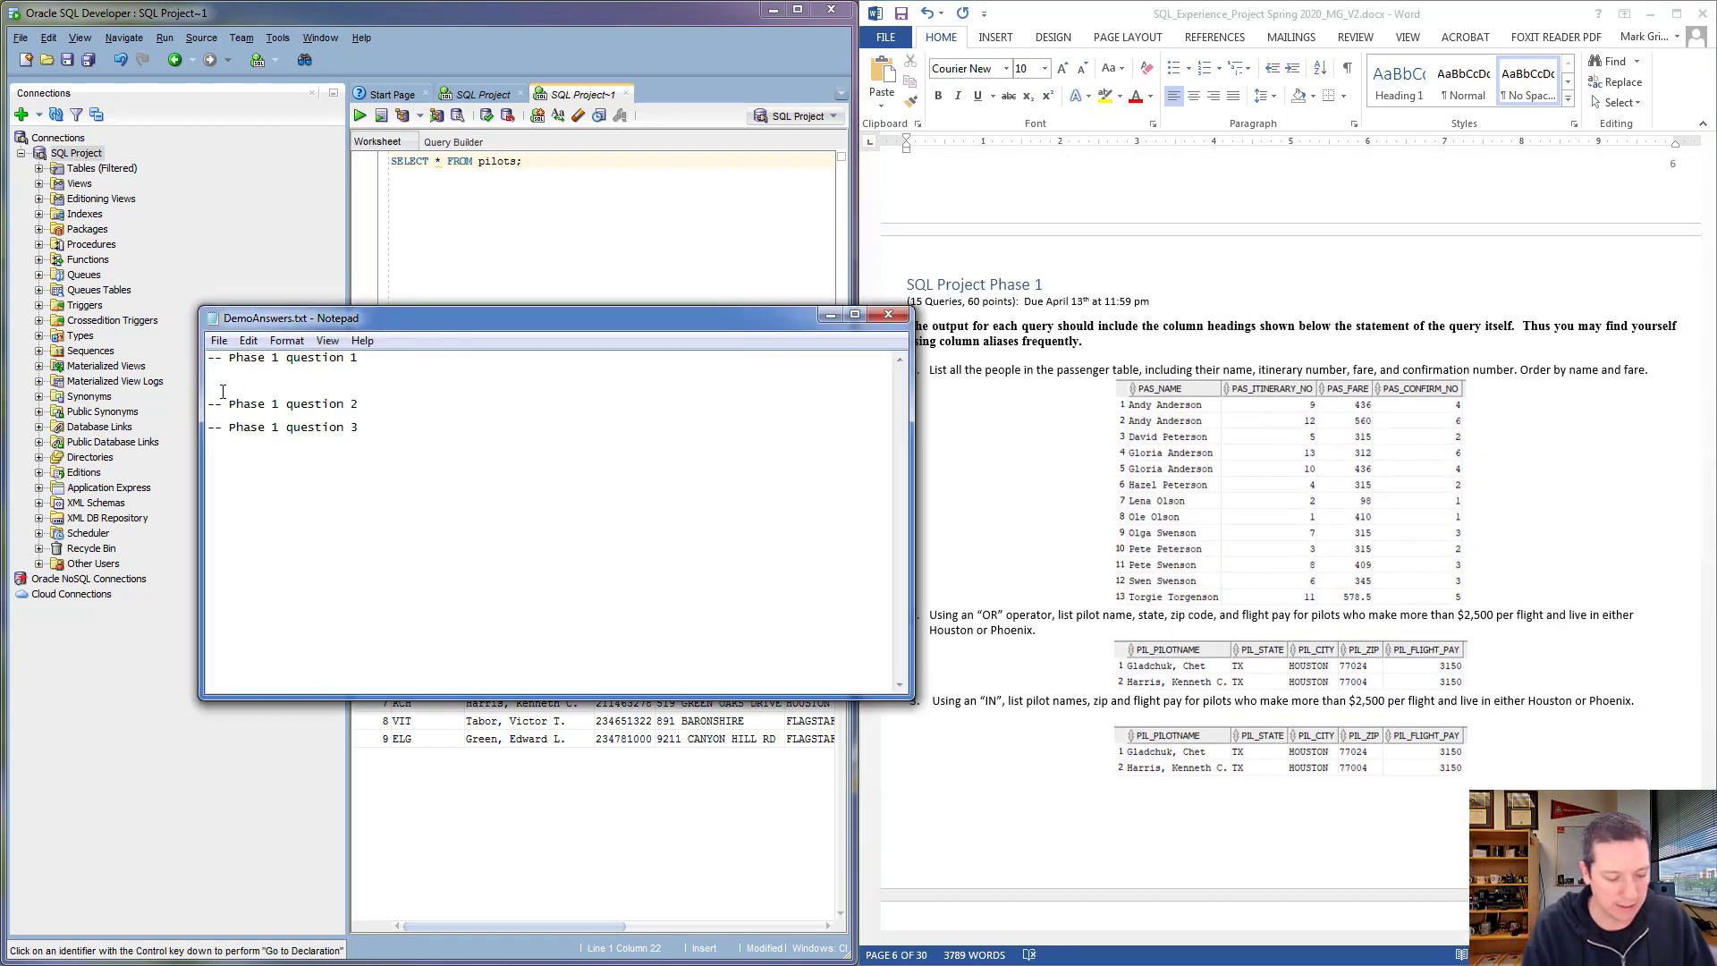
Write SELECT * FROM passenger; under '-- Phase 1 question 1' and select that line
type("SELECT * FROM passenger")
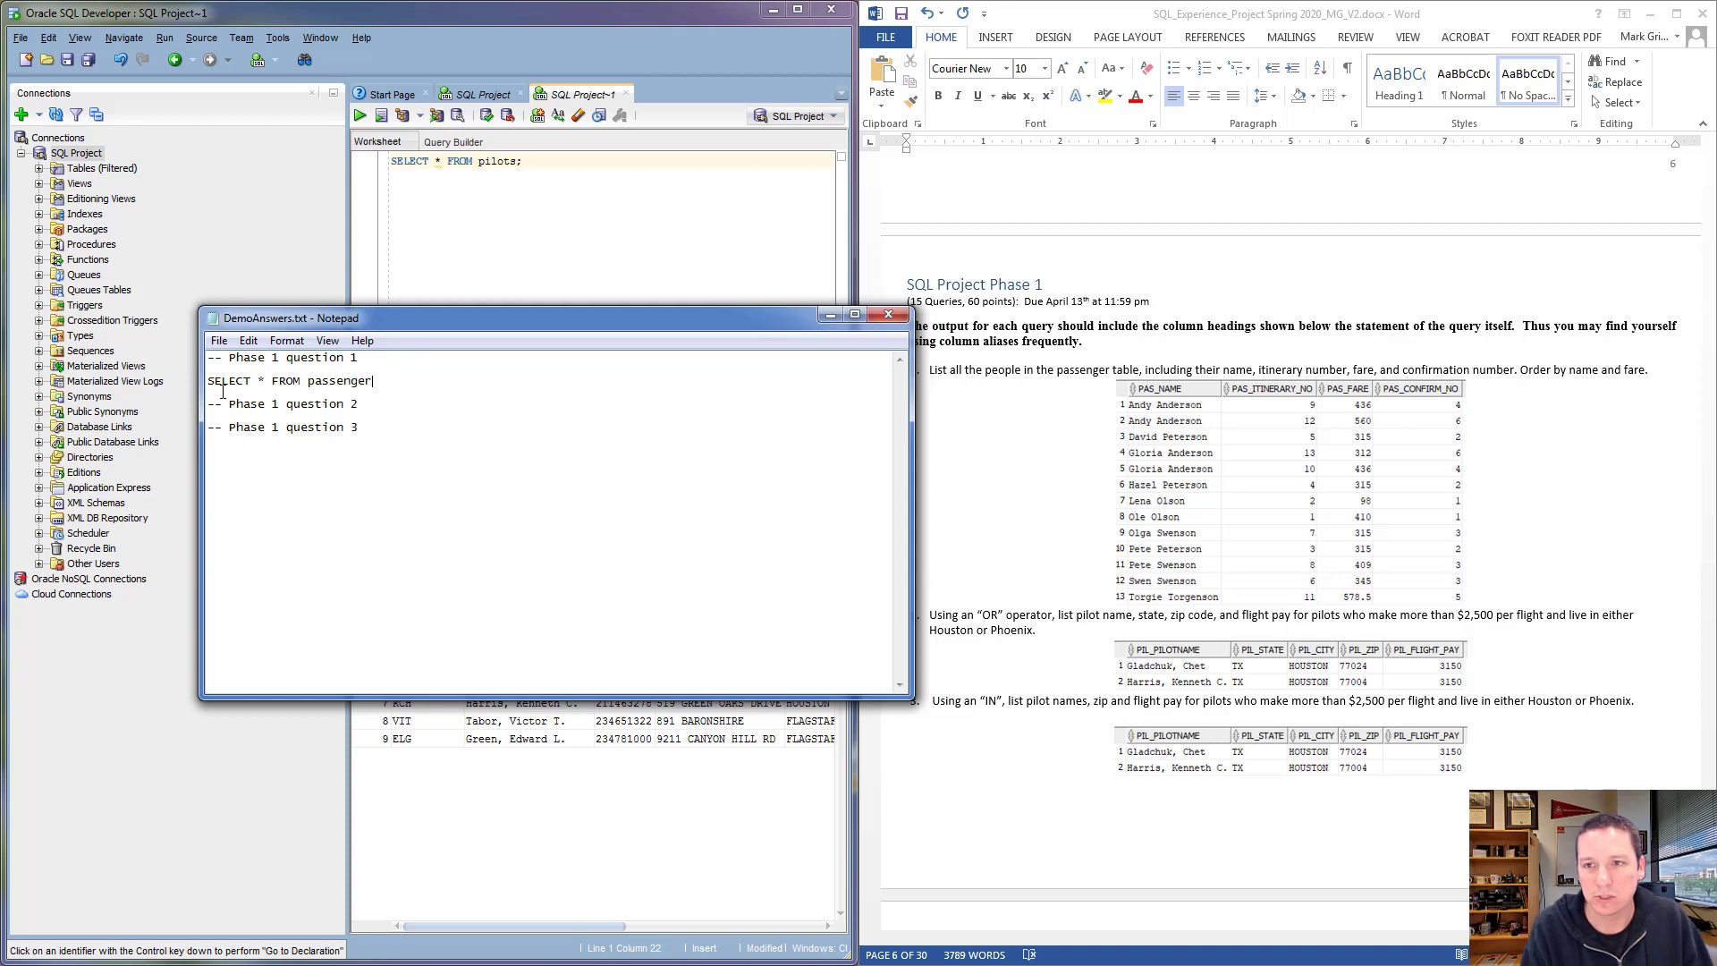
type(";")
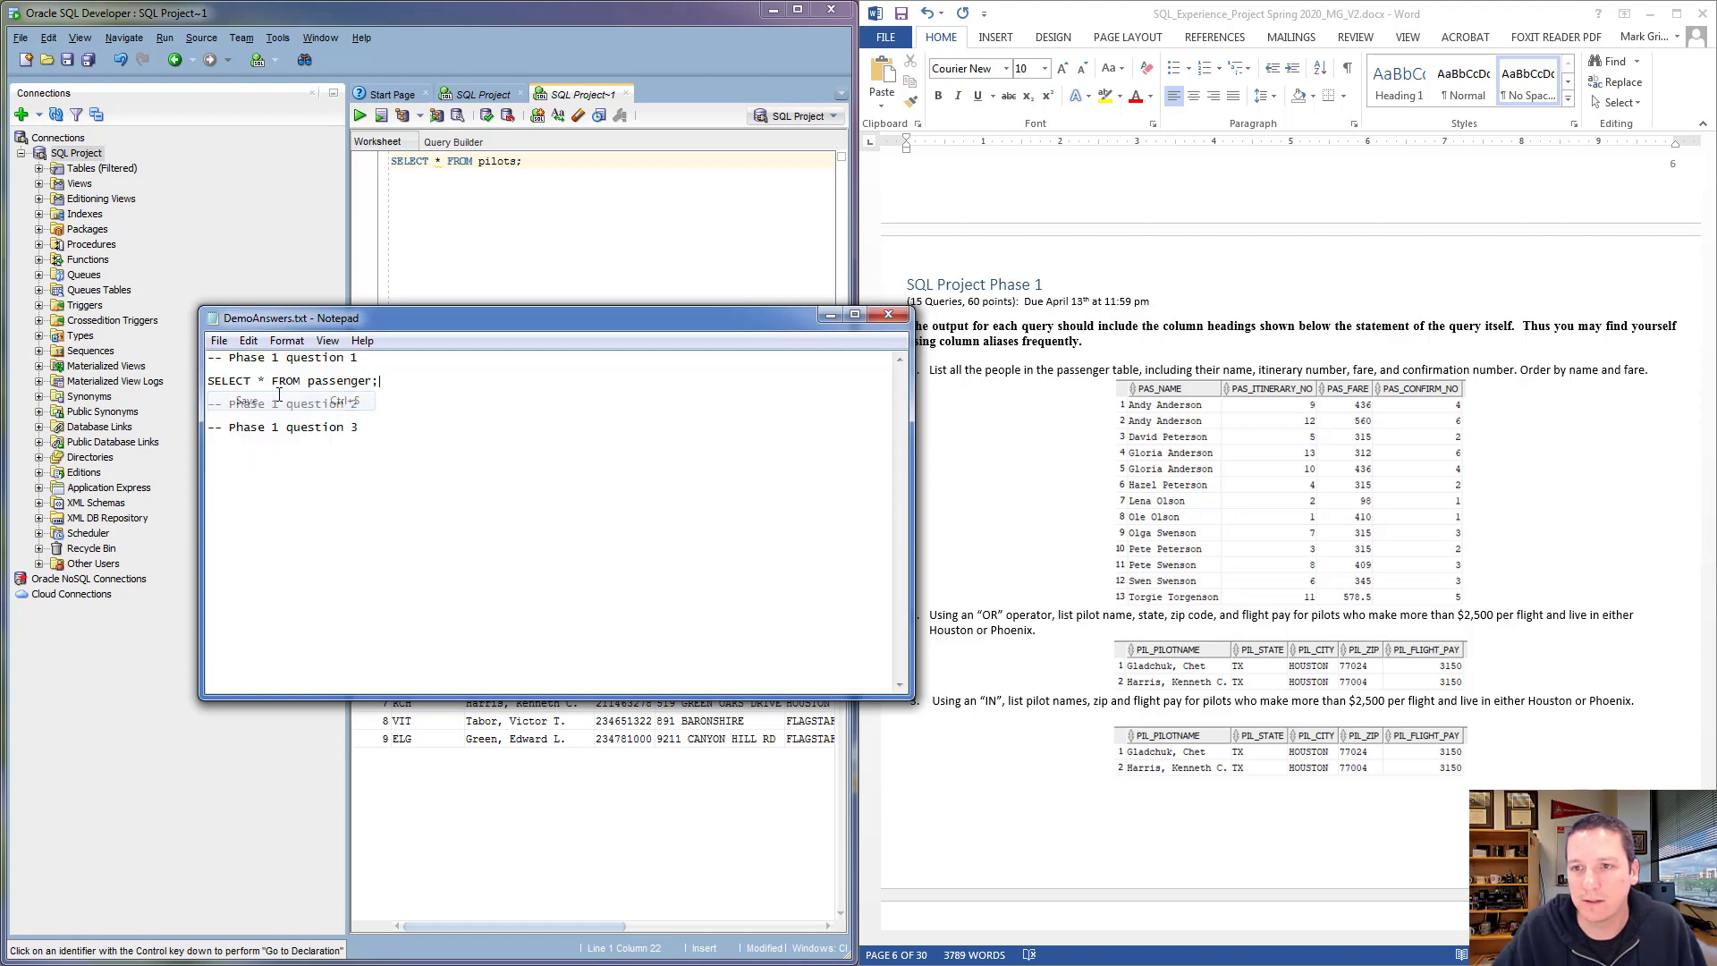
triple_click(290, 380)
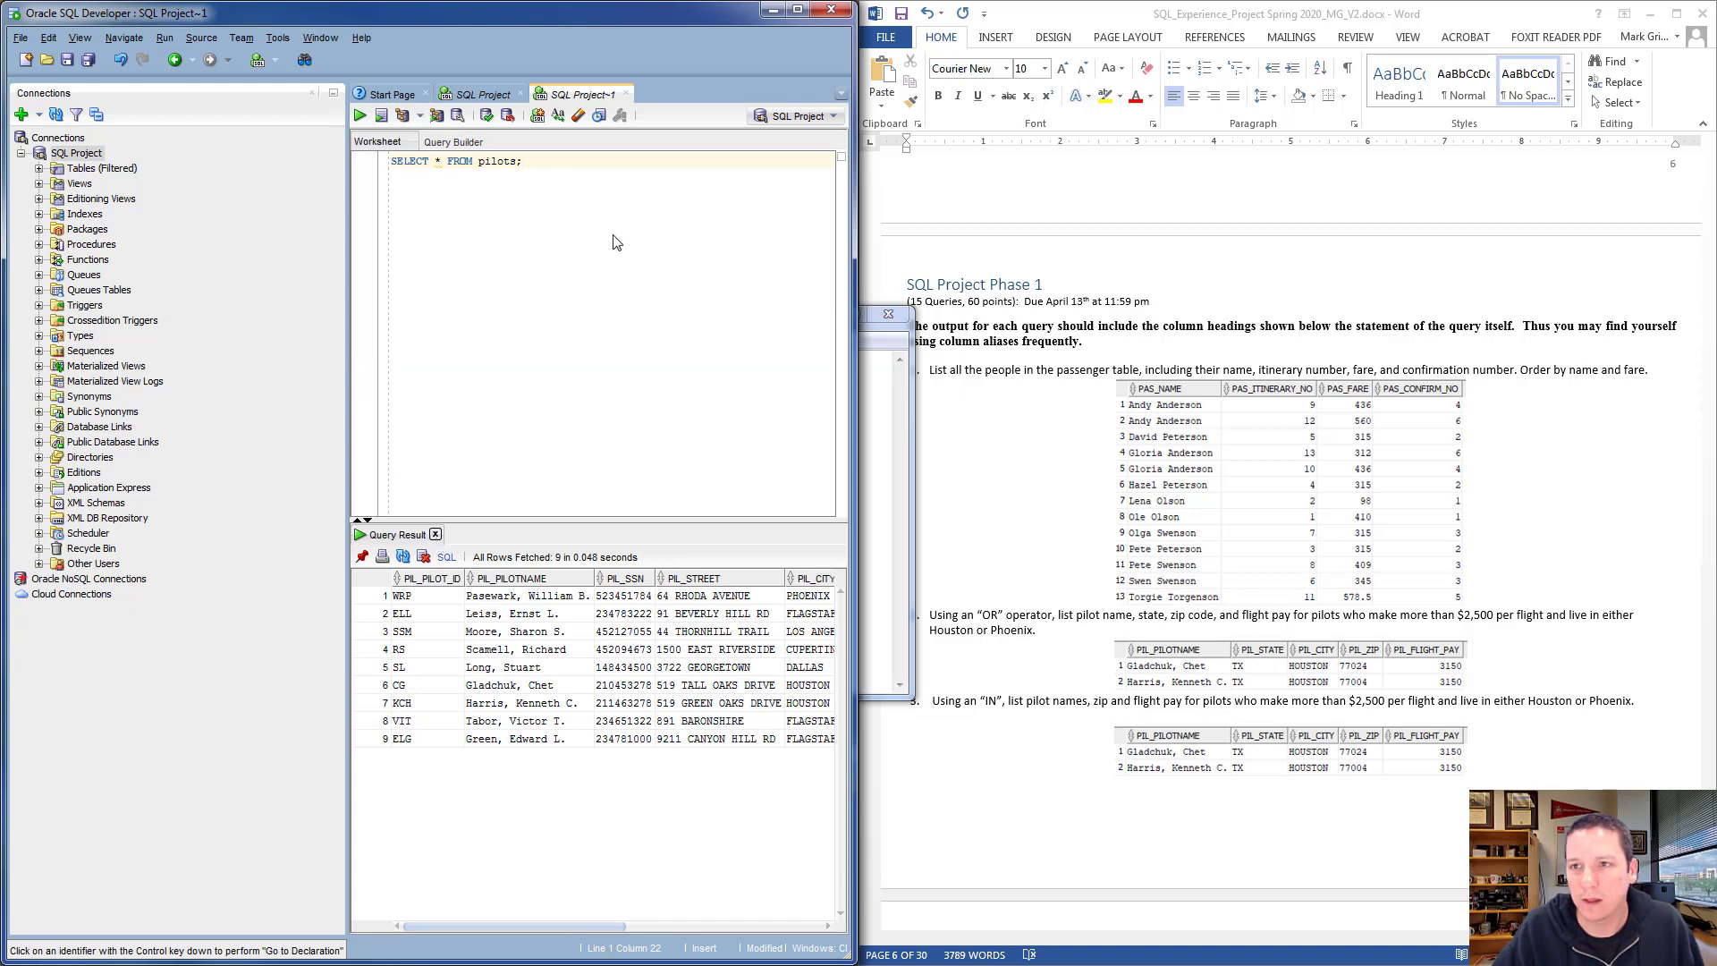
Replace the pilots query with SELECT * FROM passenger; and run it, listing 13 rows
left_click(436, 535)
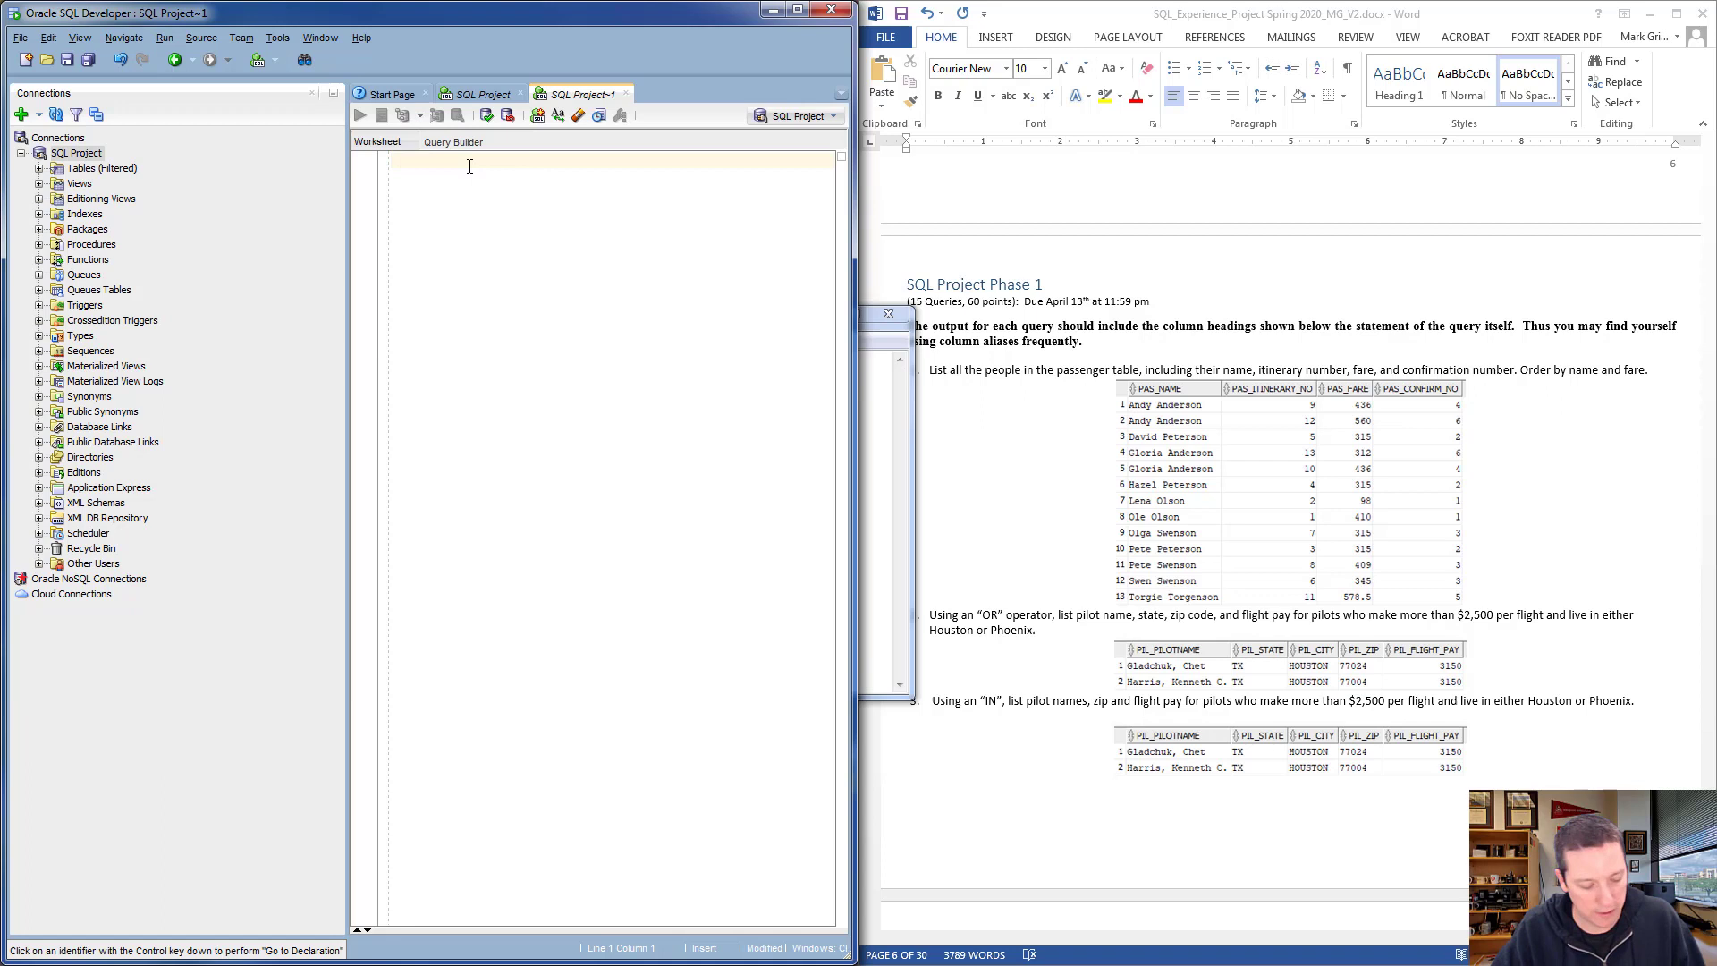
type("SELECT * FROM passenger;")
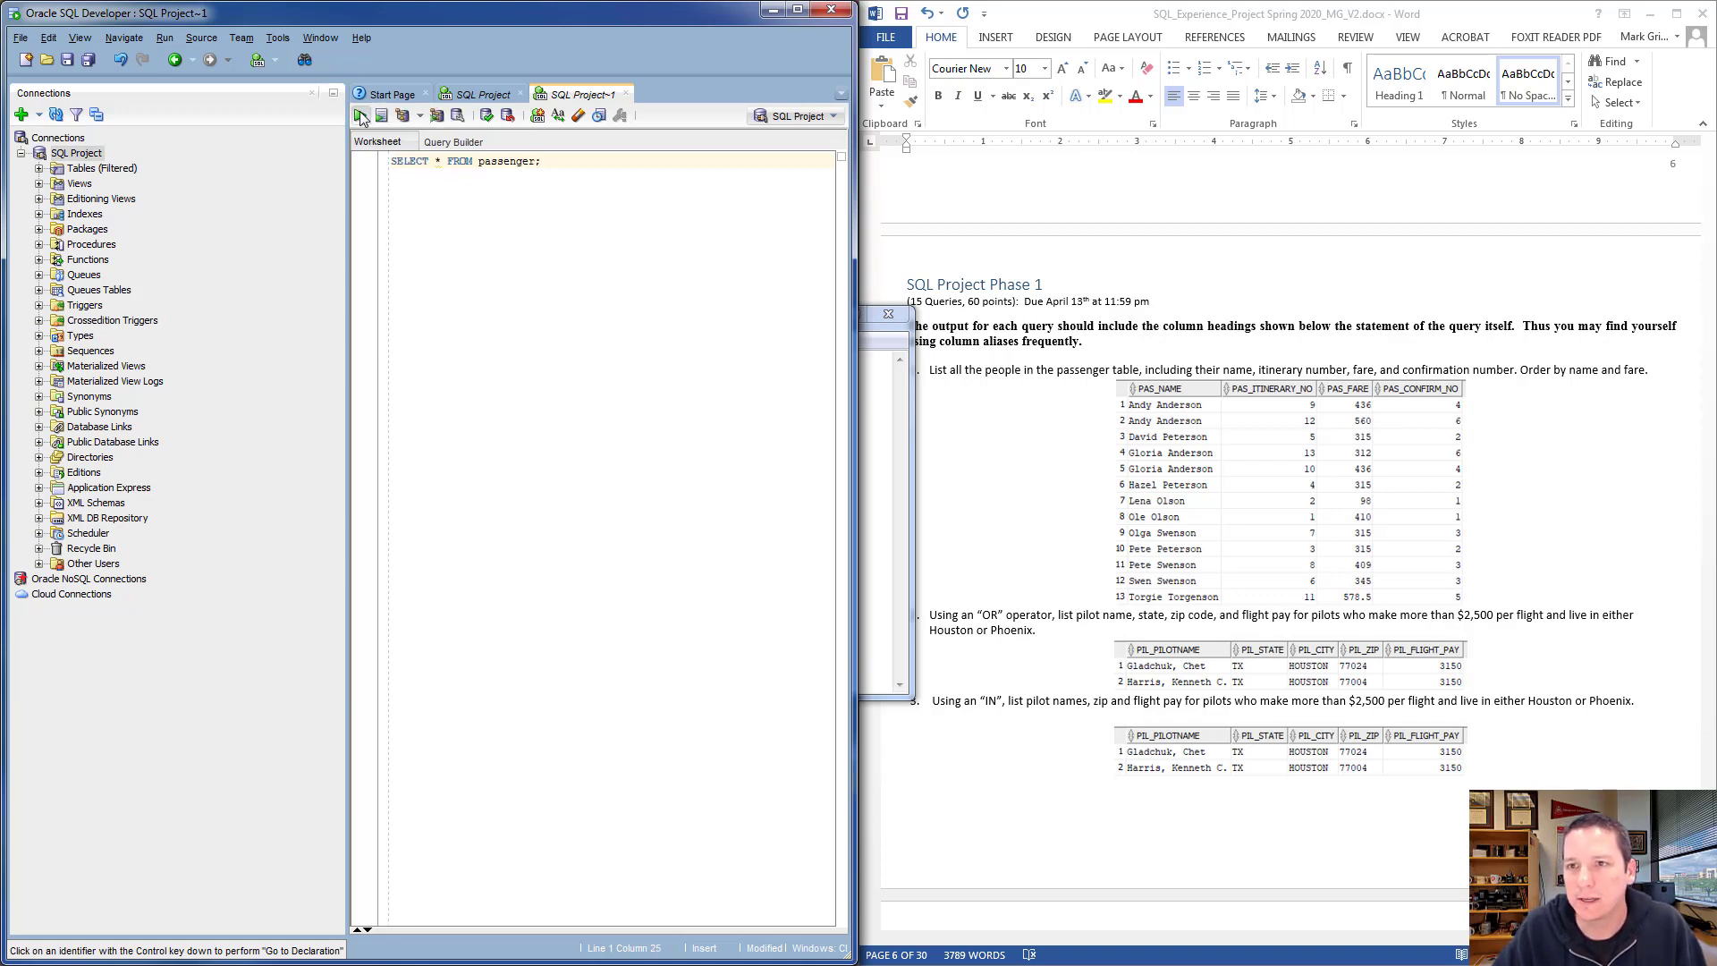
left_click(362, 116)
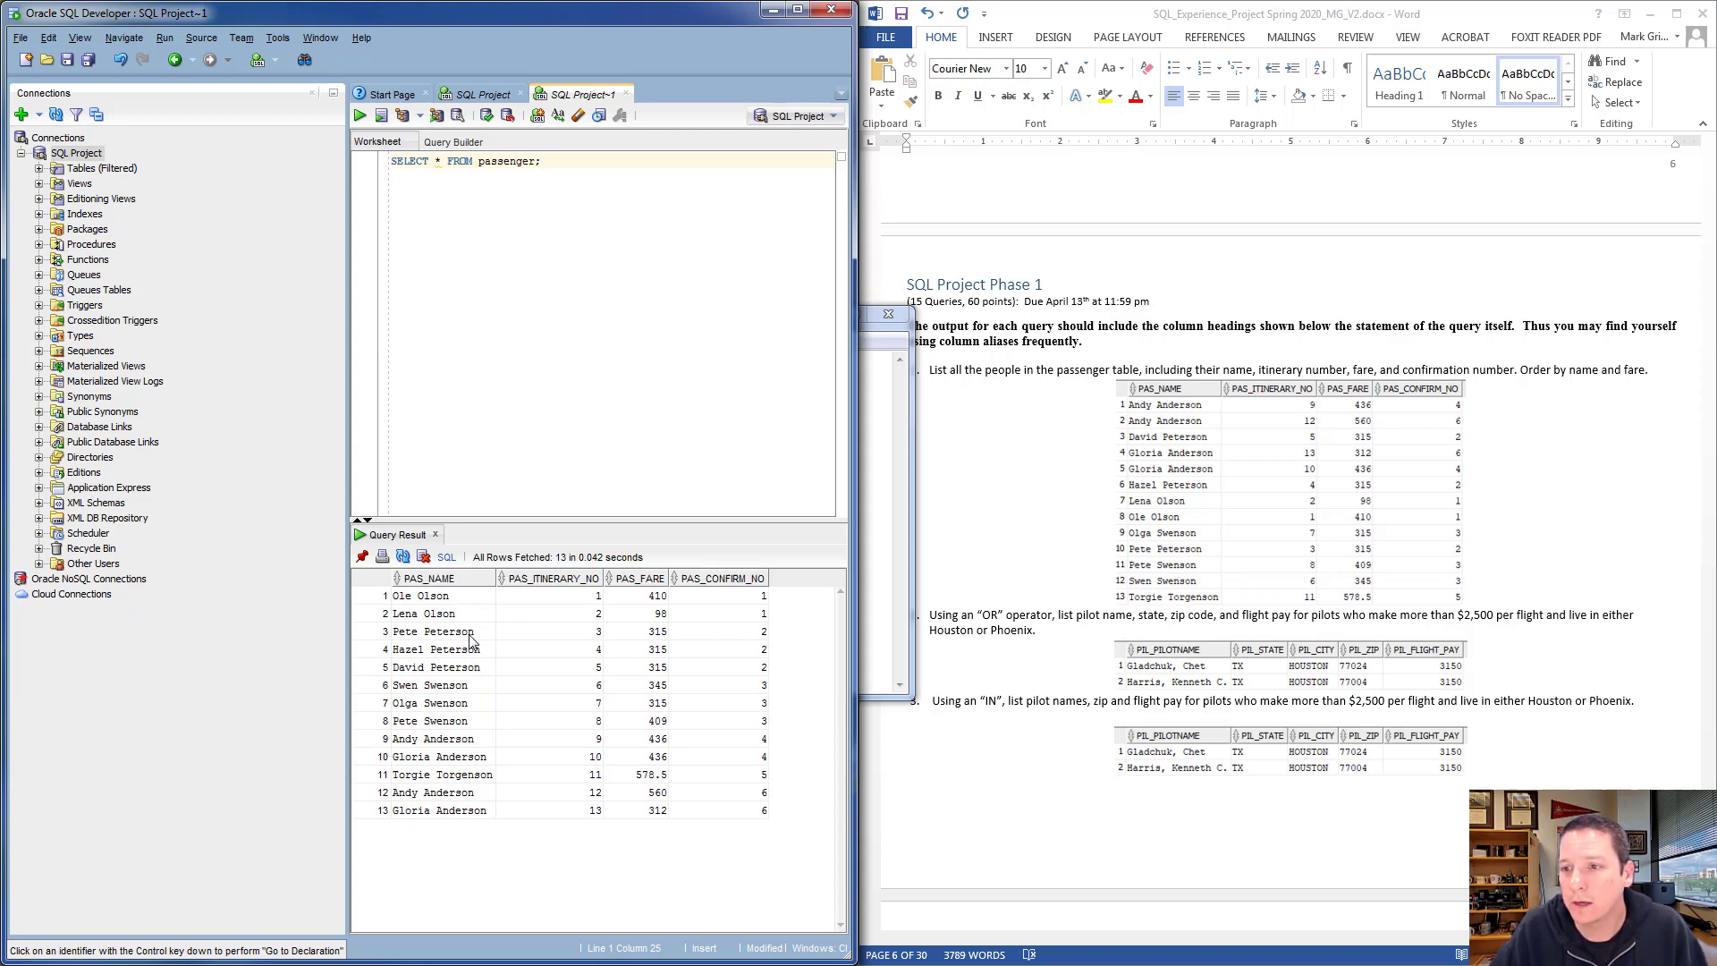
mouse_move(404, 813)
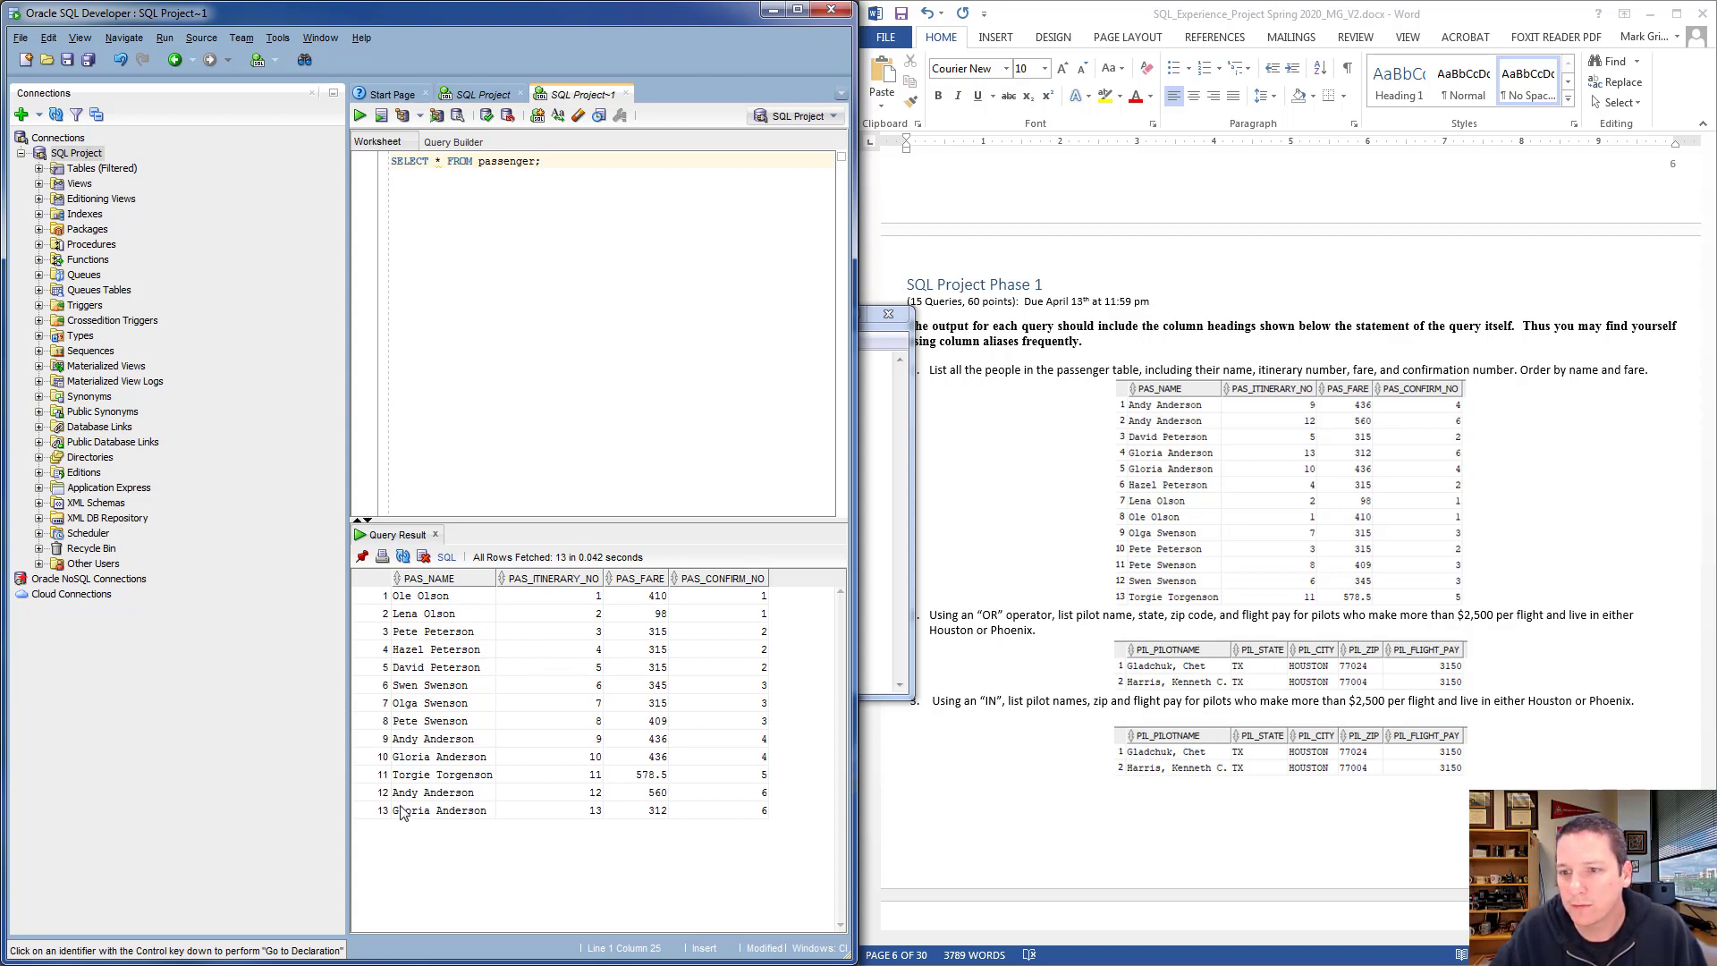
mouse_move(641, 839)
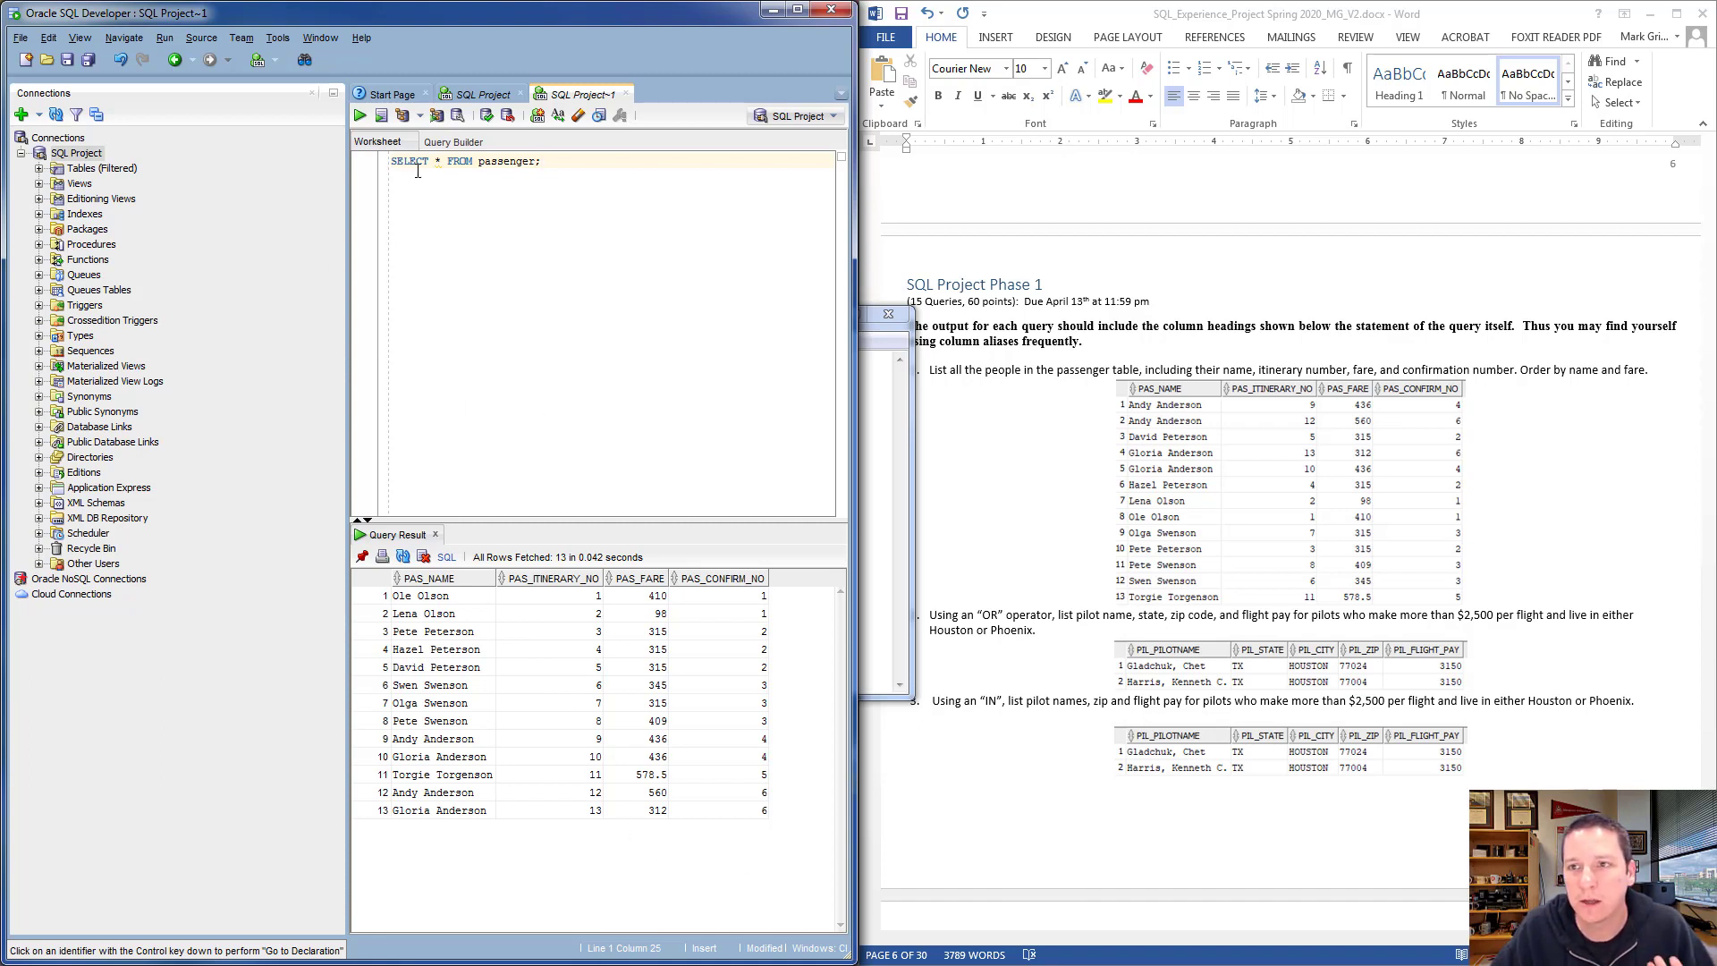
mouse_move(601, 159)
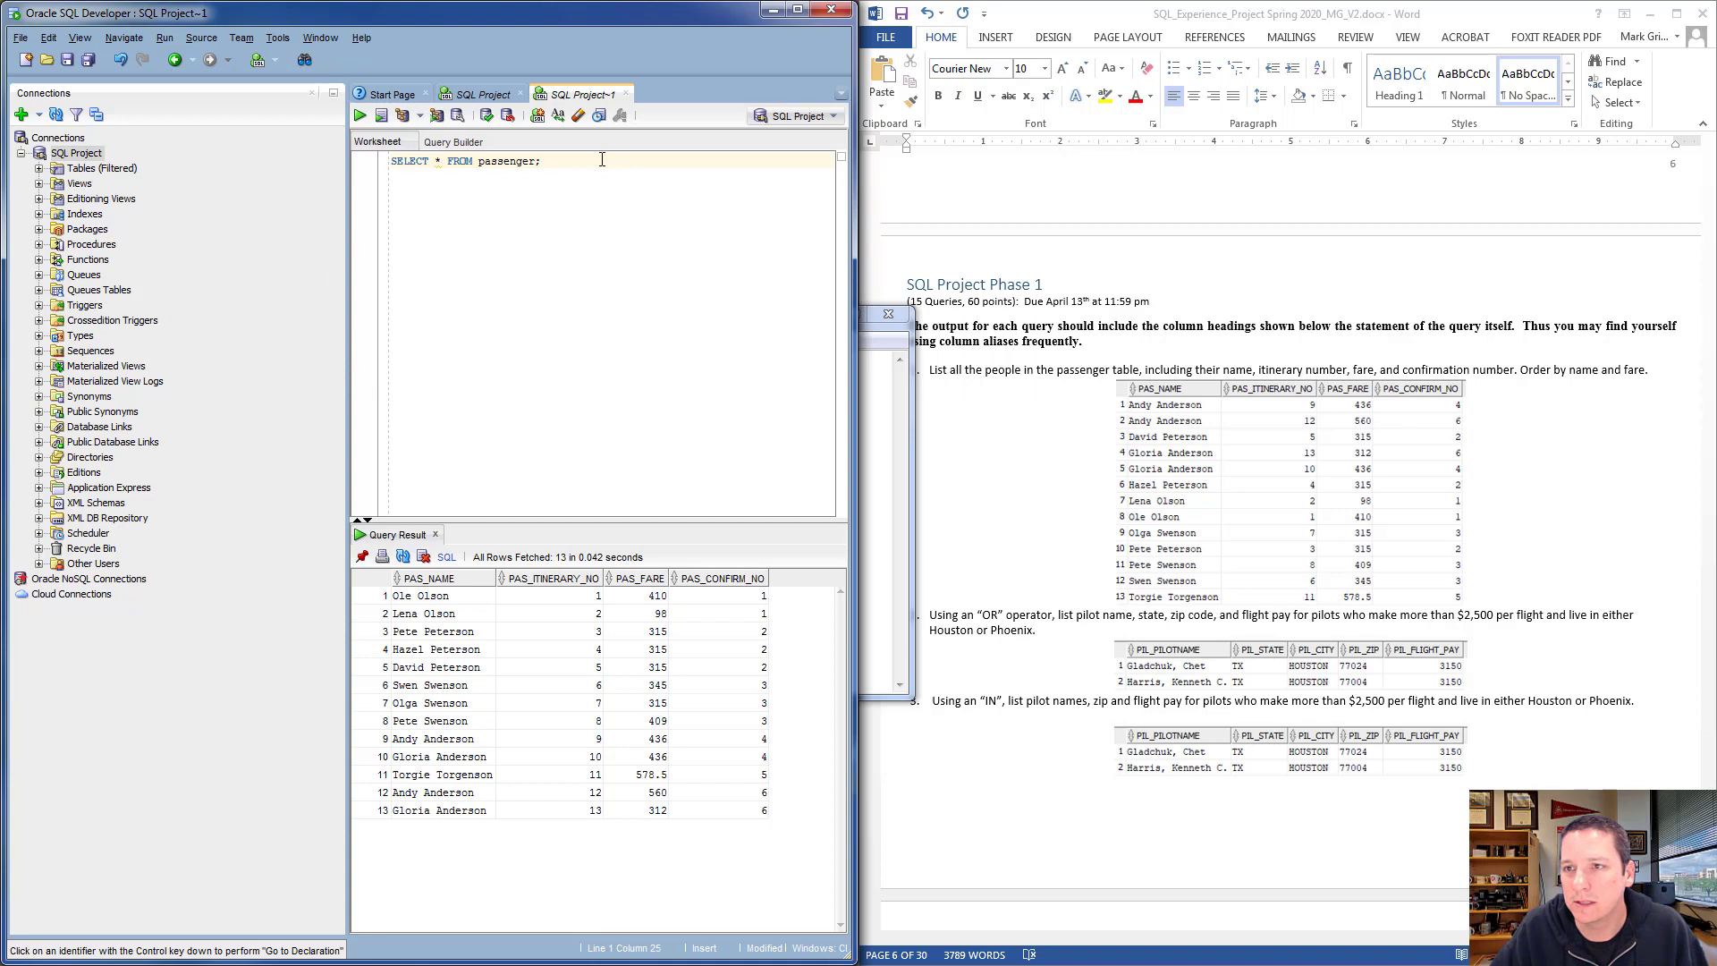
mouse_move(1139, 468)
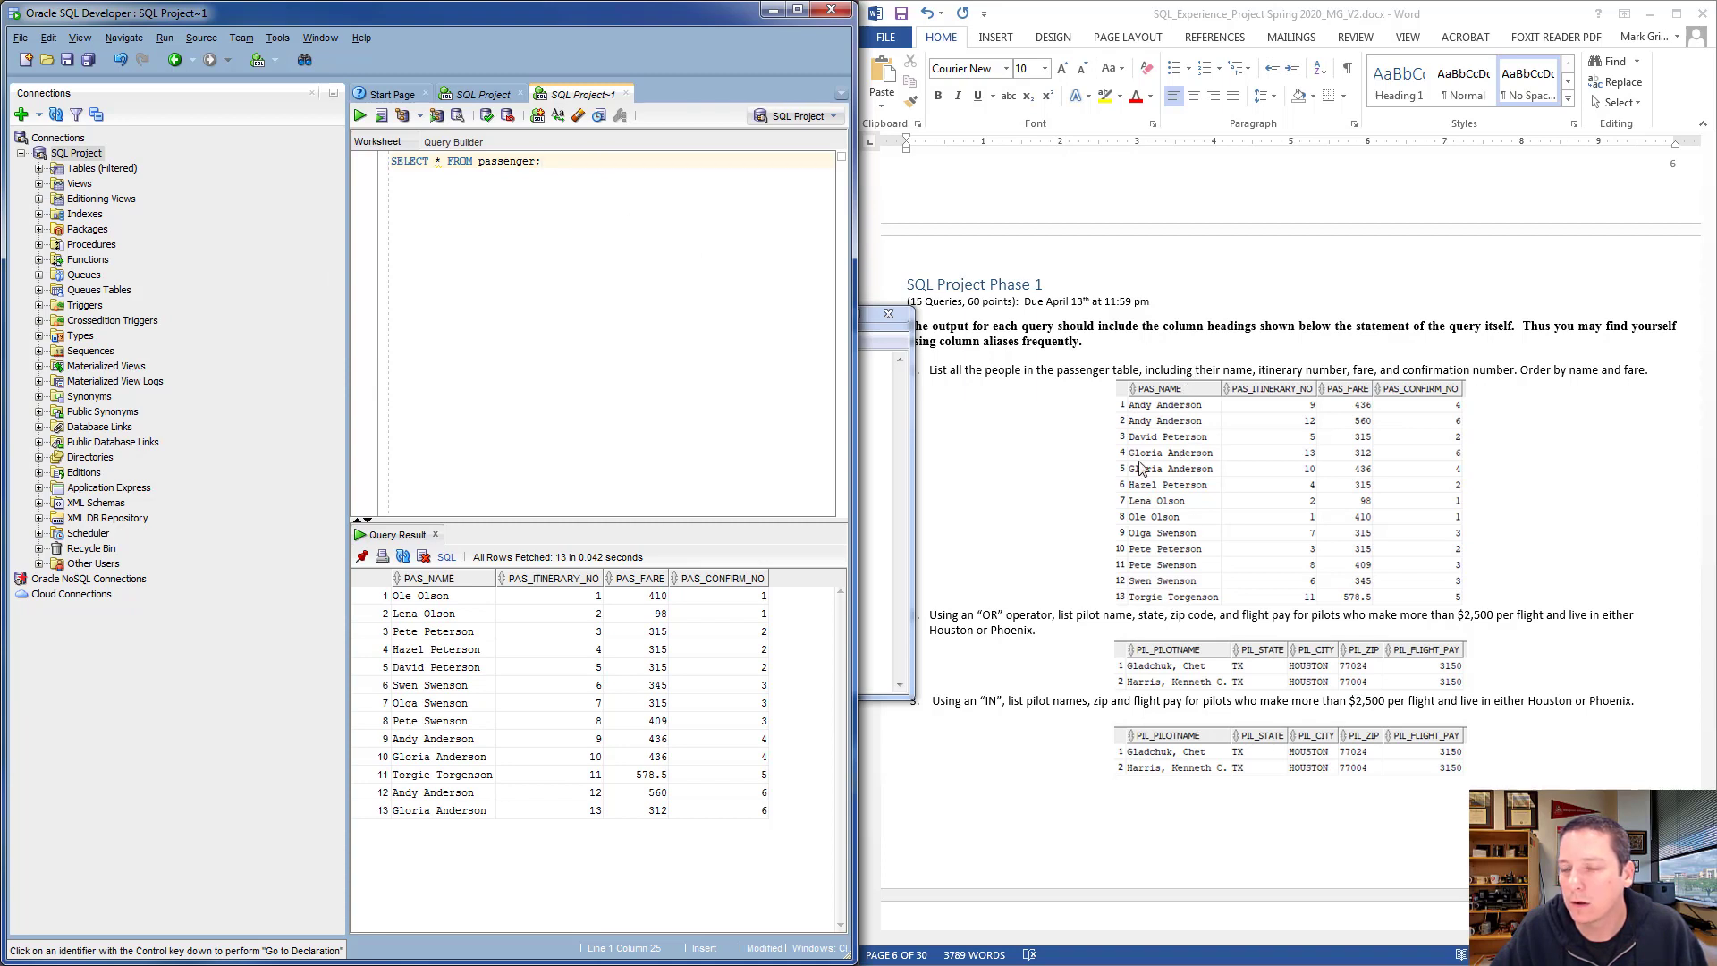
mouse_move(1559, 381)
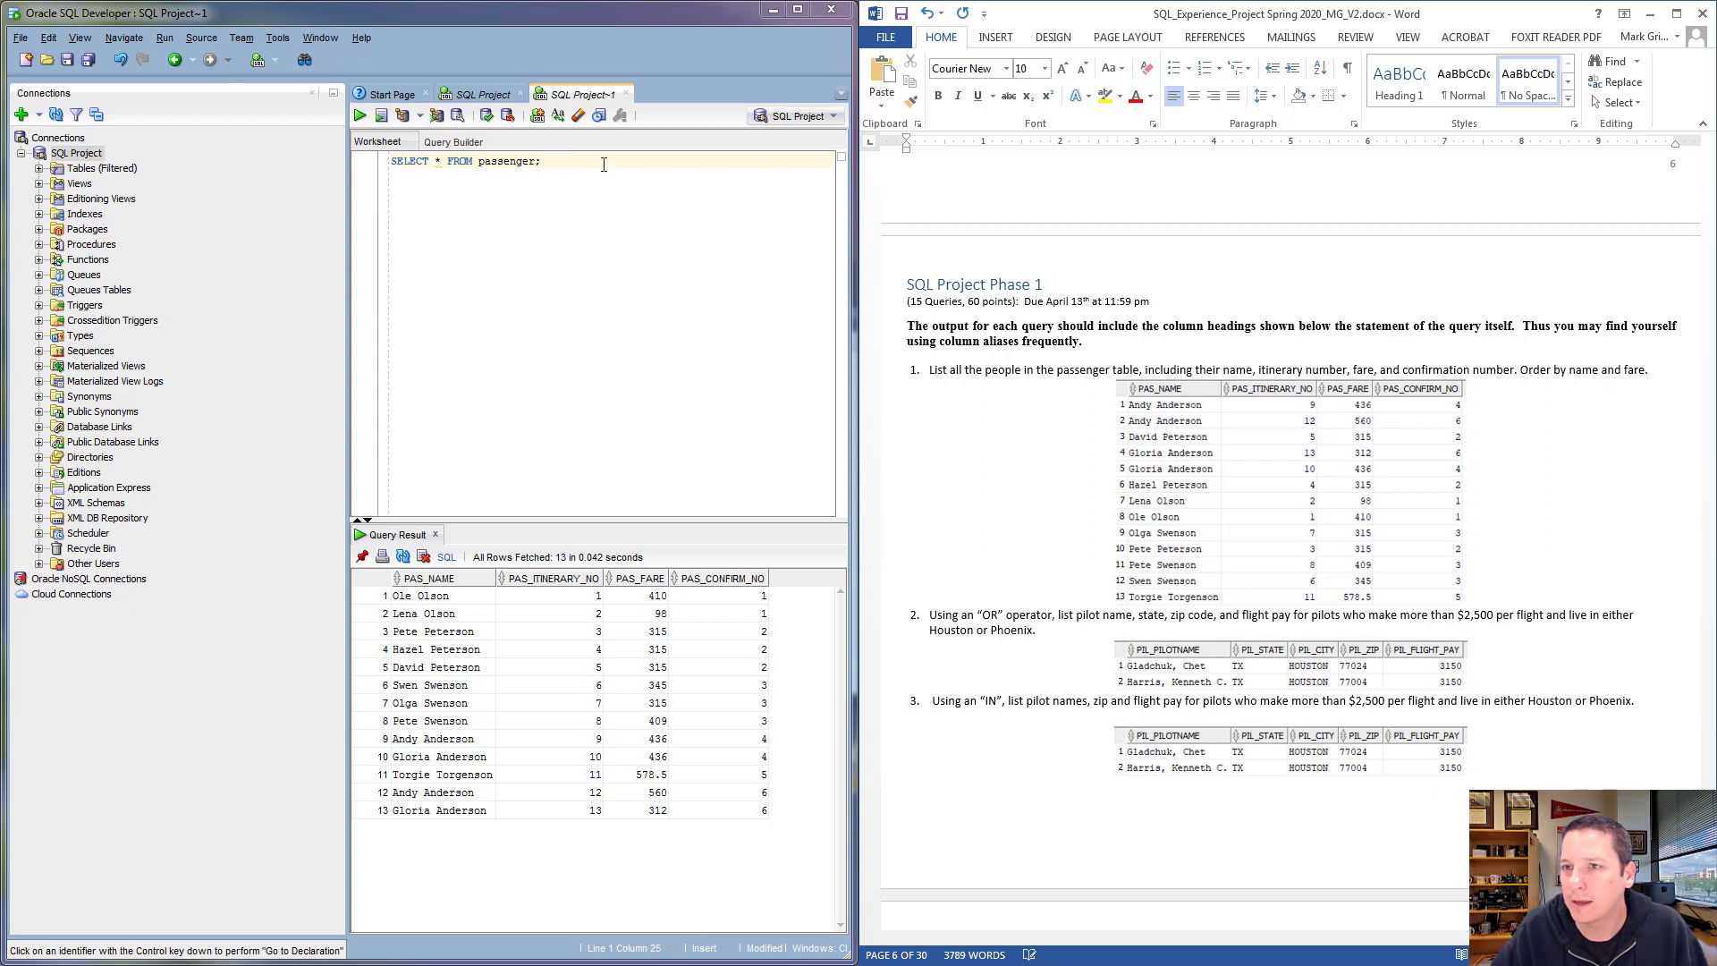
Add ORDER BY pas_name to the passenger query and run it
key("Backspace")
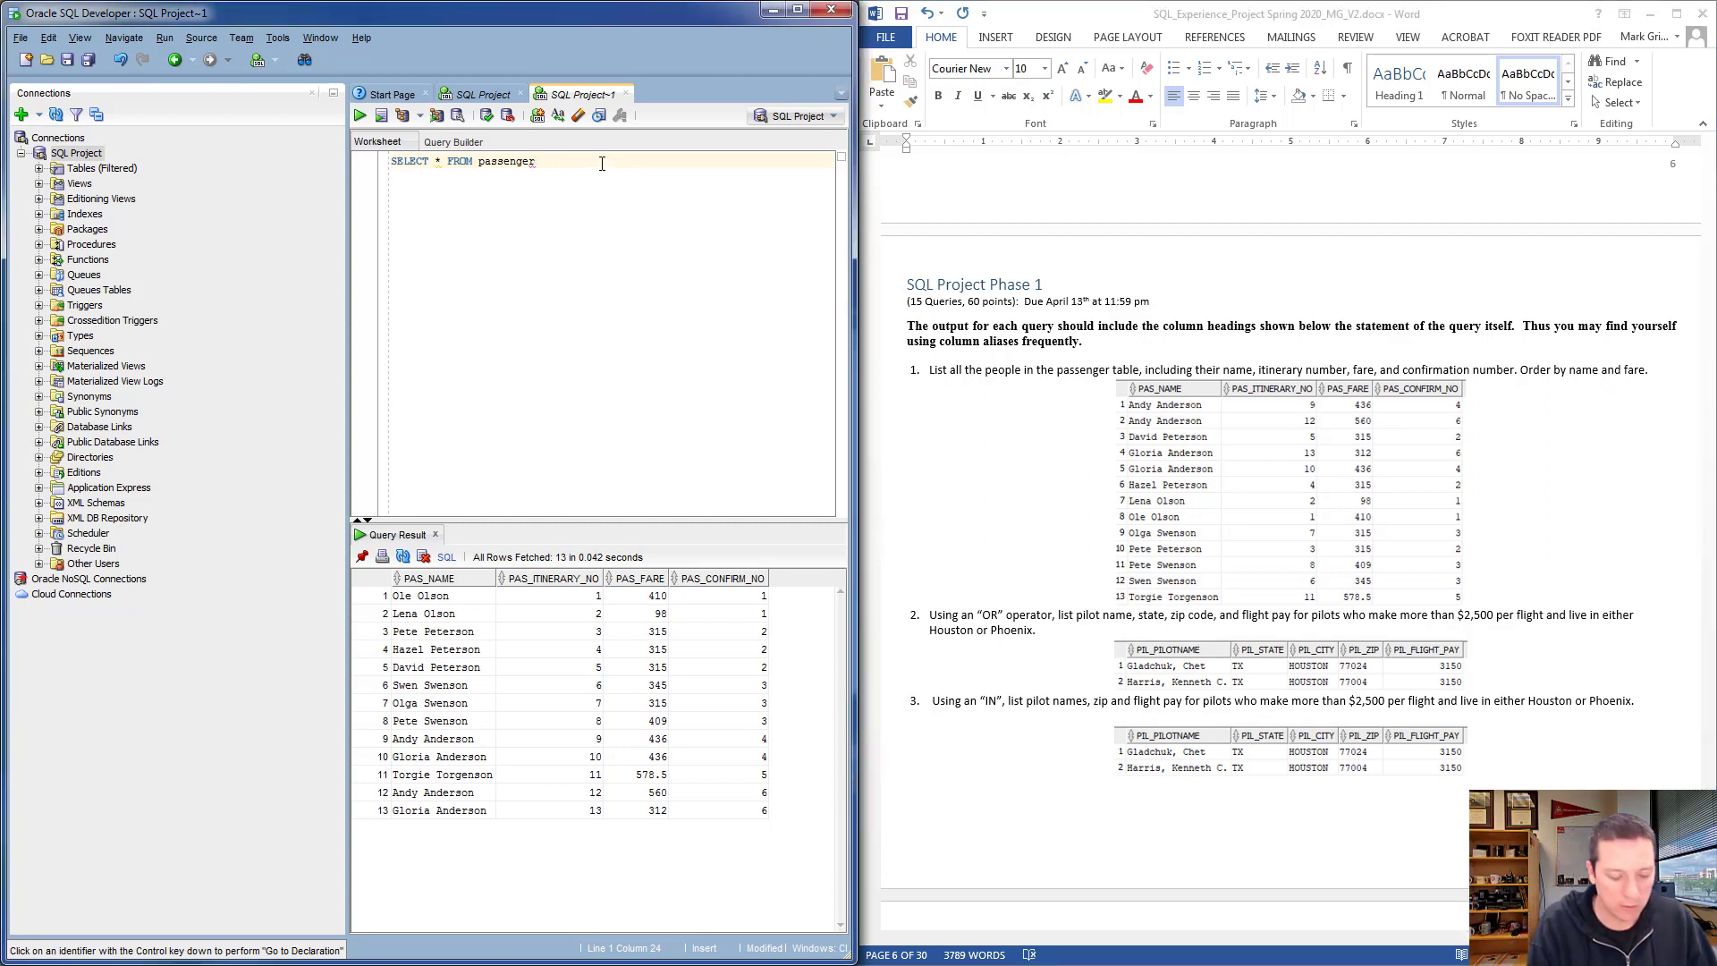
type("_ORDER BY")
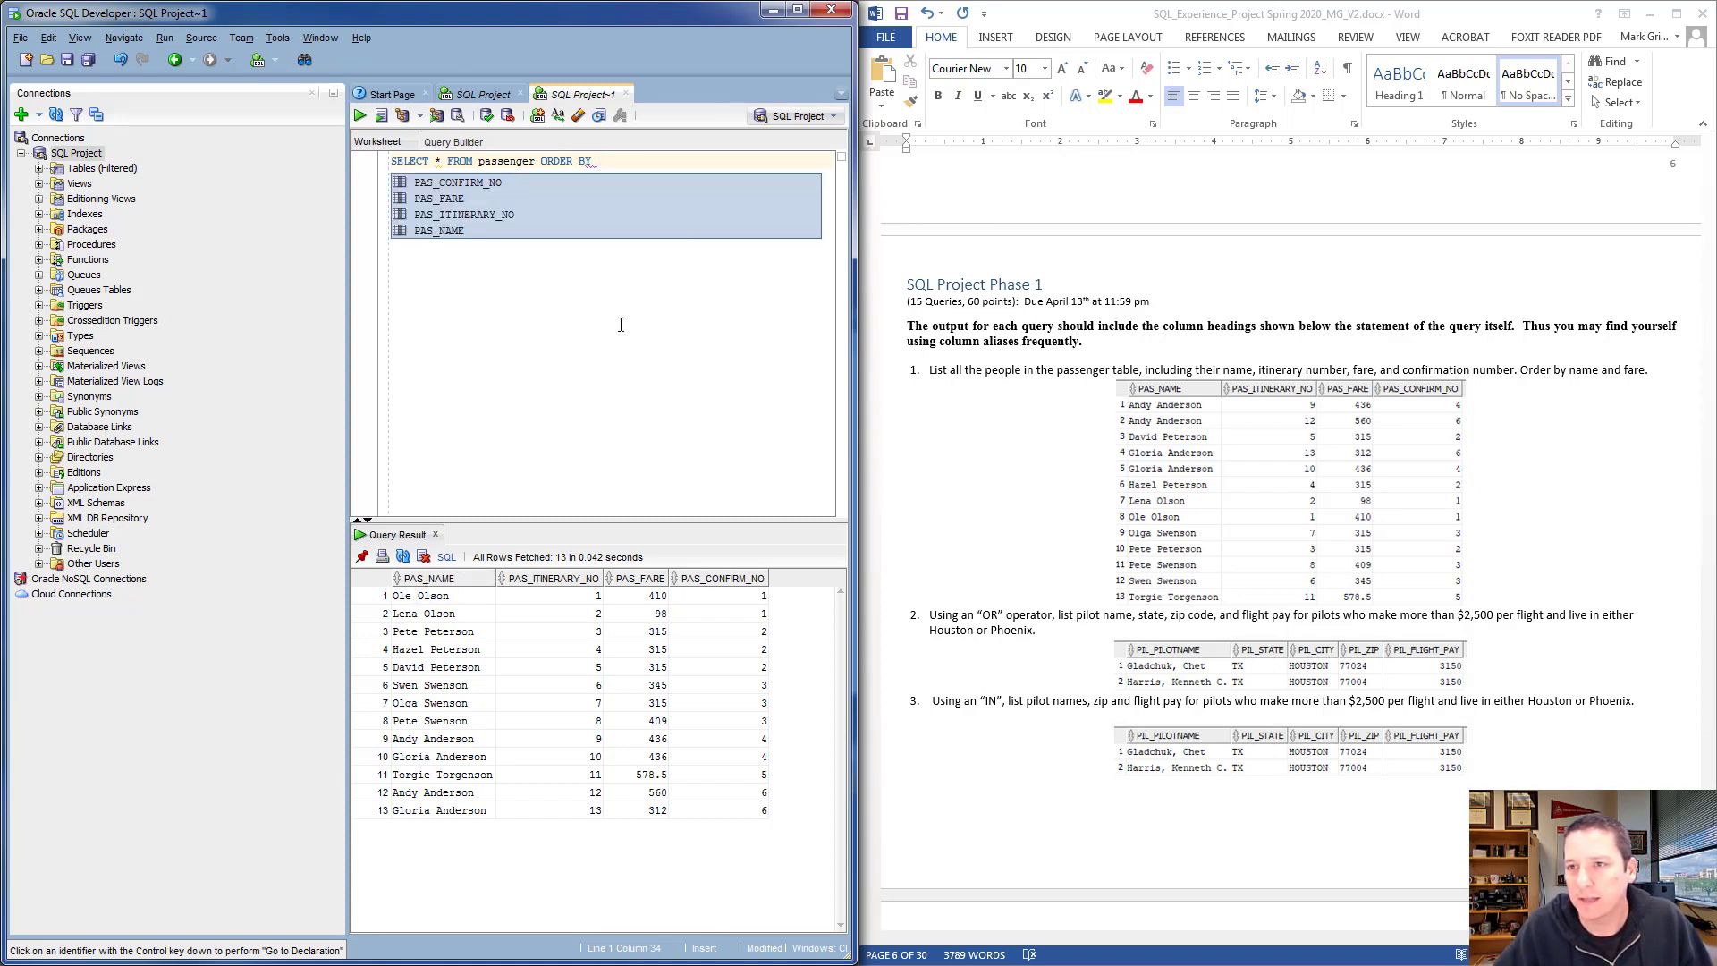
left_click(608, 155)
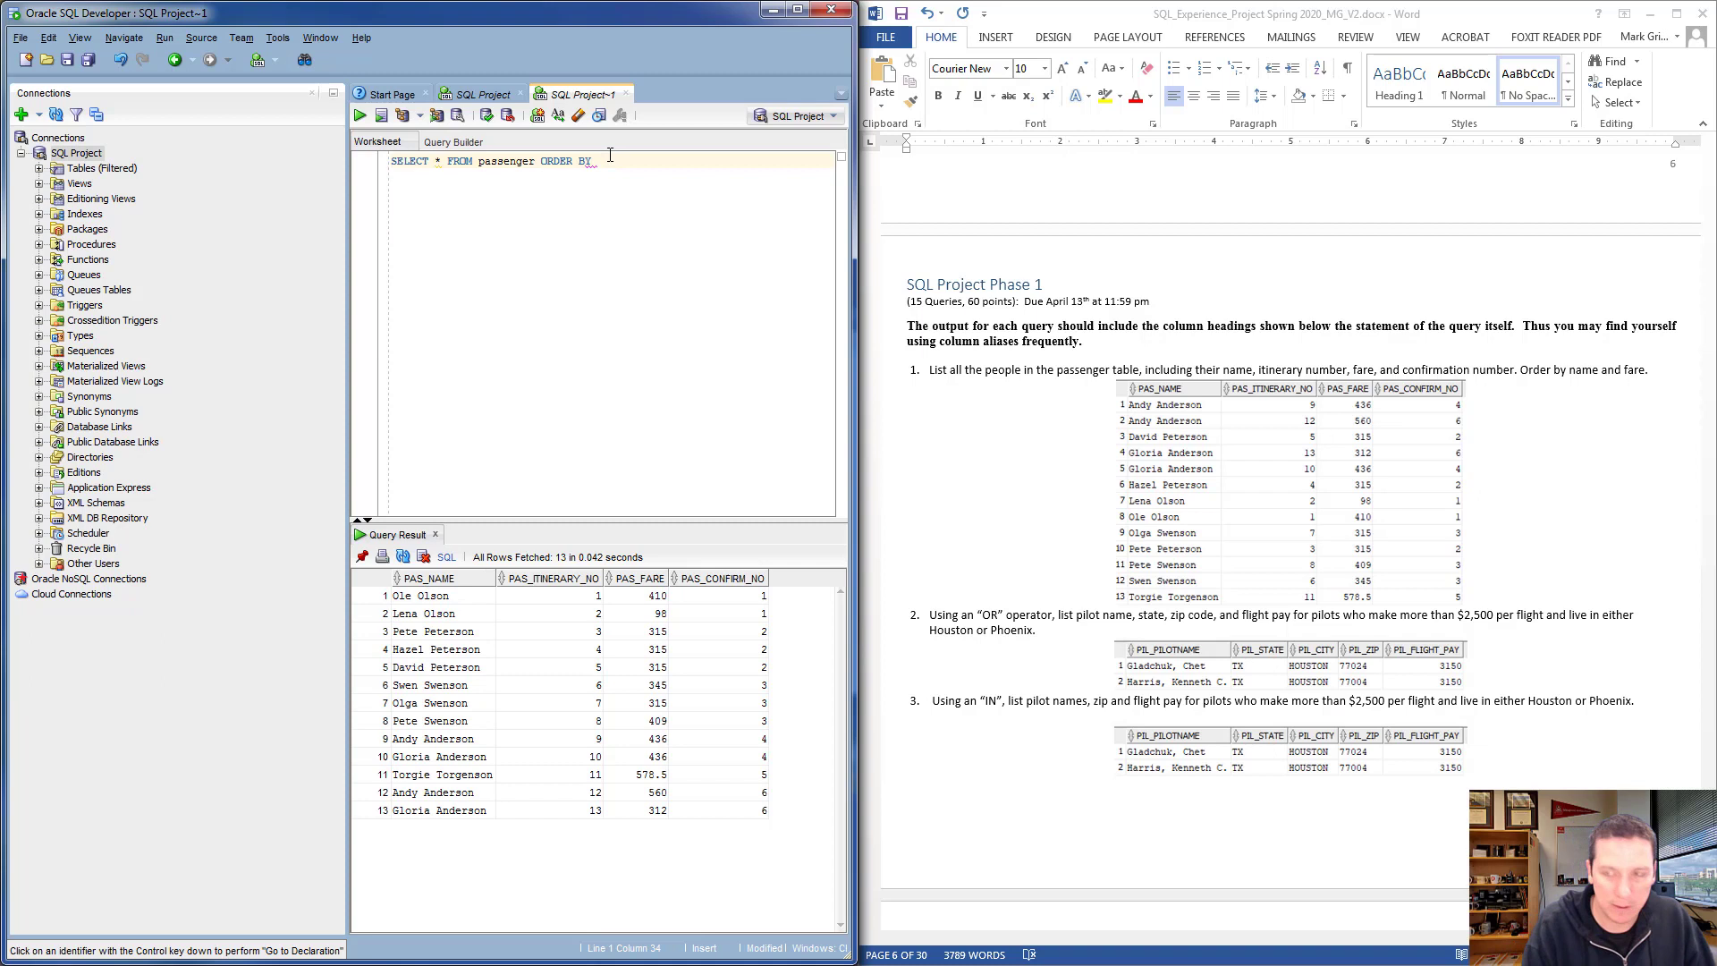
type("pas_name;")
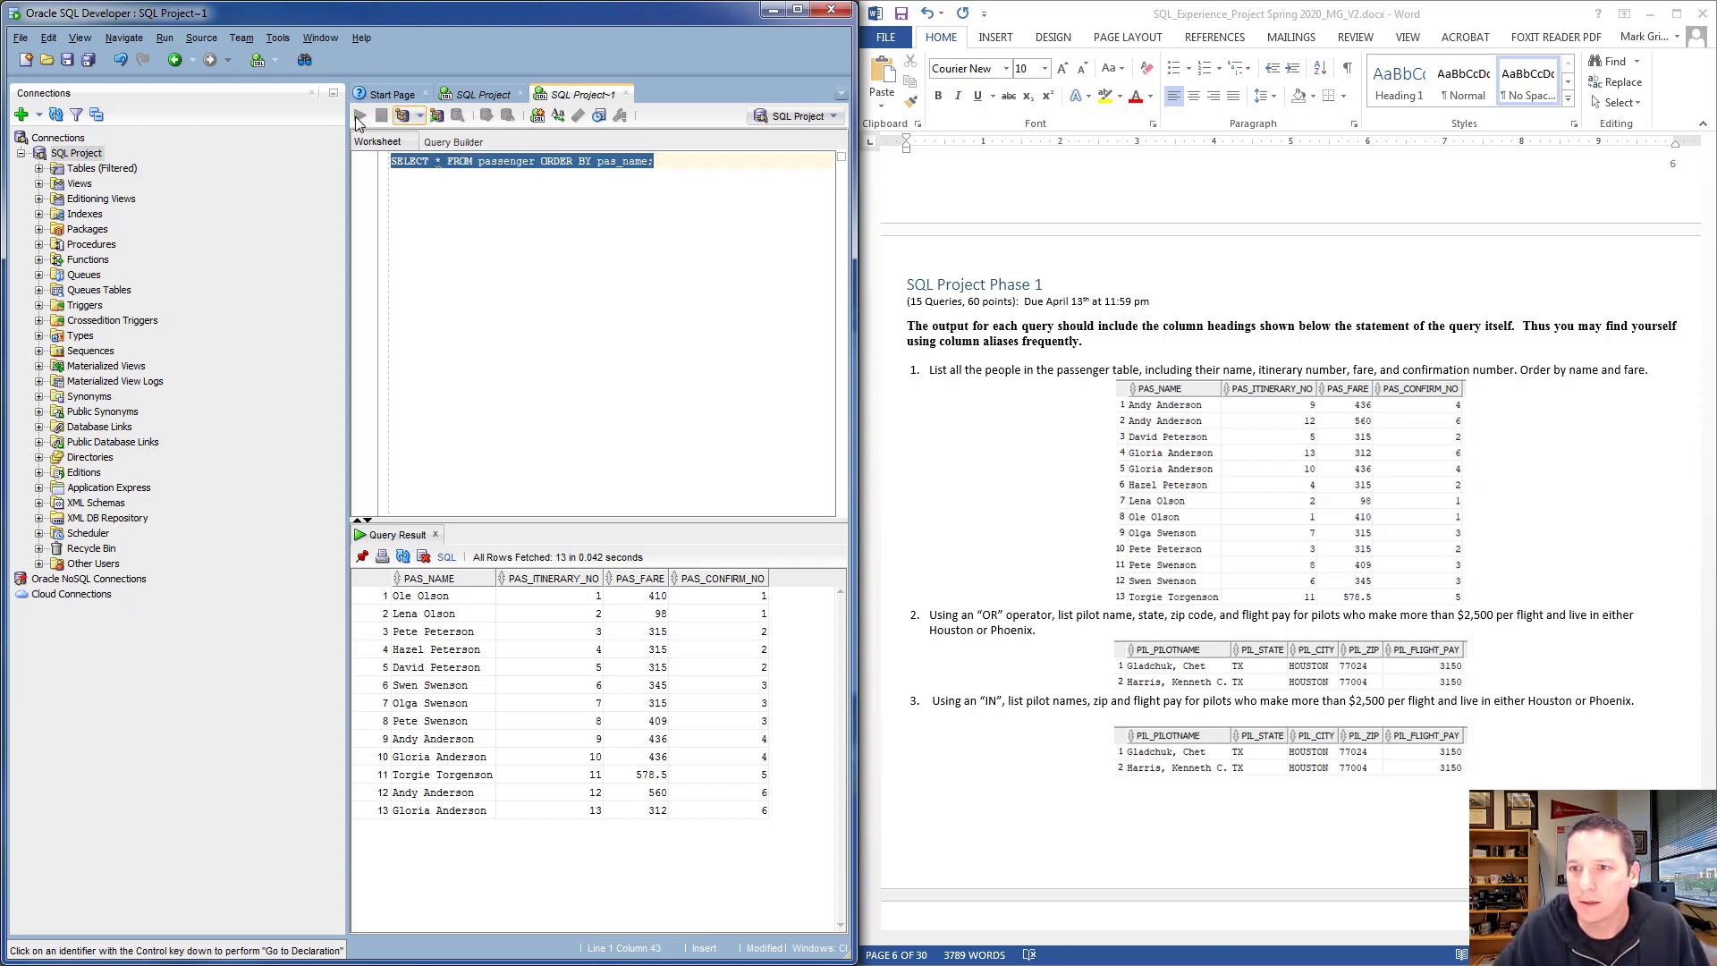
left_click(359, 116)
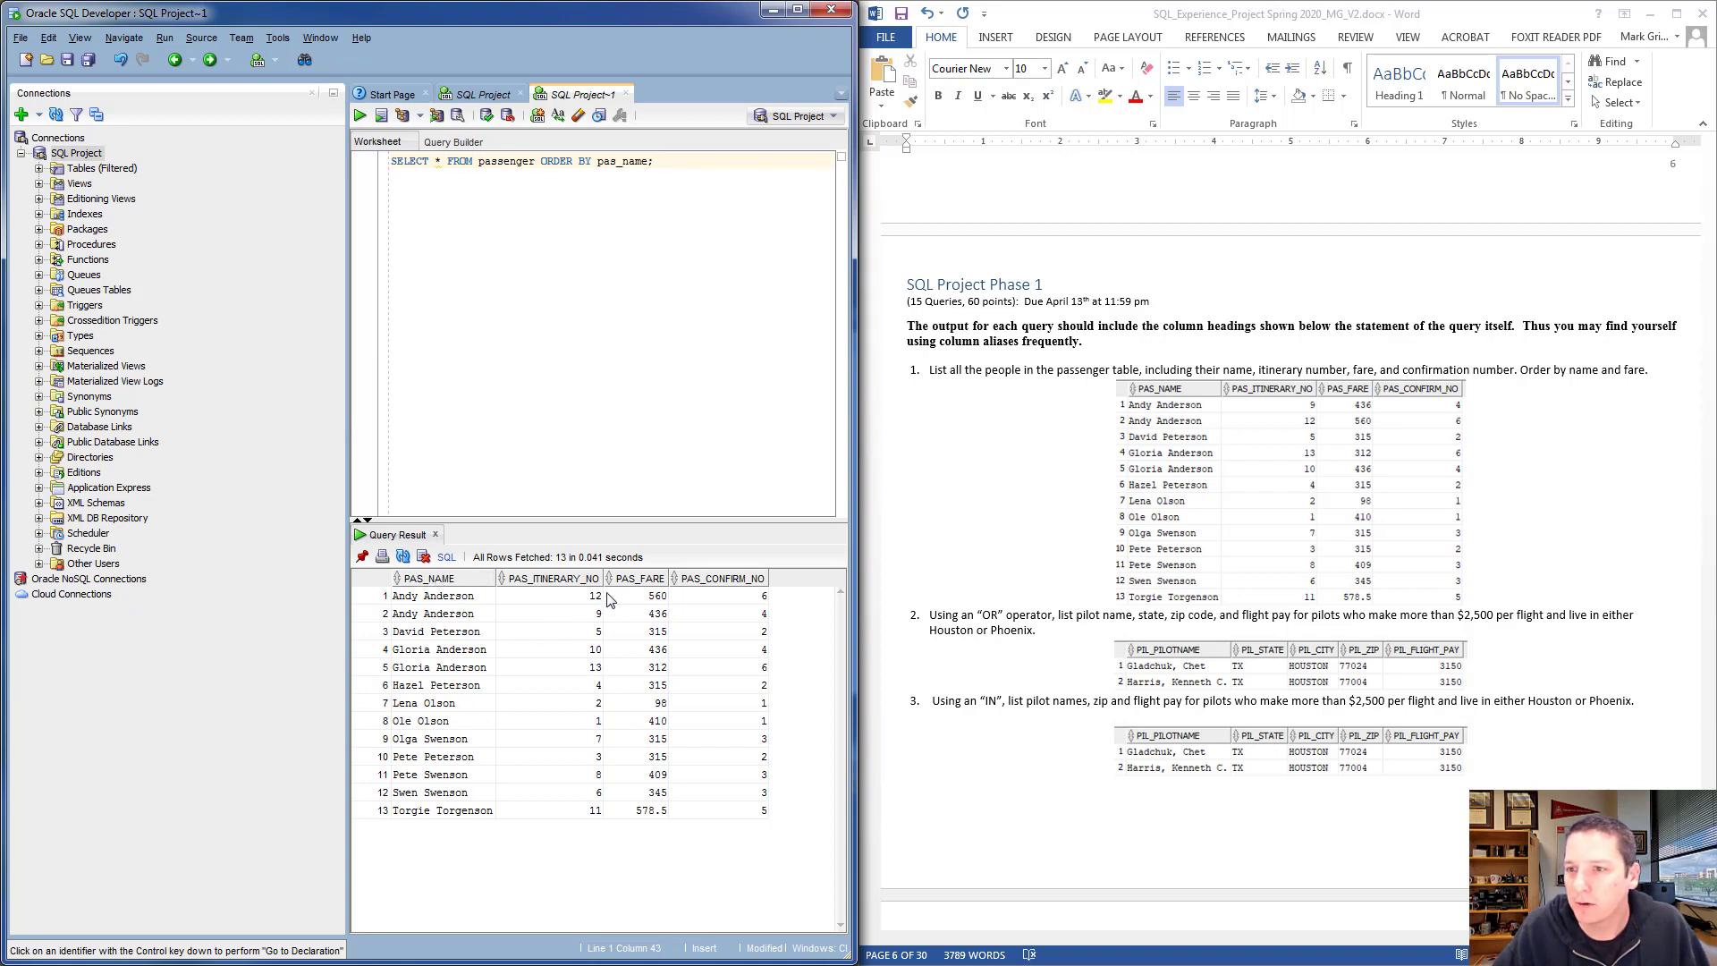
mouse_move(721, 259)
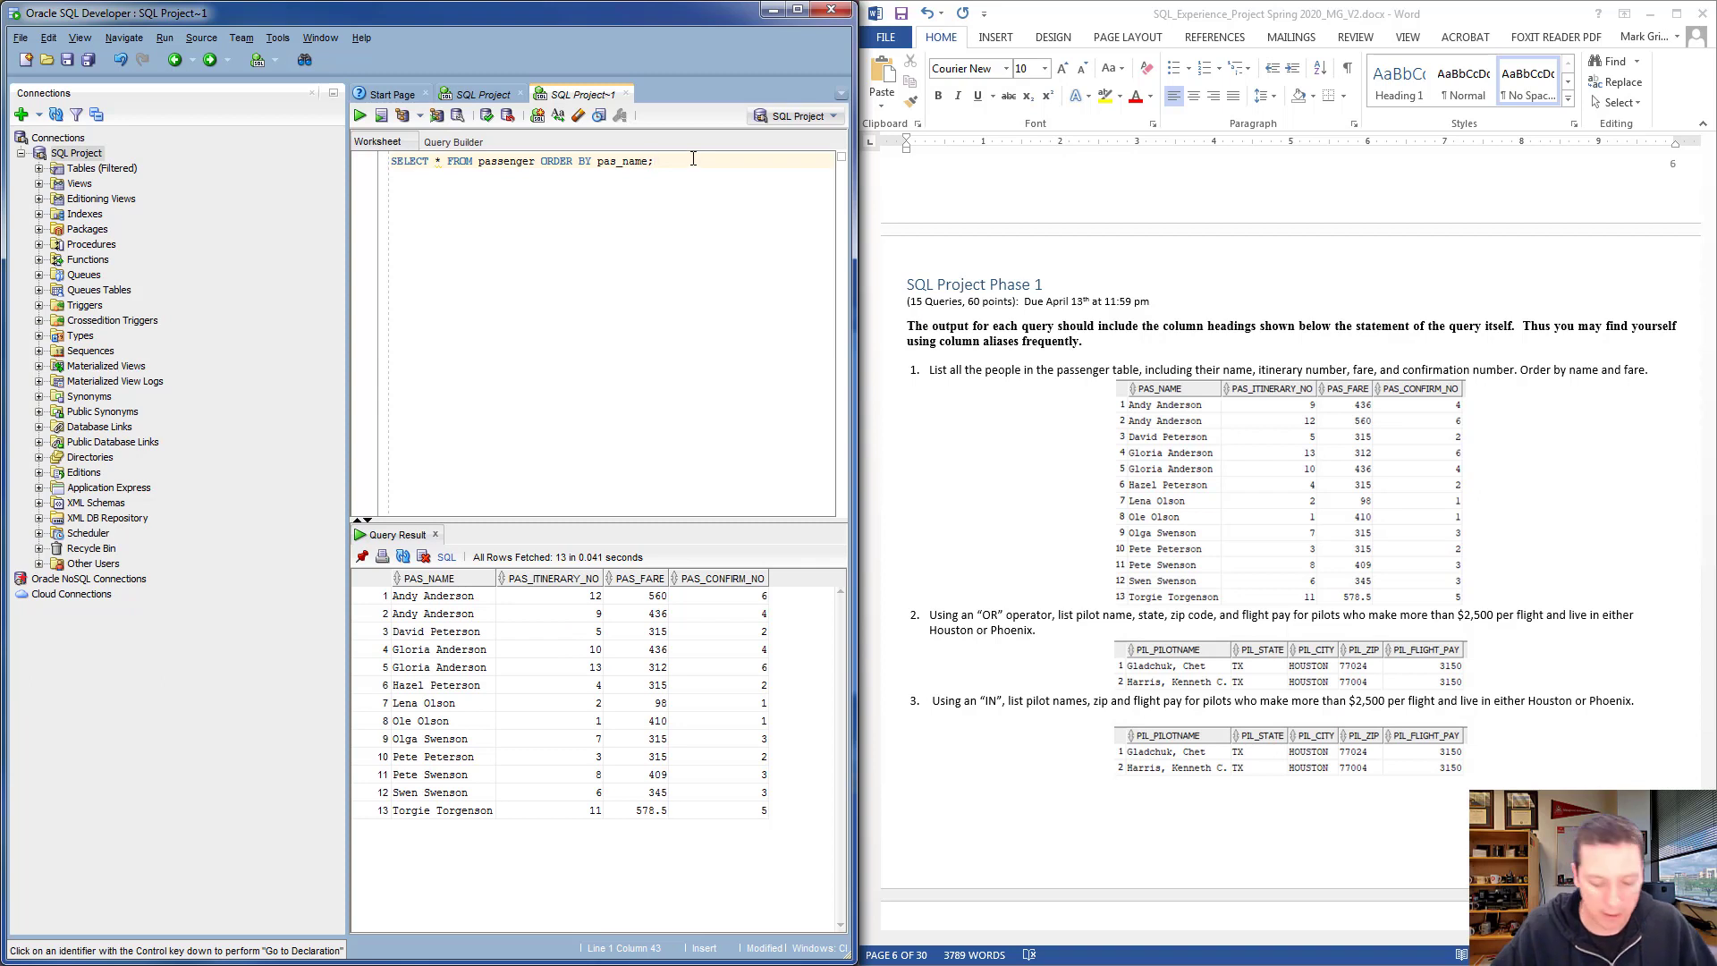
Extend the ordering to ORDER BY pas_name, pas_fare
key("Backspace")
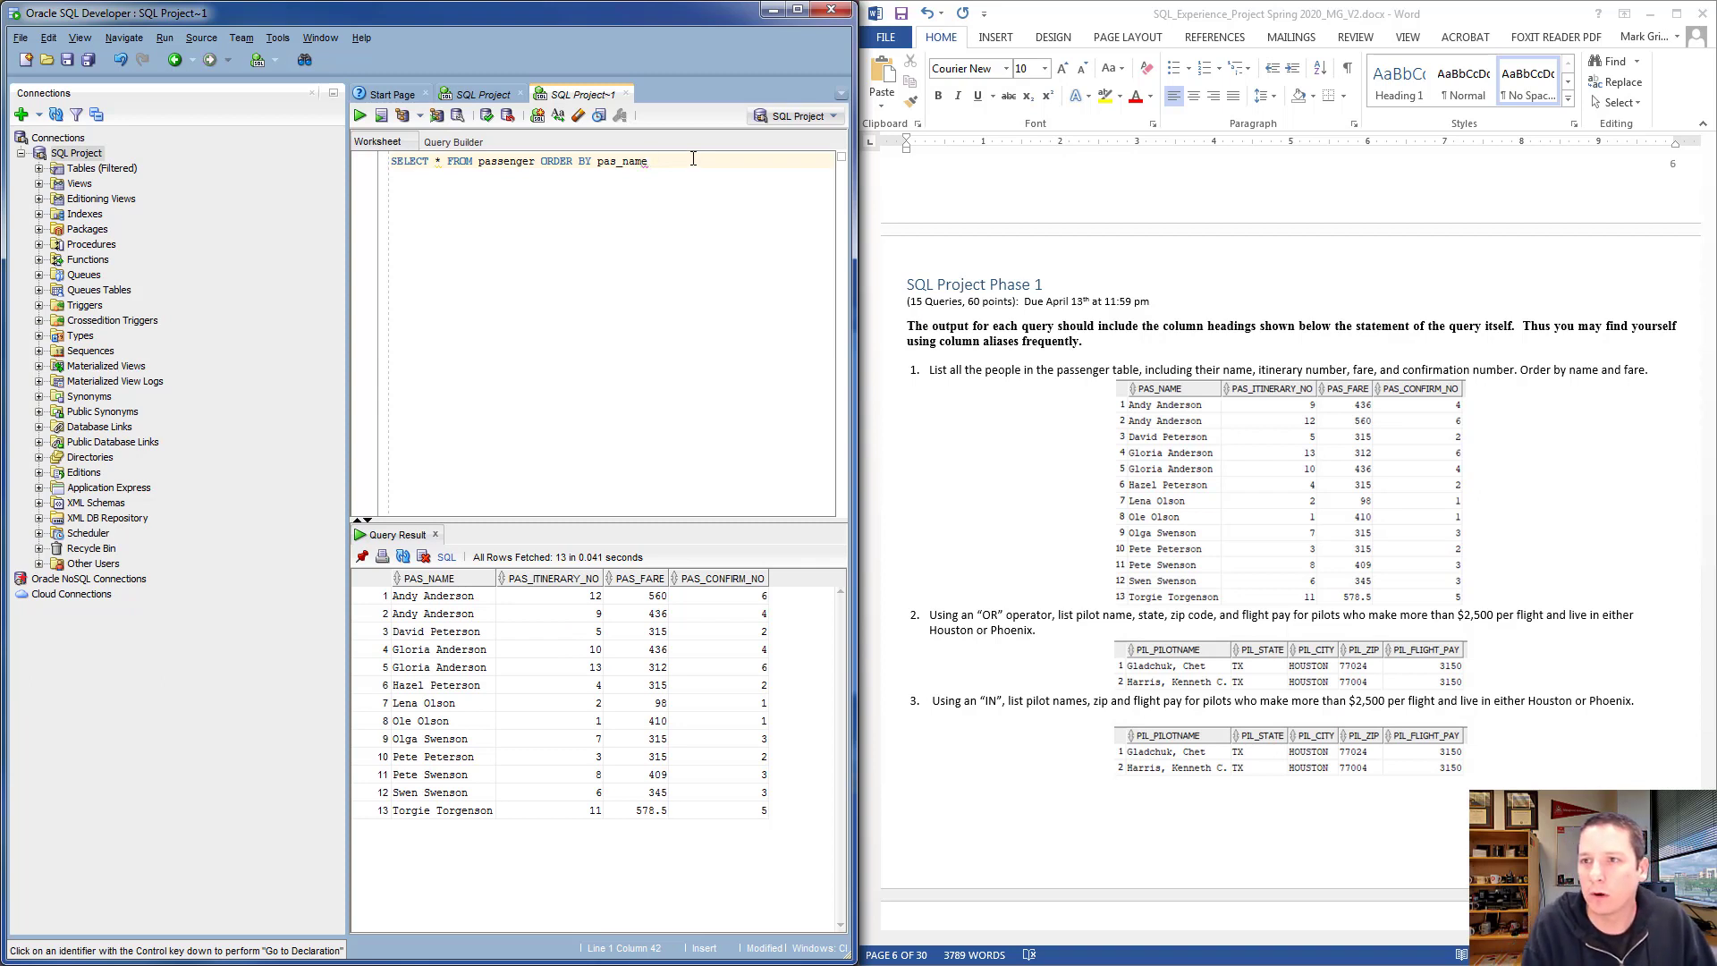
type(", pas_fare")
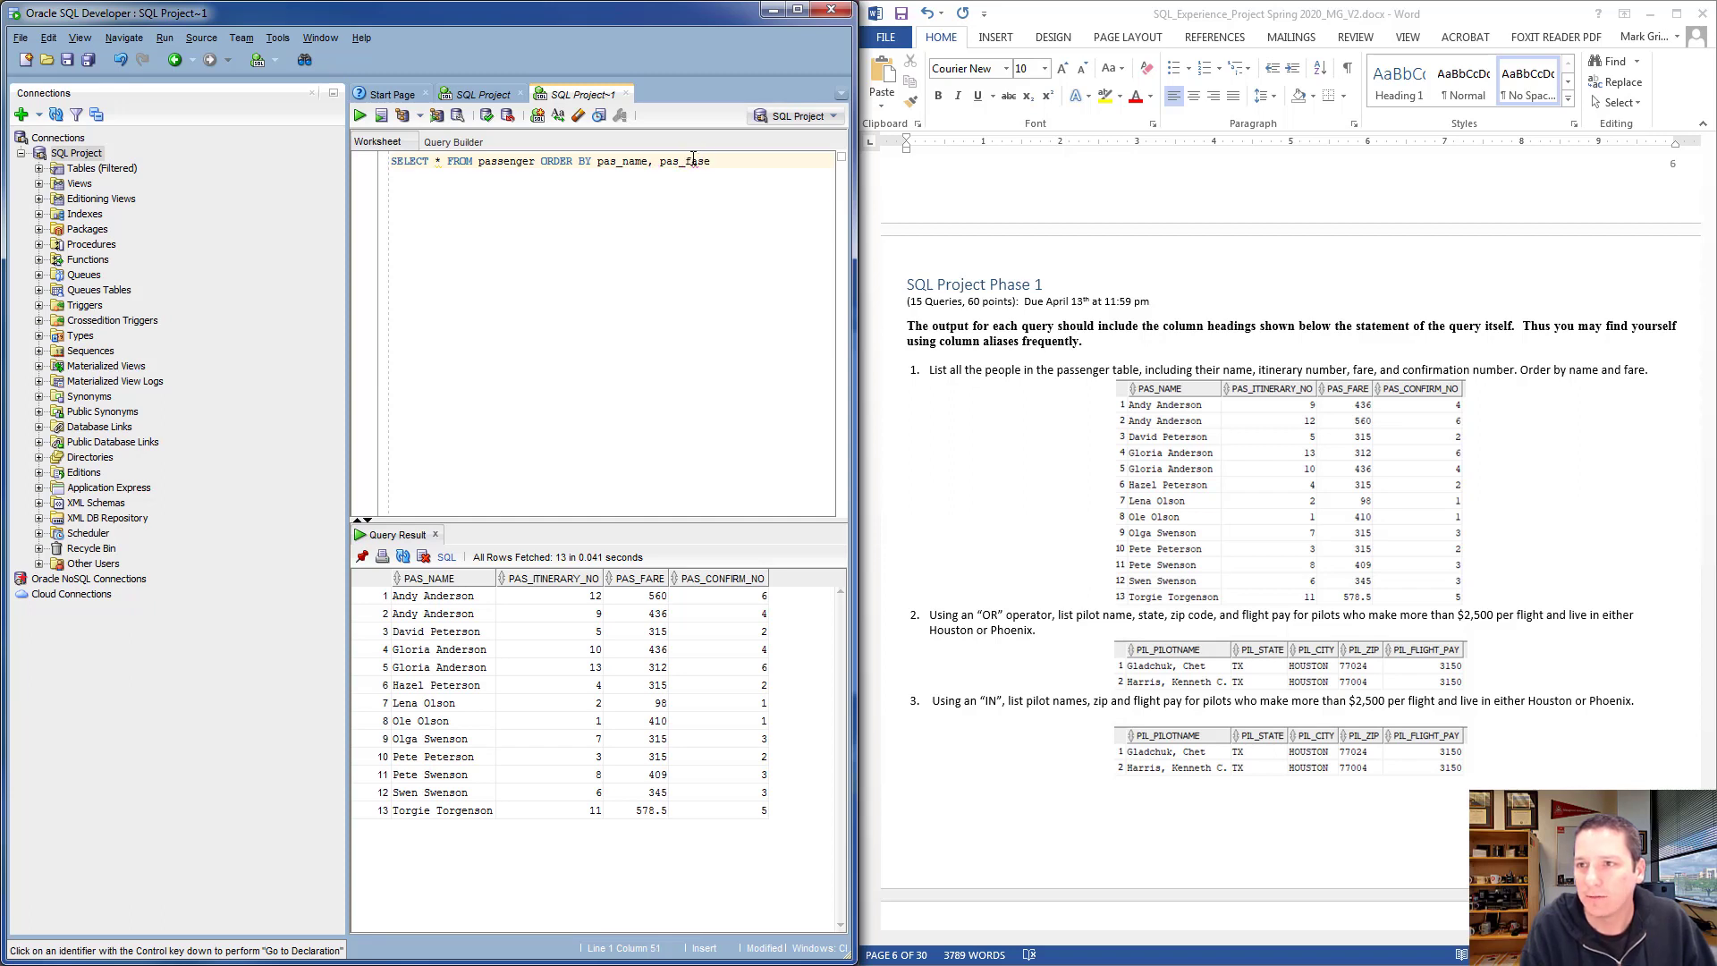
type("r;")
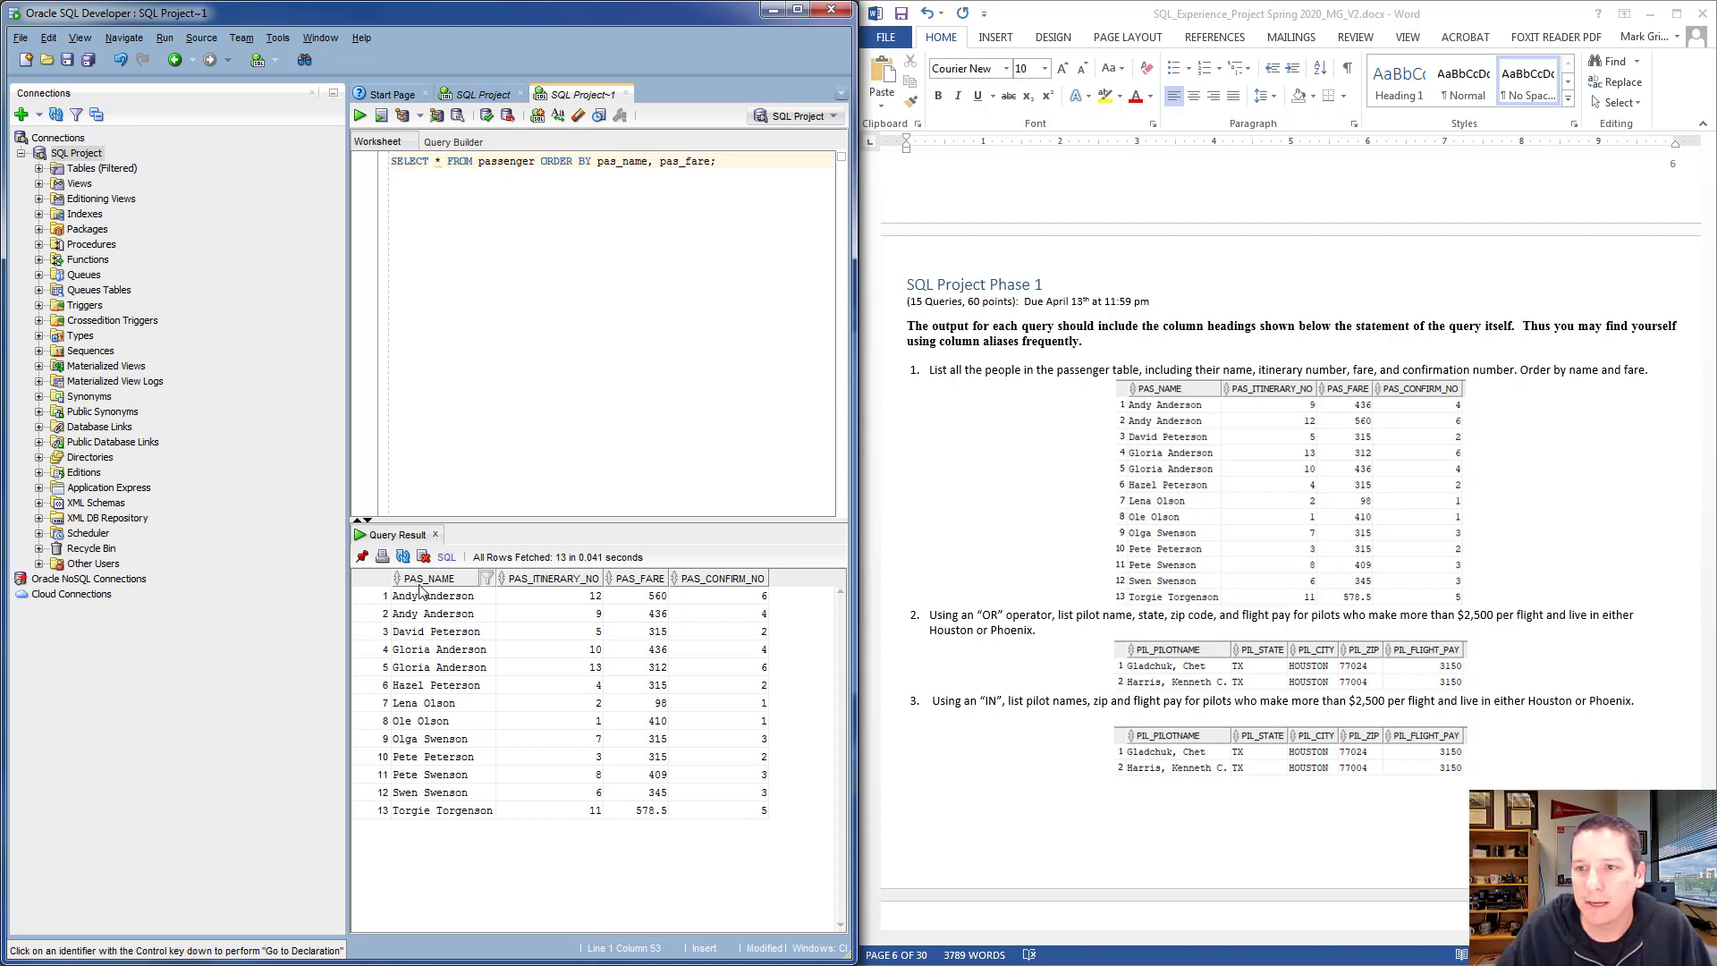
mouse_move(679, 621)
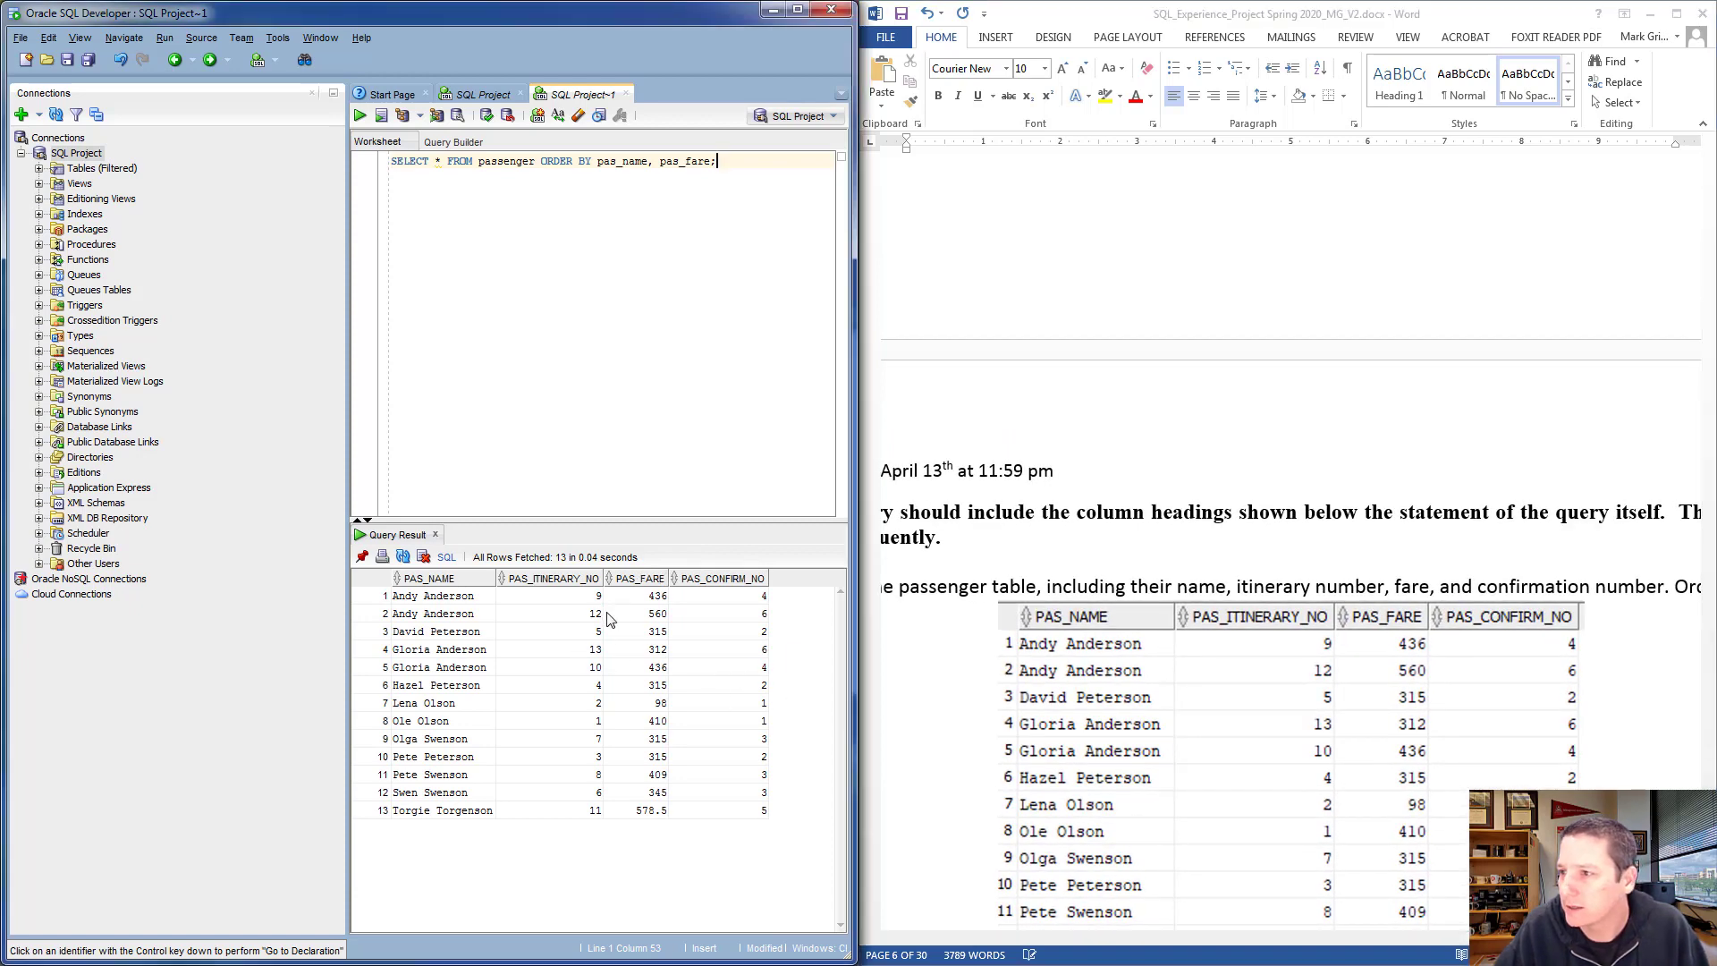
mouse_move(708, 661)
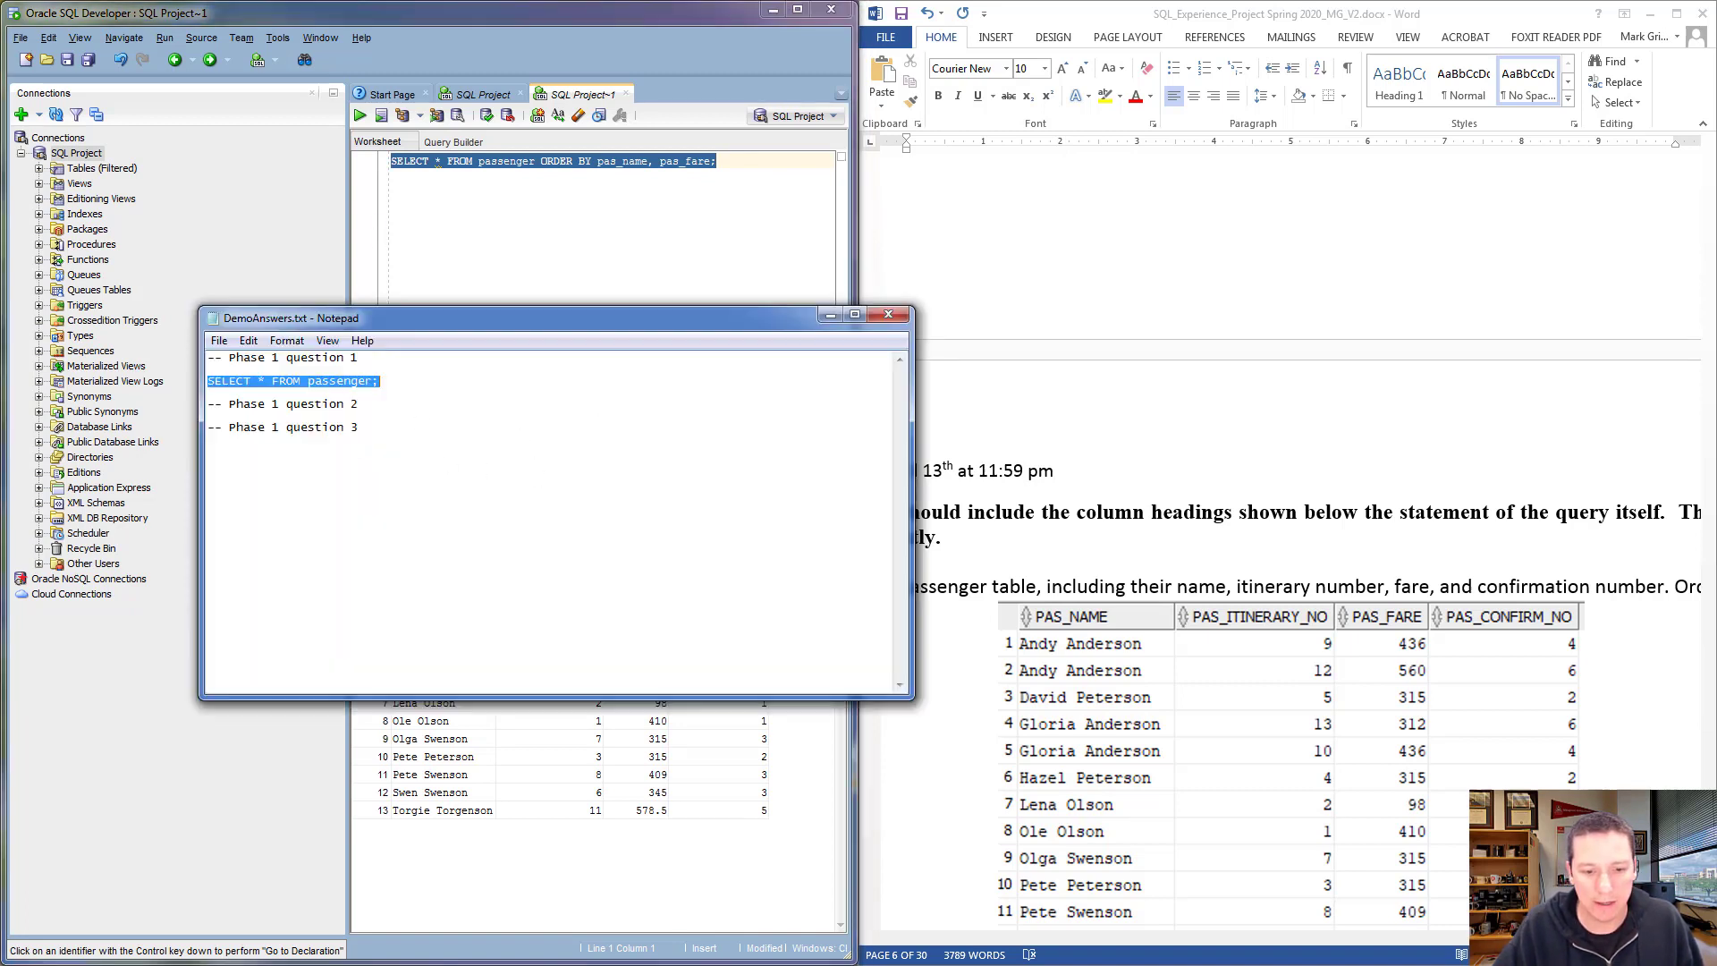
Paste the ORDER BY pas_name, pas_fare query over the old Phase 1 question 1 answer
left_click(226, 394)
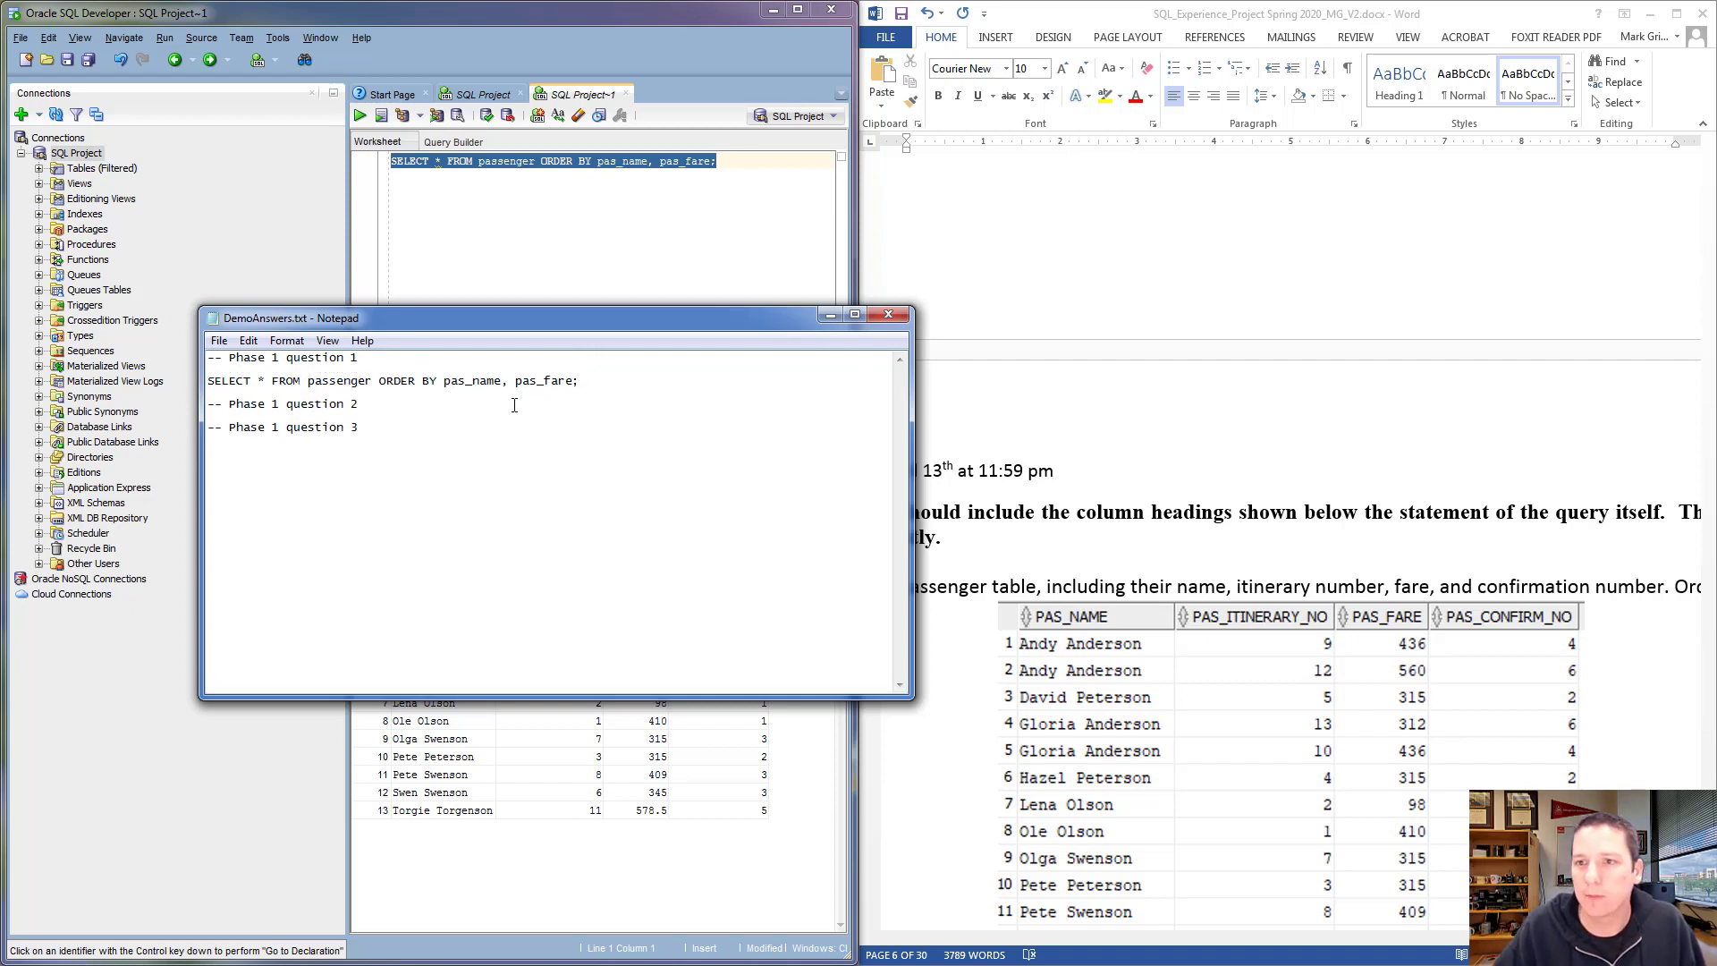
mouse_move(241, 403)
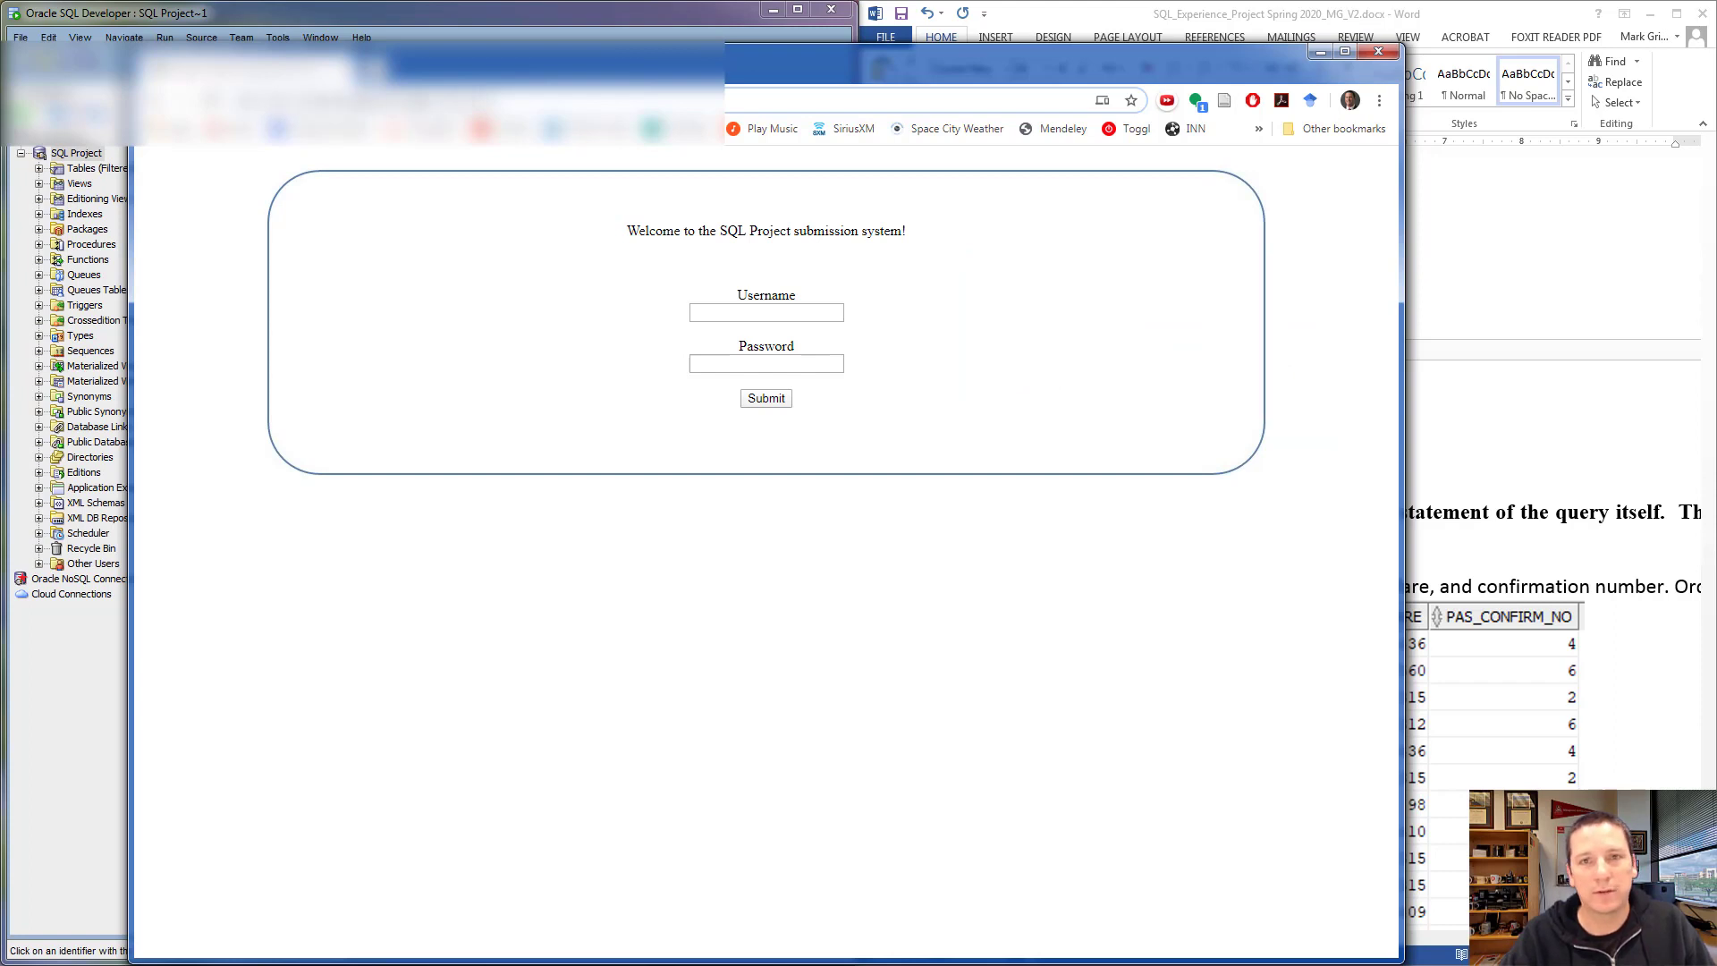
Log in to the submission system using the saved username suggestion
left_click(765, 362)
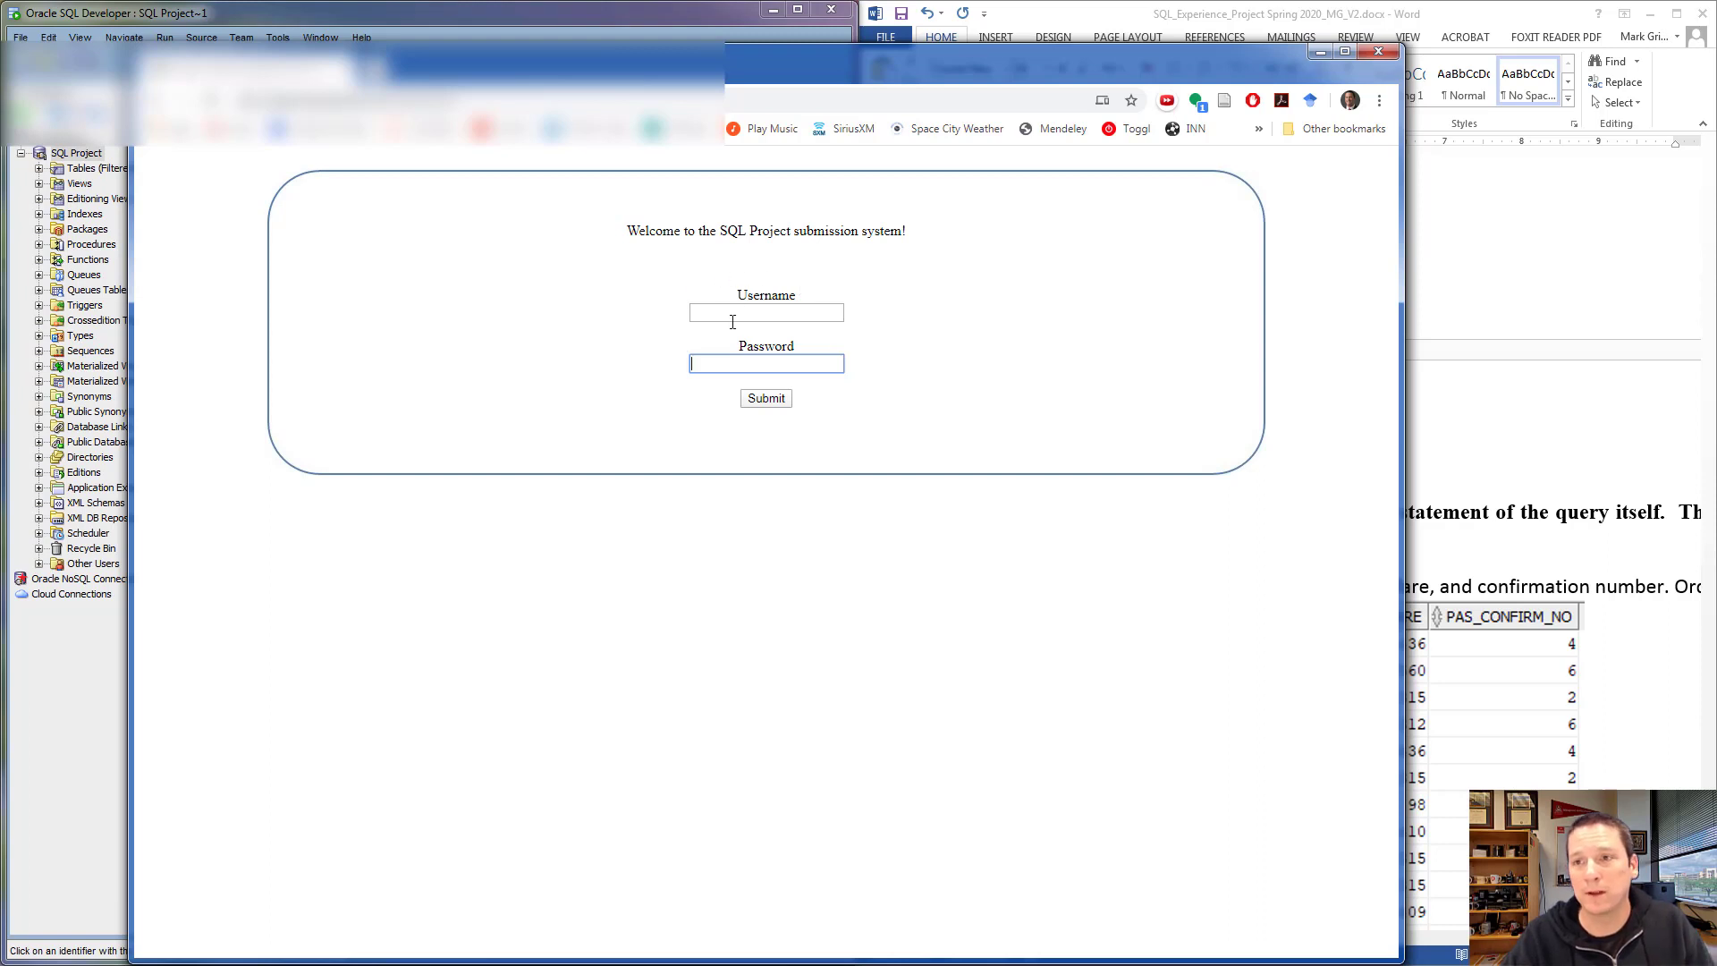
mouse_move(727, 310)
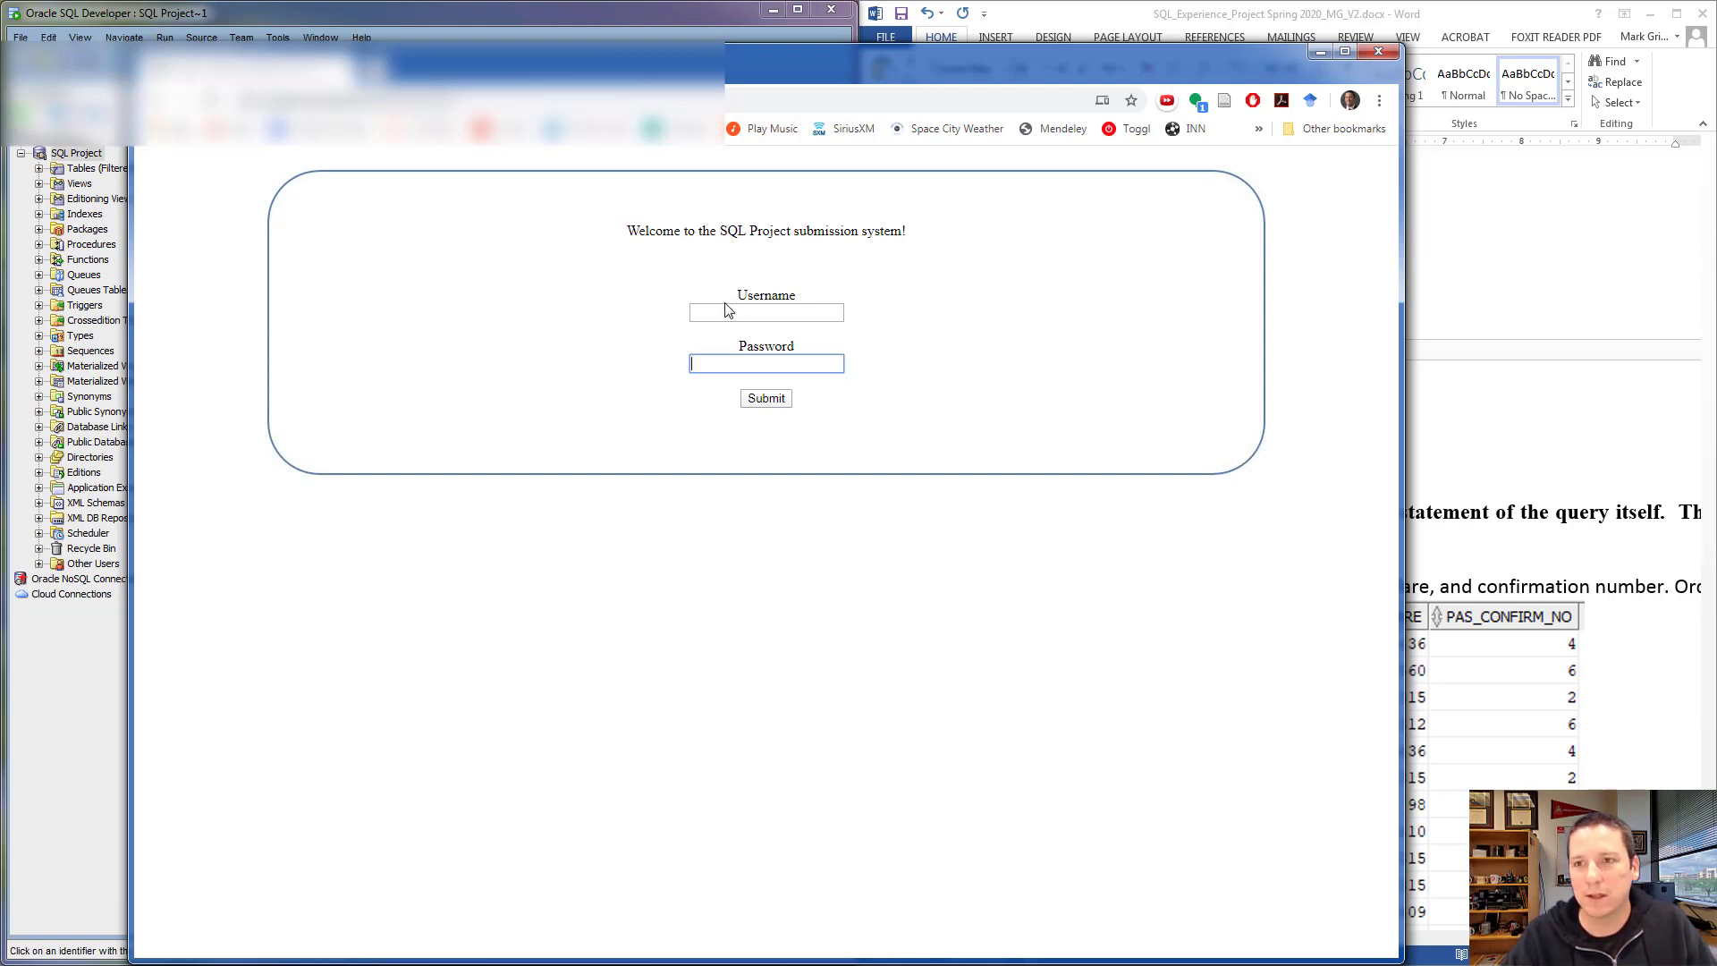
mouse_move(669, 279)
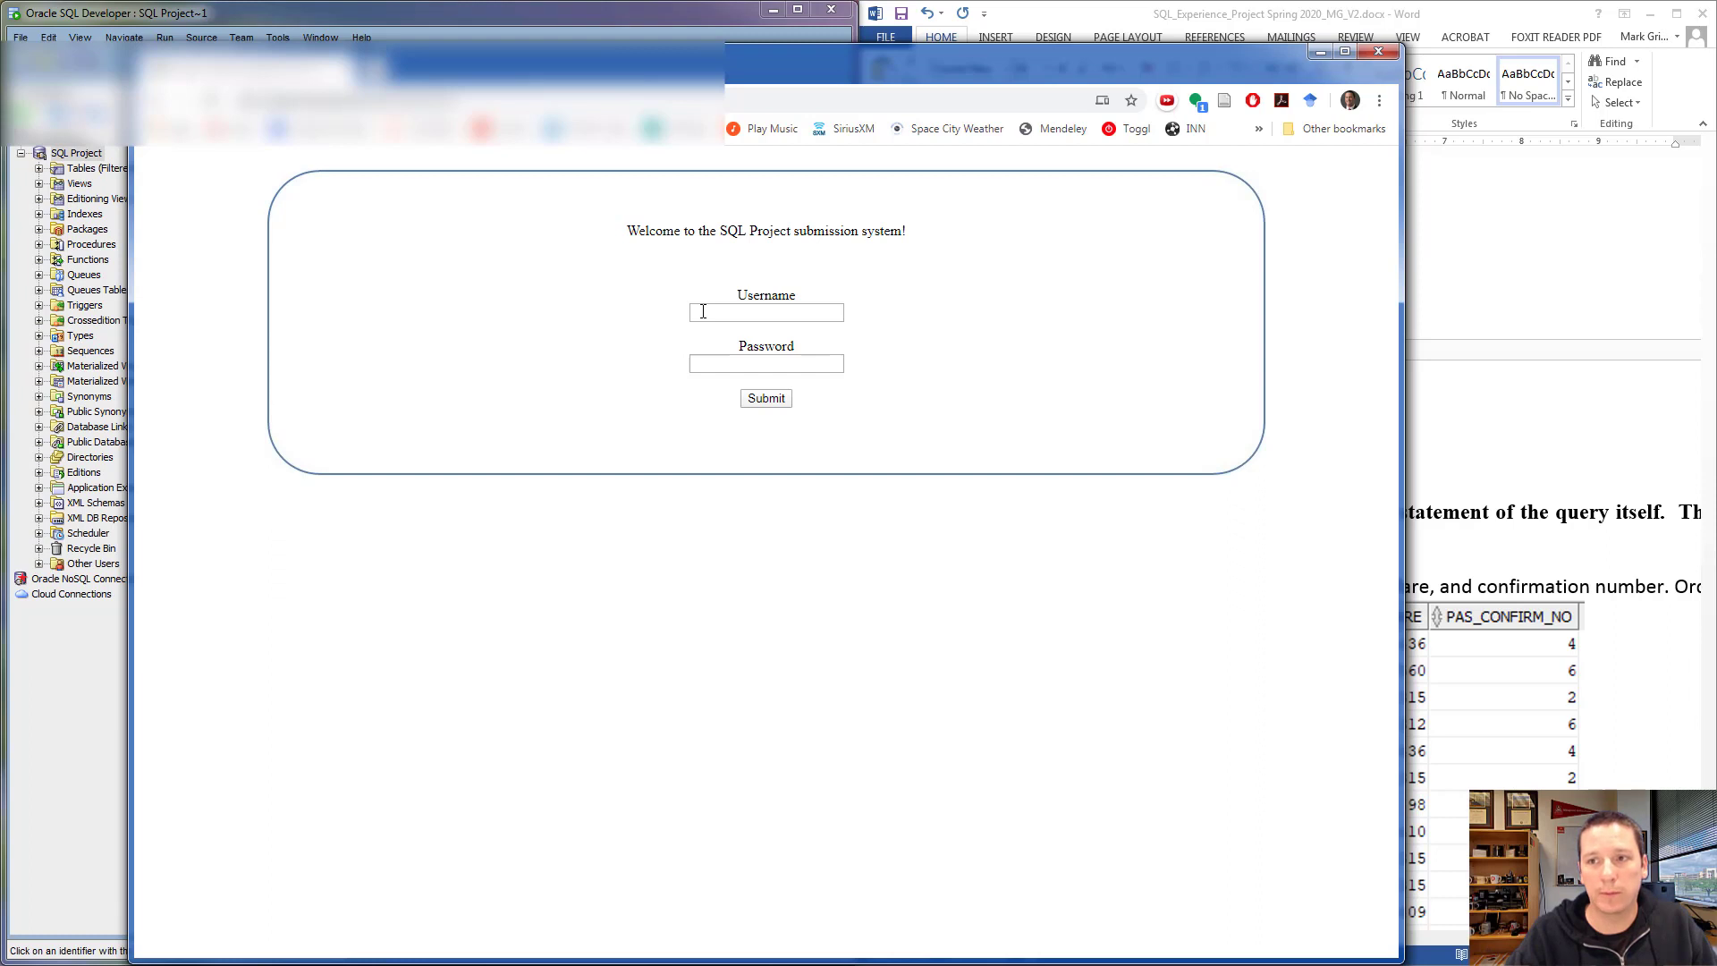
type("gm")
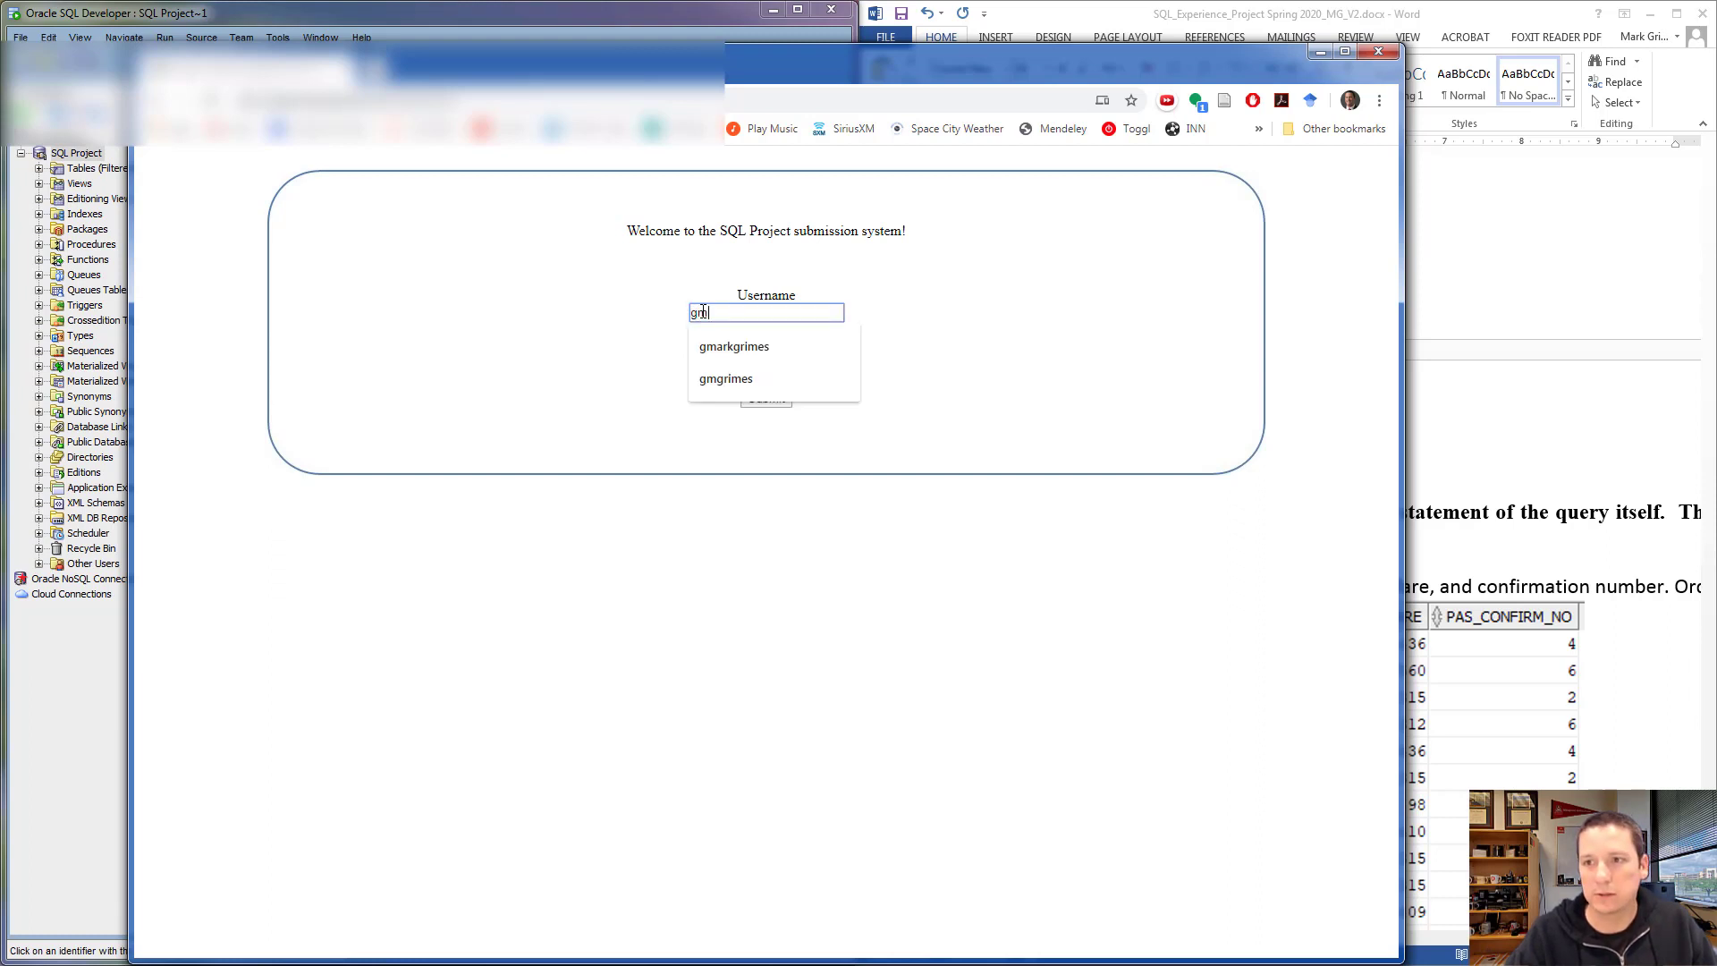
left_click(734, 346)
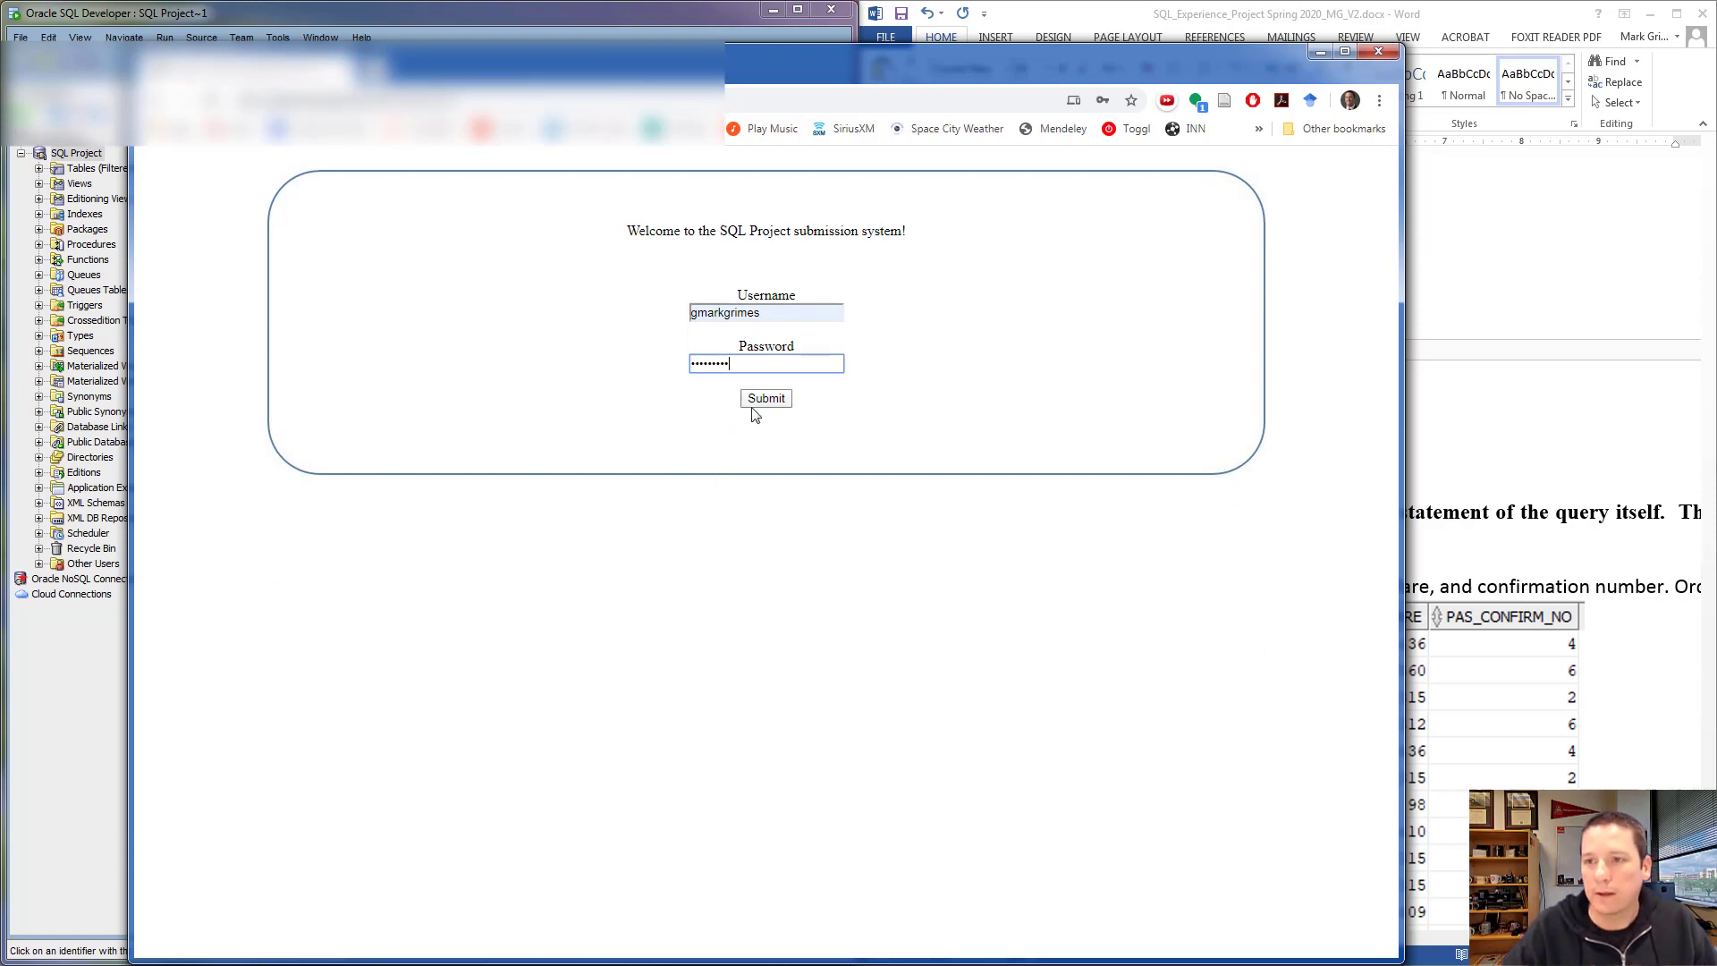
left_click(766, 397)
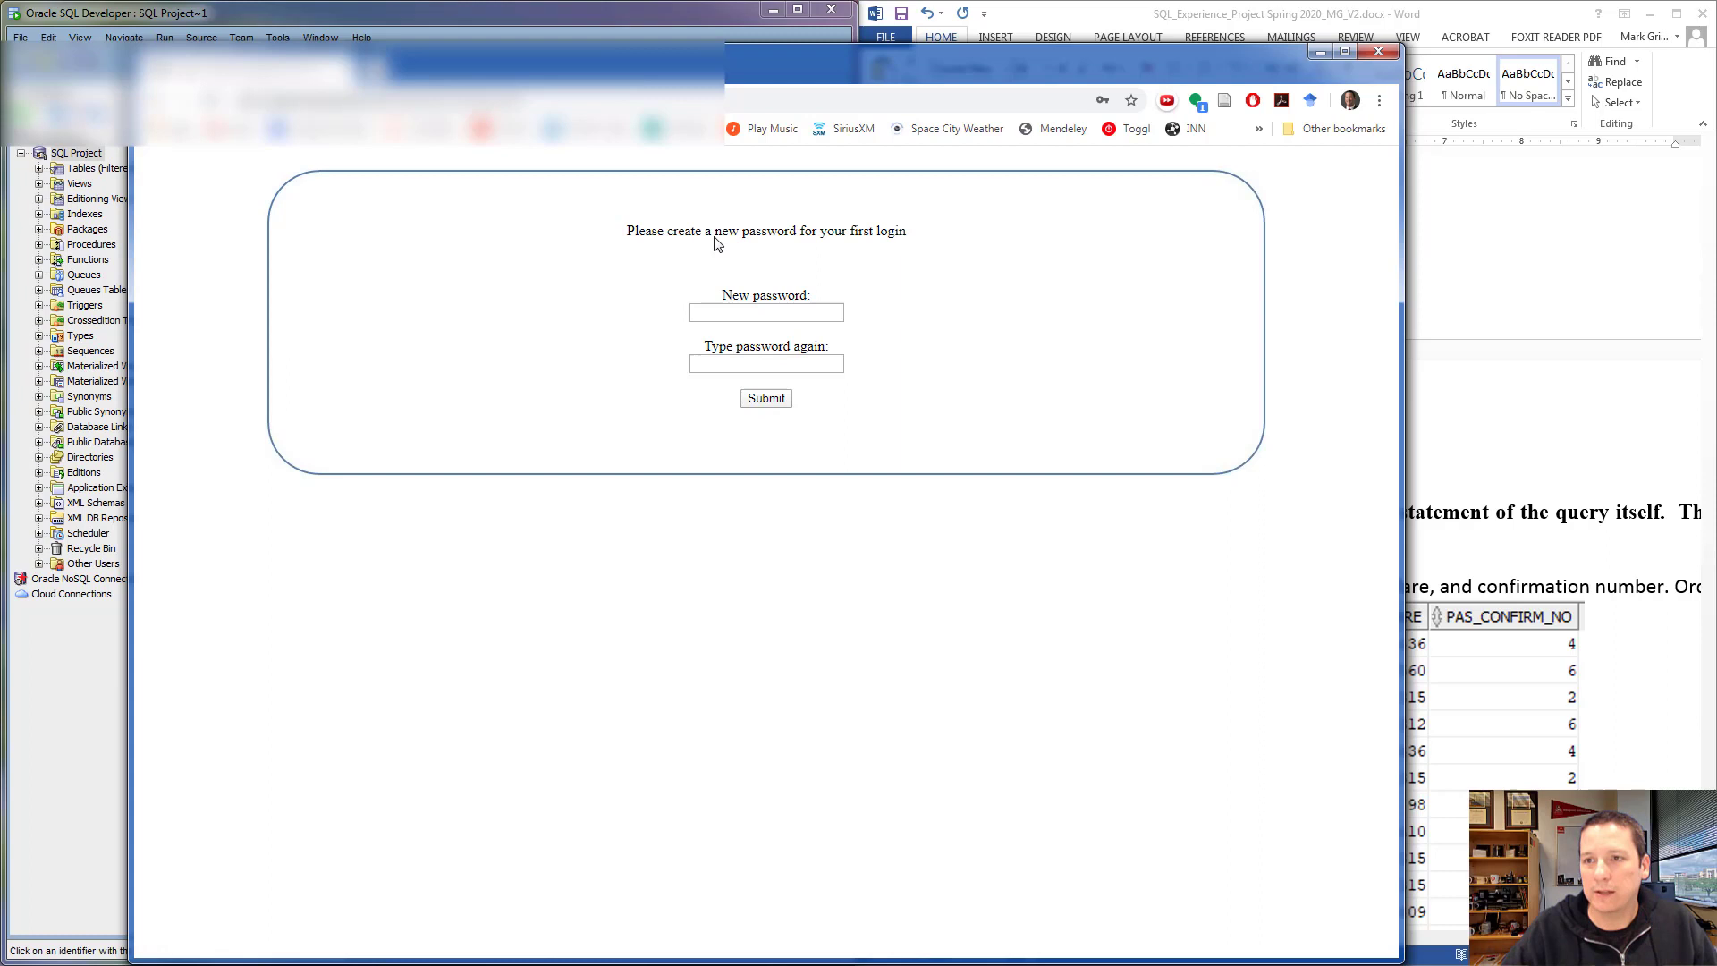
mouse_move(960, 322)
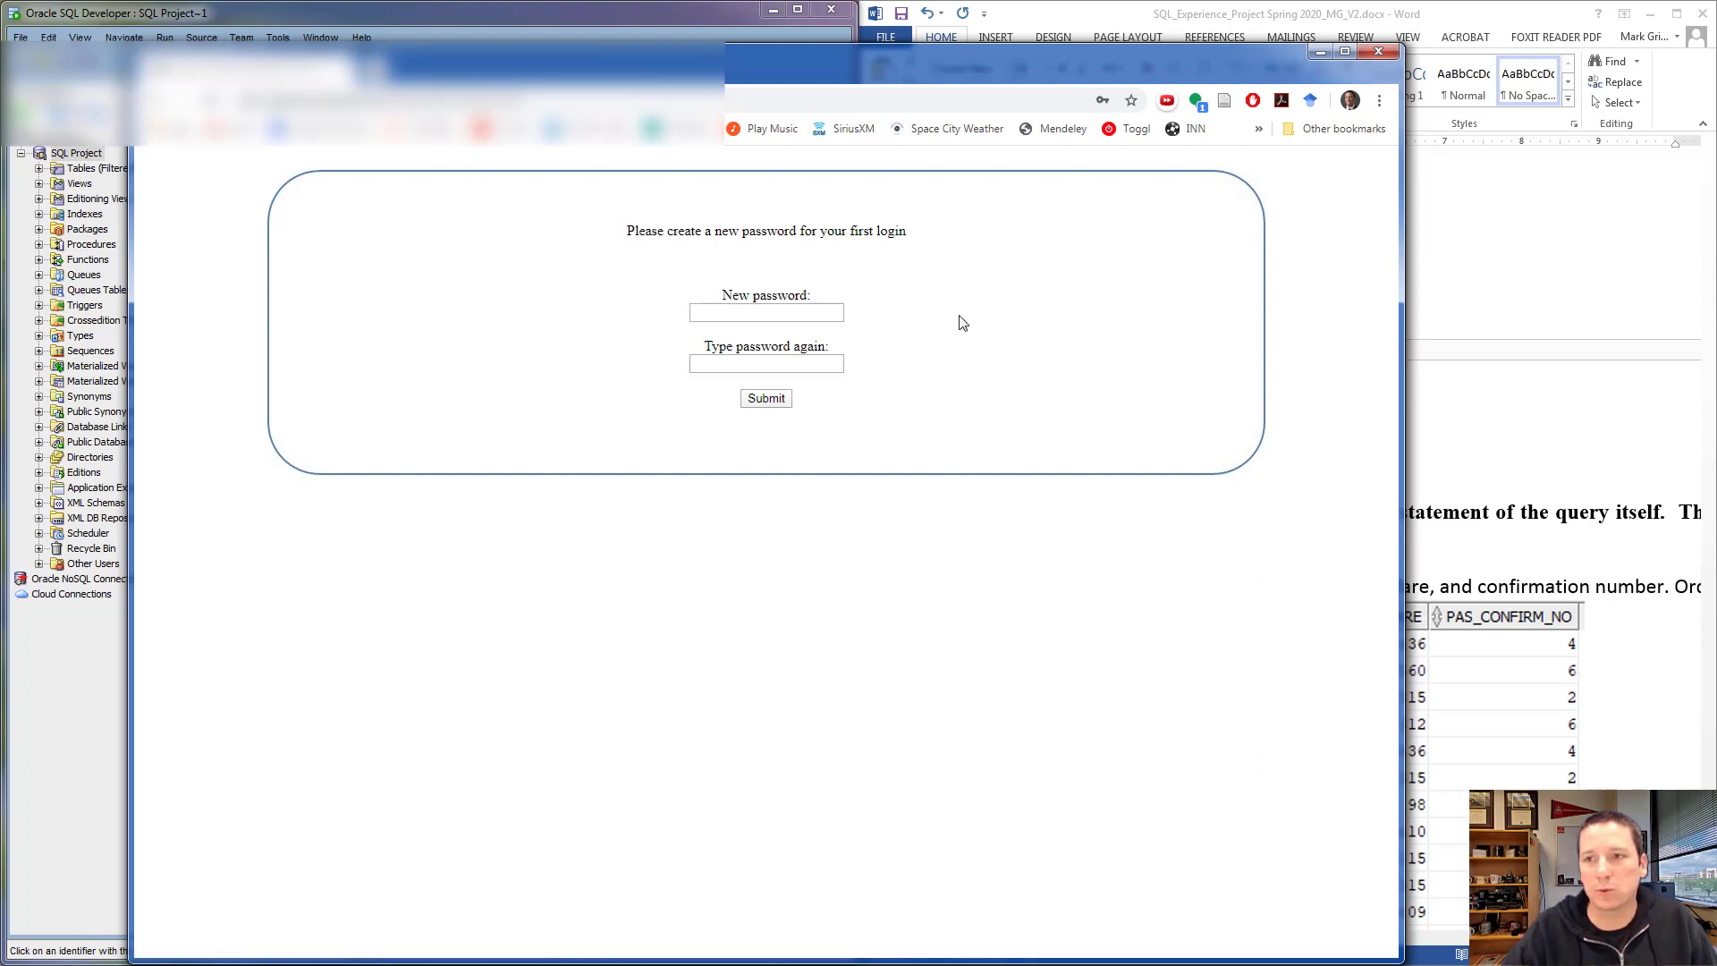
Enter and submit a new password on the first-login page
left_click(766, 312)
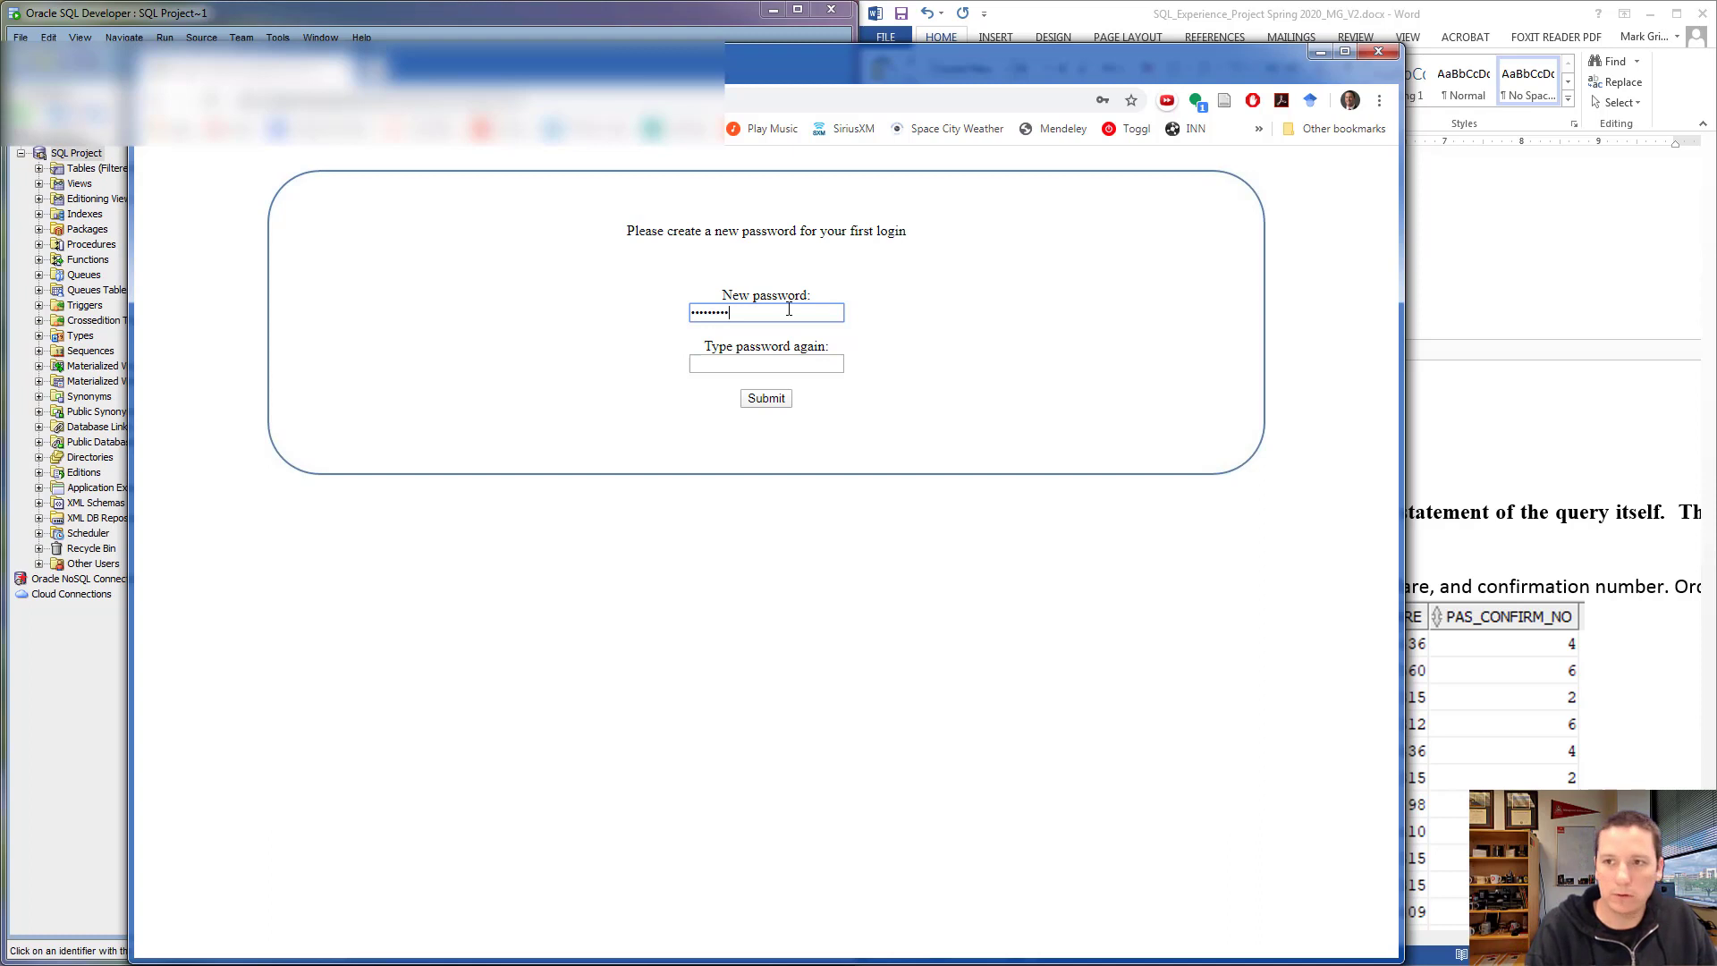
type("••••••••")
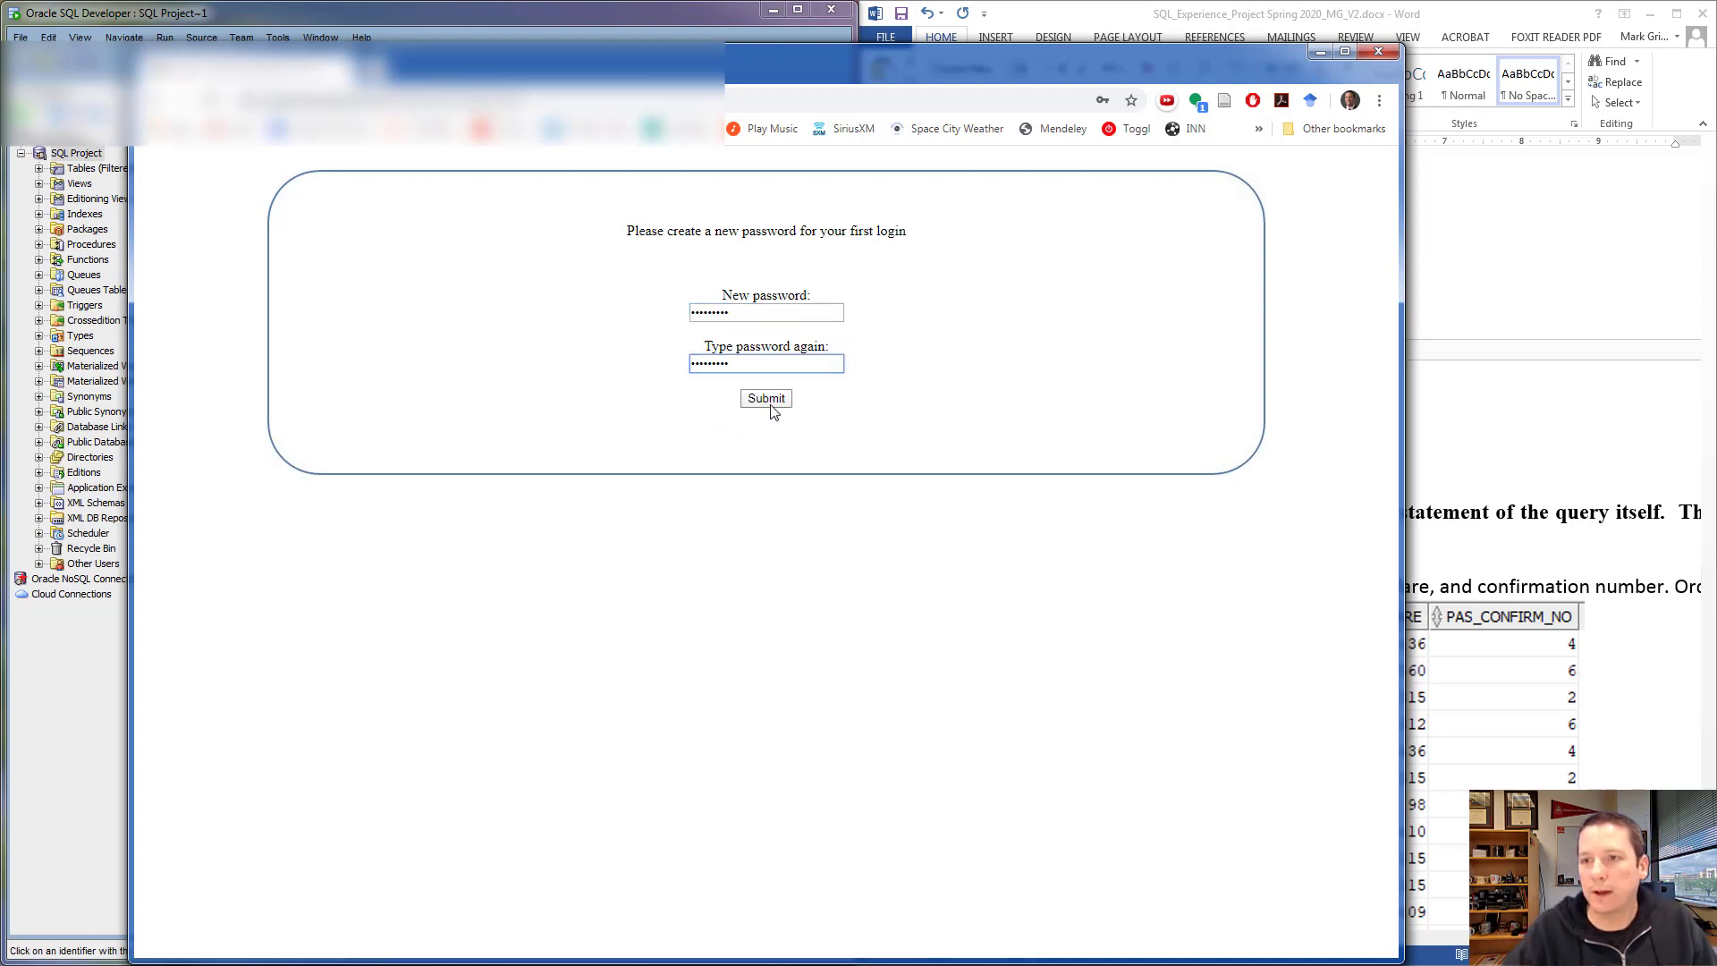
left_click(765, 397)
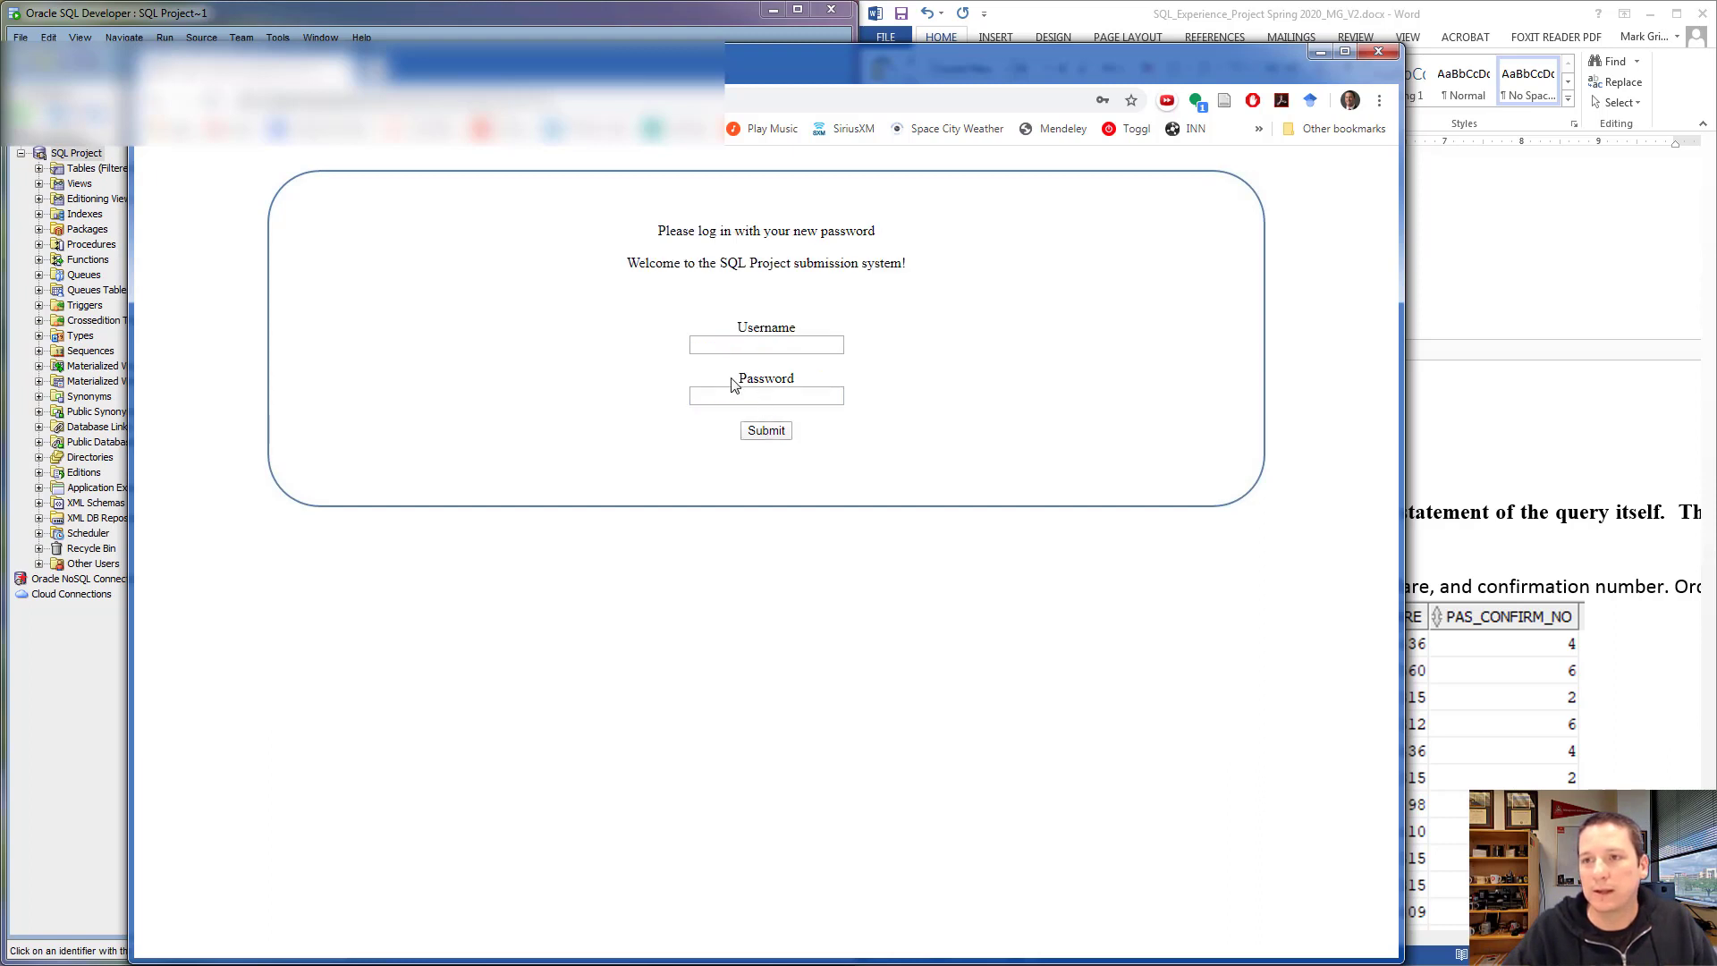
mouse_move(921, 229)
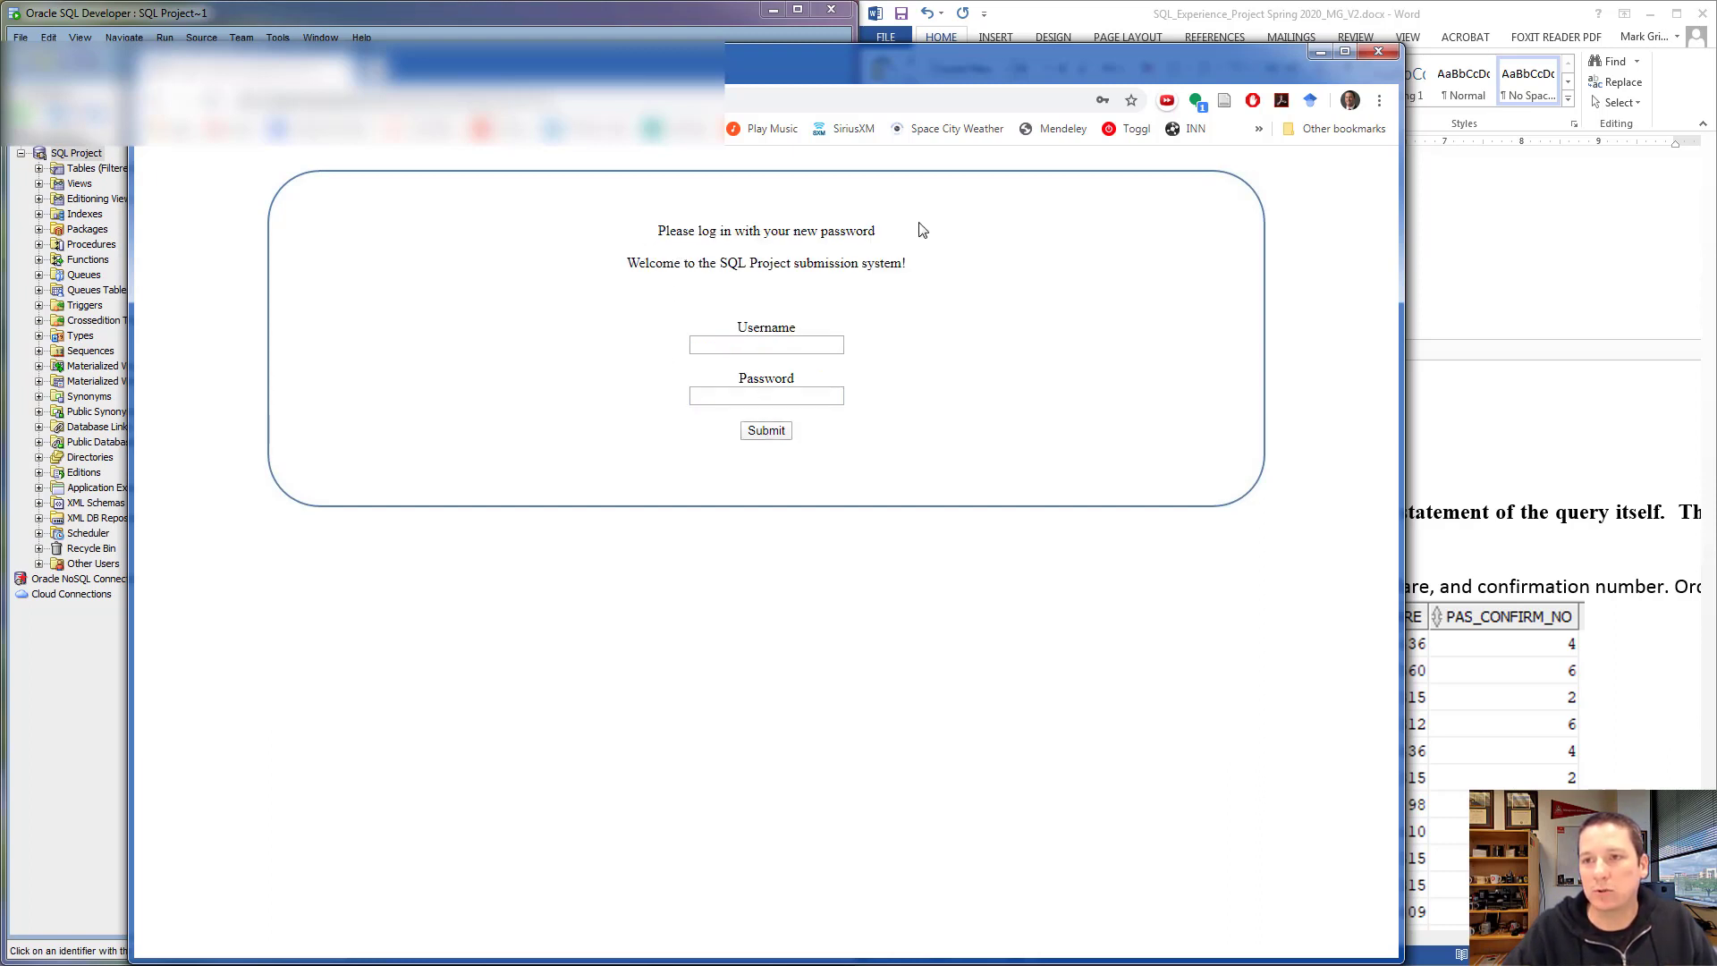
left_click(765, 344)
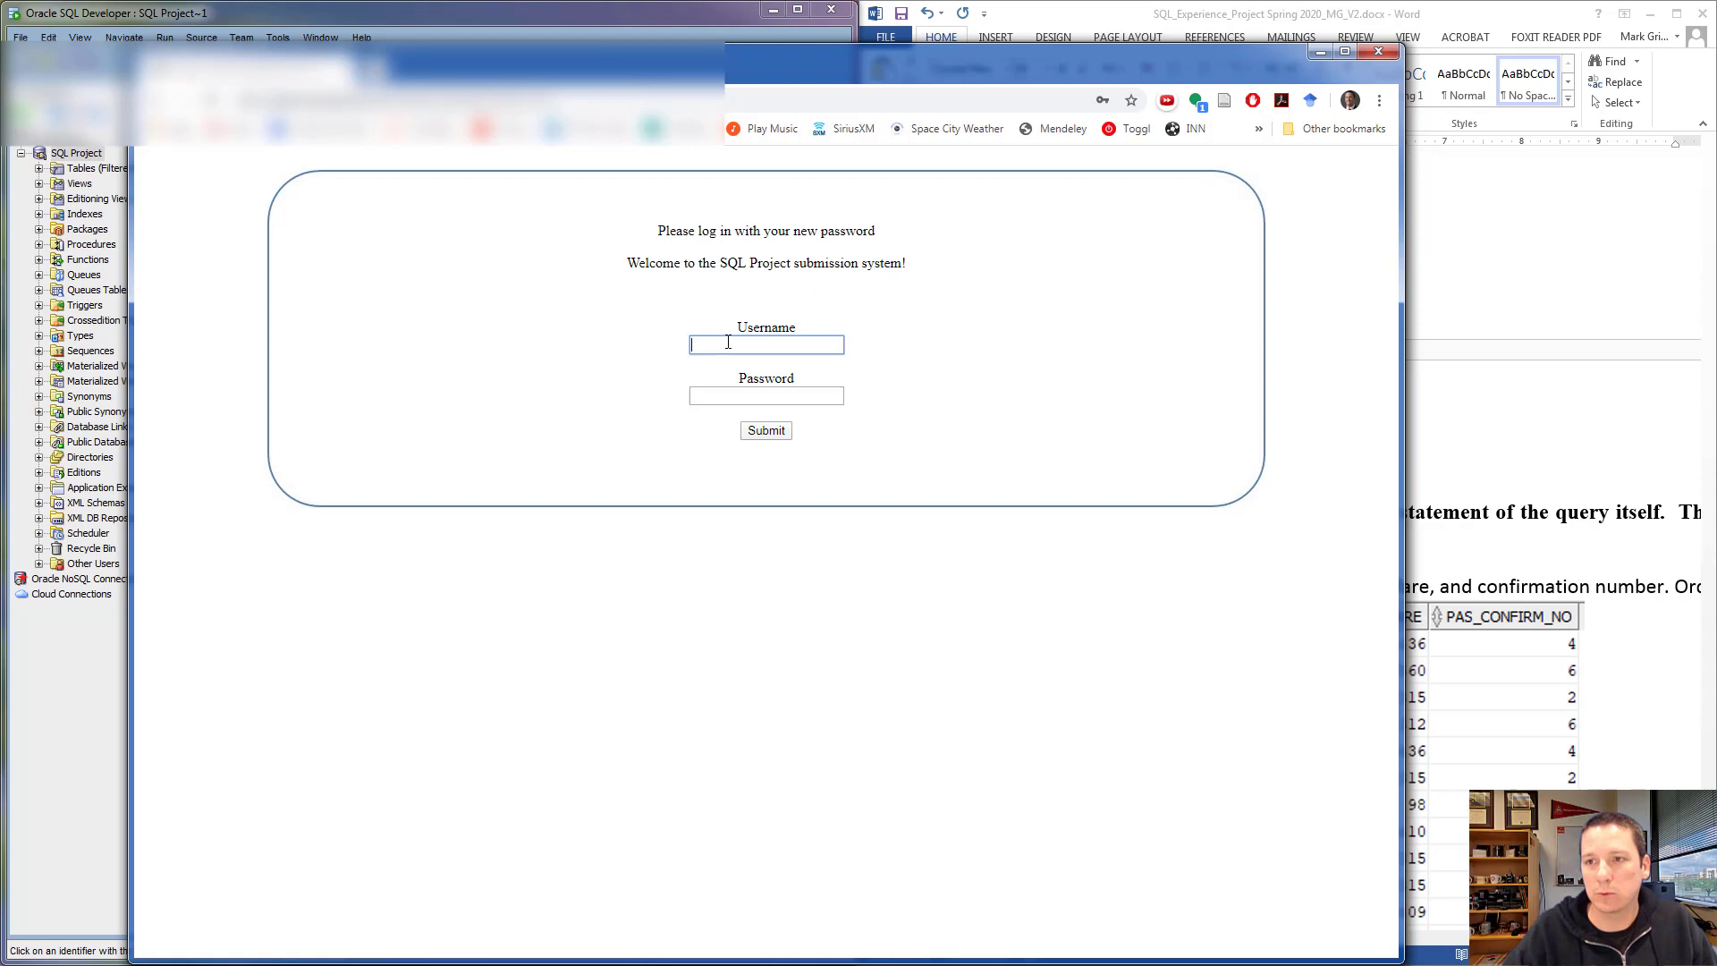
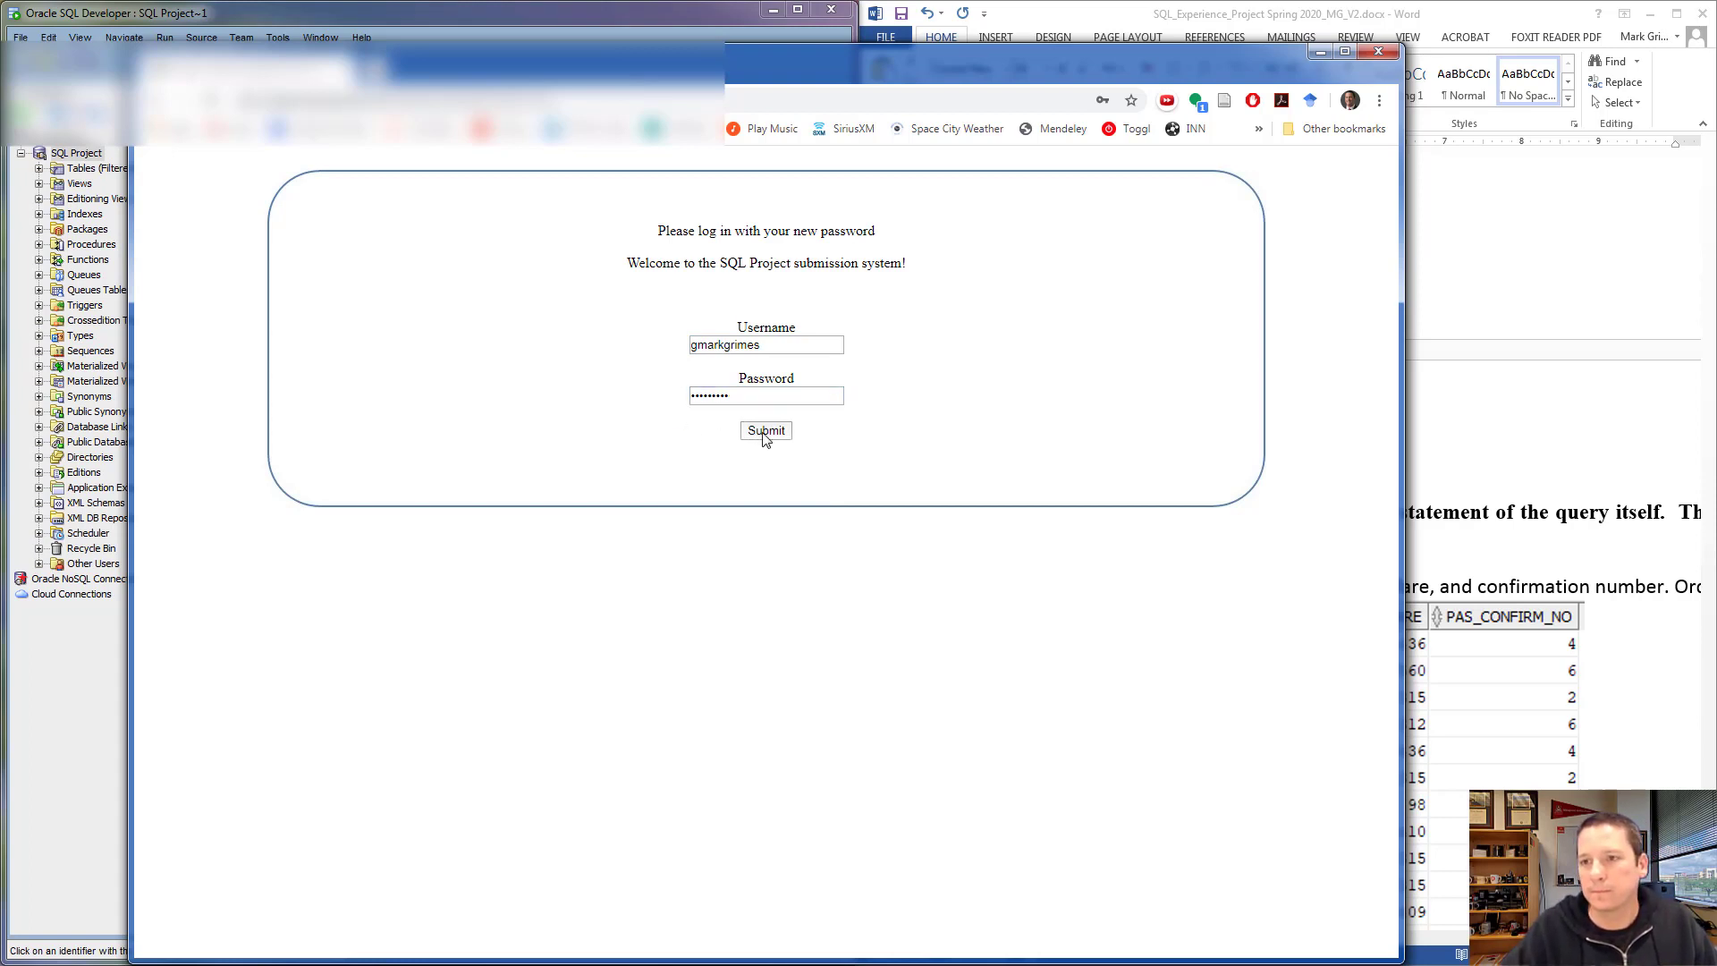
left_click(765, 430)
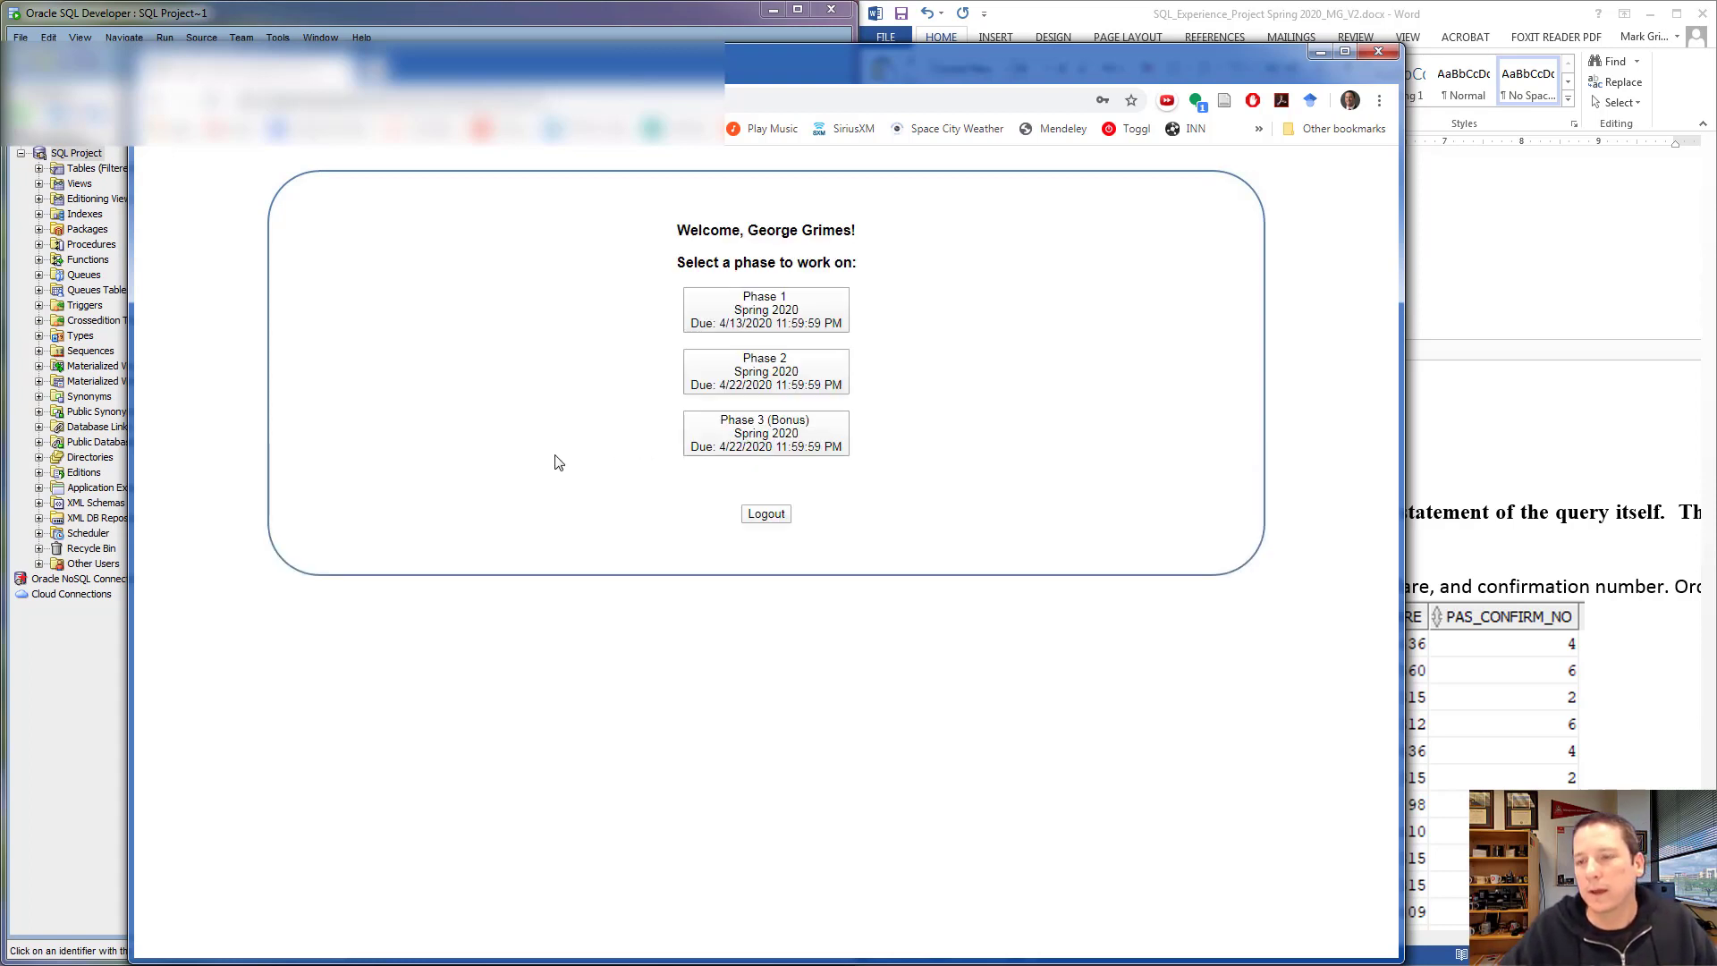
mouse_move(804, 362)
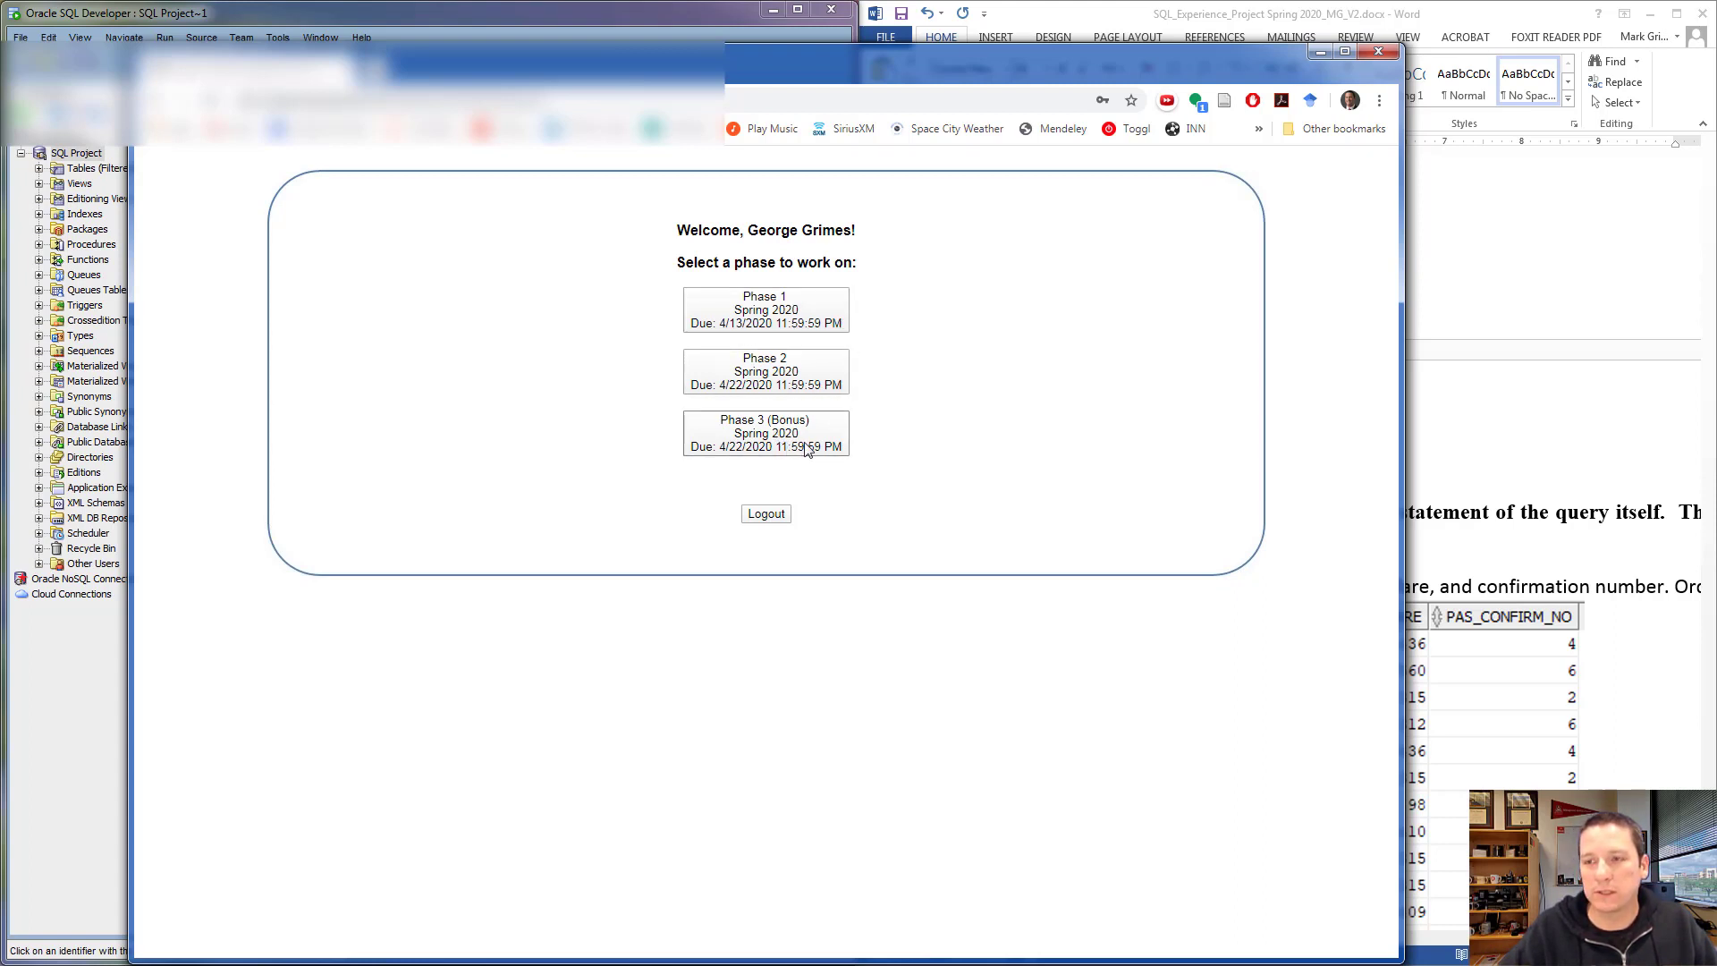
mouse_move(731, 348)
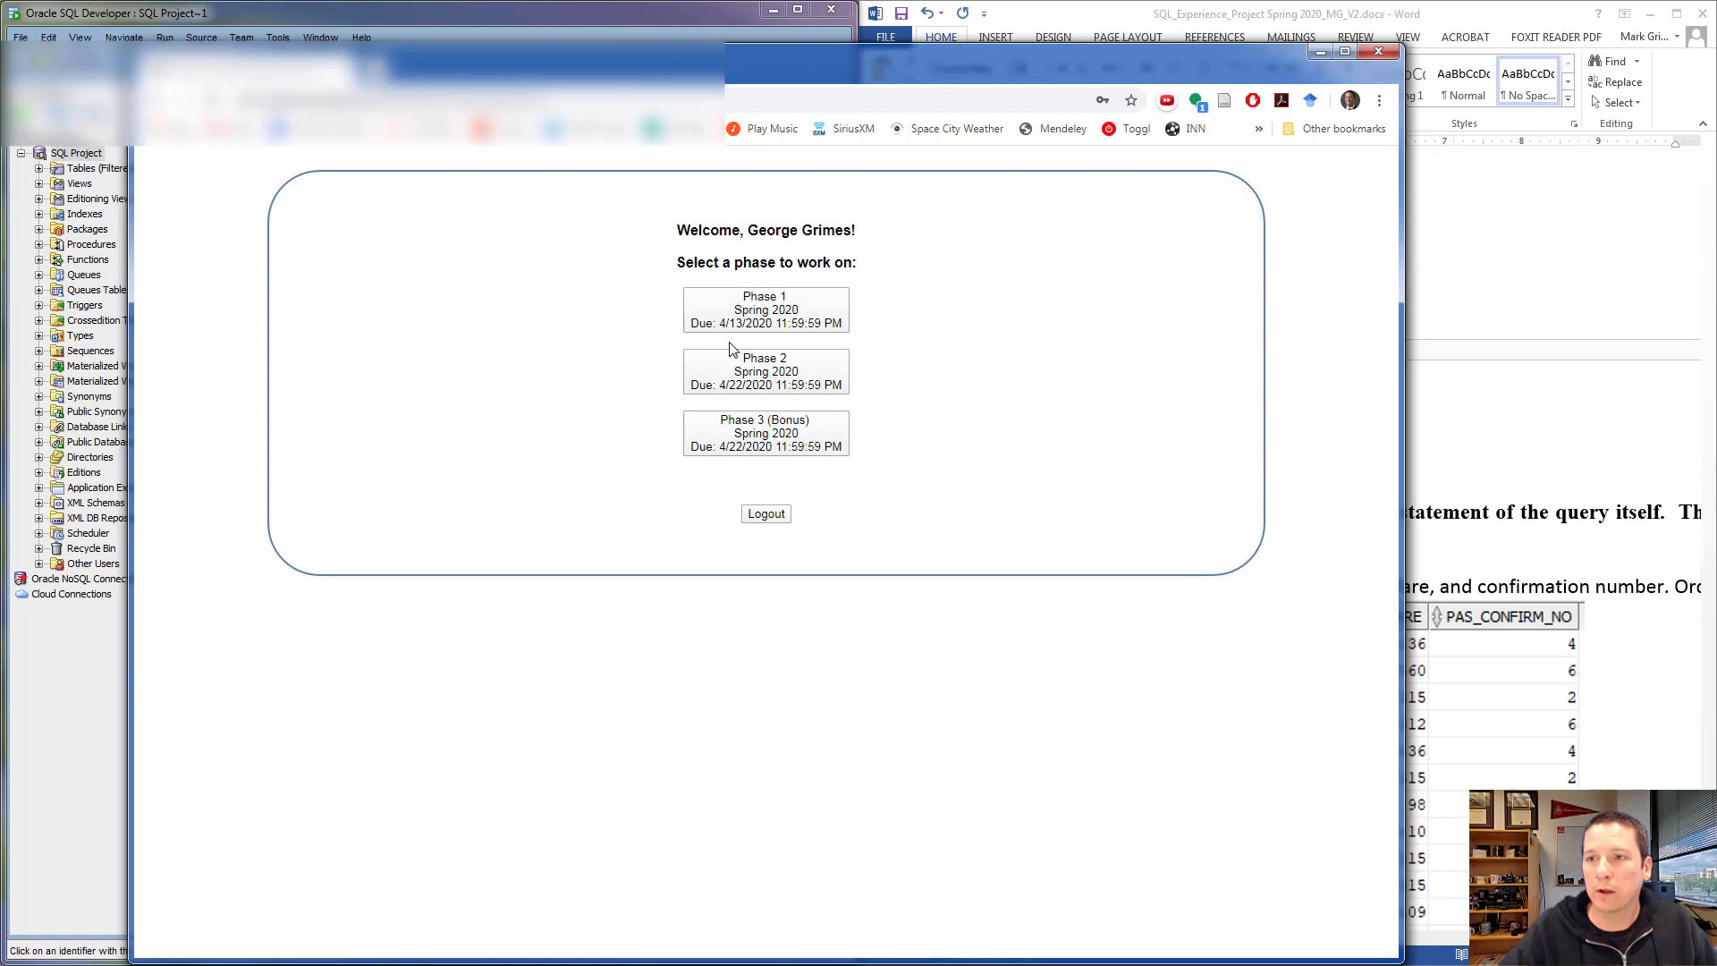
mouse_move(776, 316)
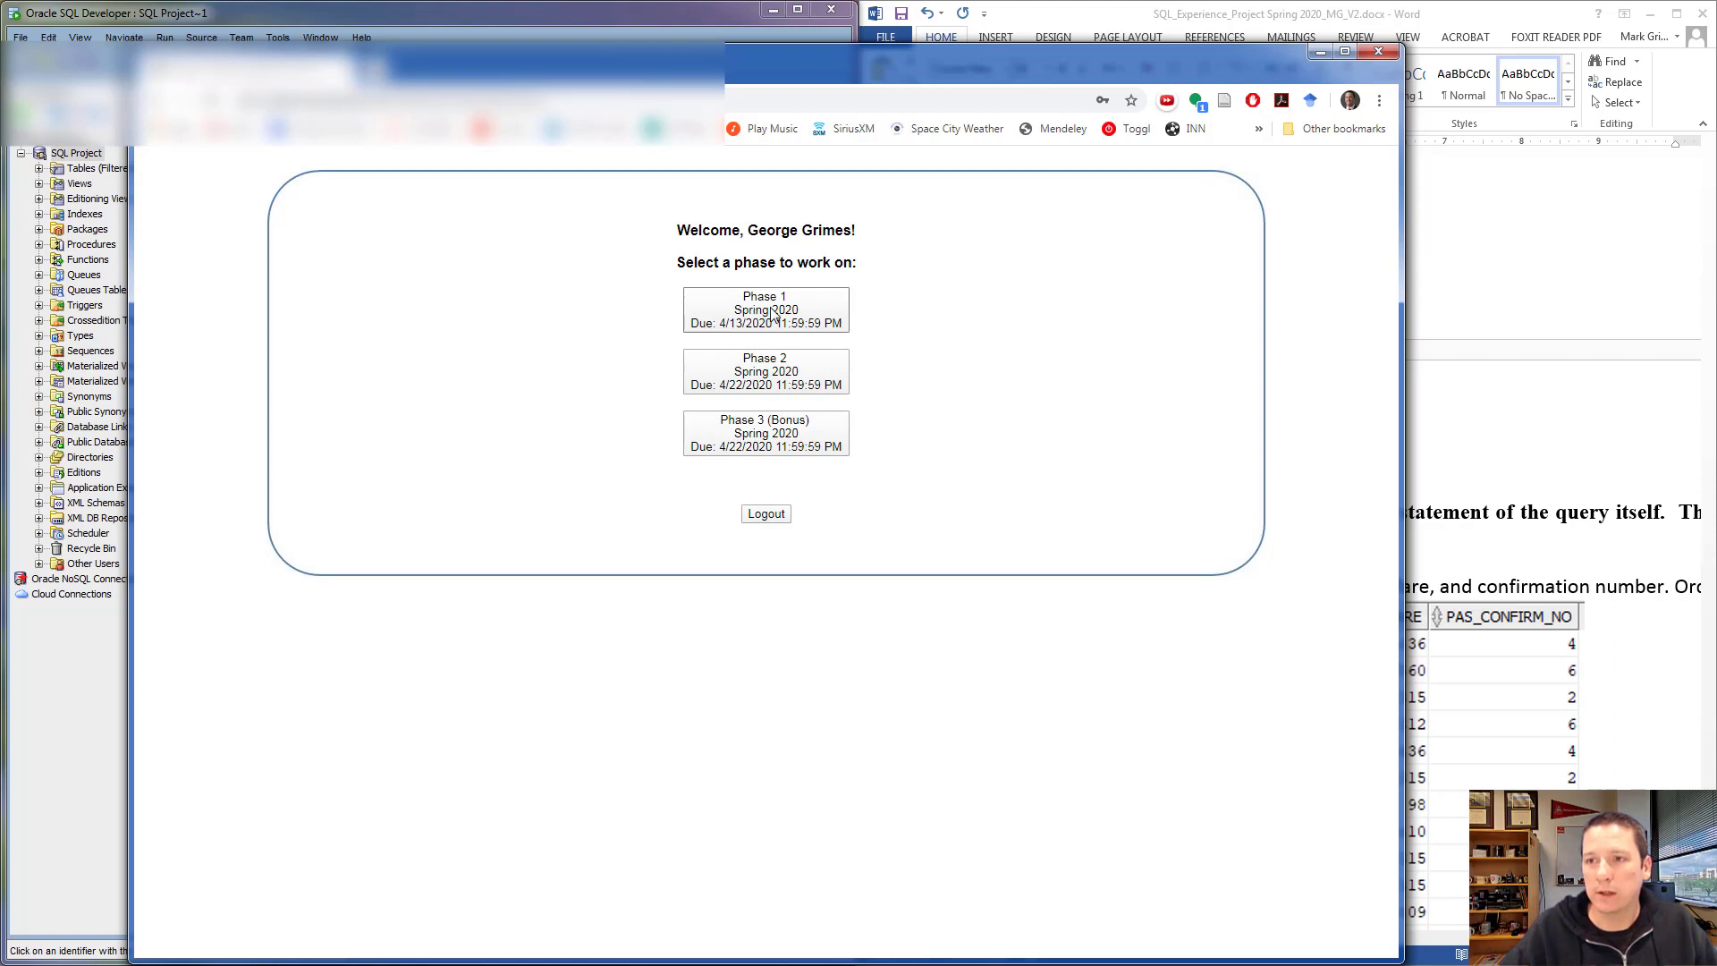
left_click(766, 309)
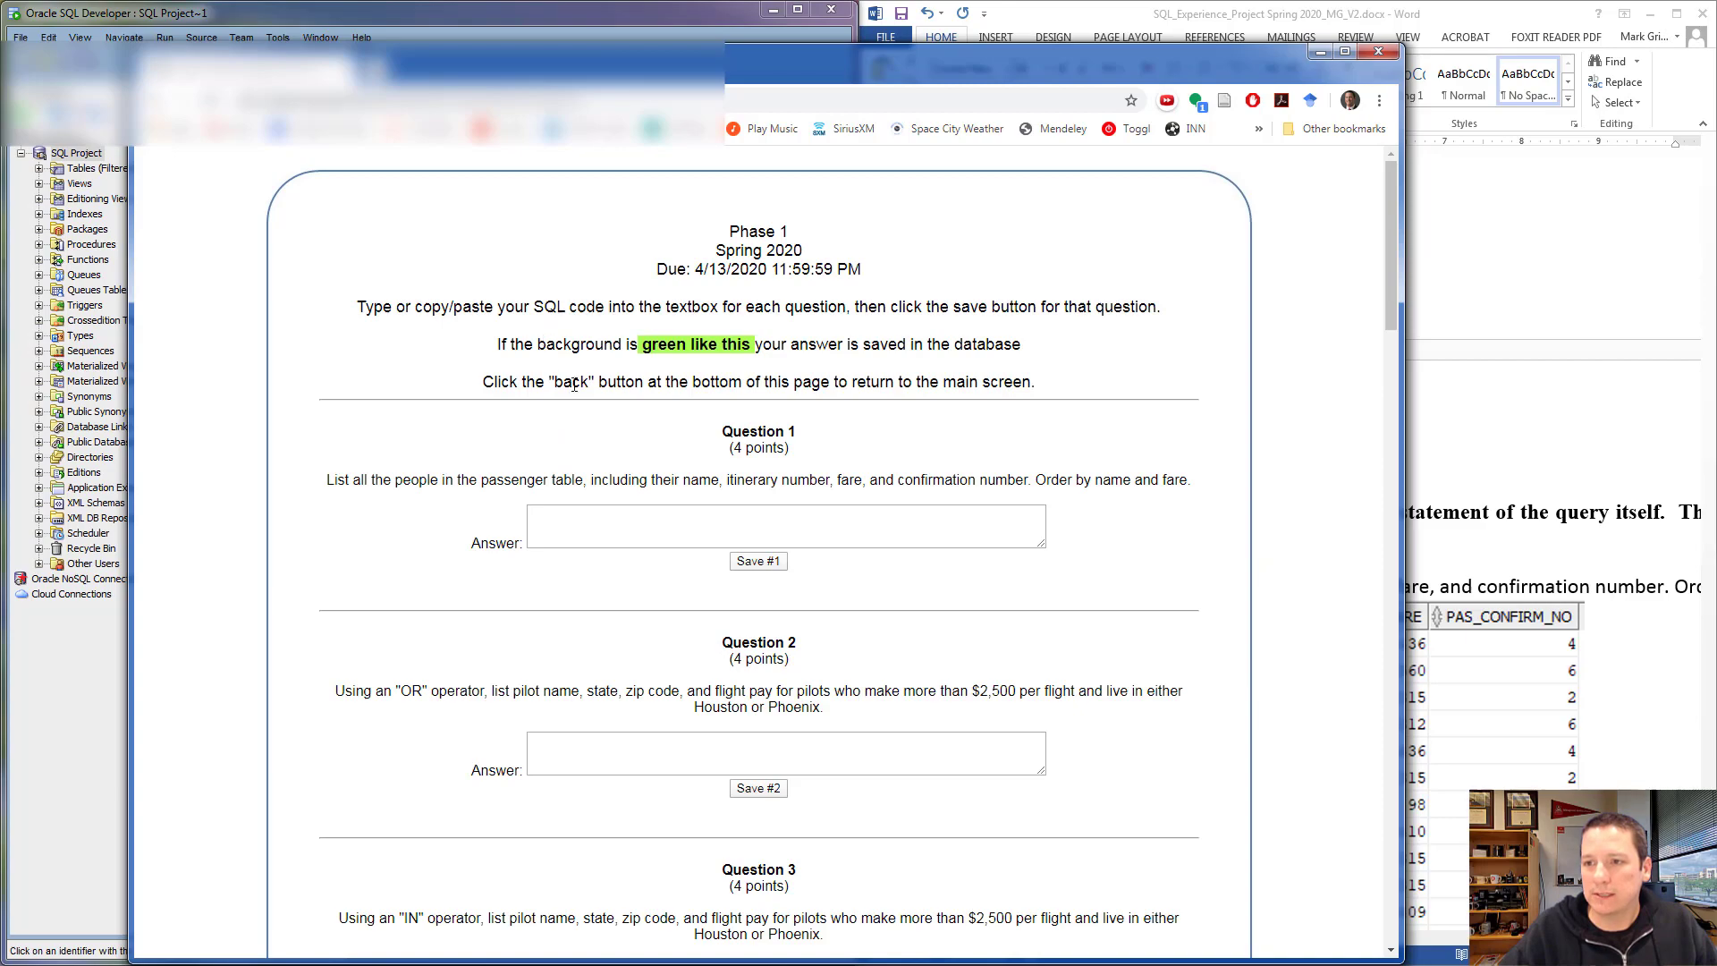
scroll("down", 3)
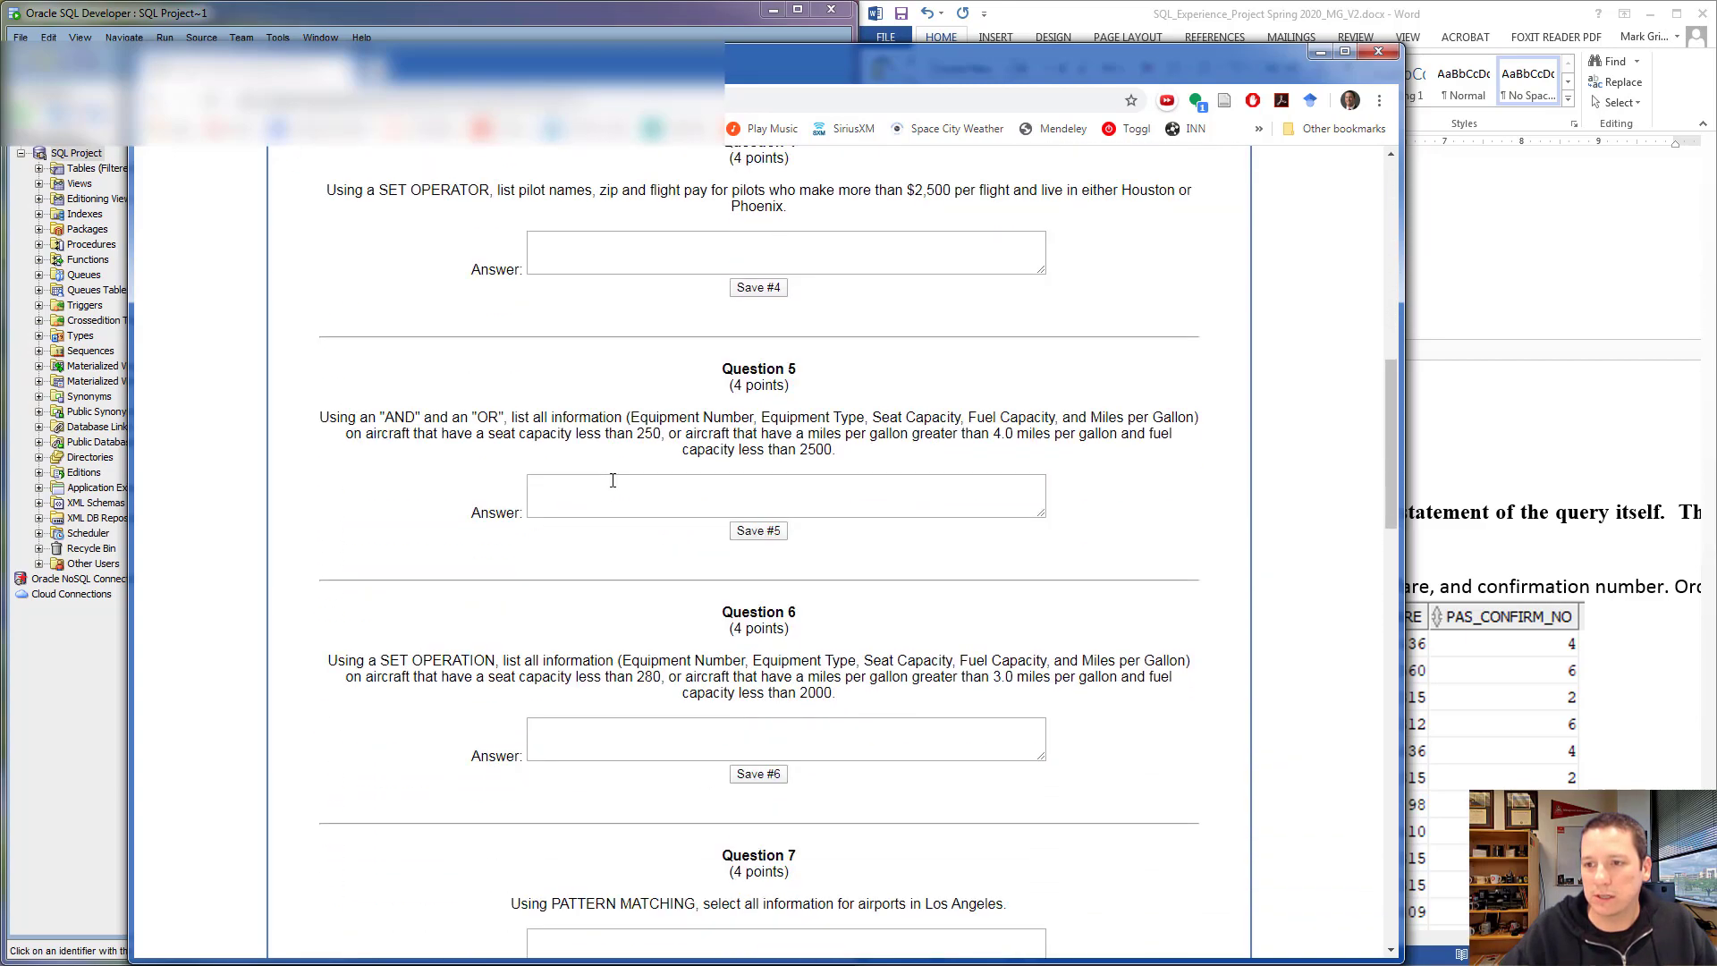
scroll("up", 3)
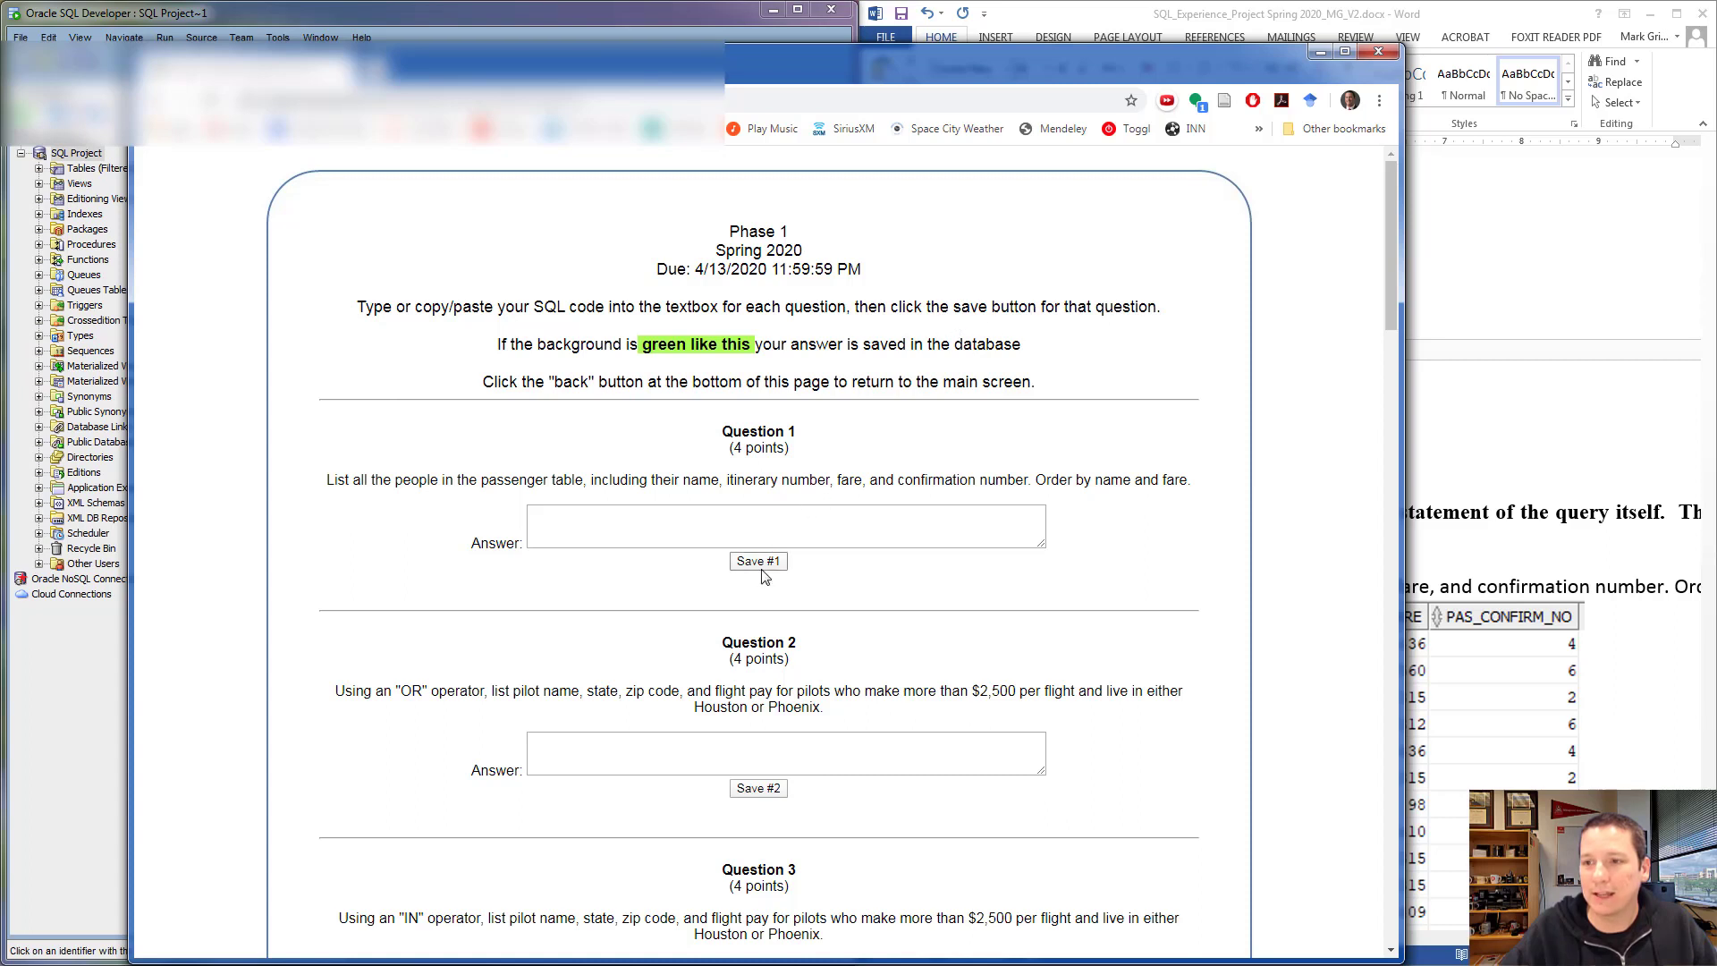
mouse_move(670, 562)
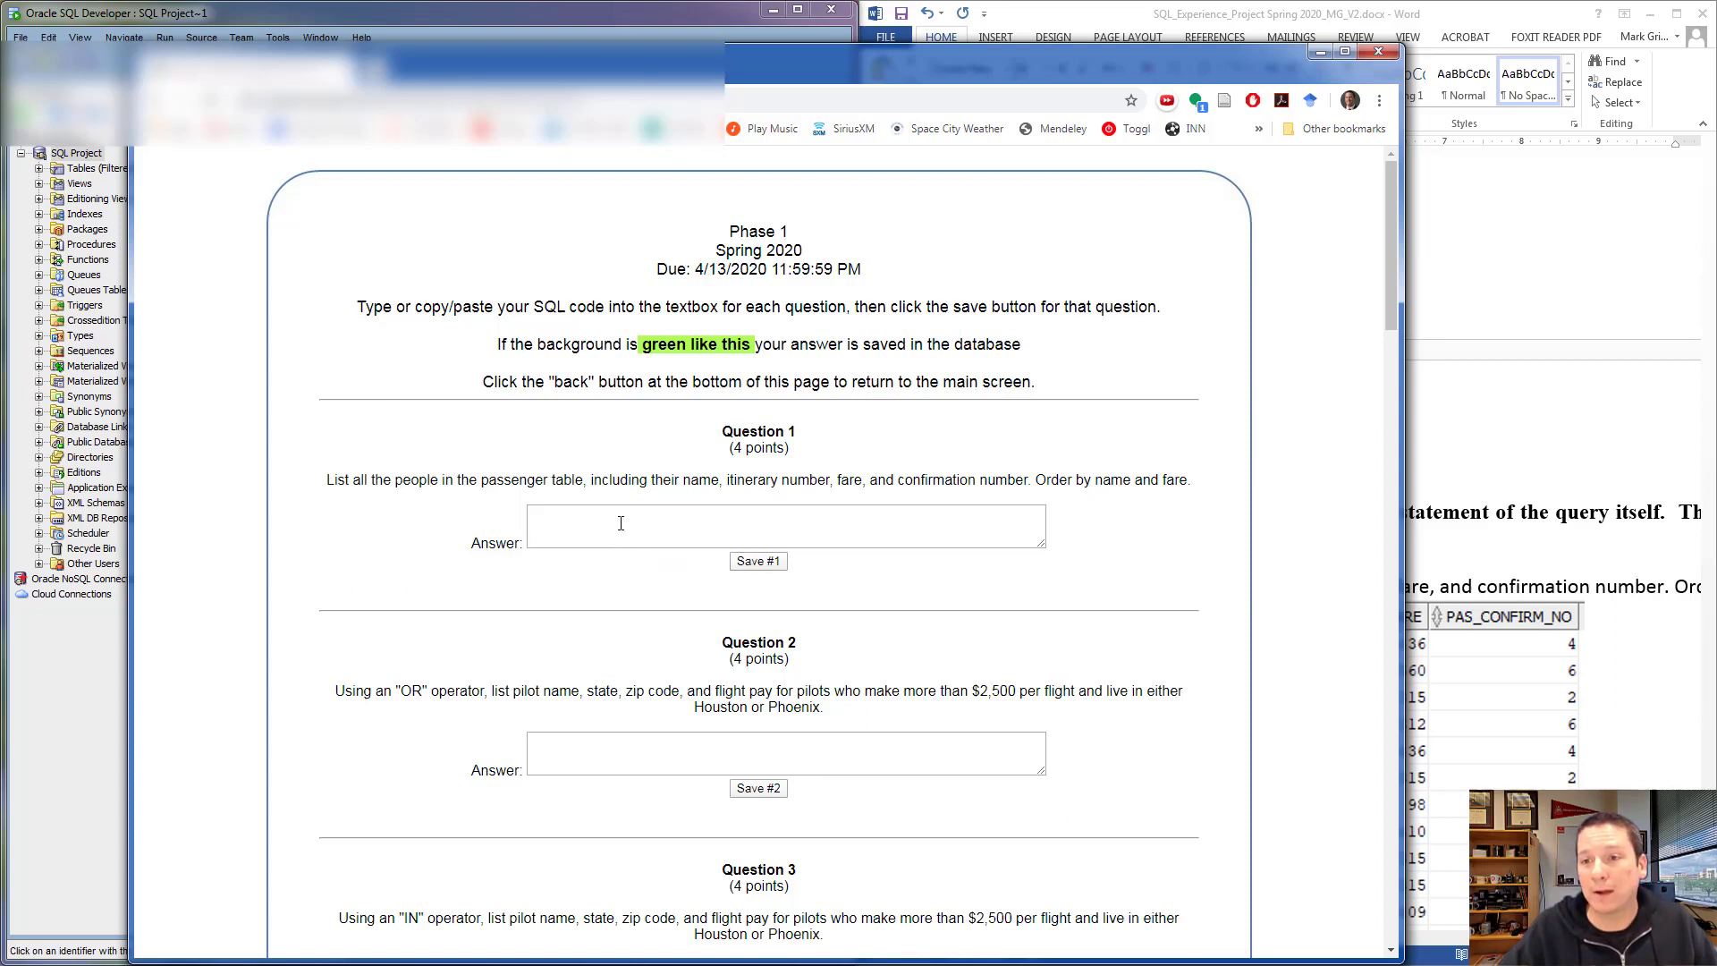
mouse_move(577, 518)
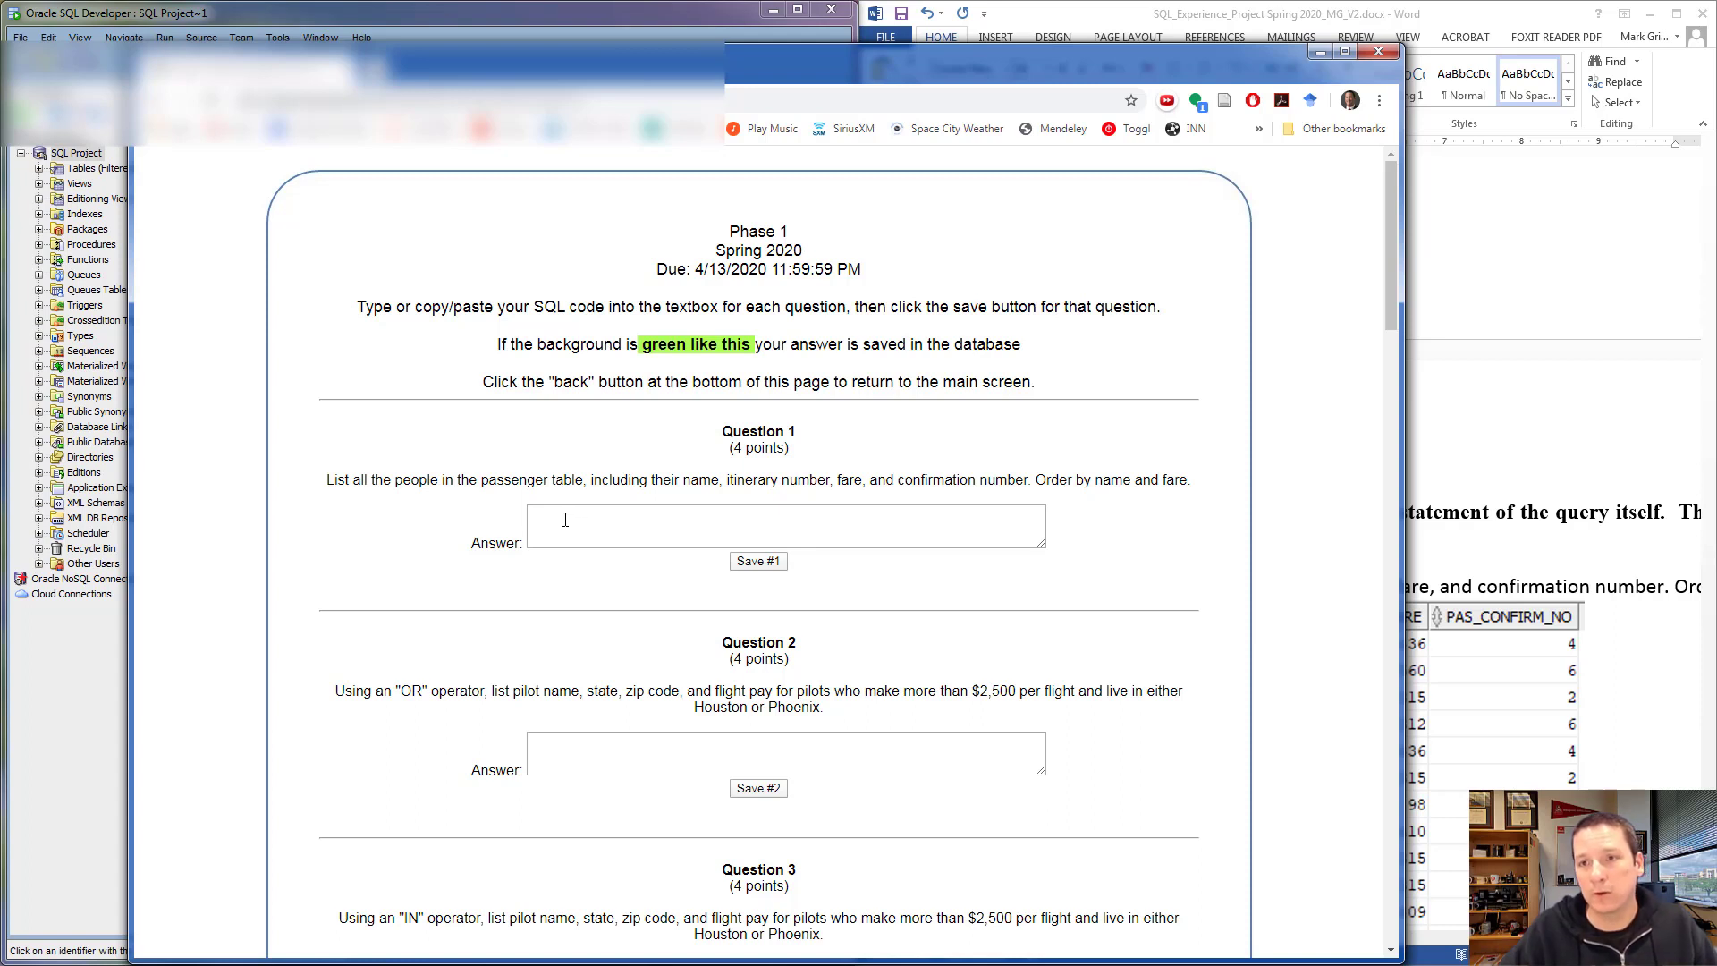
mouse_move(622, 342)
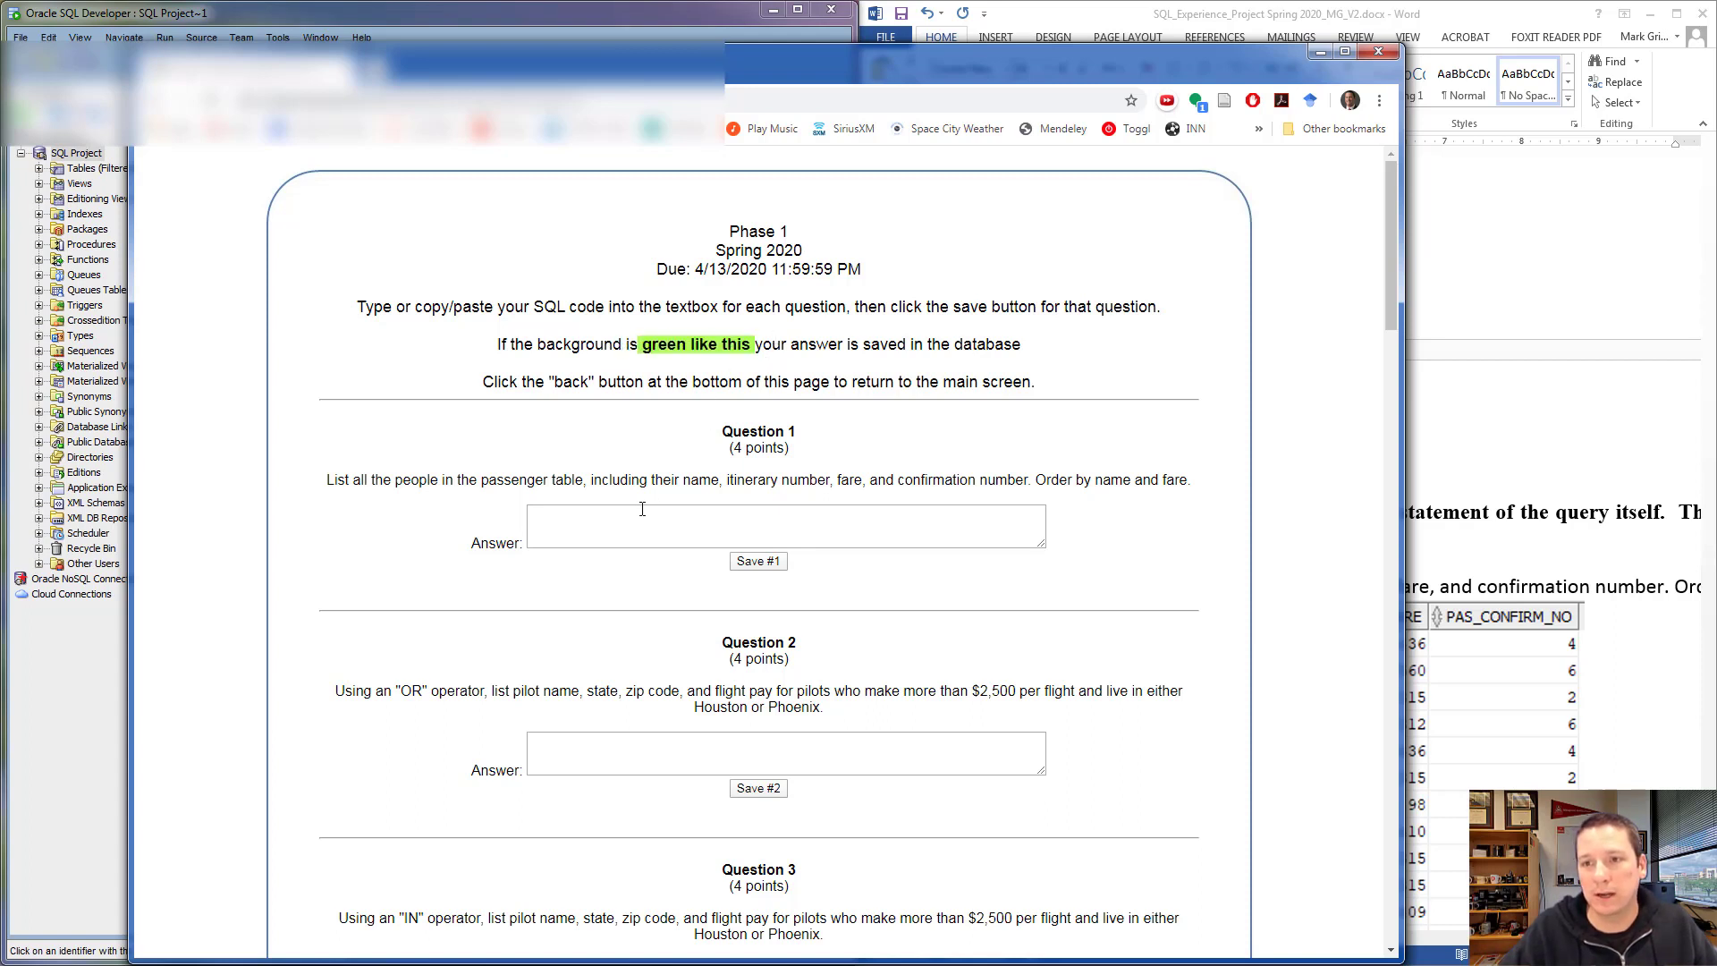
mouse_move(944, 77)
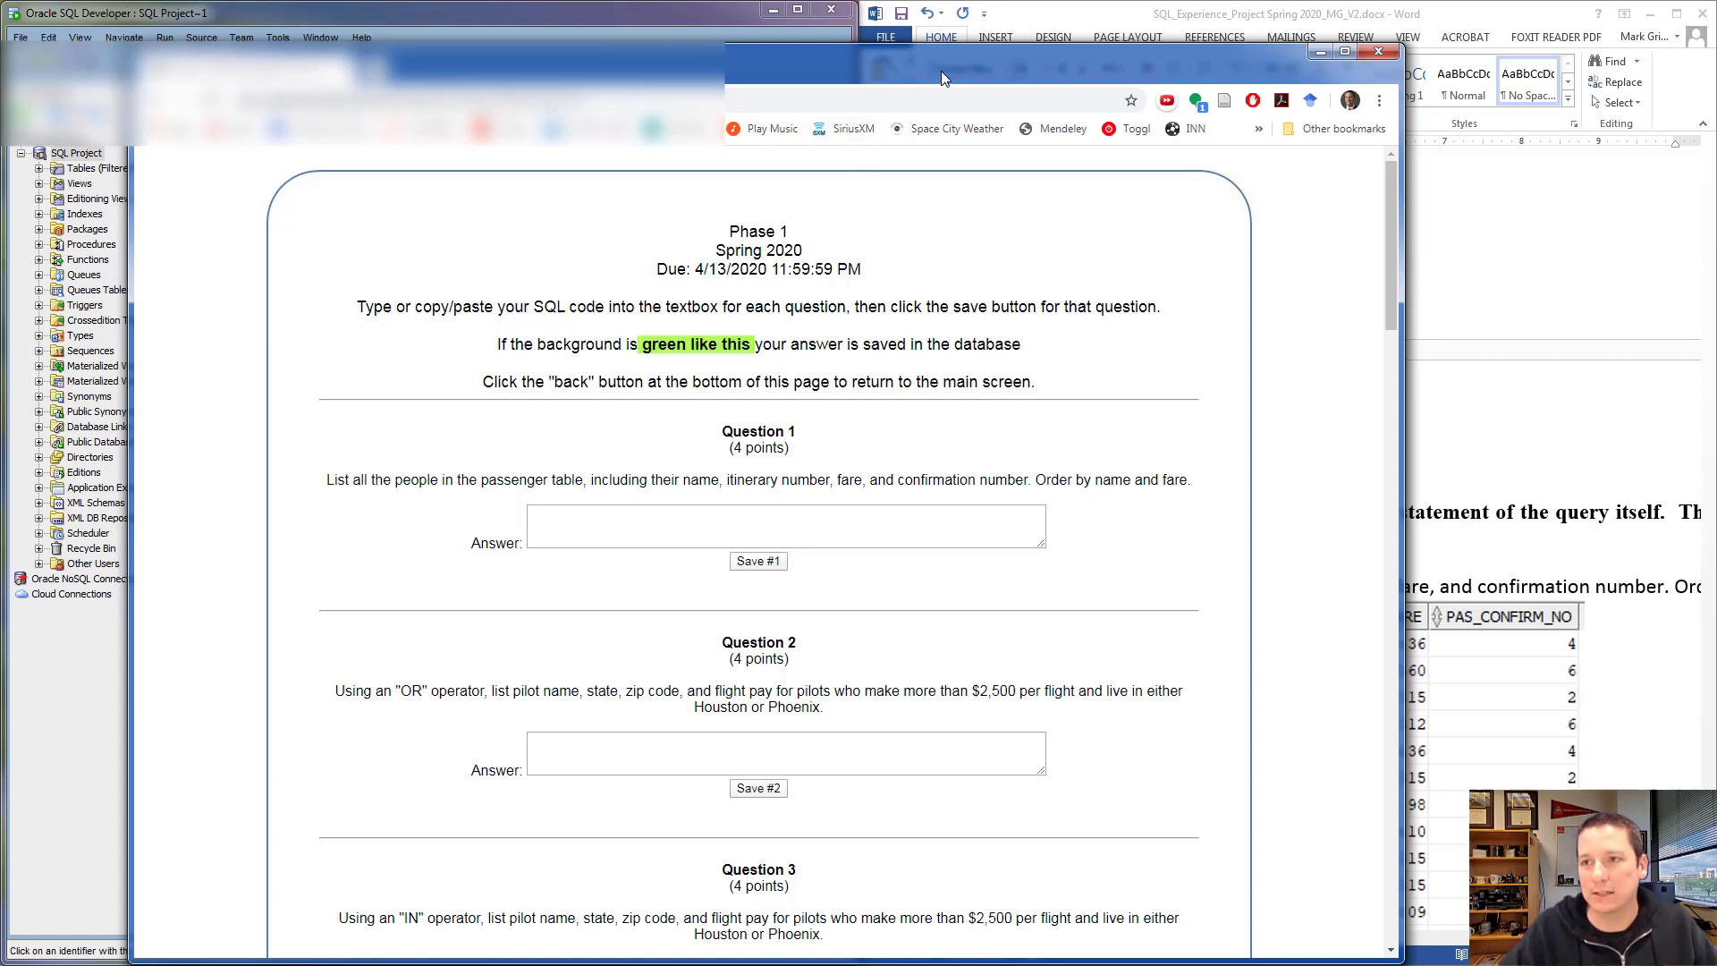
mouse_move(989, 70)
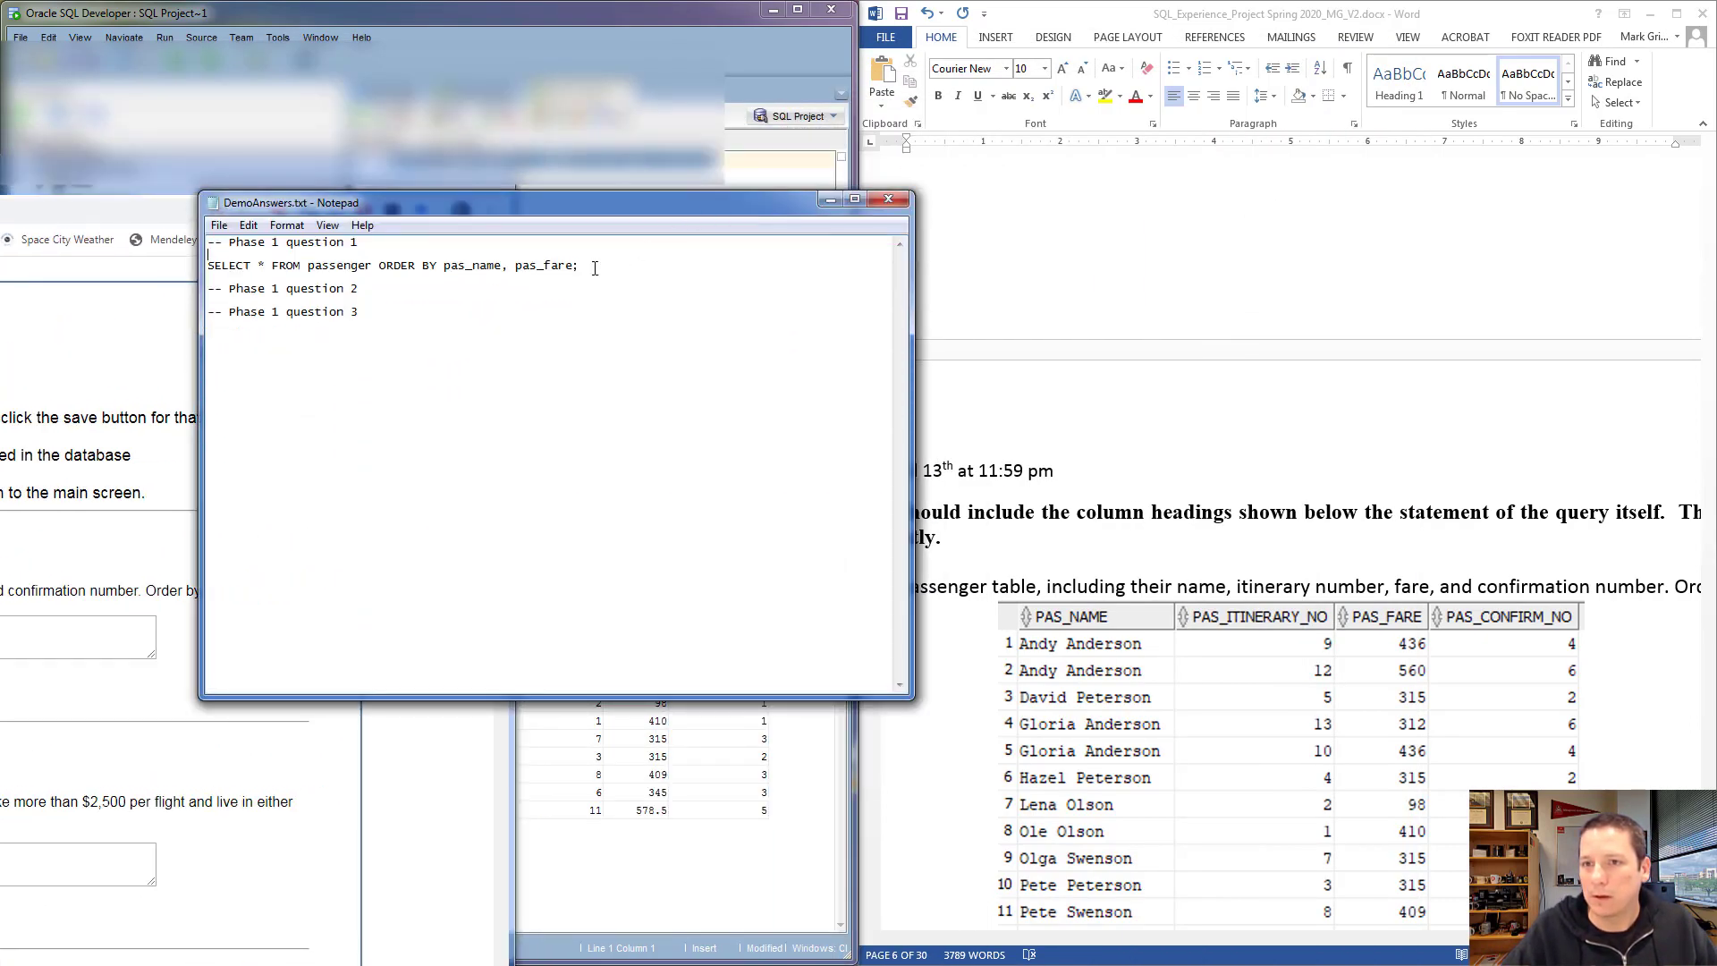
Select the Question 1 passenger query line in DemoAnswers.txt
triple_click(394, 265)
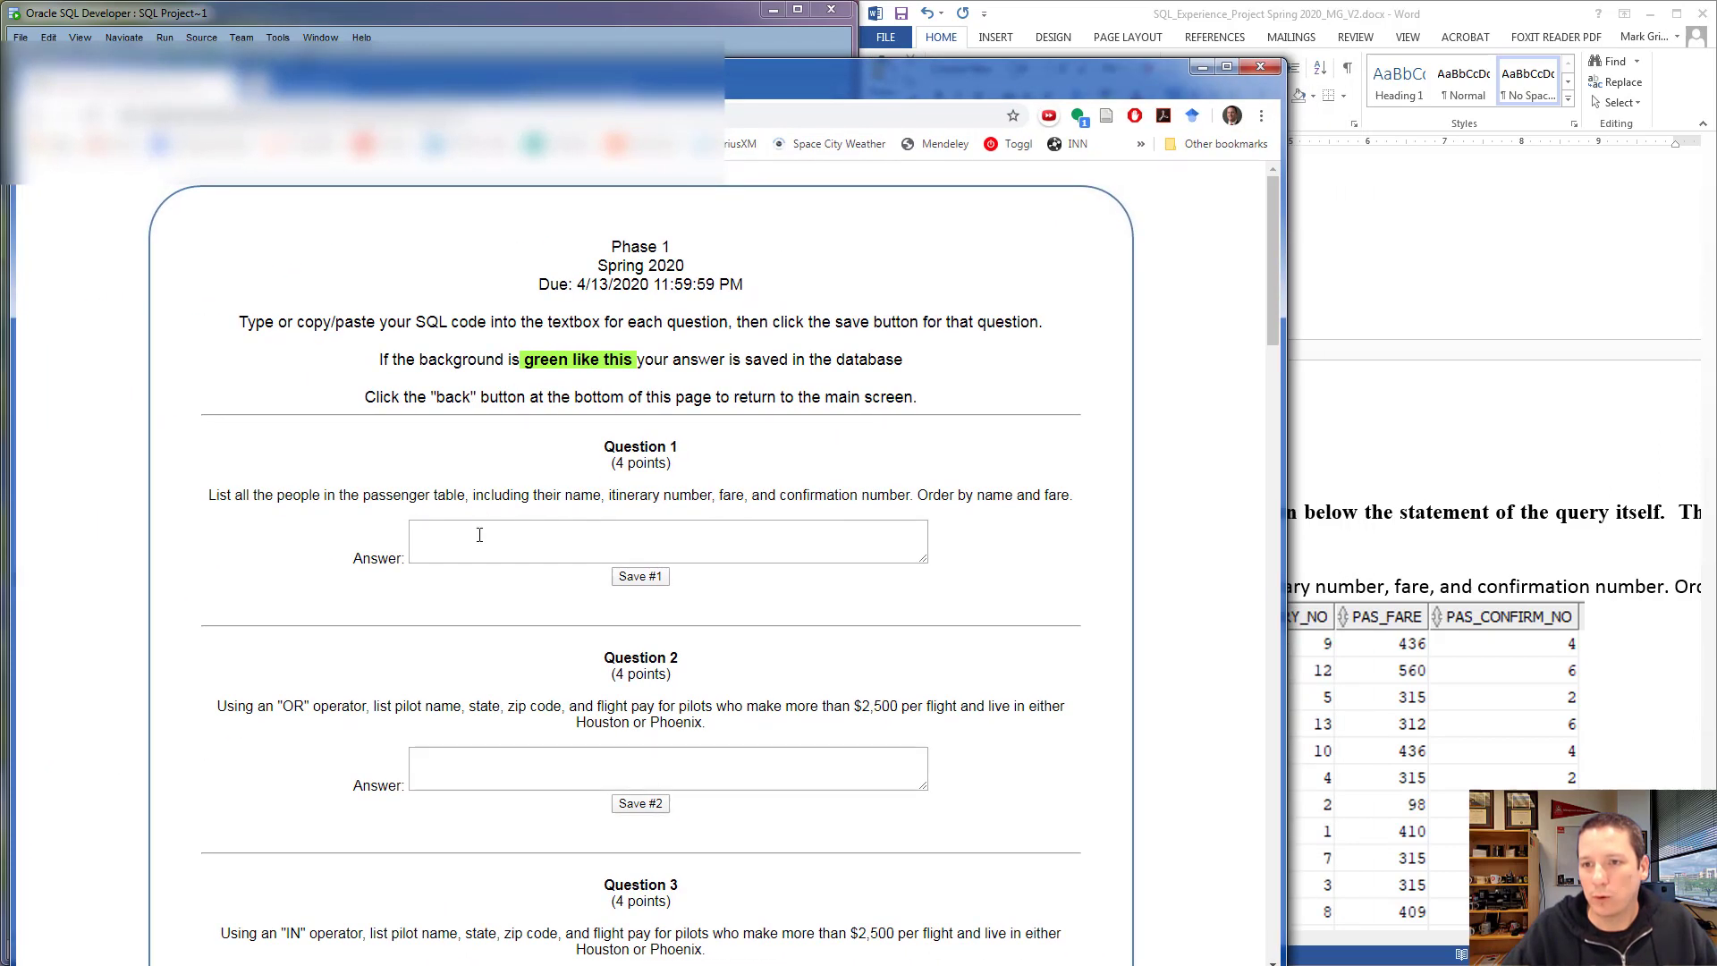
Save the ORDER BY pas_name, pas_fare query as answer 1 and 'efaewfawef' as answer 2
type("SELECT * FROM passenger ORDER BY pas_name, pas_fare;")
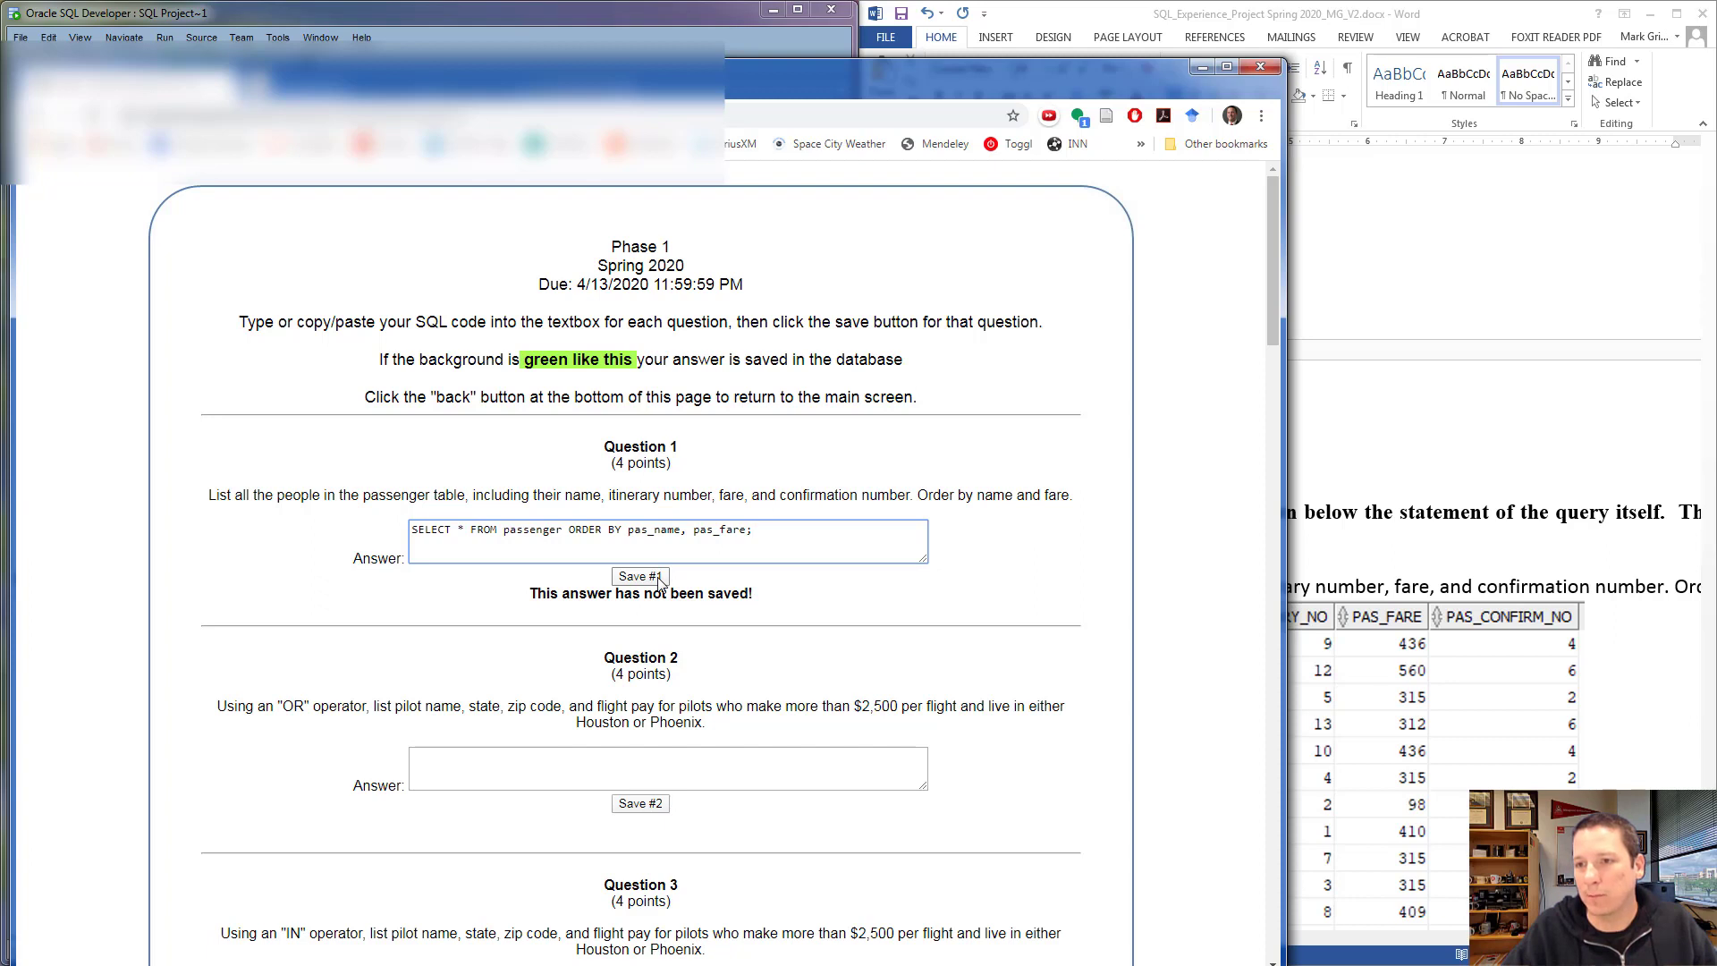
left_click(639, 576)
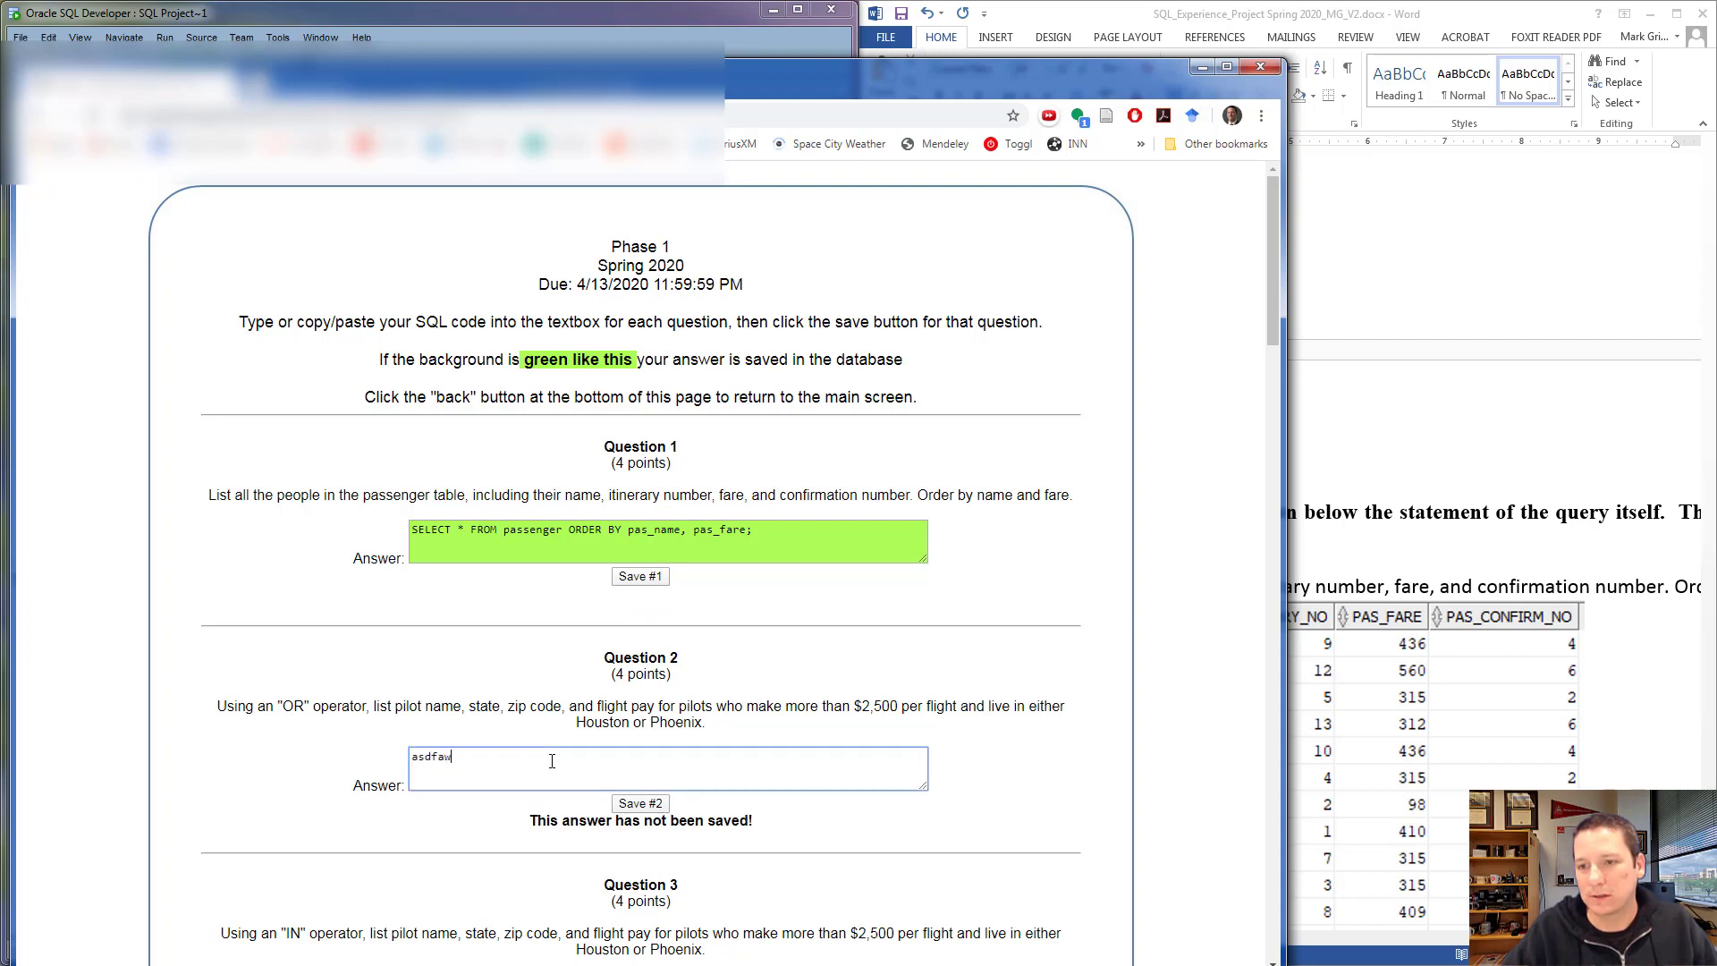
type("efaewfawef")
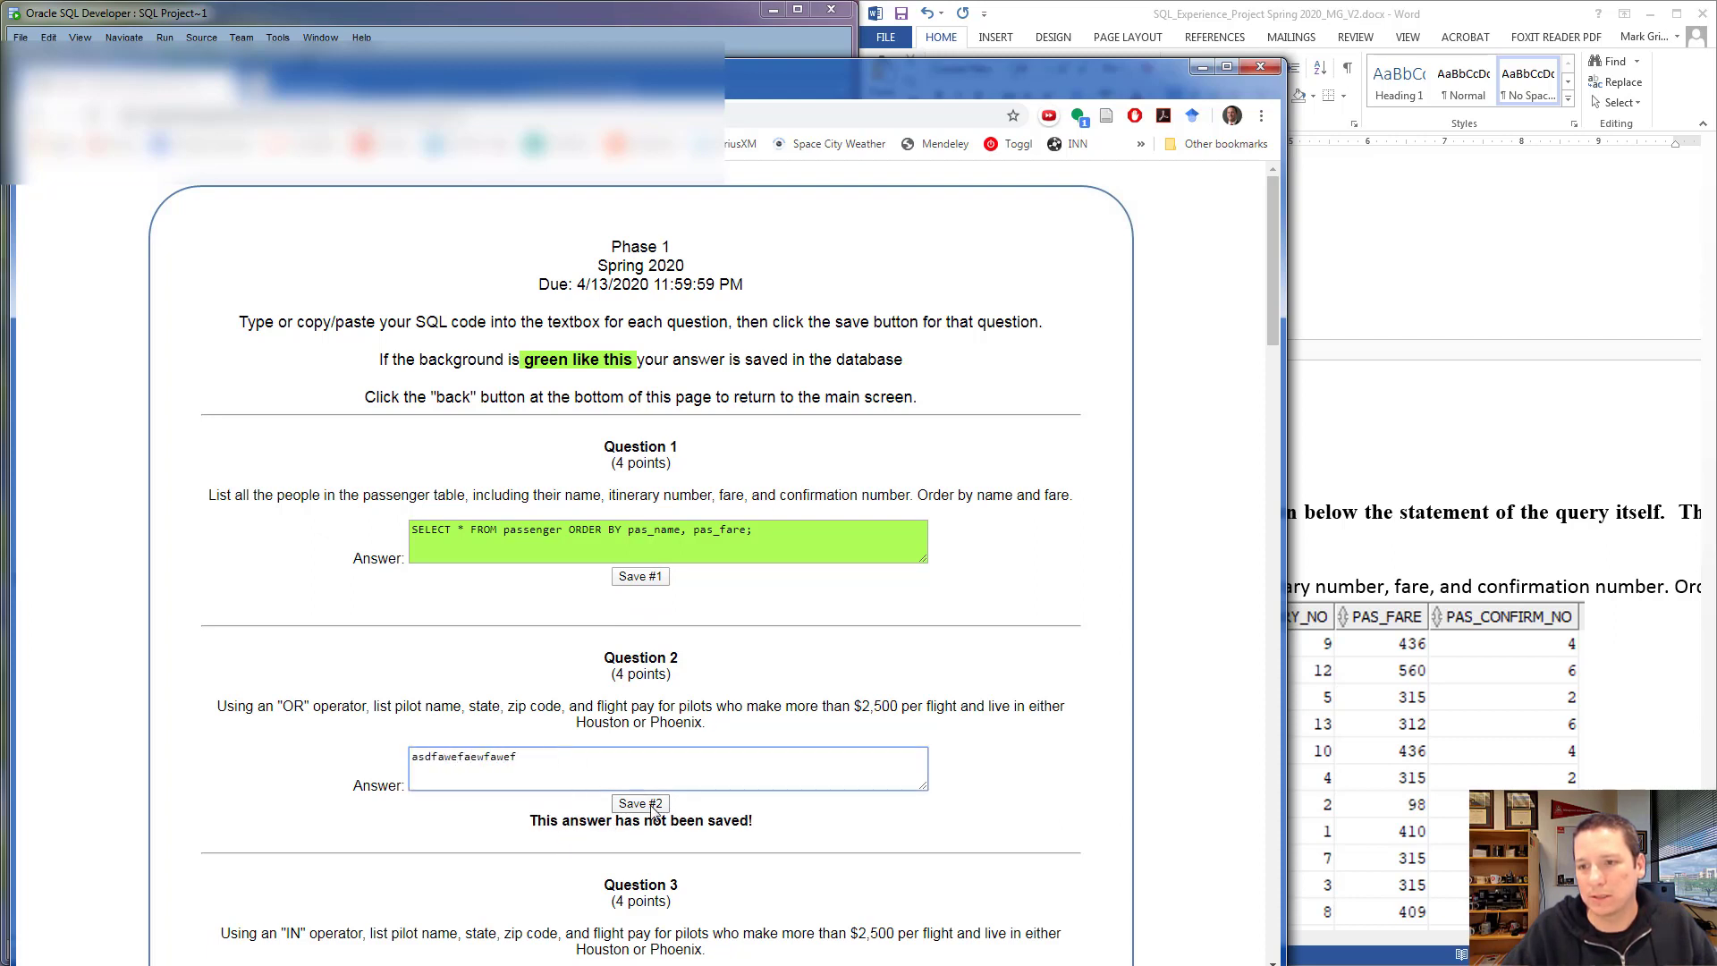
left_click(639, 803)
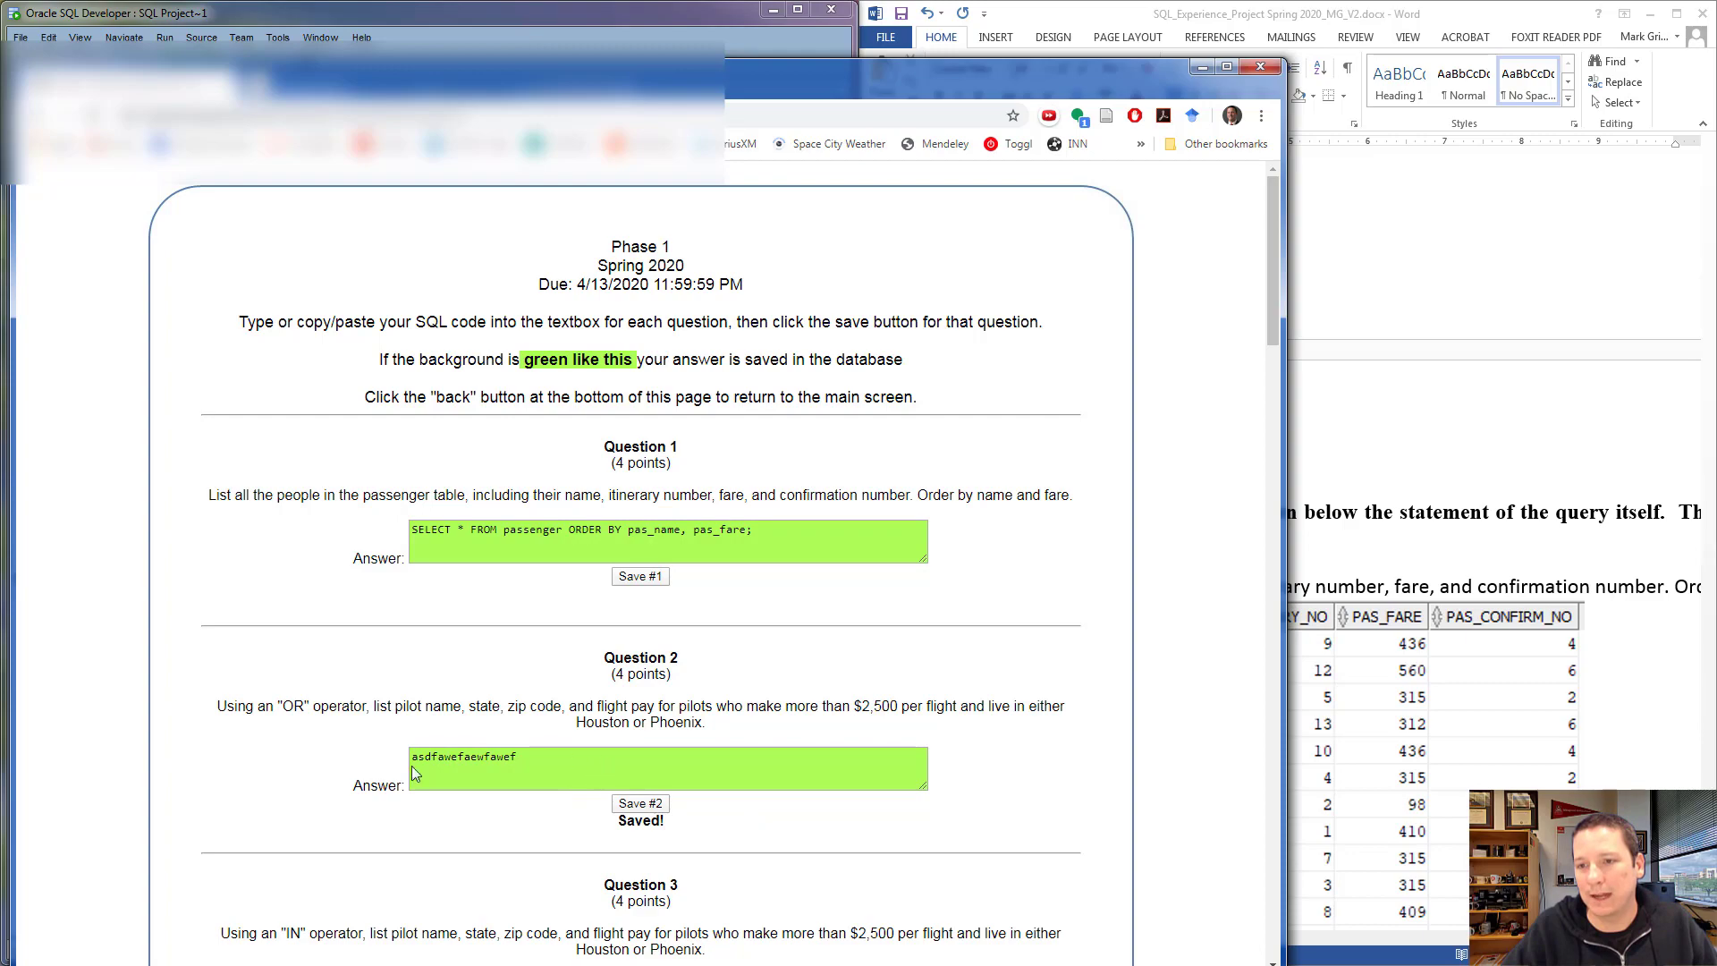
mouse_move(829, 488)
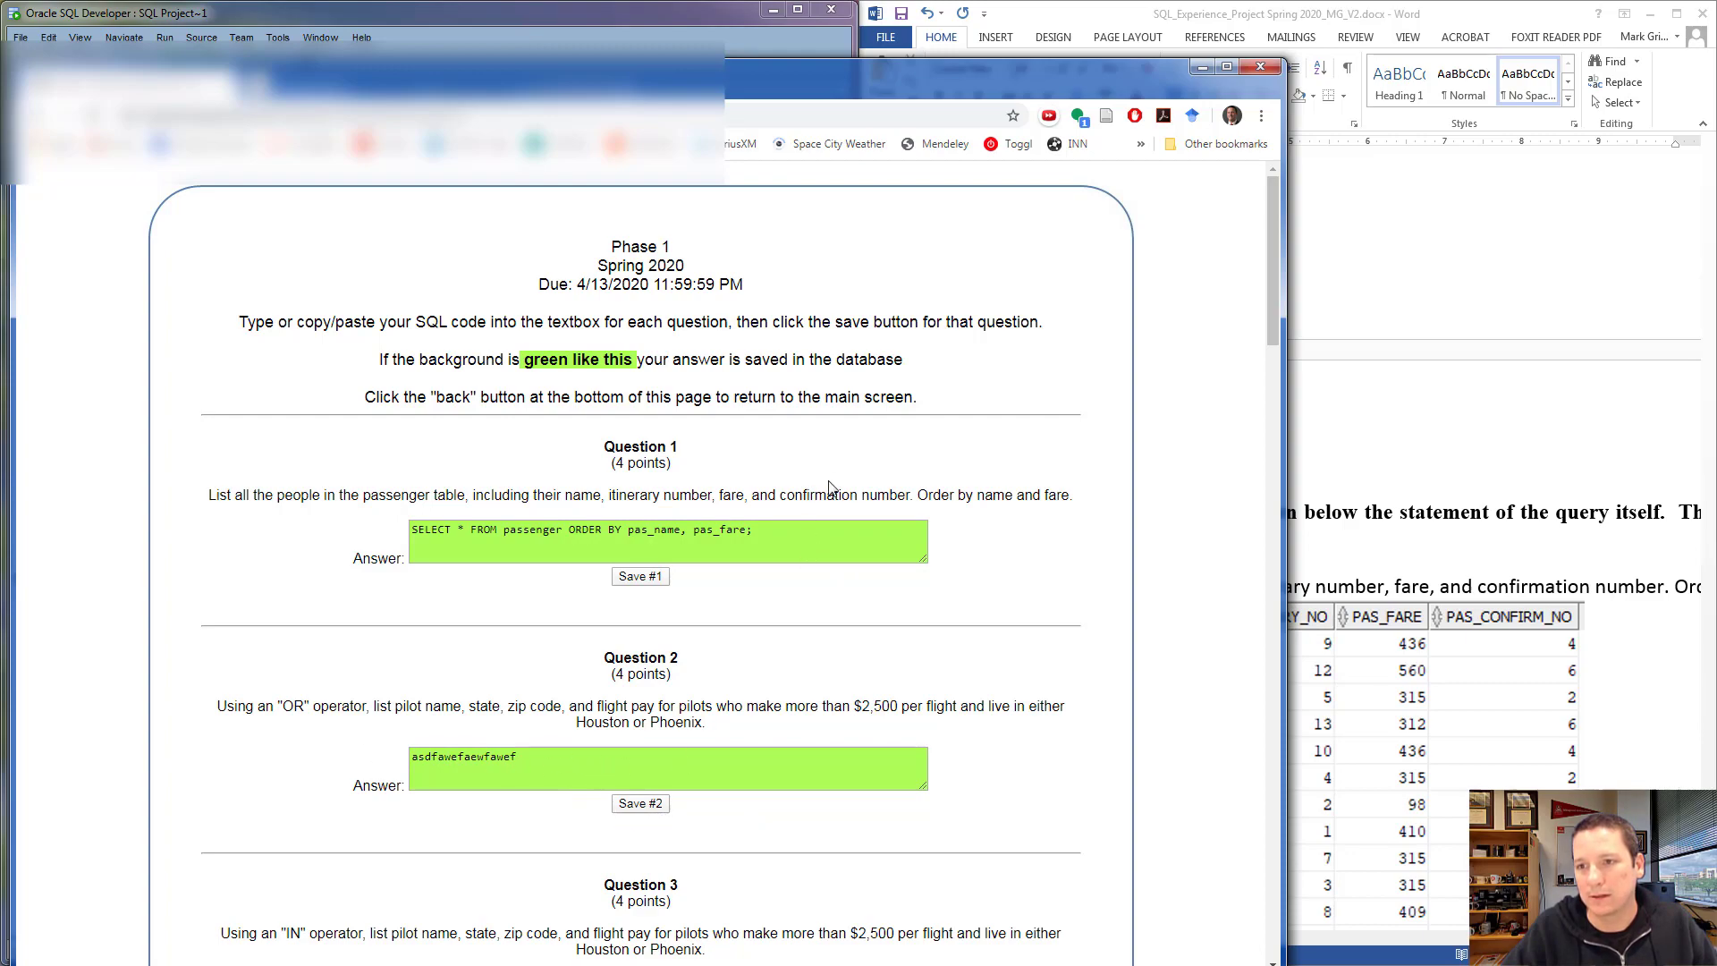
Leave Phase 1, browse the Phase 2 questions, and return to phase selection
scroll("down", 3)
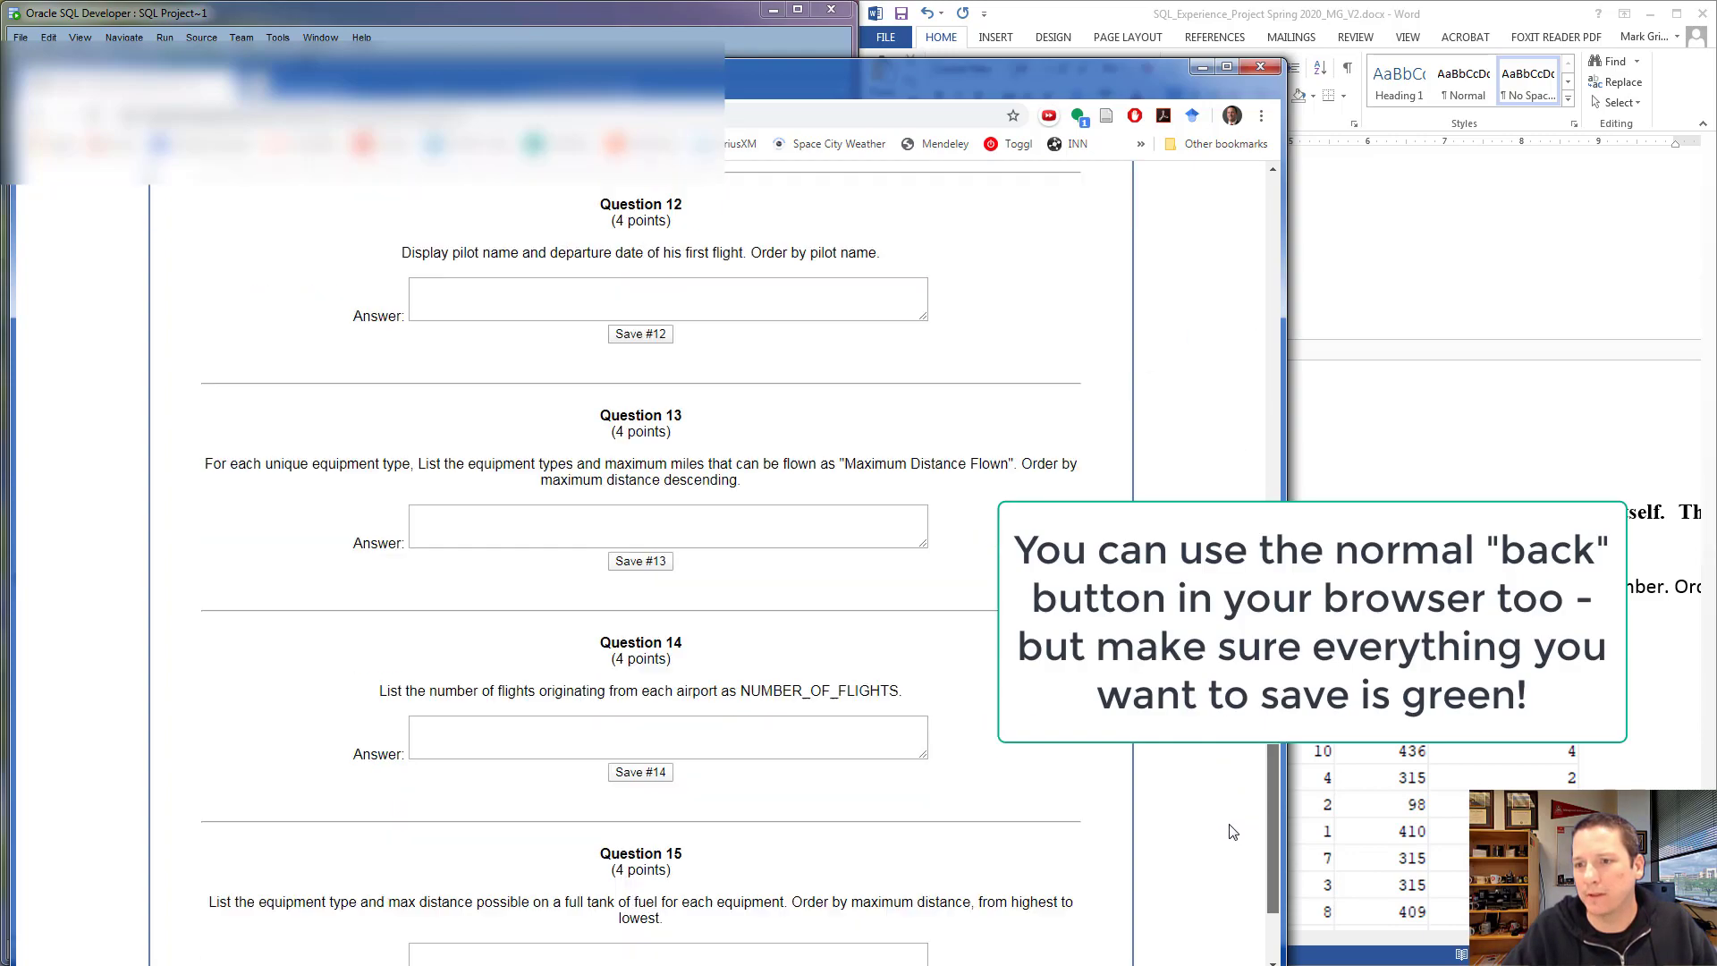
scroll("down", 3)
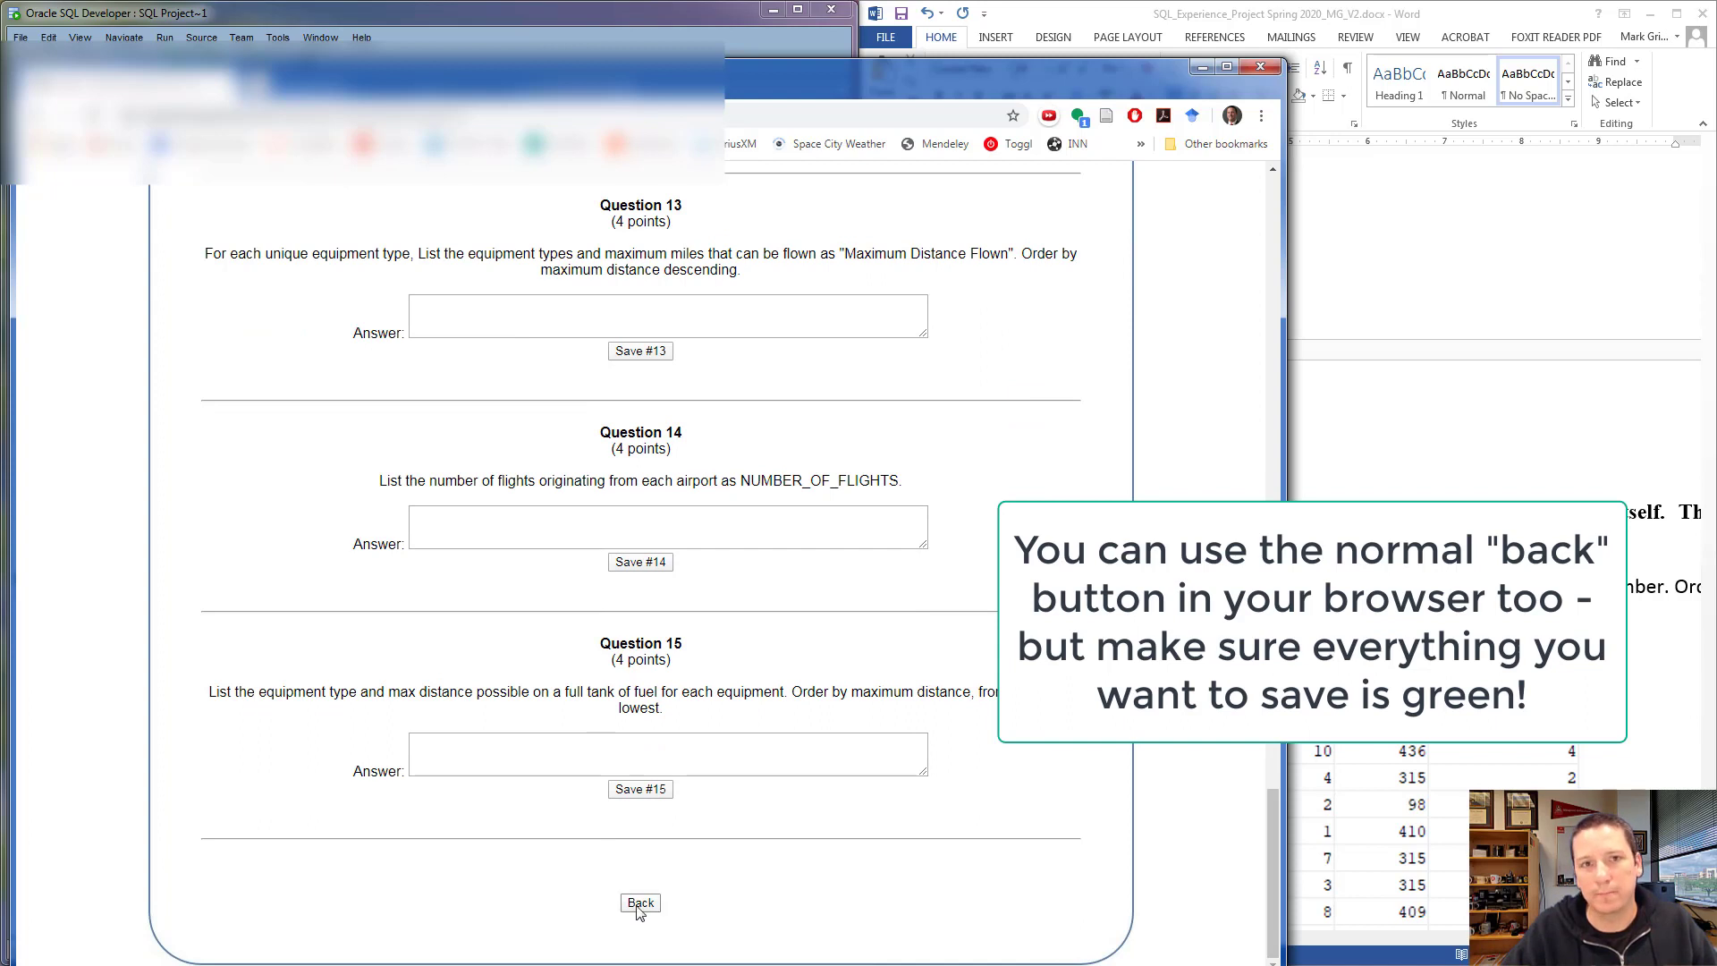
left_click(640, 903)
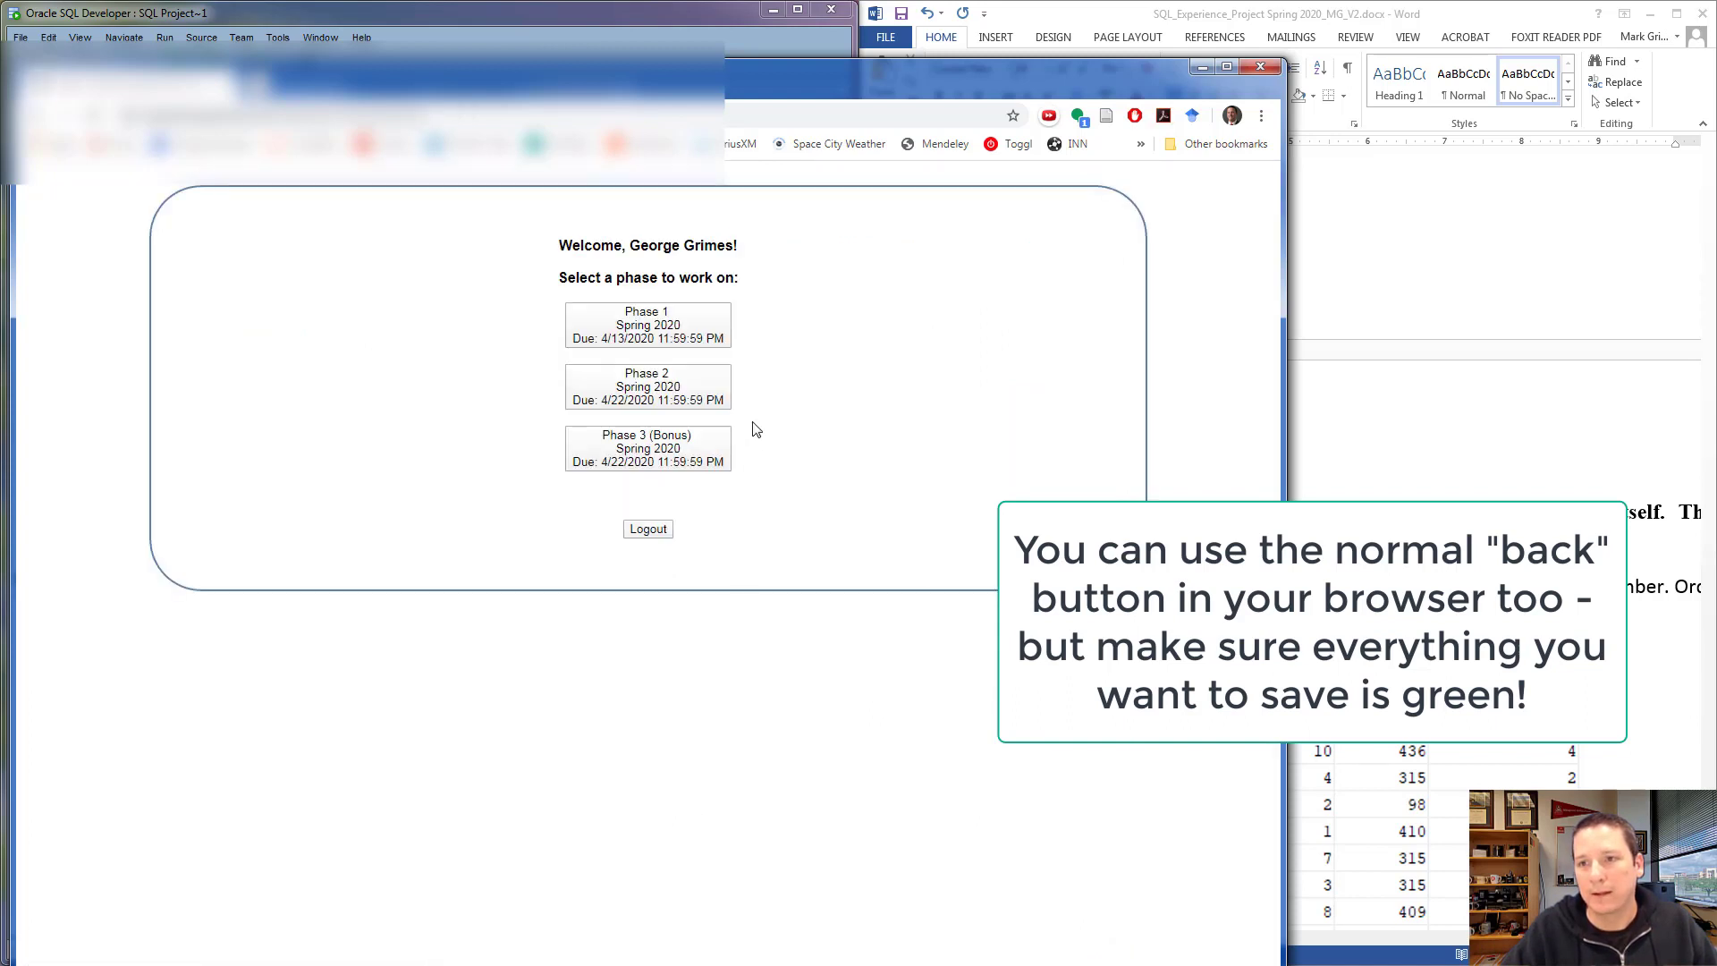
mouse_move(630, 608)
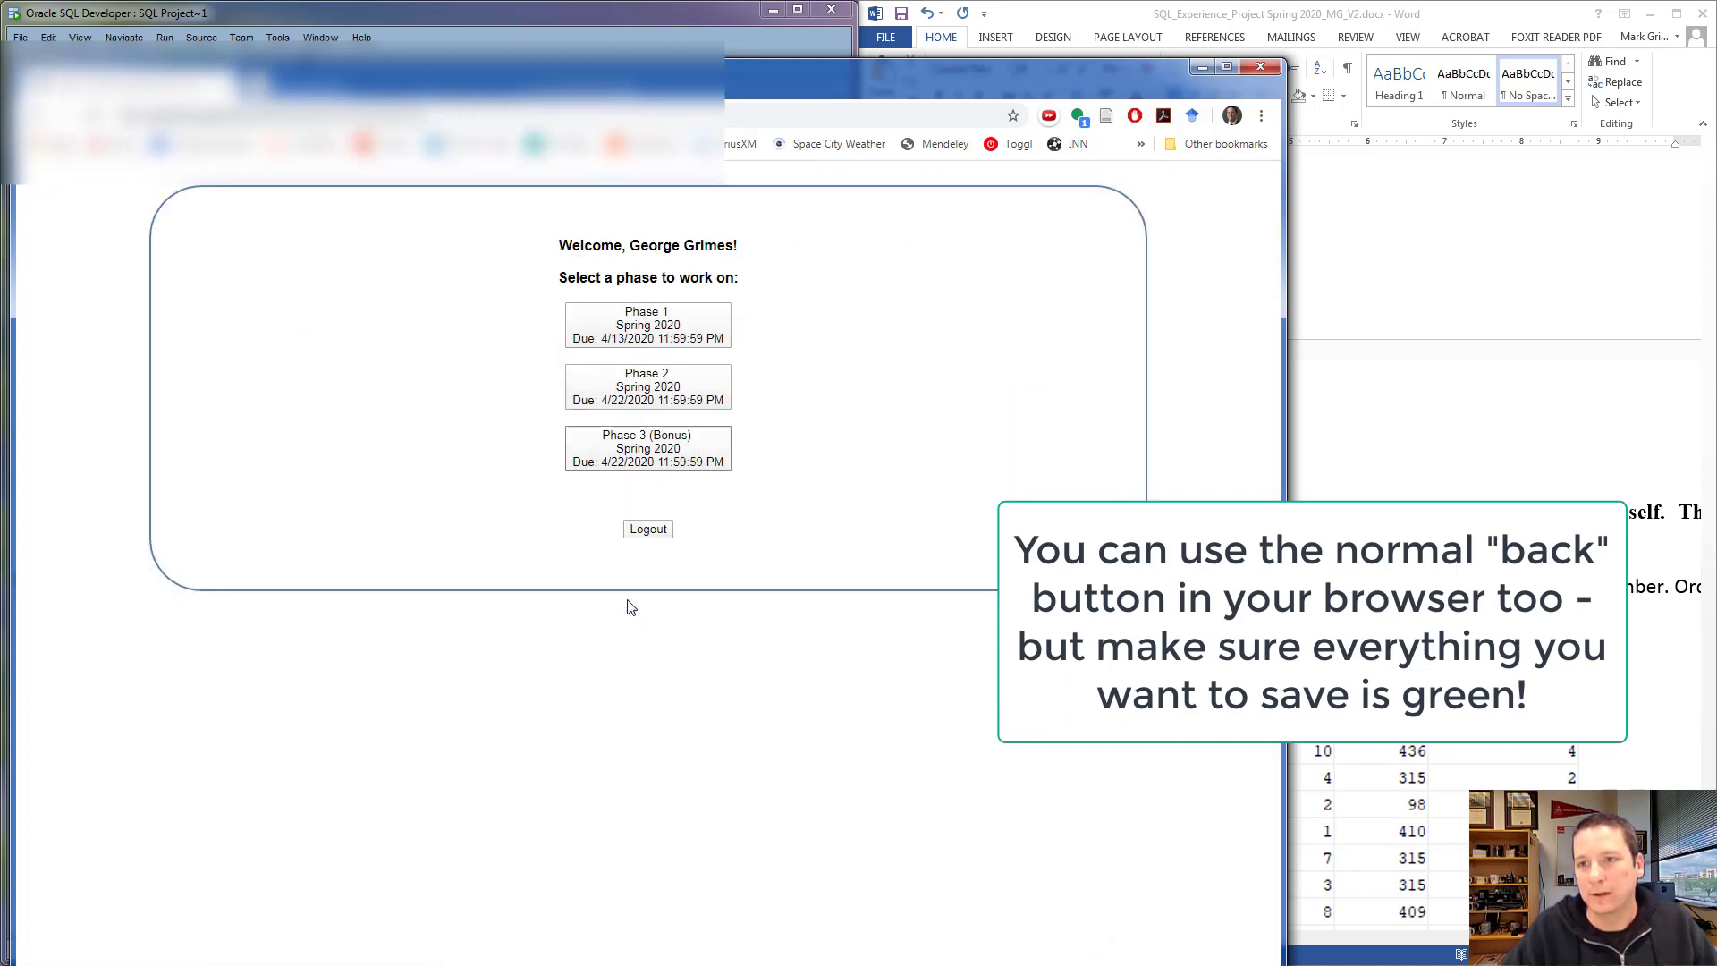
left_click(648, 386)
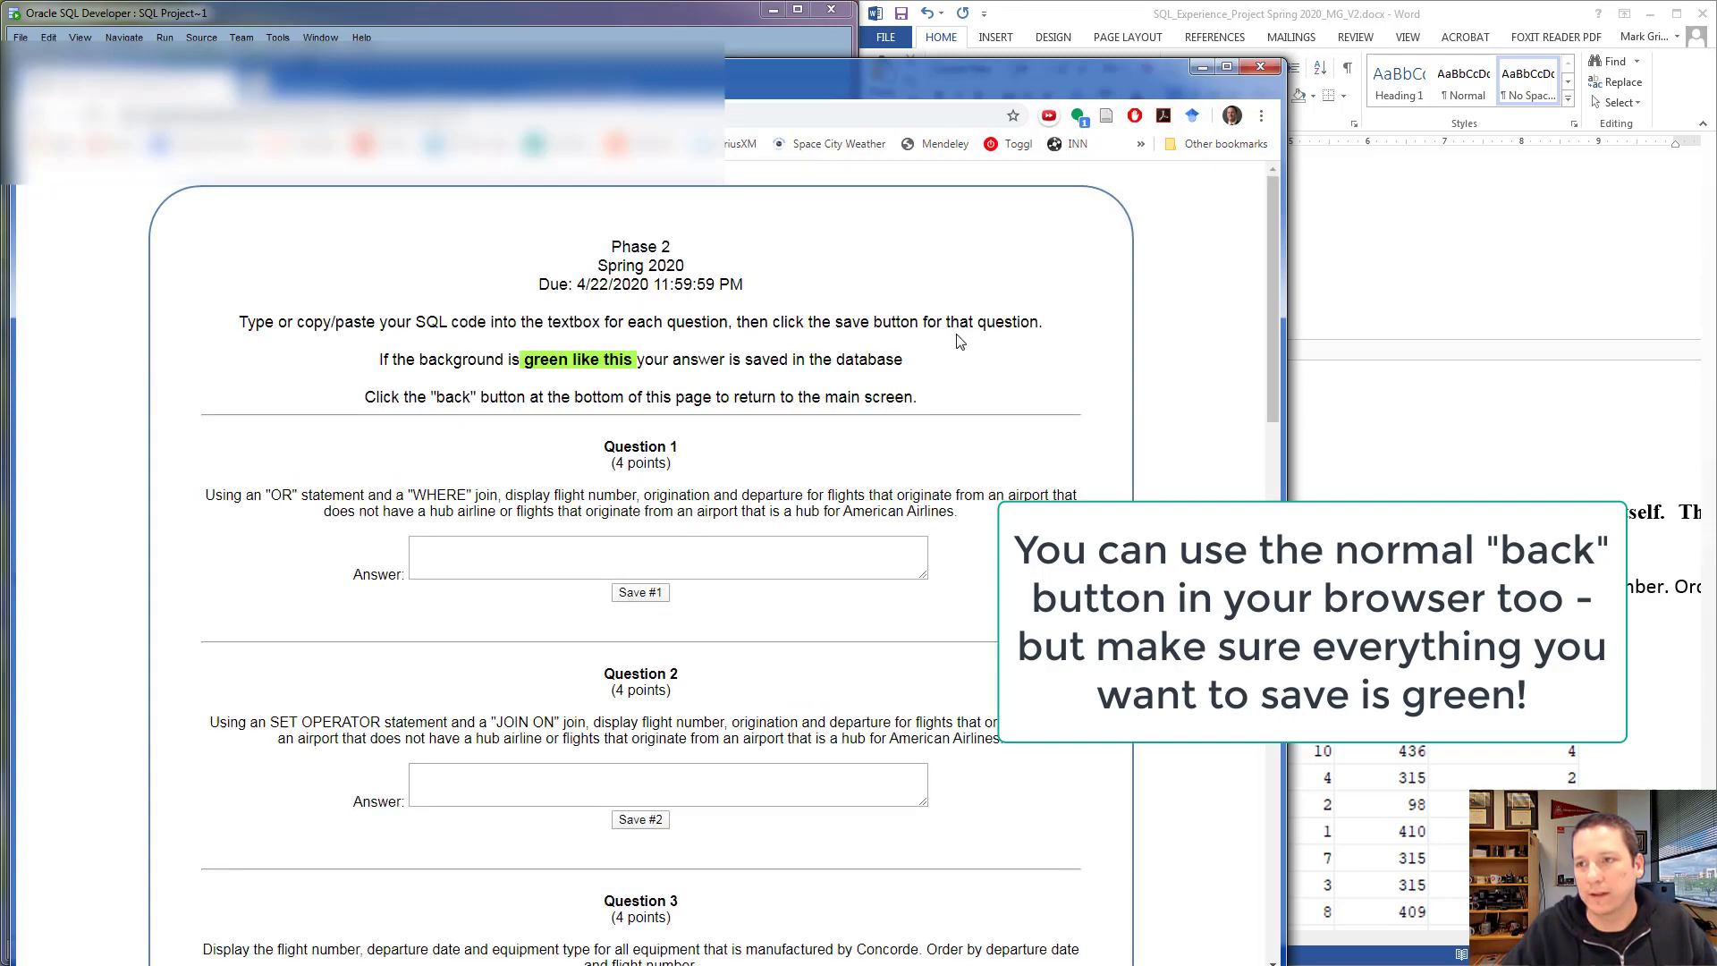
scroll("down", 3)
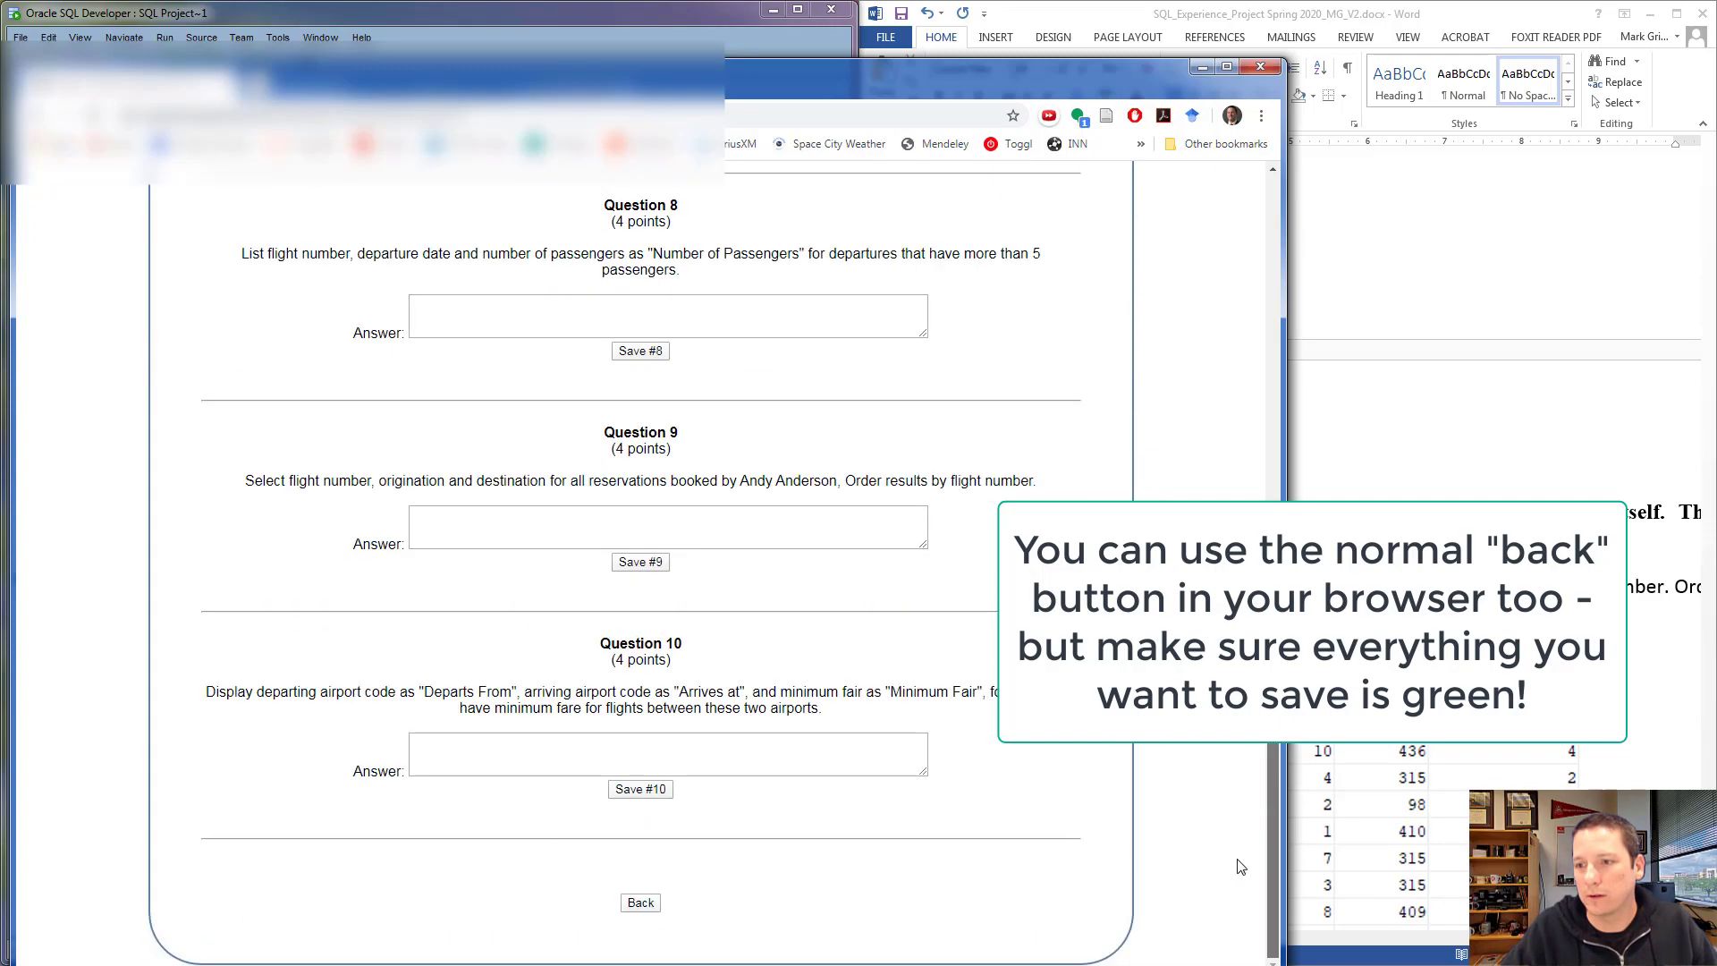
left_click(640, 902)
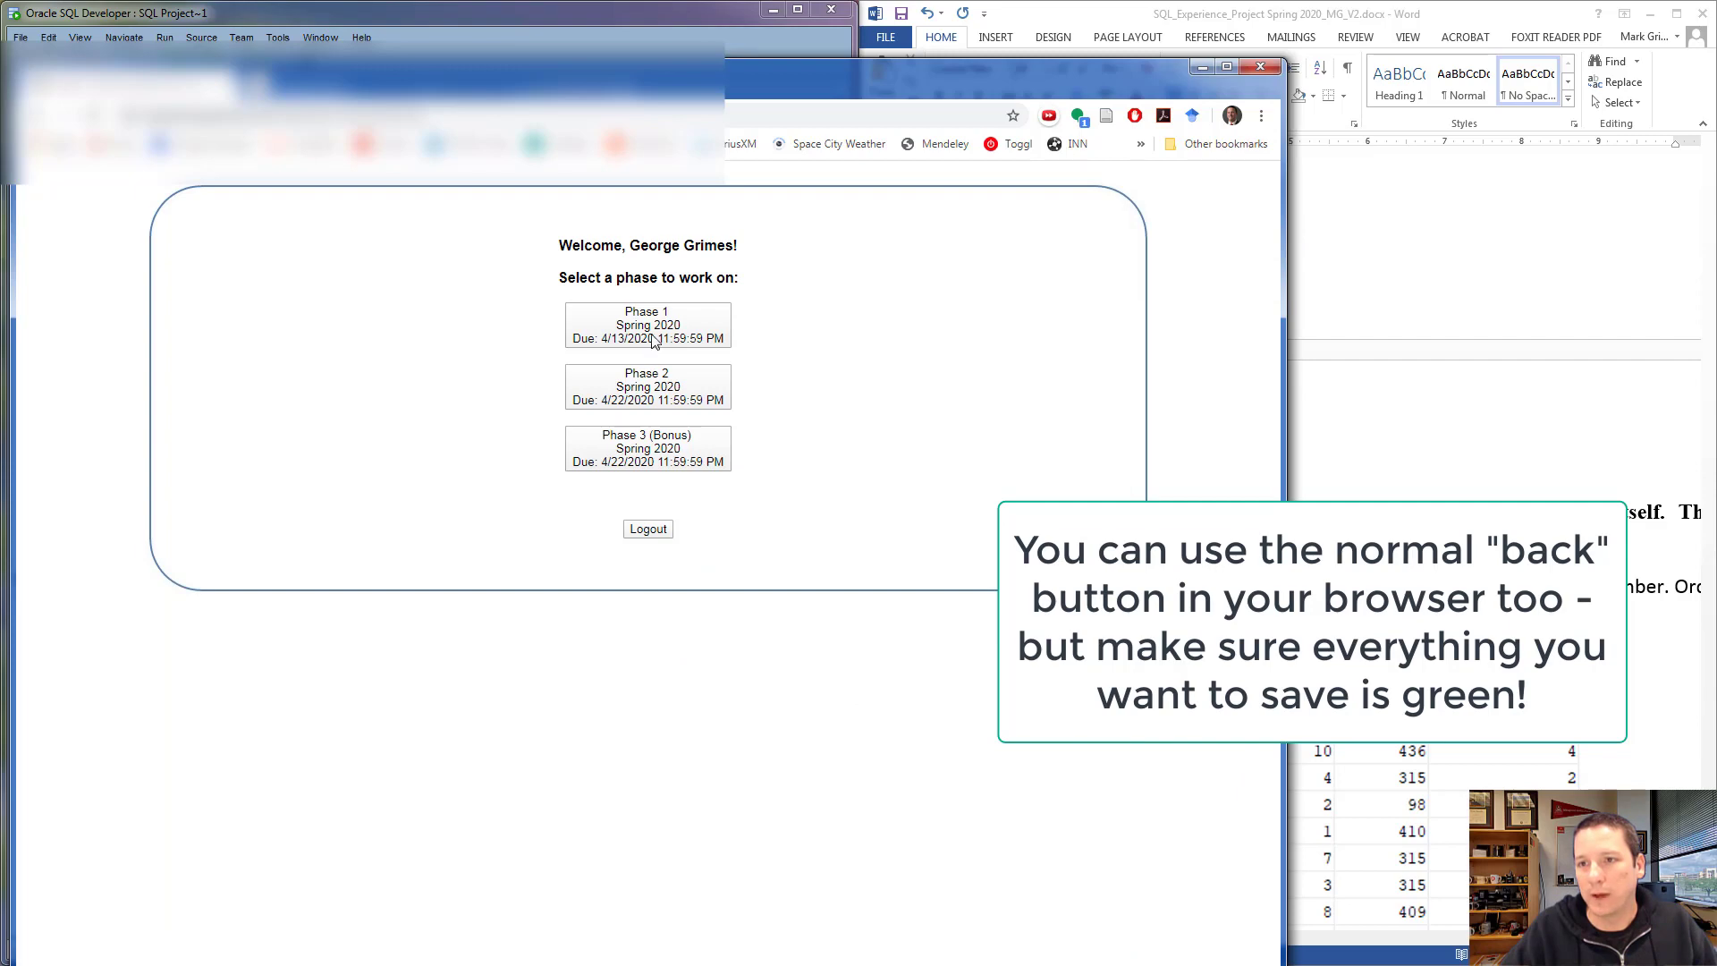
Edit answer 1, leave without saving, and reopen Phase 1 to see it discarded
left_click(648, 324)
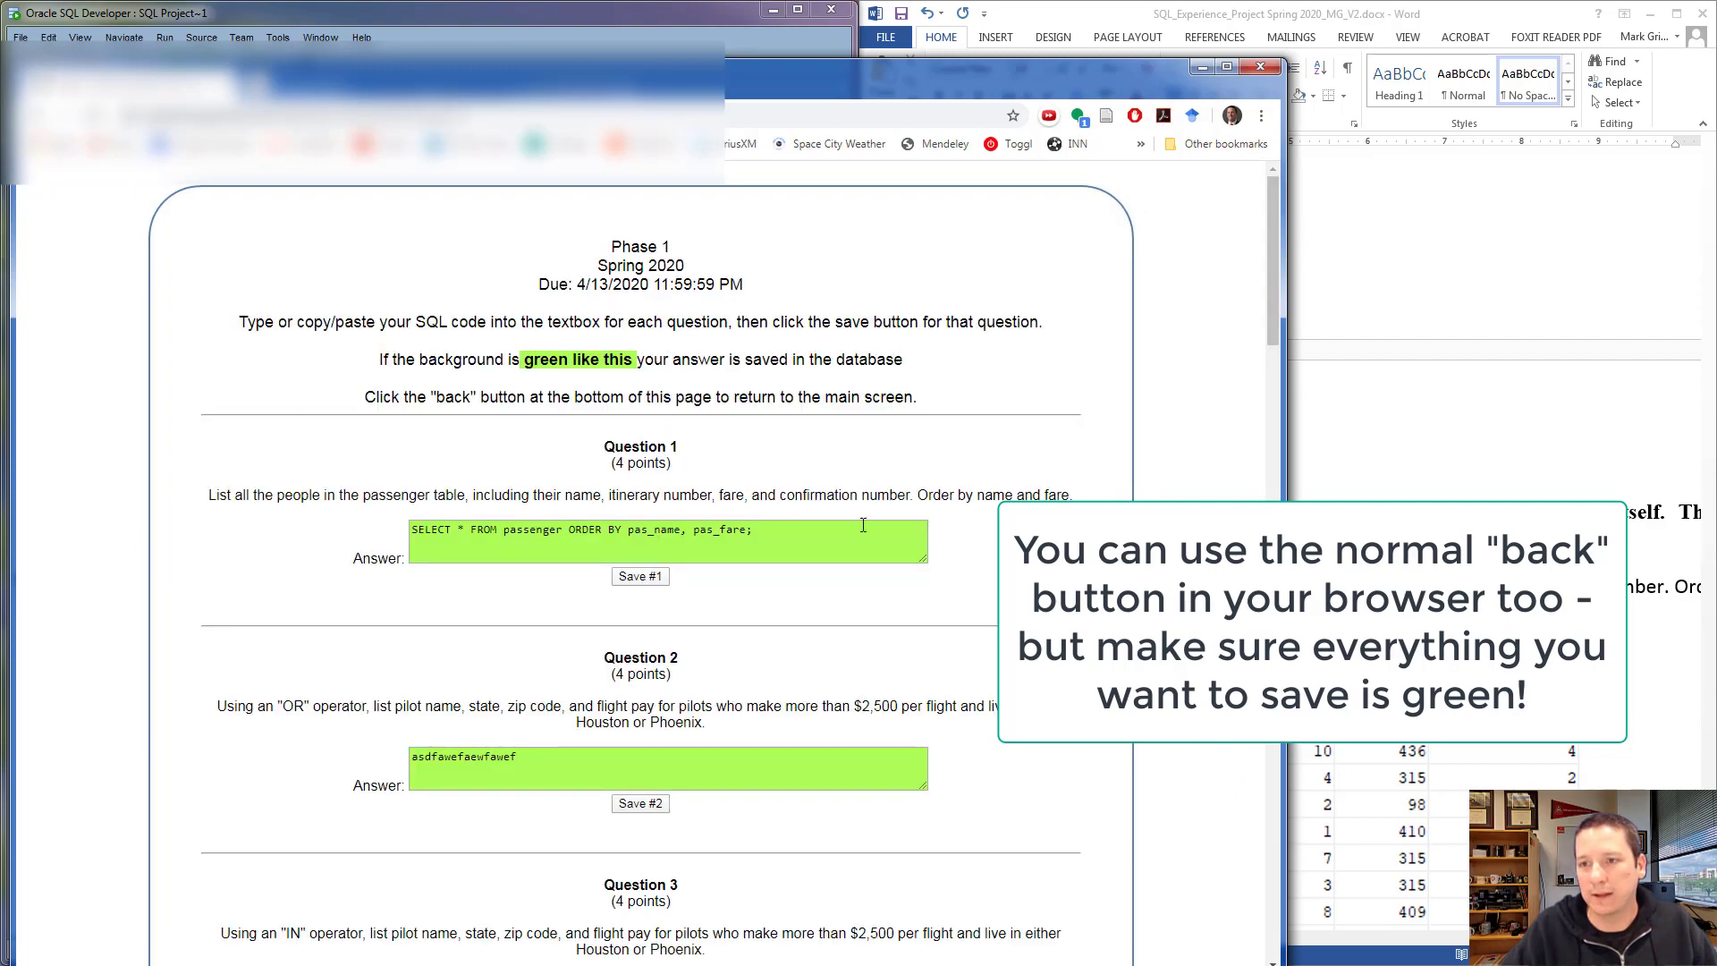
mouse_move(692, 557)
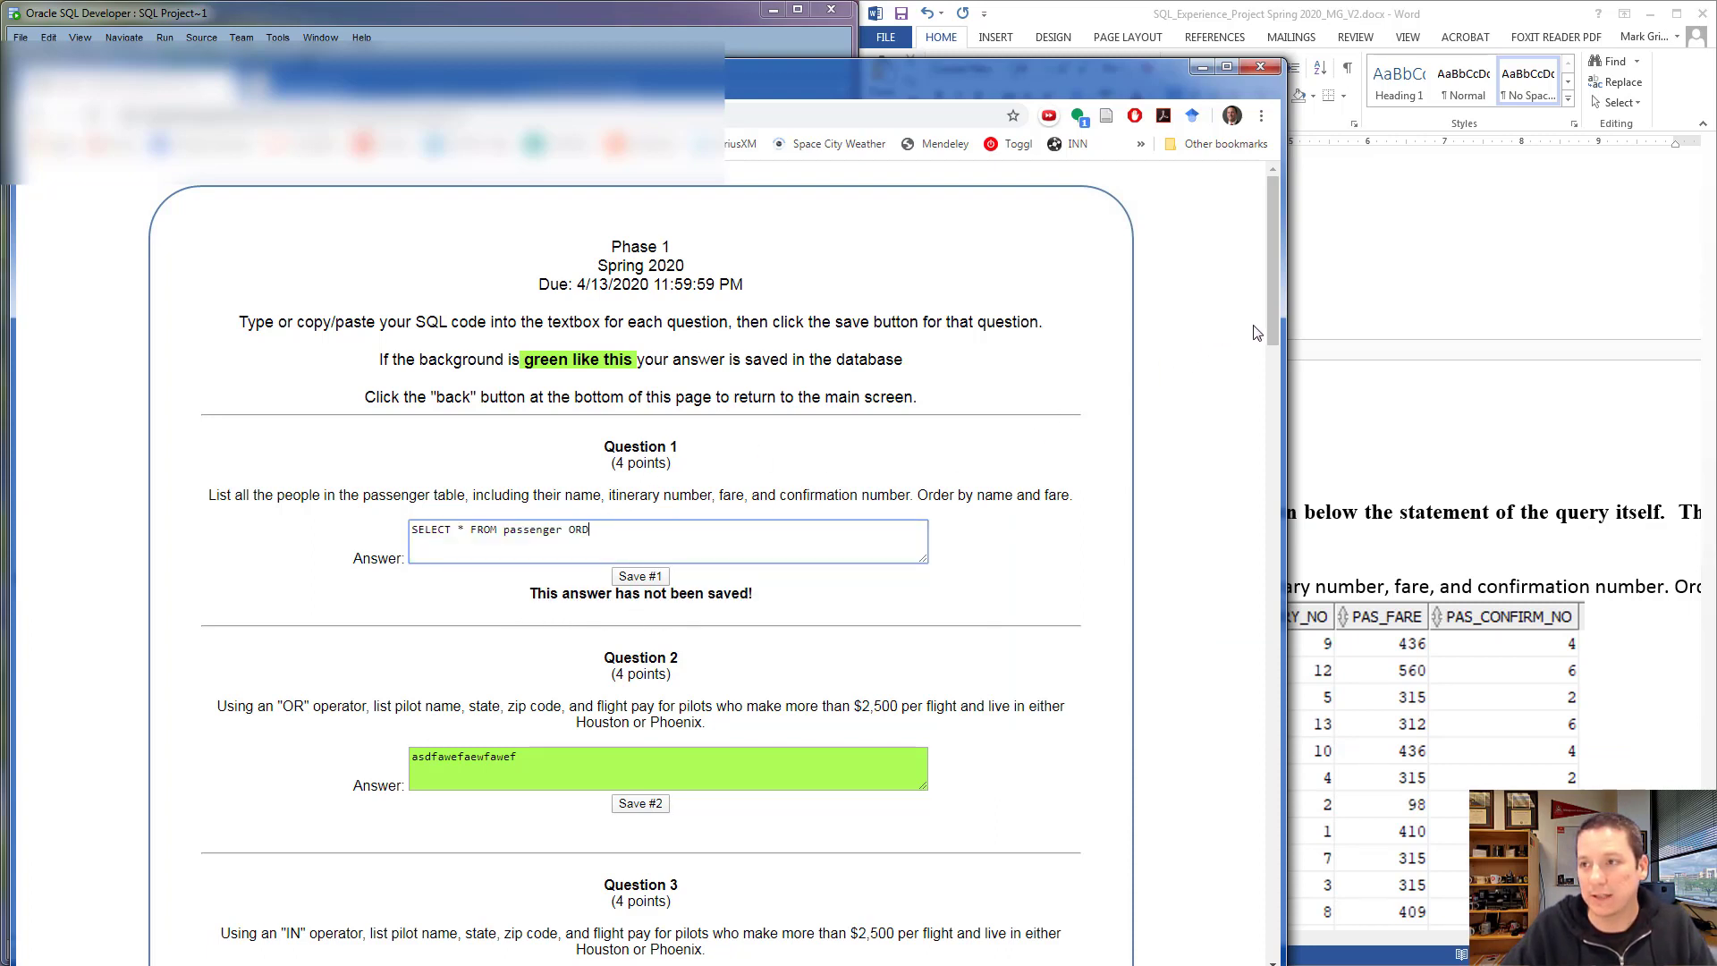
scroll("down", 3)
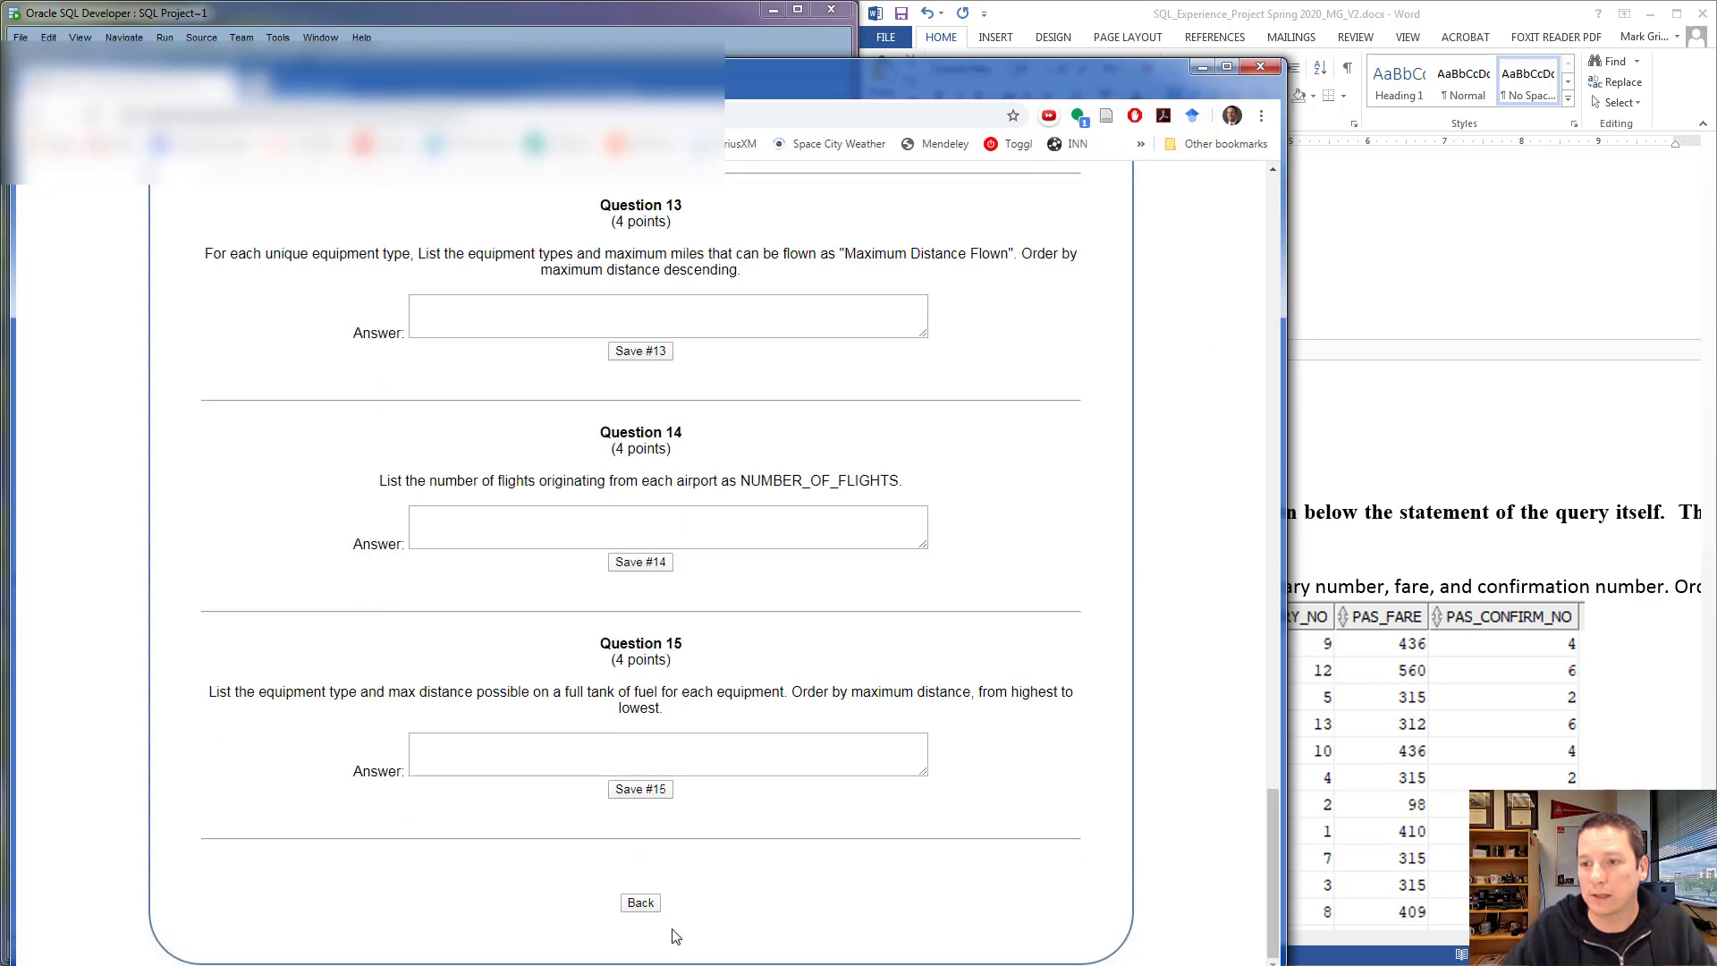
left_click(640, 902)
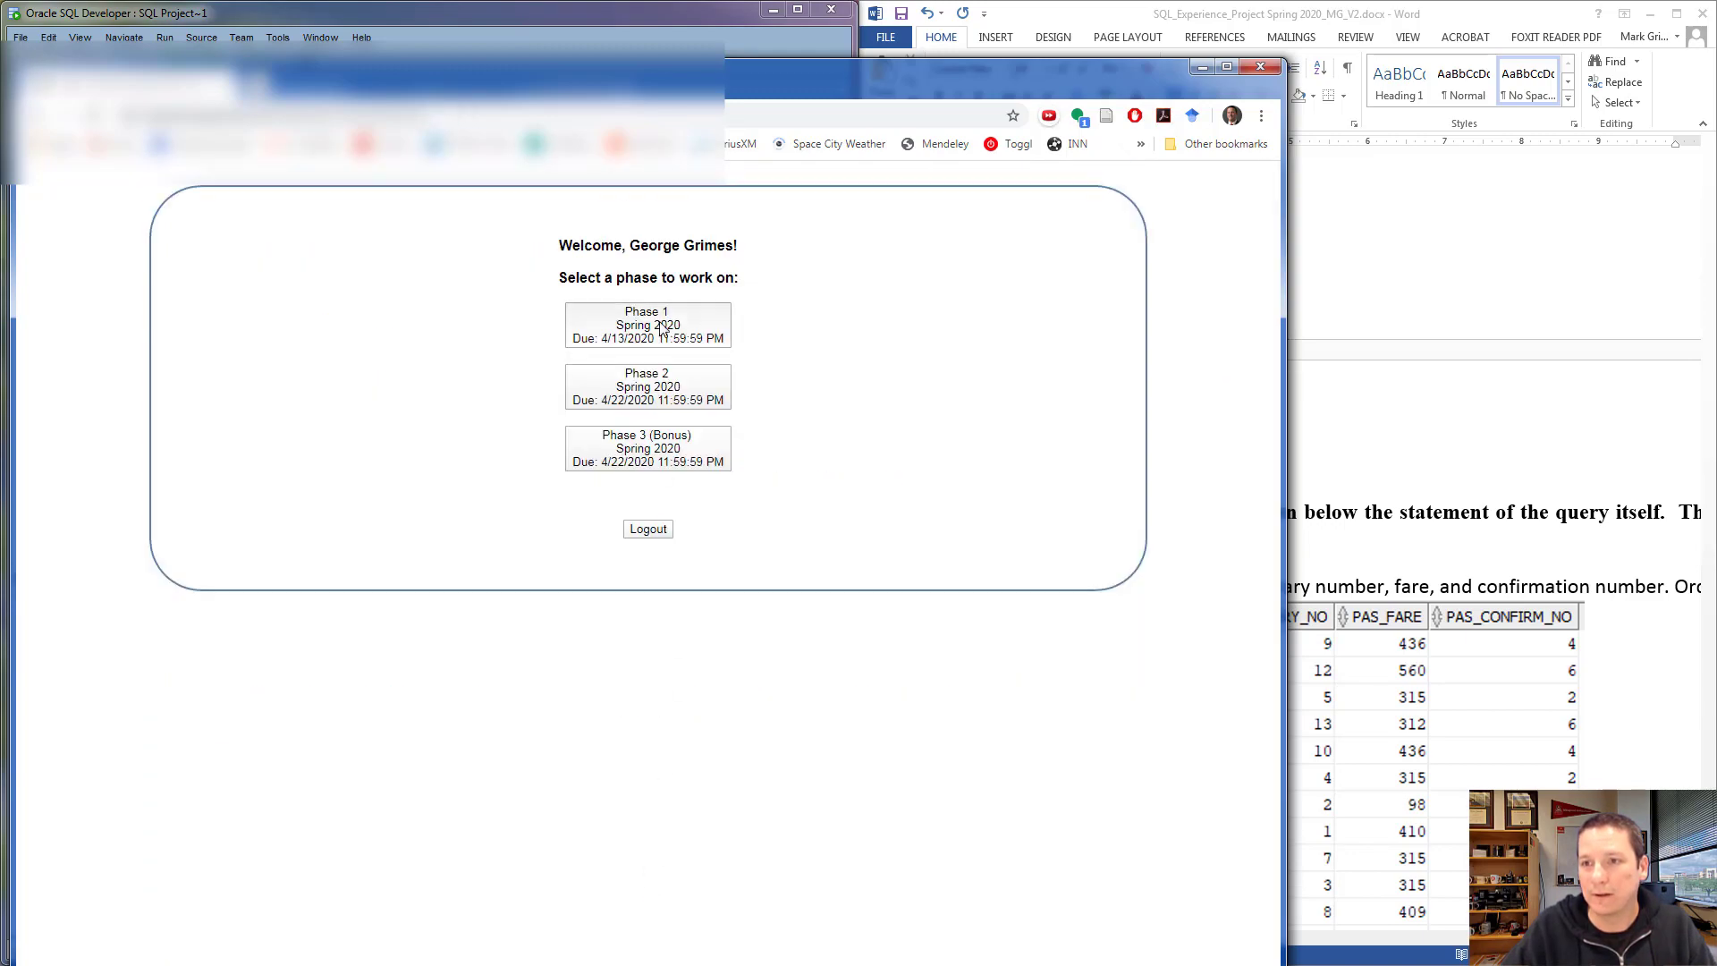
left_click(647, 324)
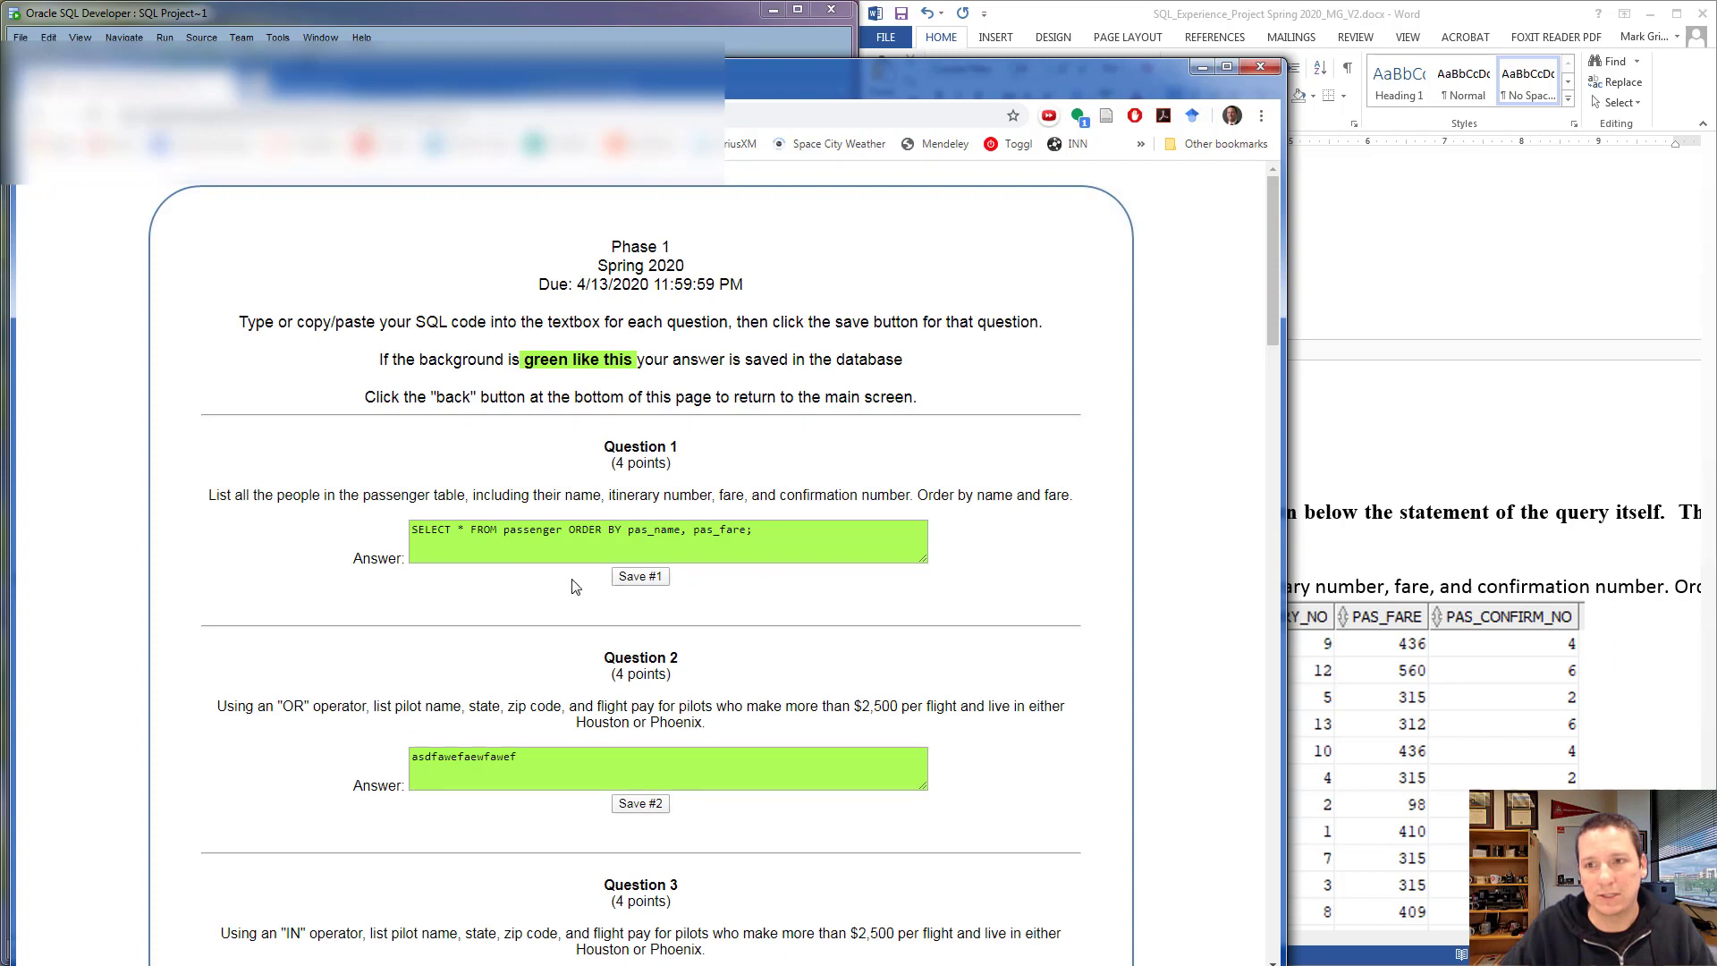
mouse_move(790, 525)
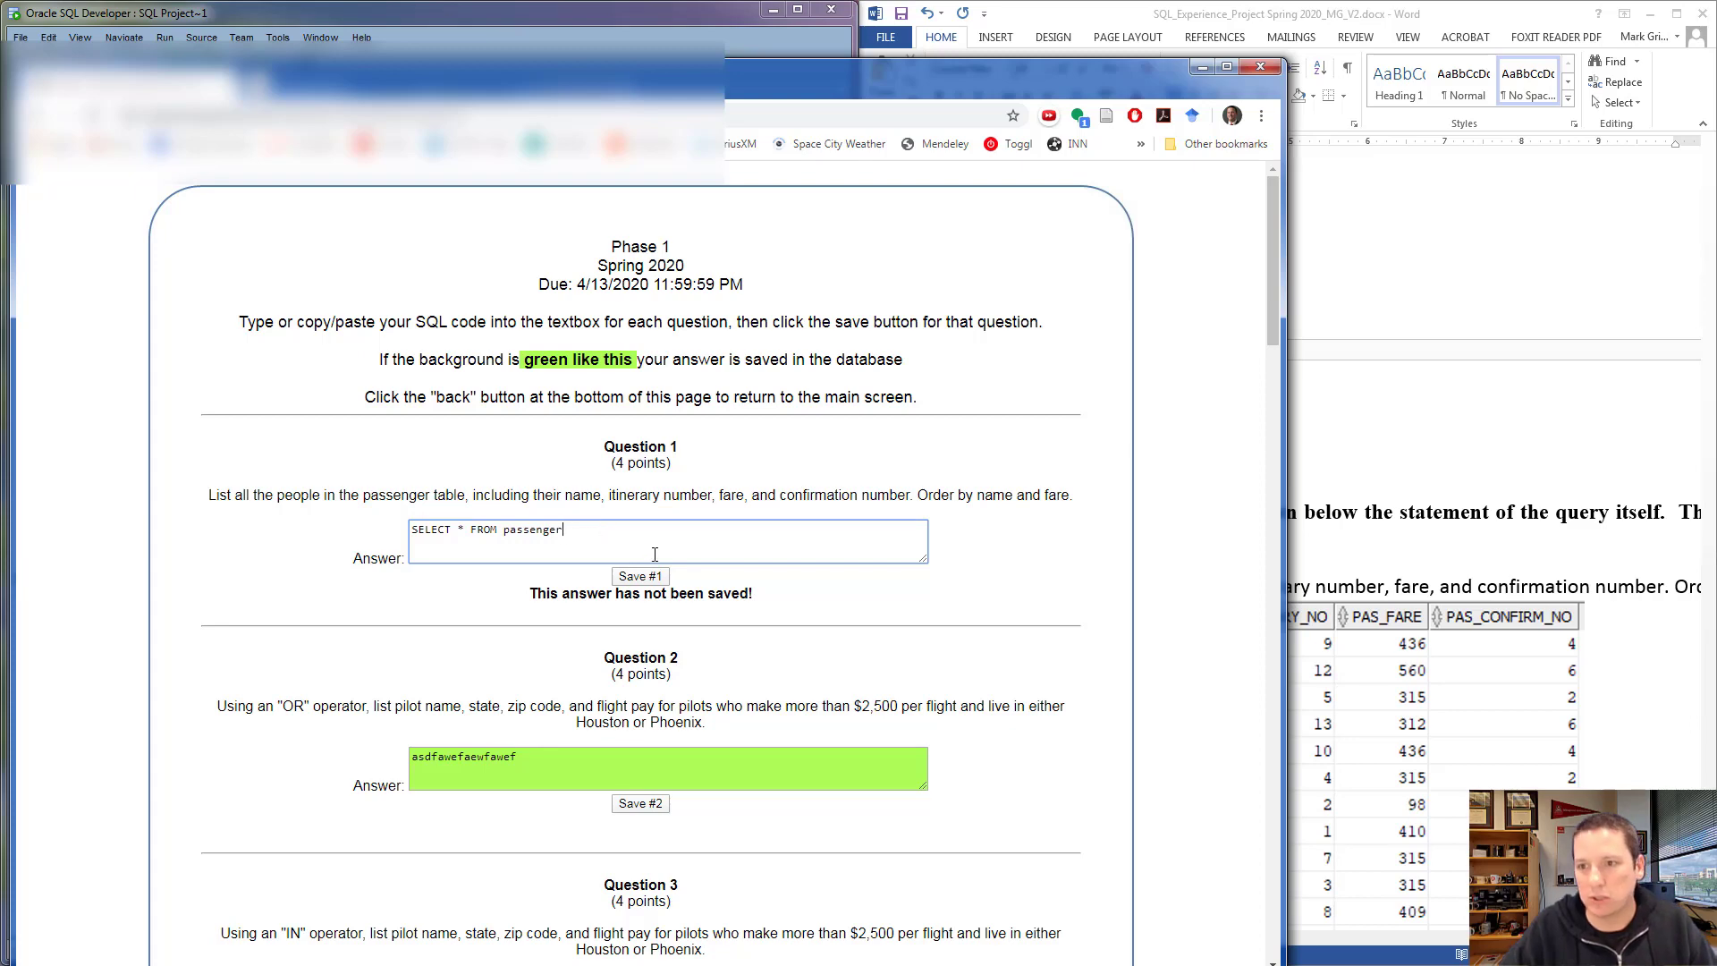
Save 'SELECT * FROM passenger;' as answer 1 and reopen Phase 1 to confirm
left_click(639, 576)
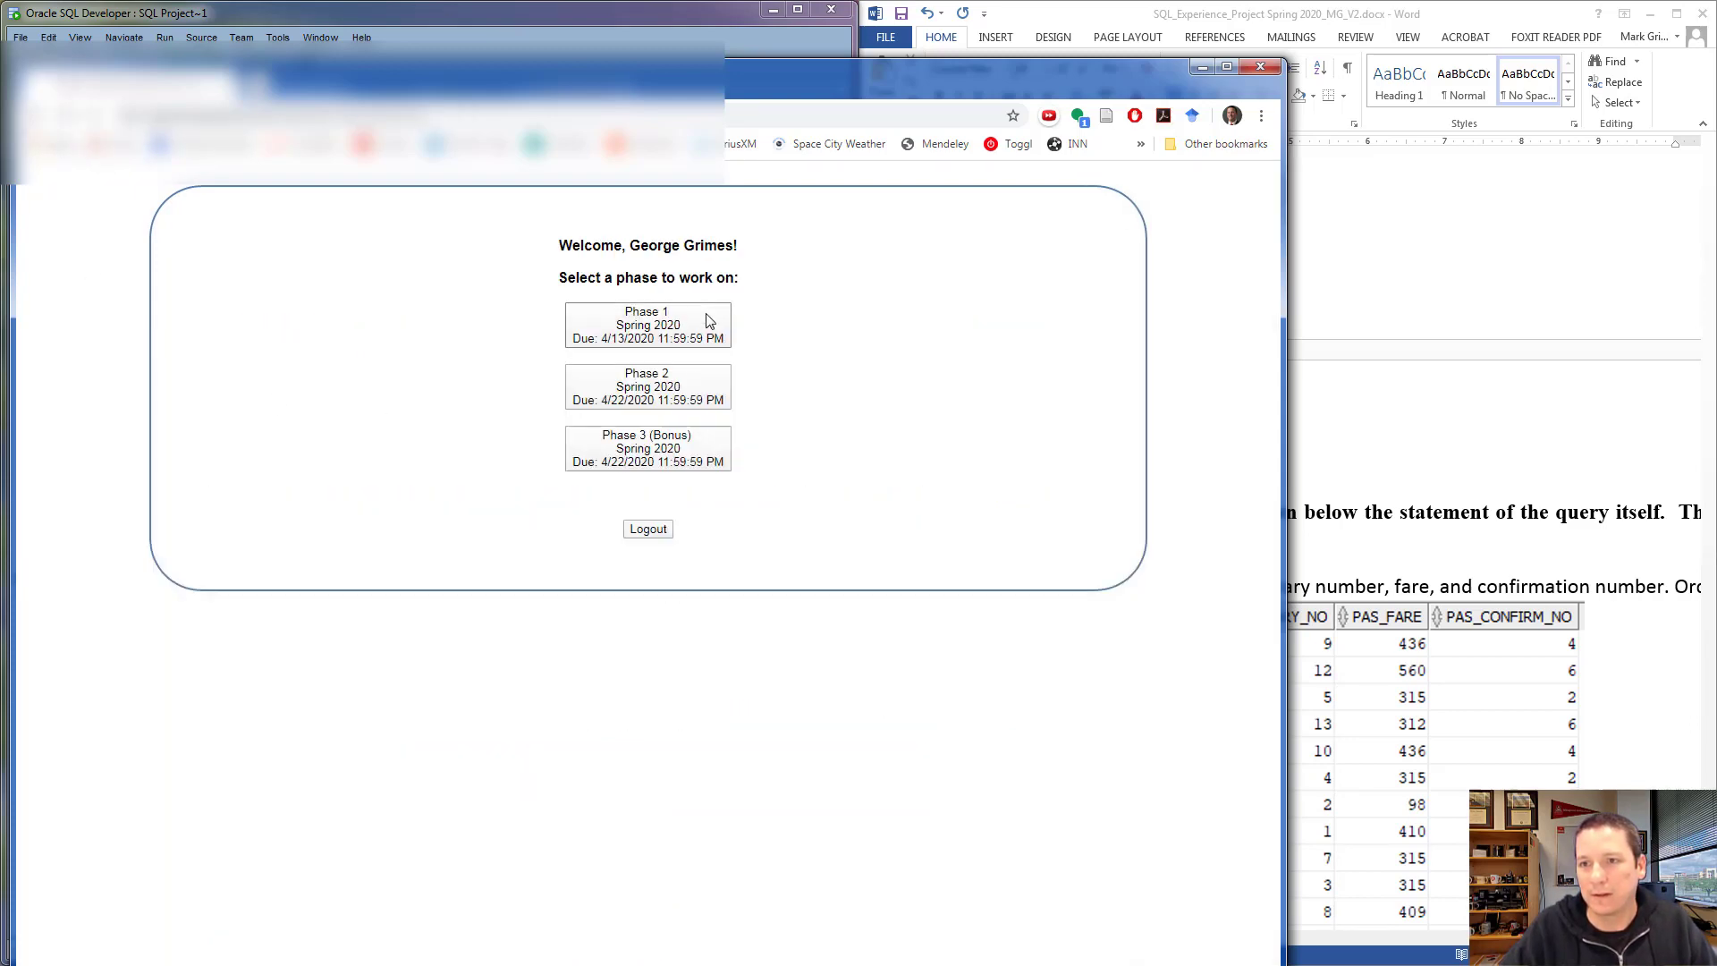
left_click(646, 324)
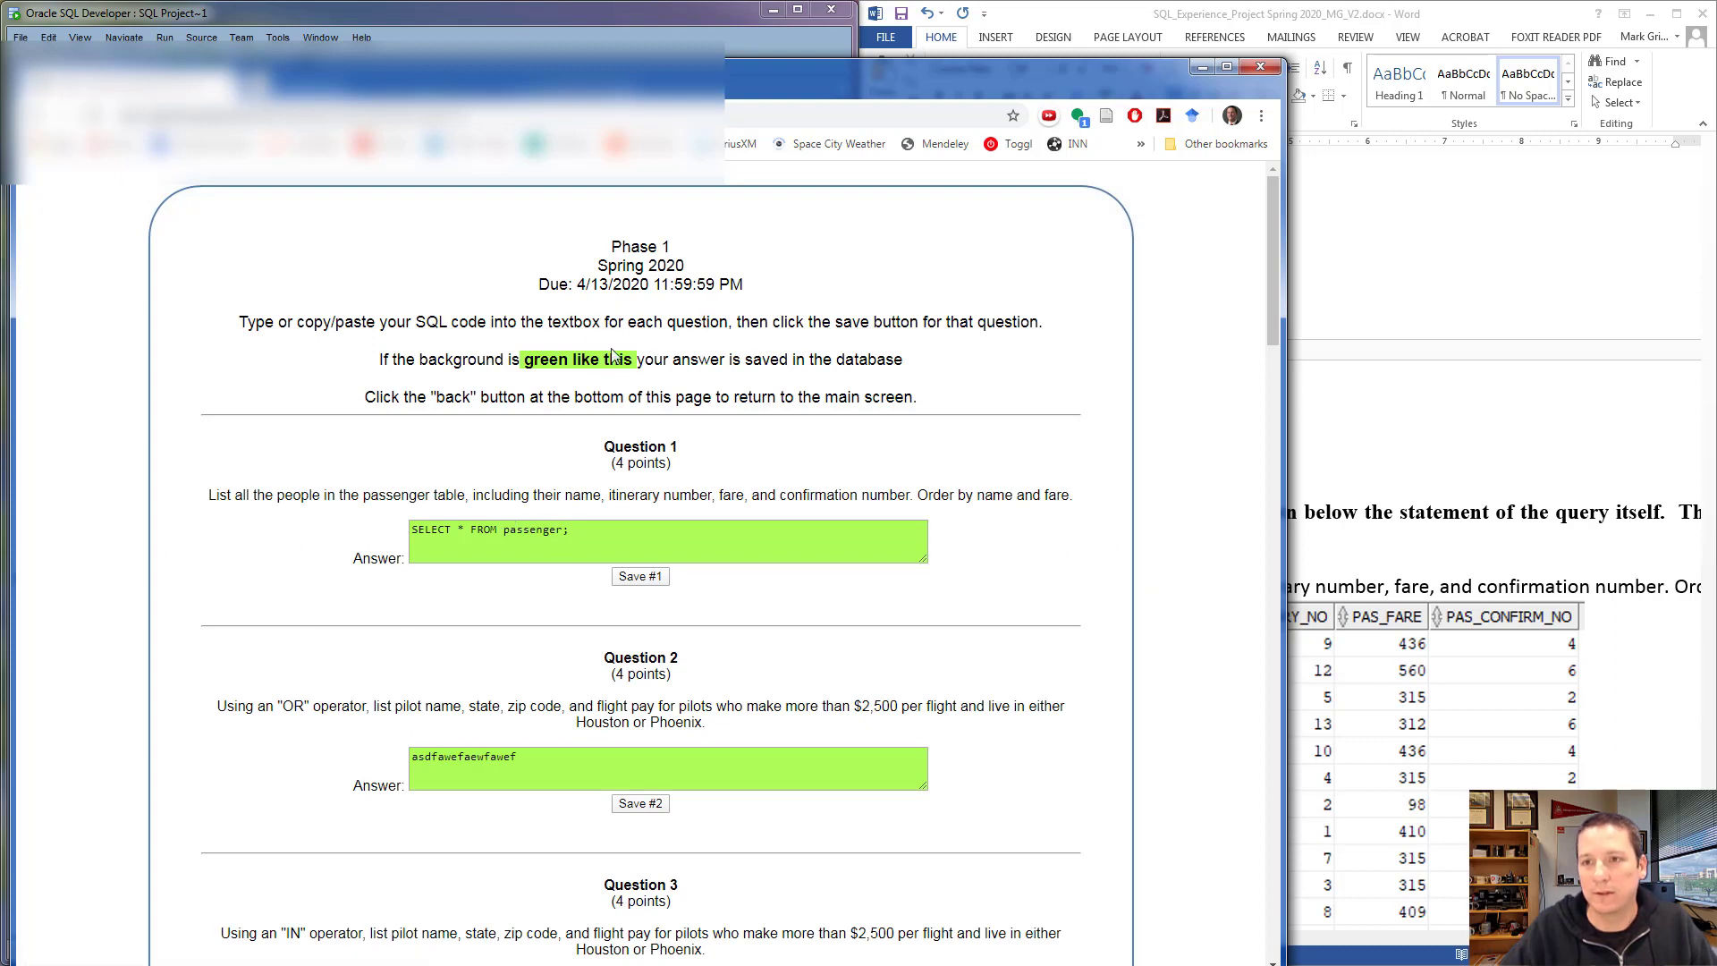
mouse_move(443, 283)
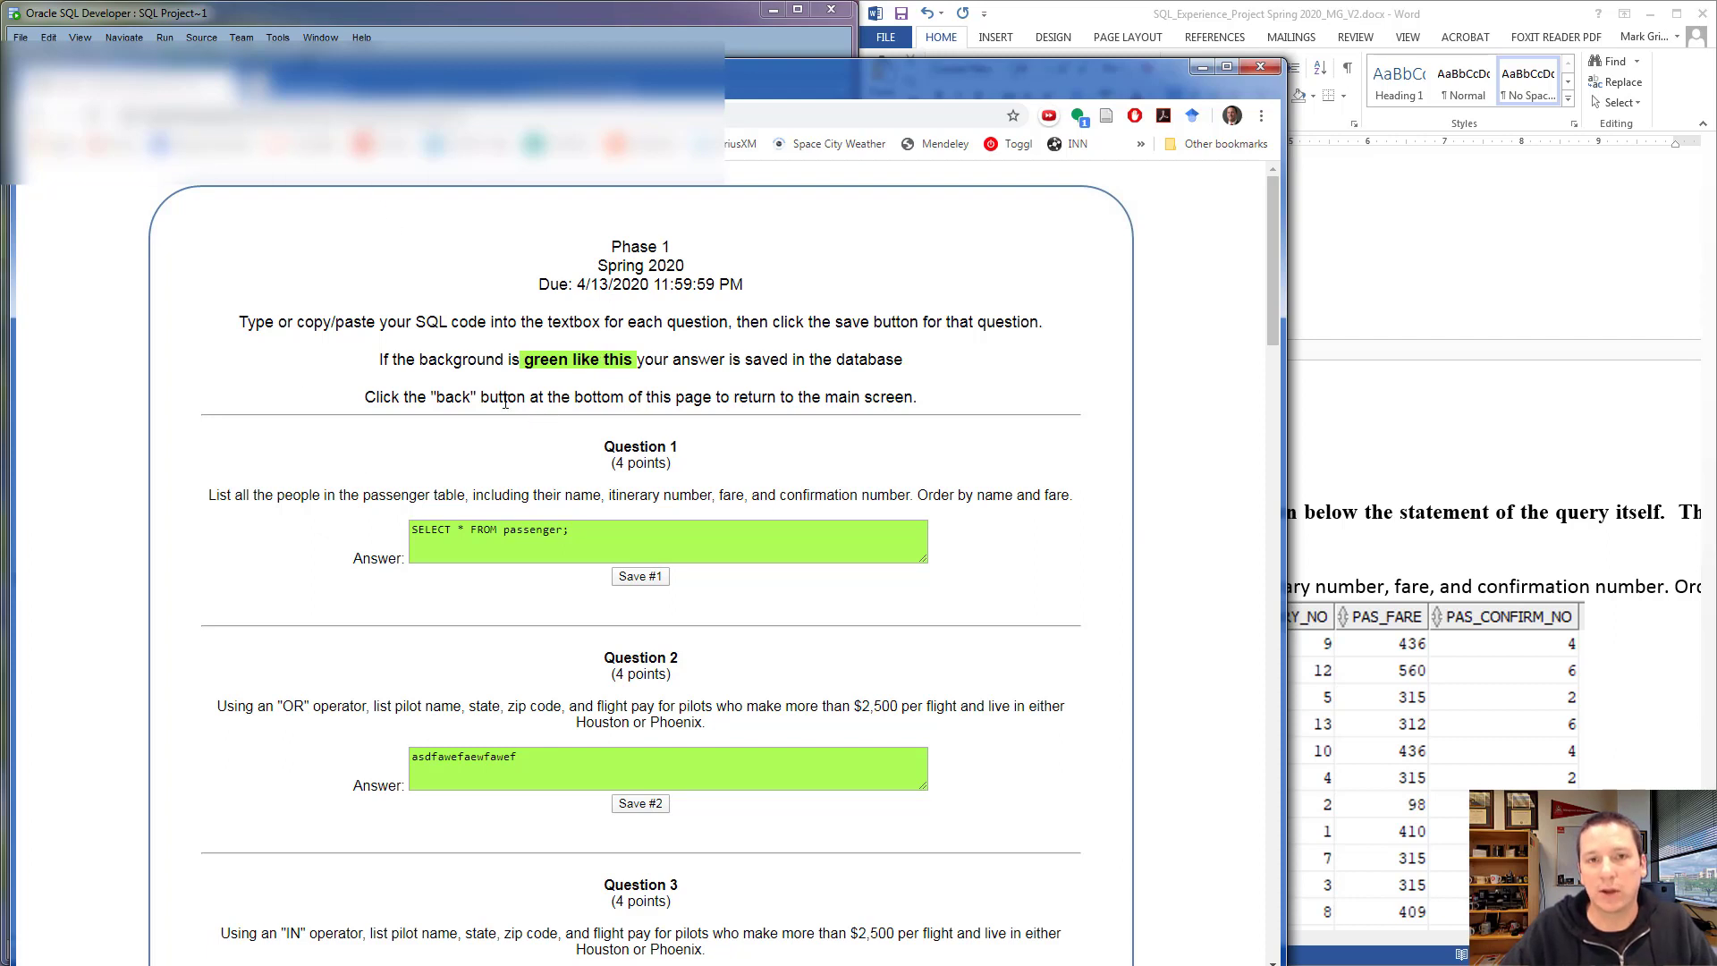
mouse_move(596, 360)
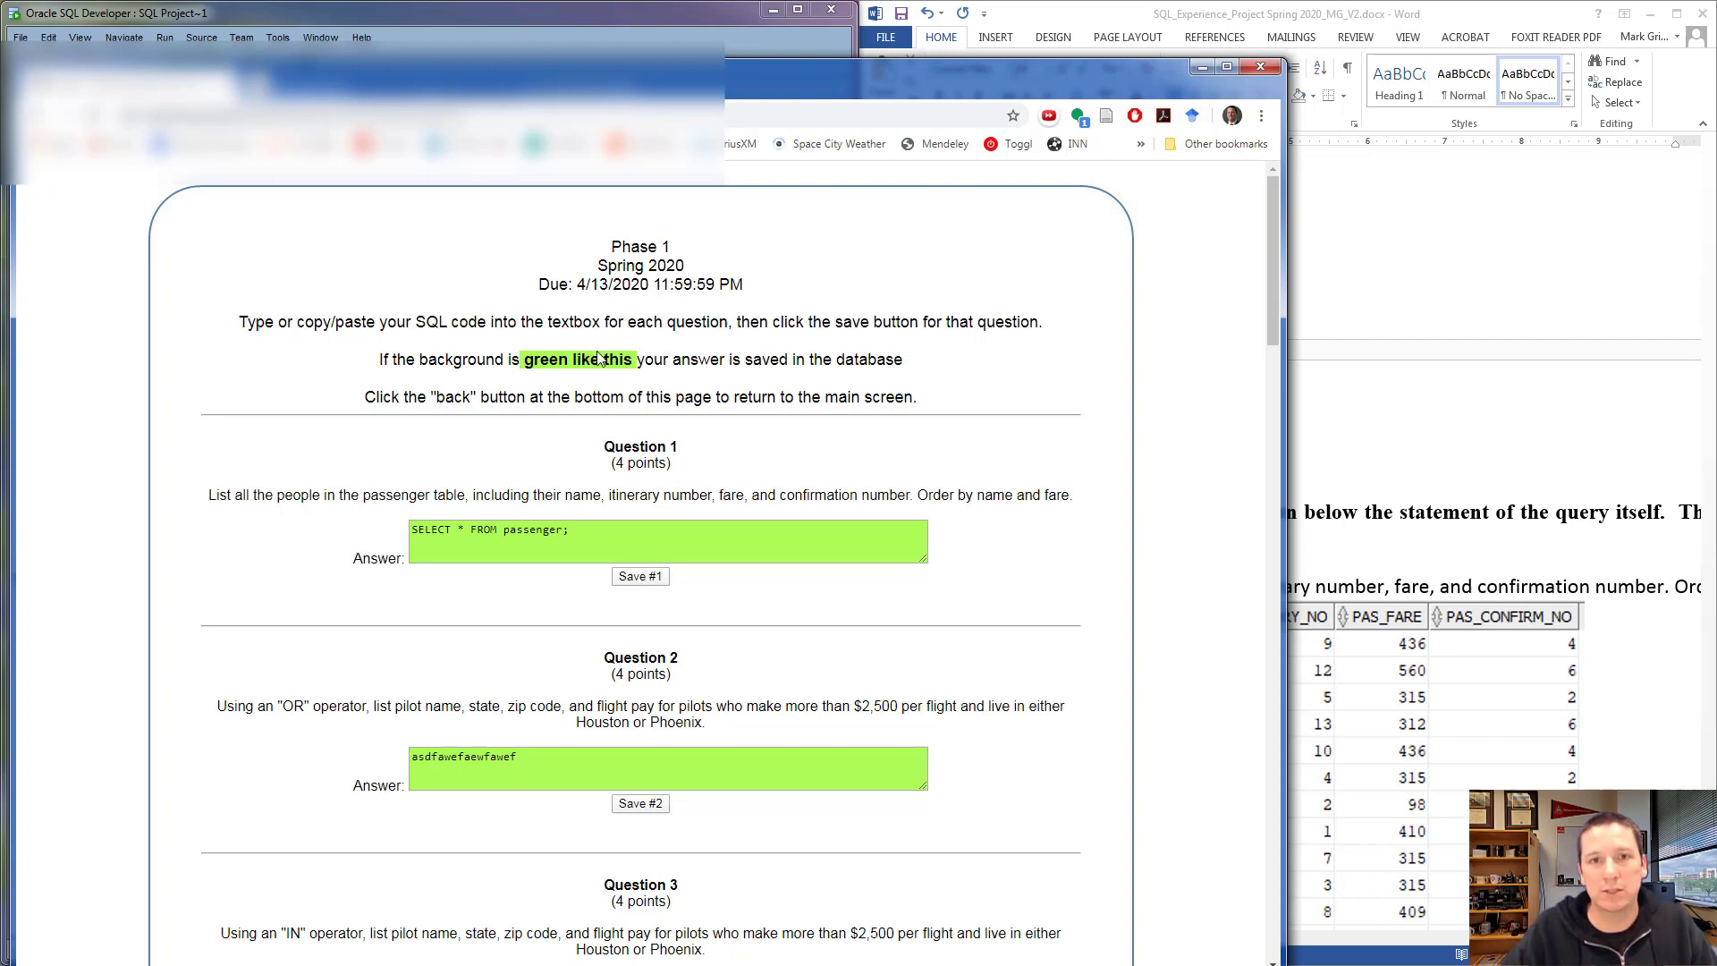
mouse_move(831, 278)
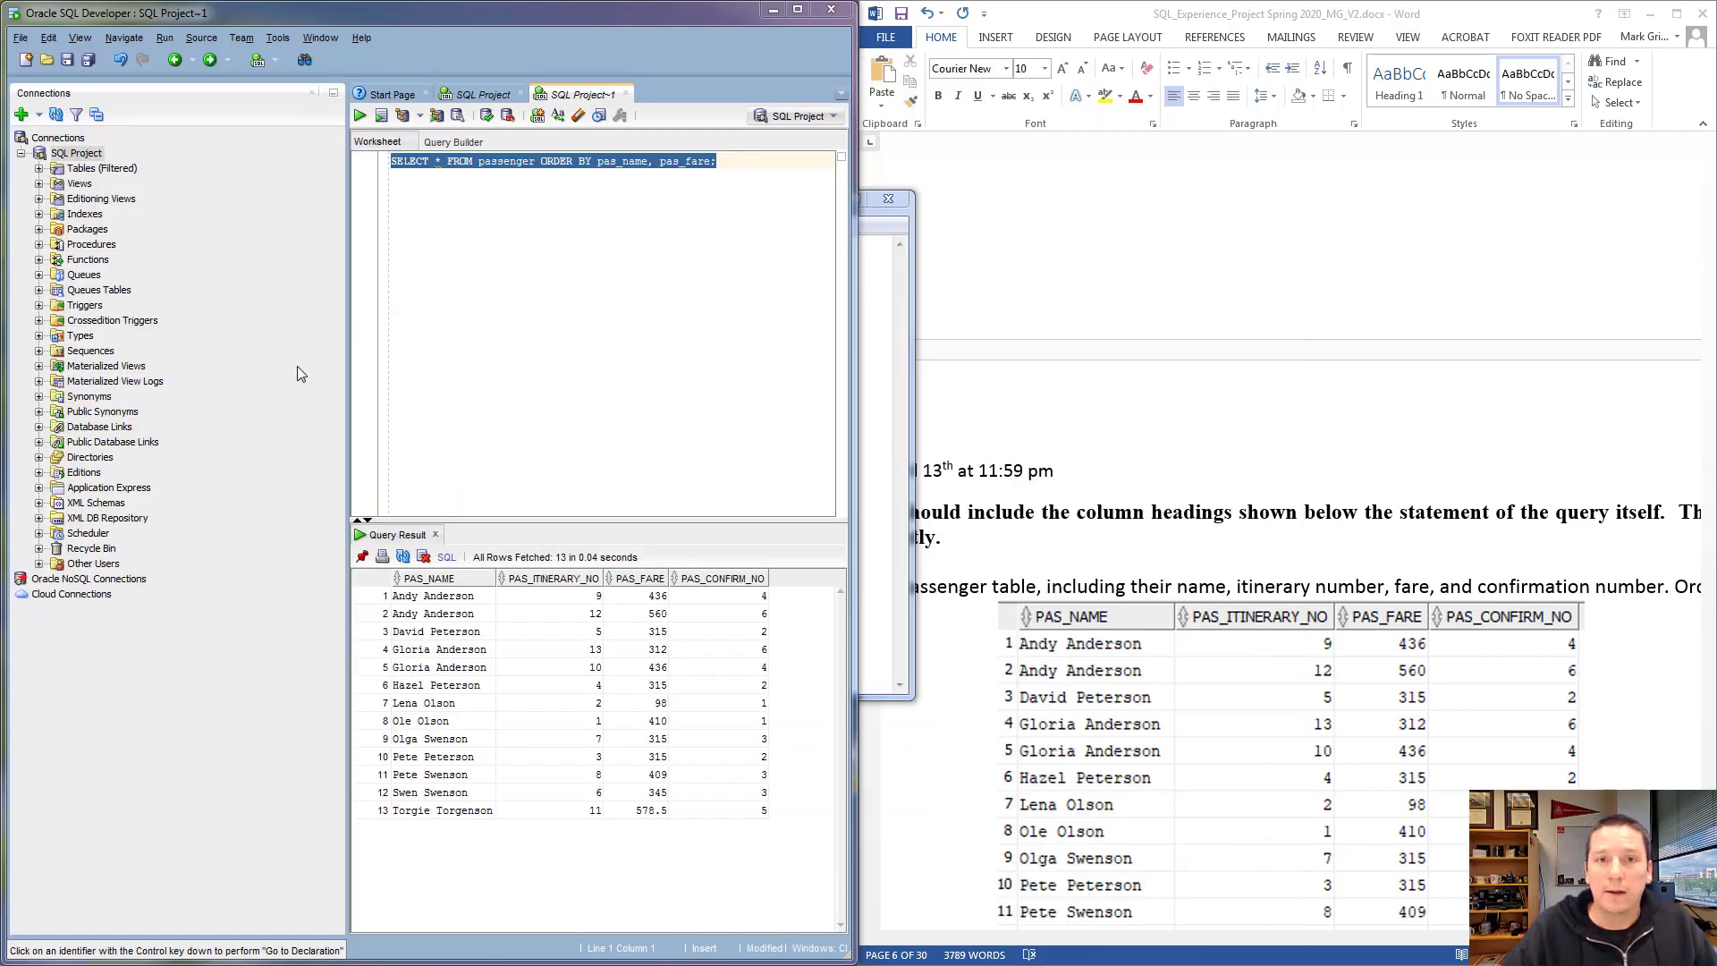
mouse_move(458, 230)
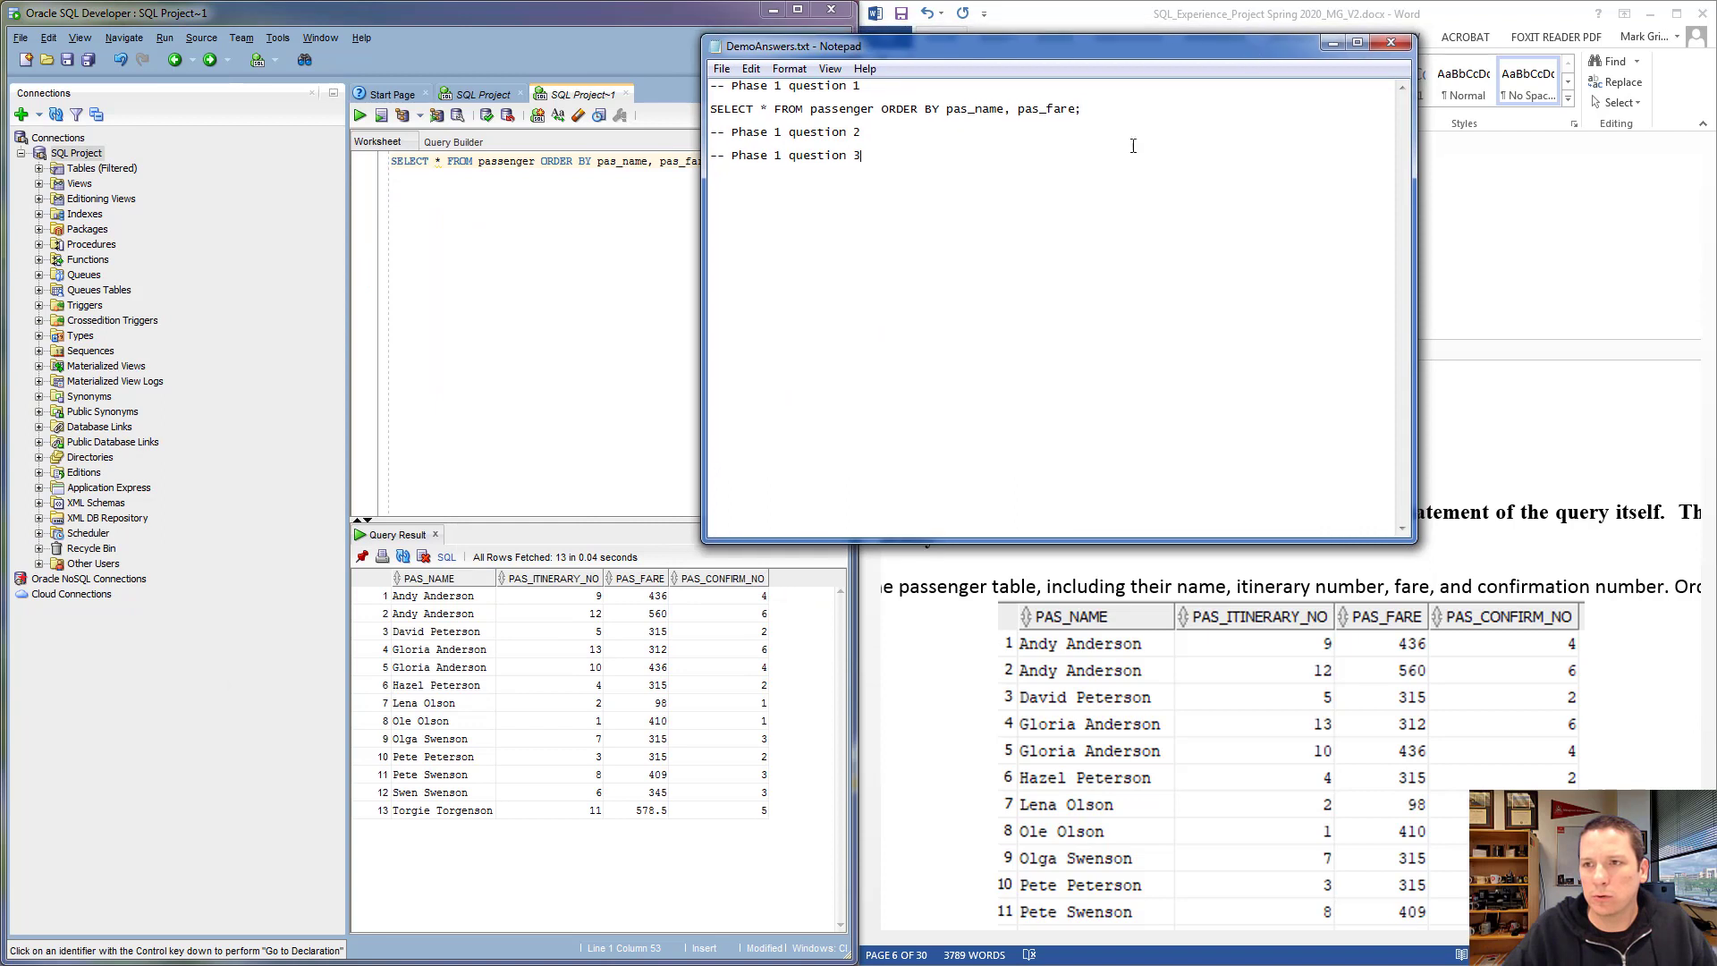
Type SELECT * FROM passenger WHERE pas_name LIKE '%Olson' under question 2 and select it
left_click(864, 131)
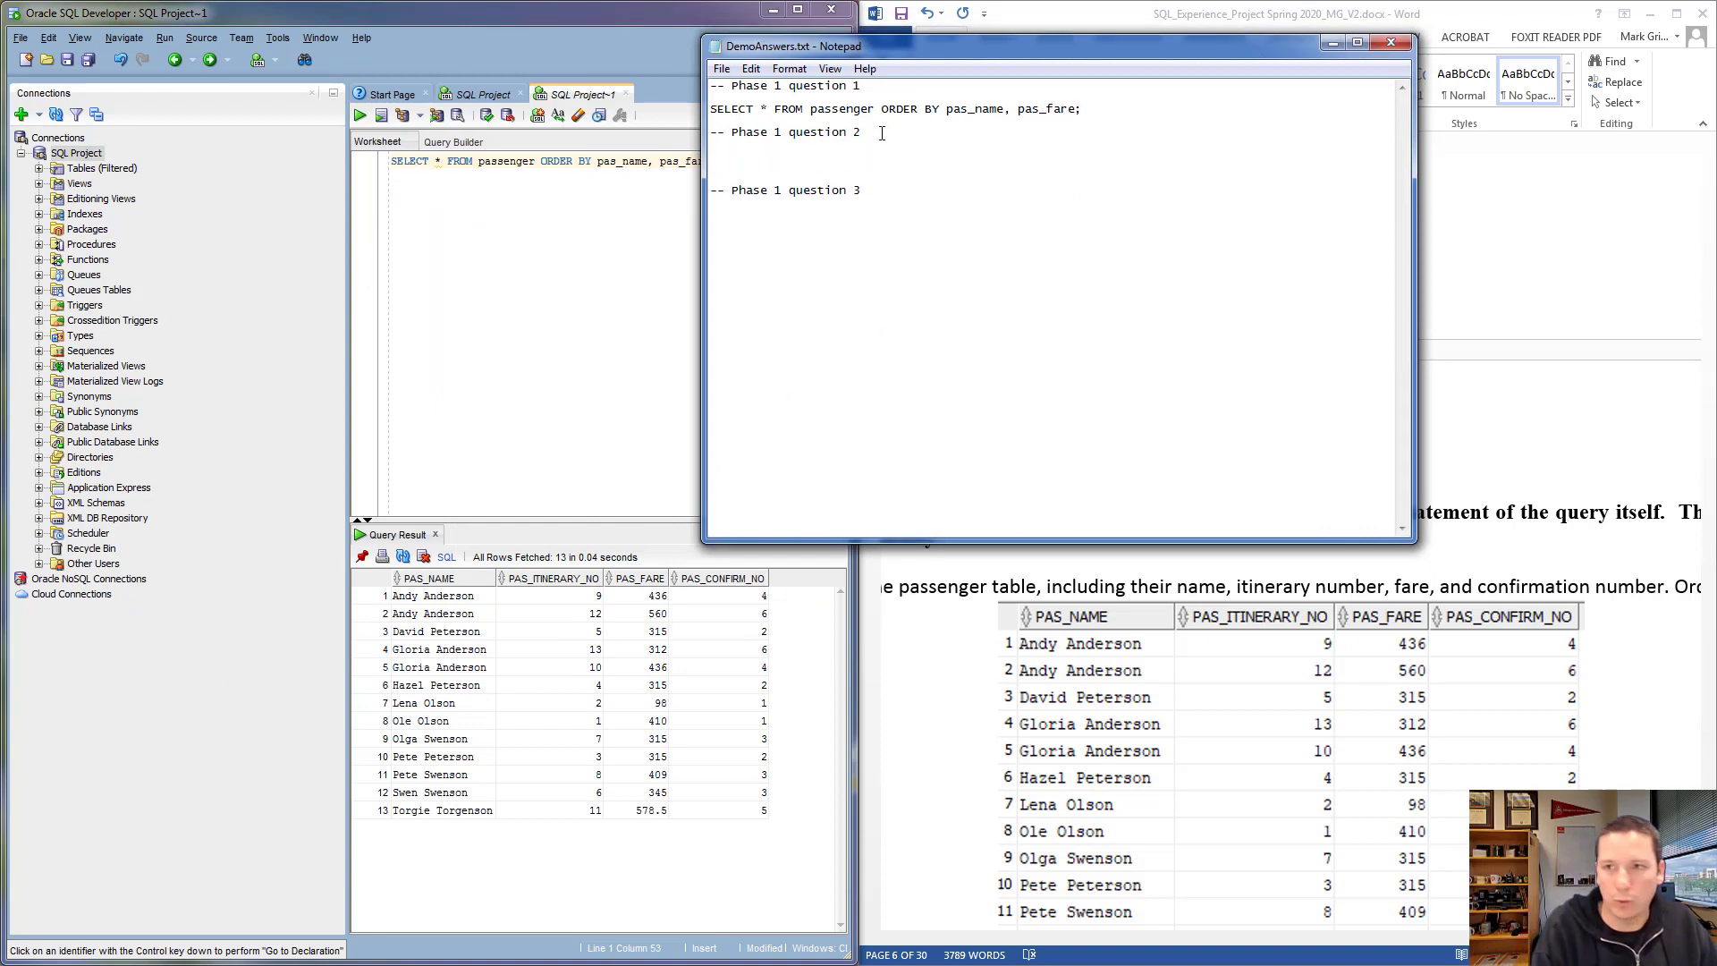
type("SELECT")
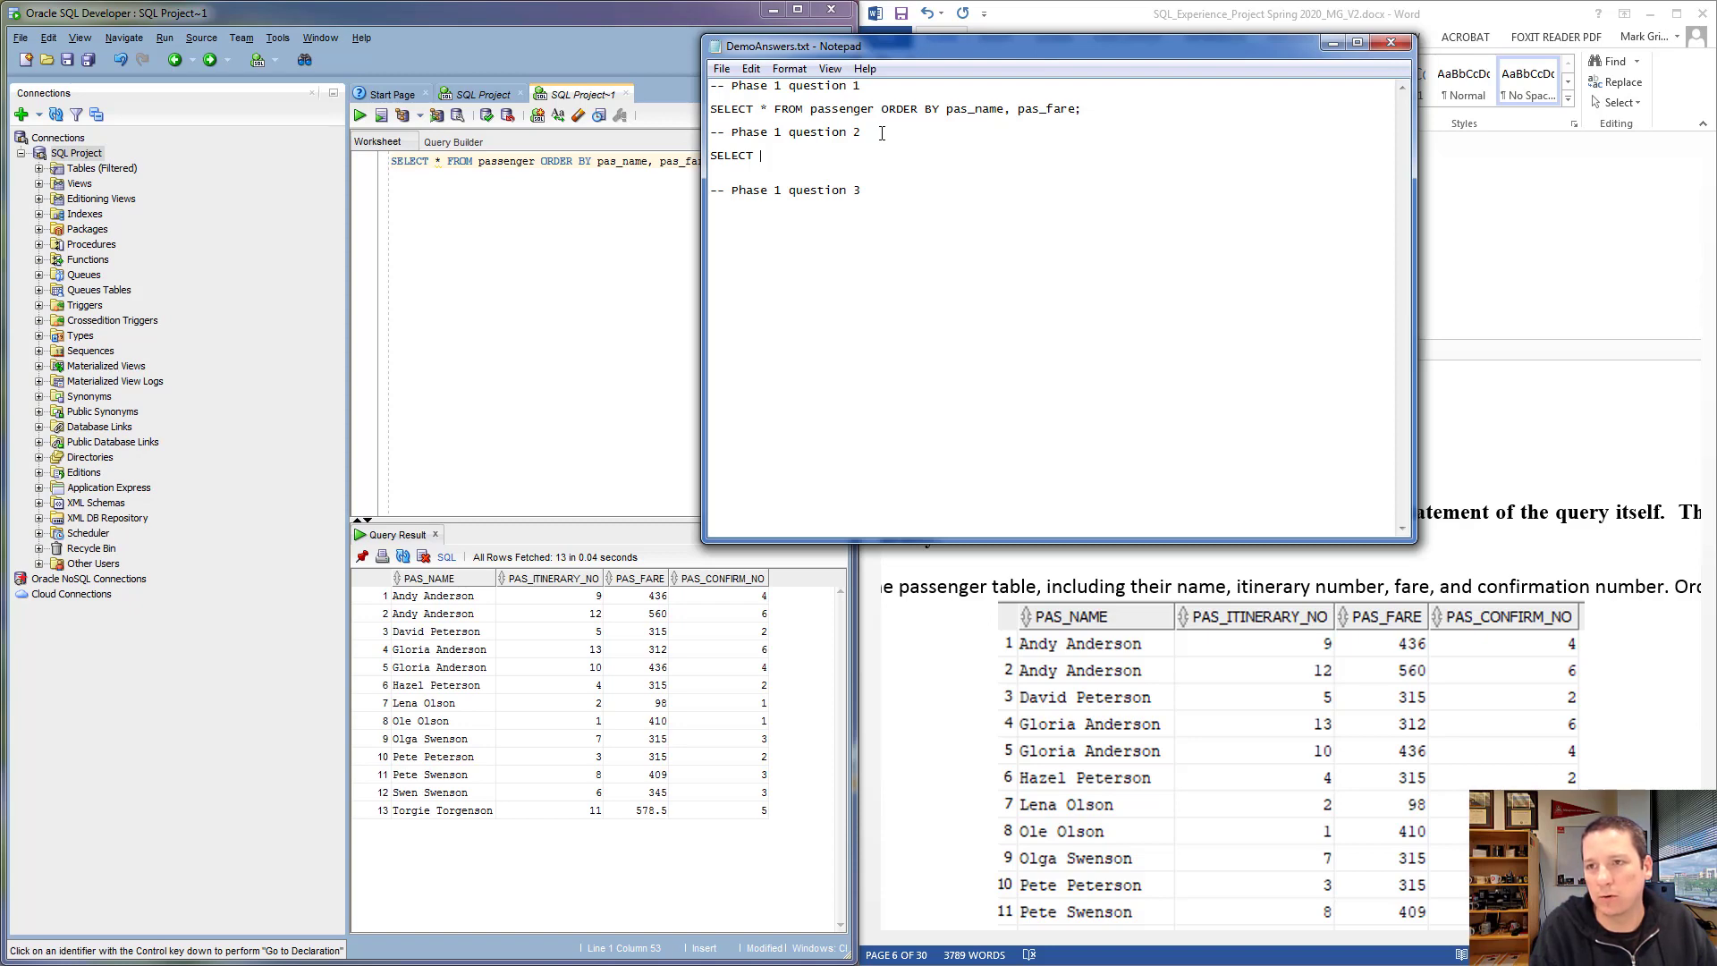
type("*")
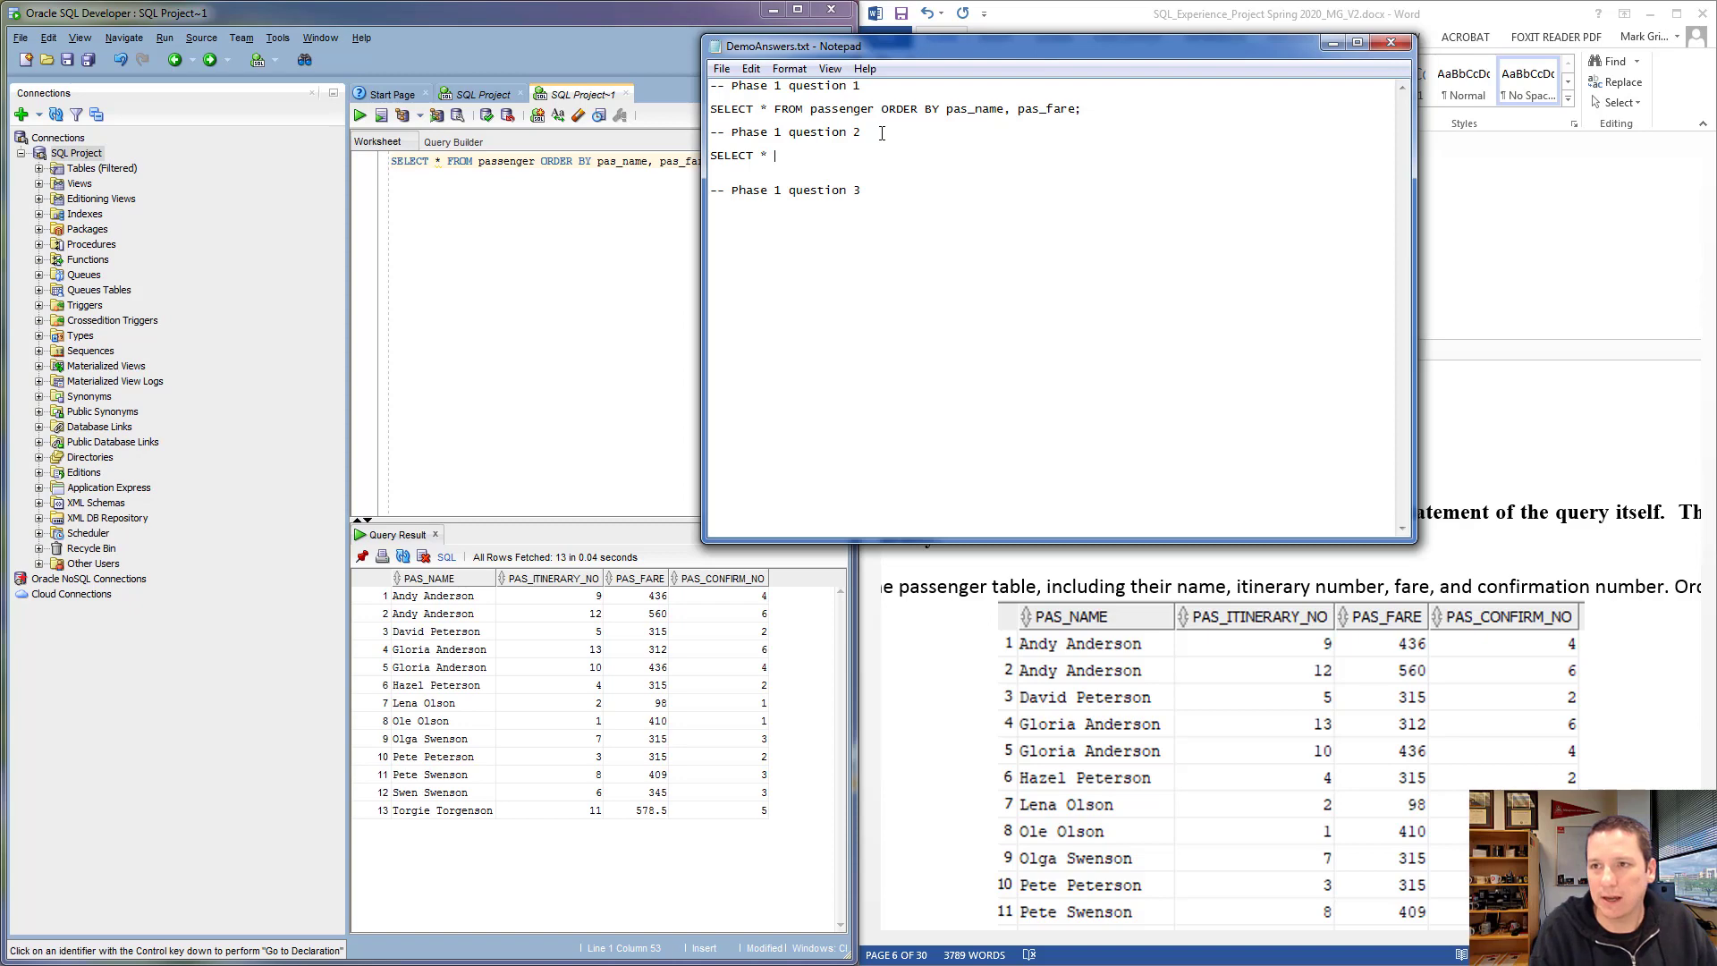
type("FROM passenger")
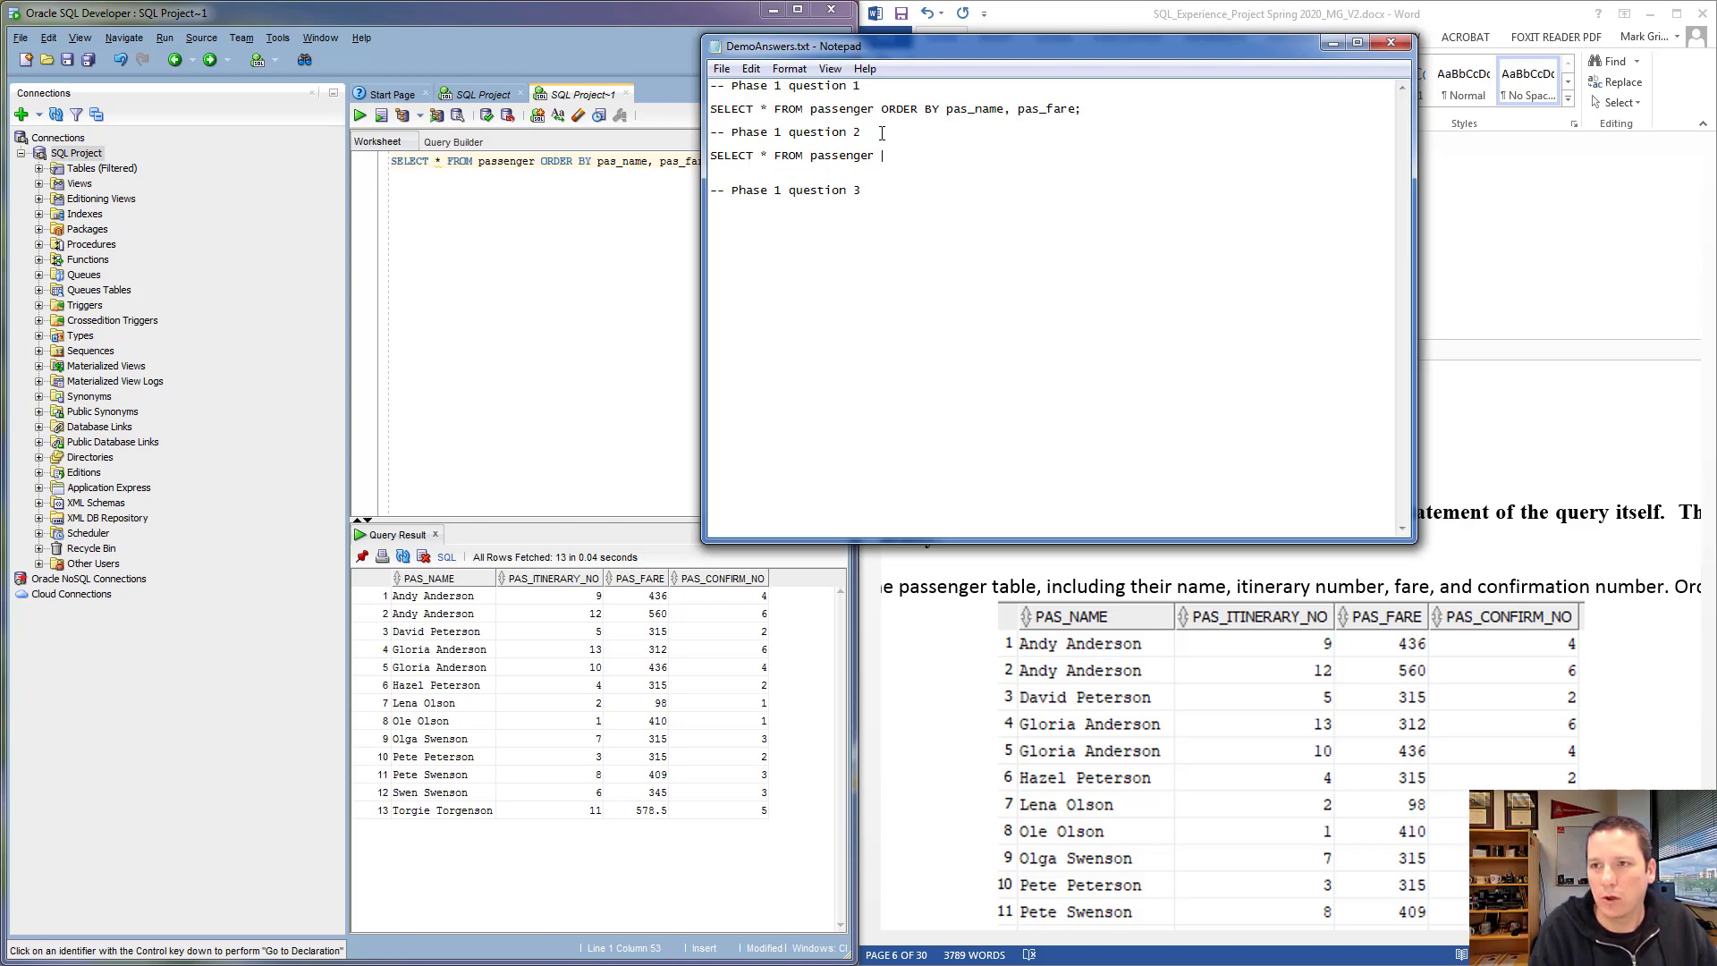
type("WHERE pas-")
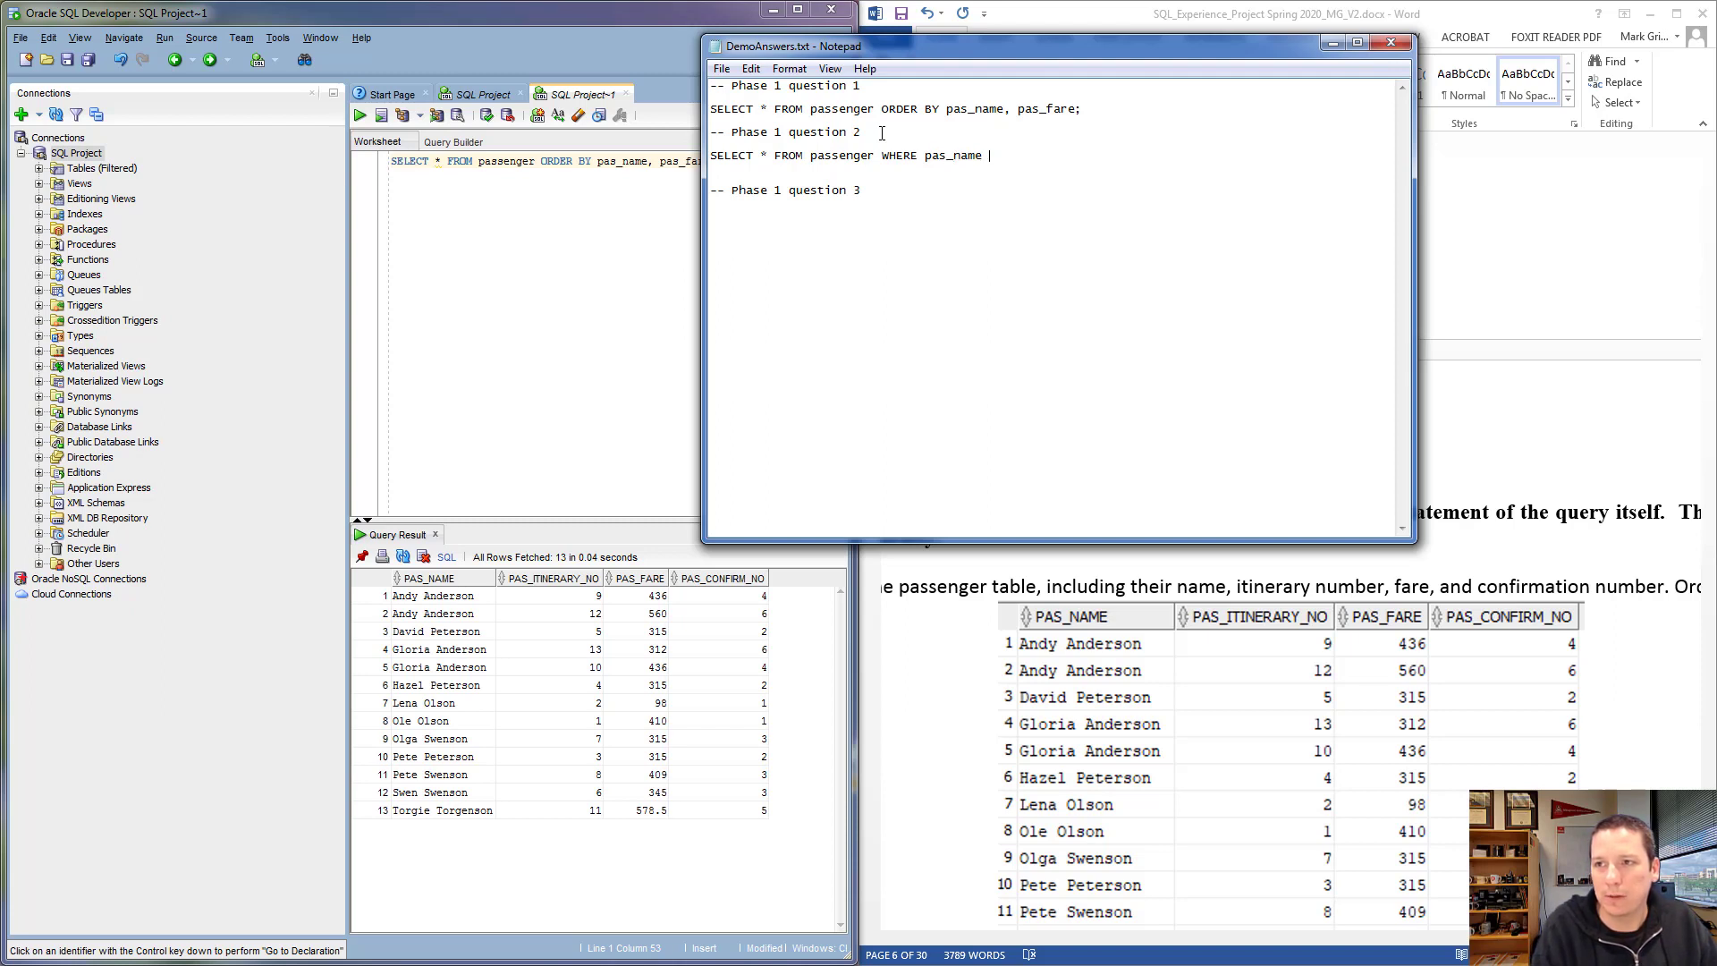
type("LIKE '")
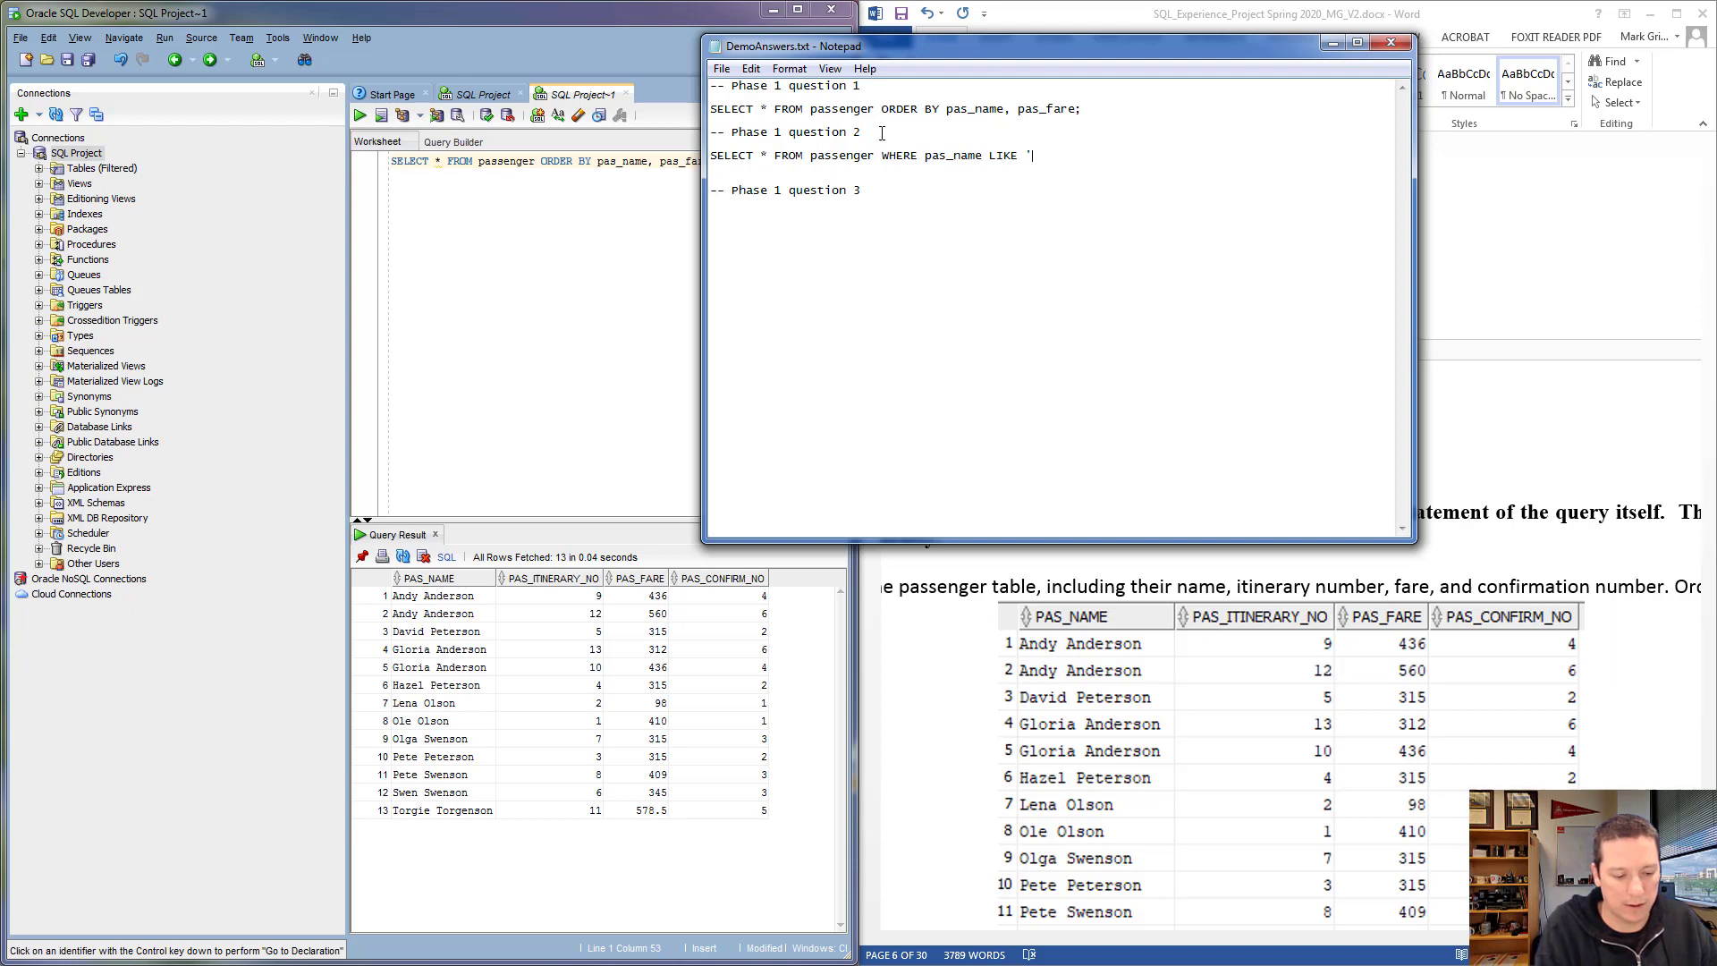
type("%Olso")
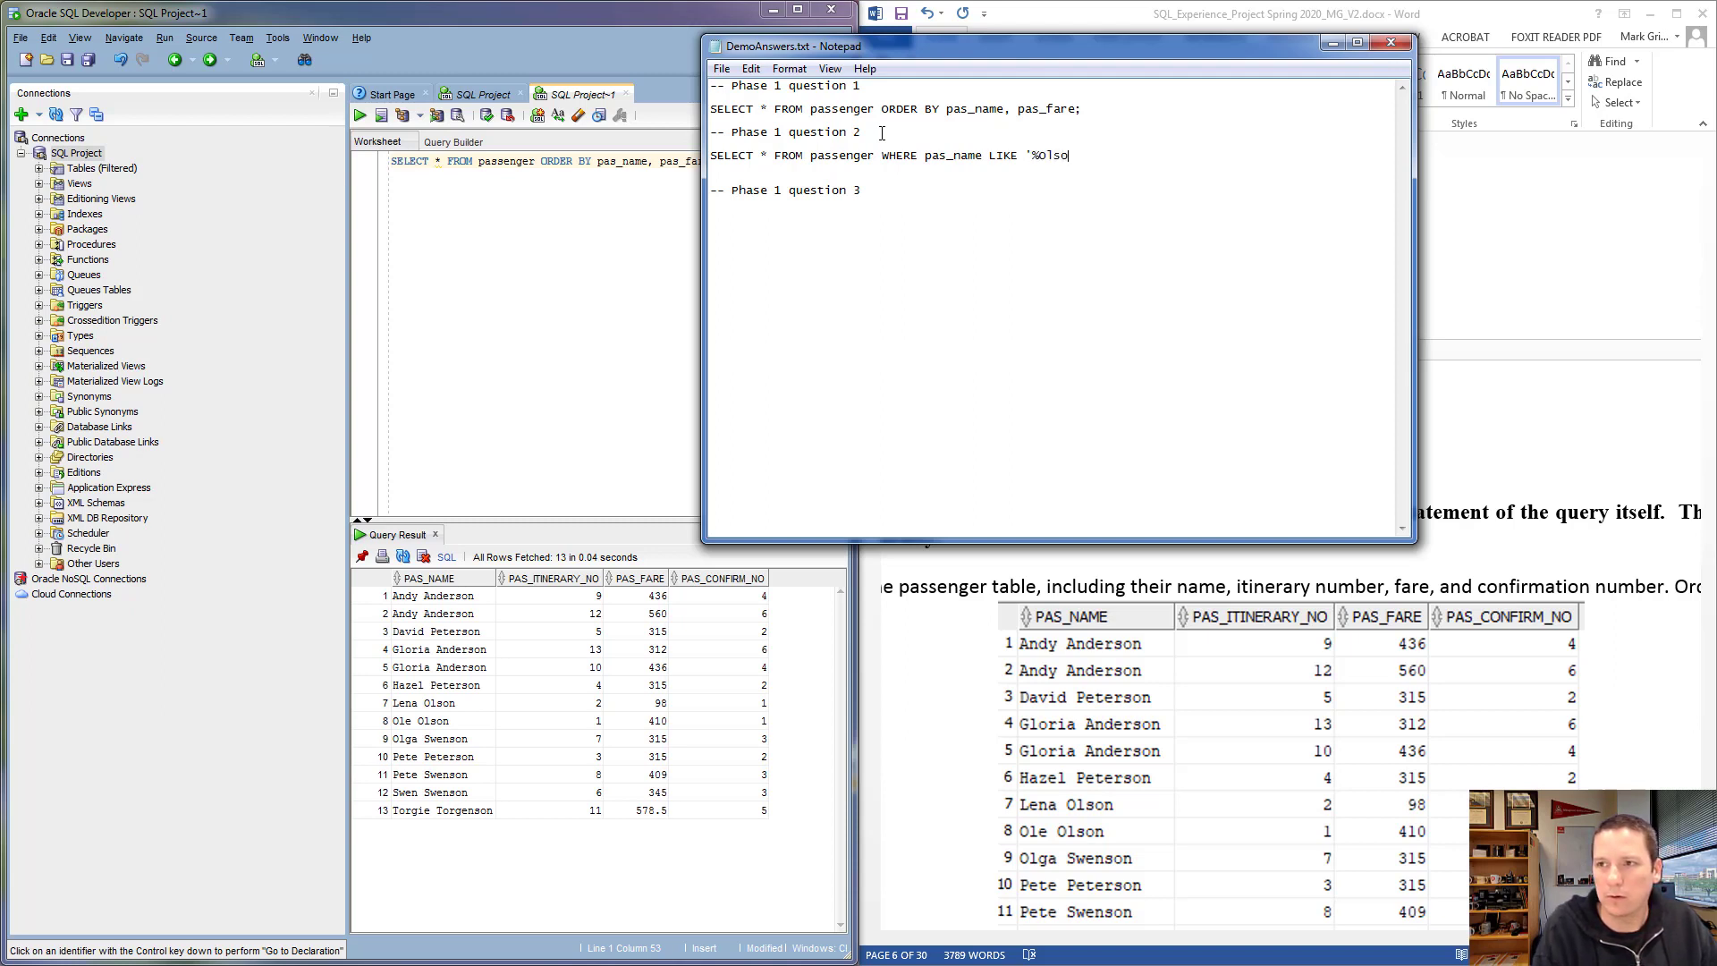
type("n'")
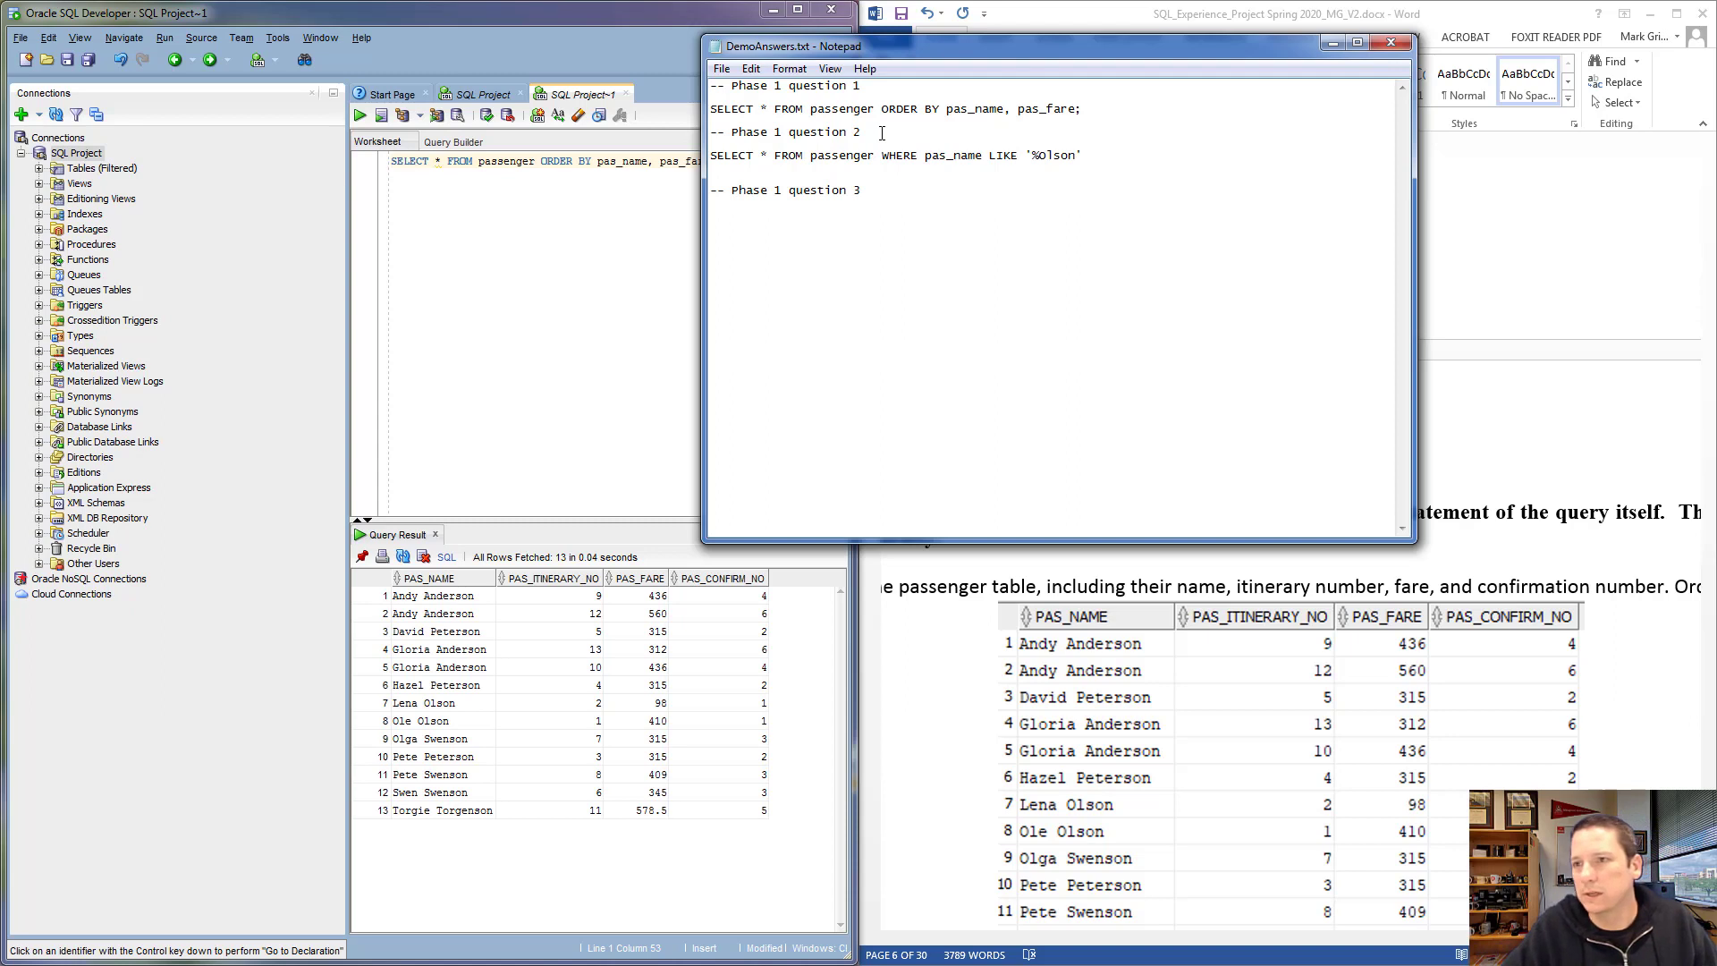
triple_click(894, 155)
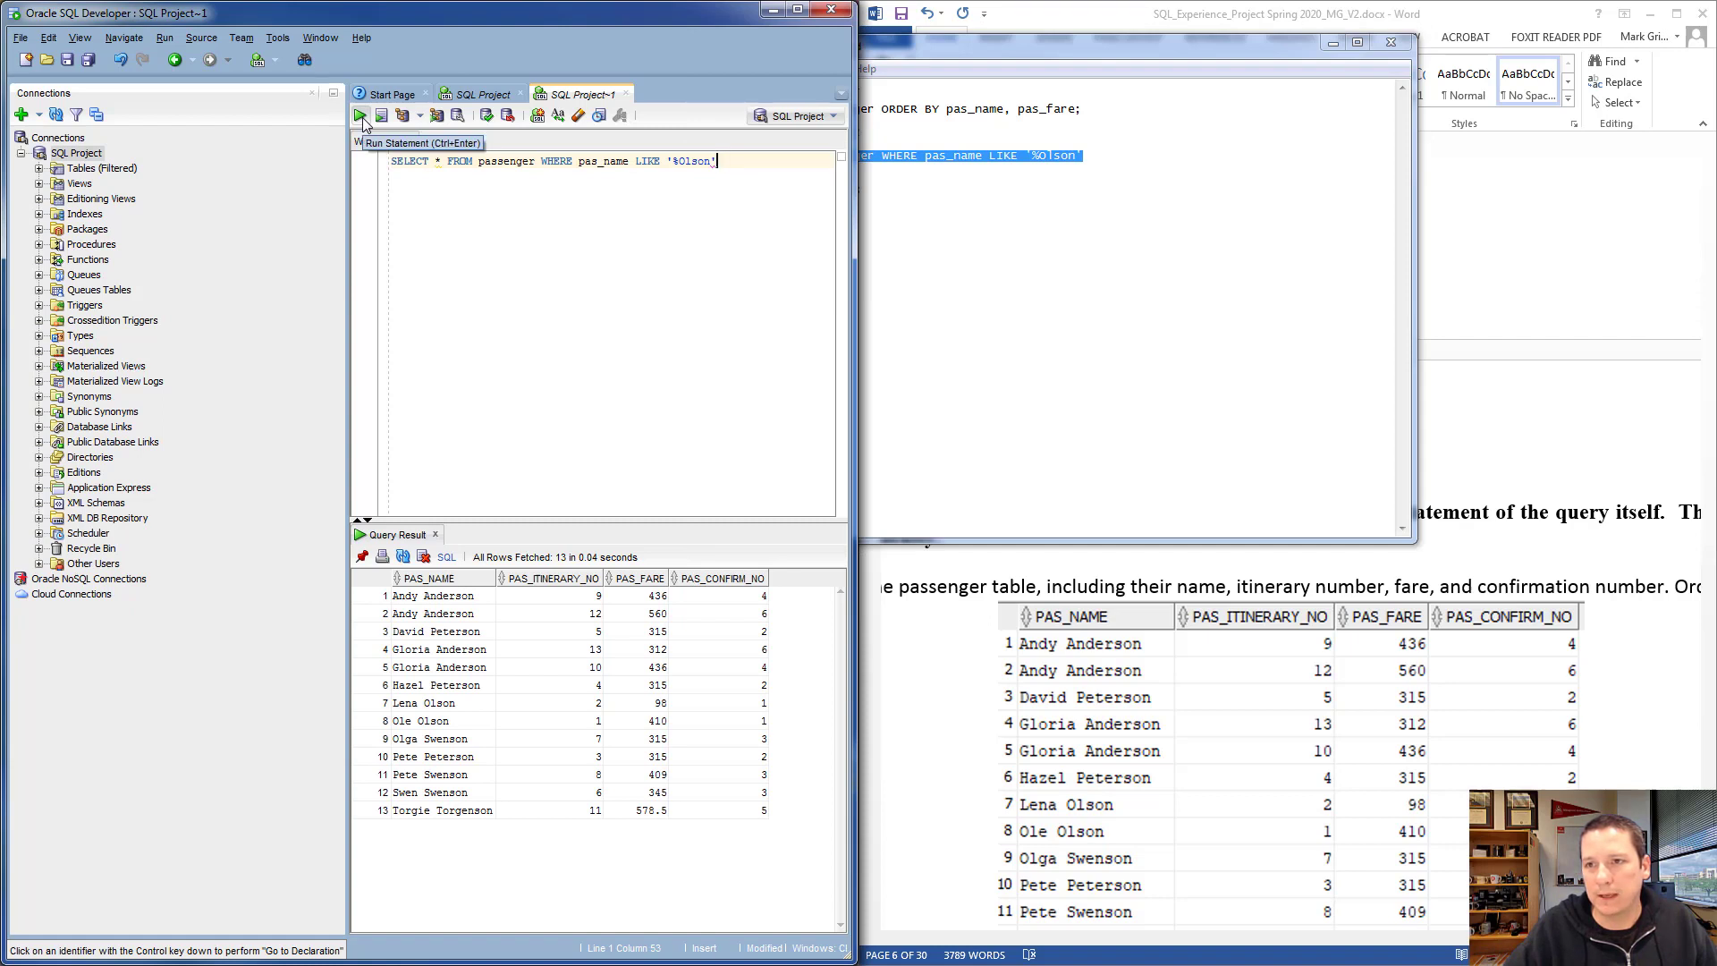
Run the pasted Olson query, returning Ole Olson and Lena Olson
left_click(361, 115)
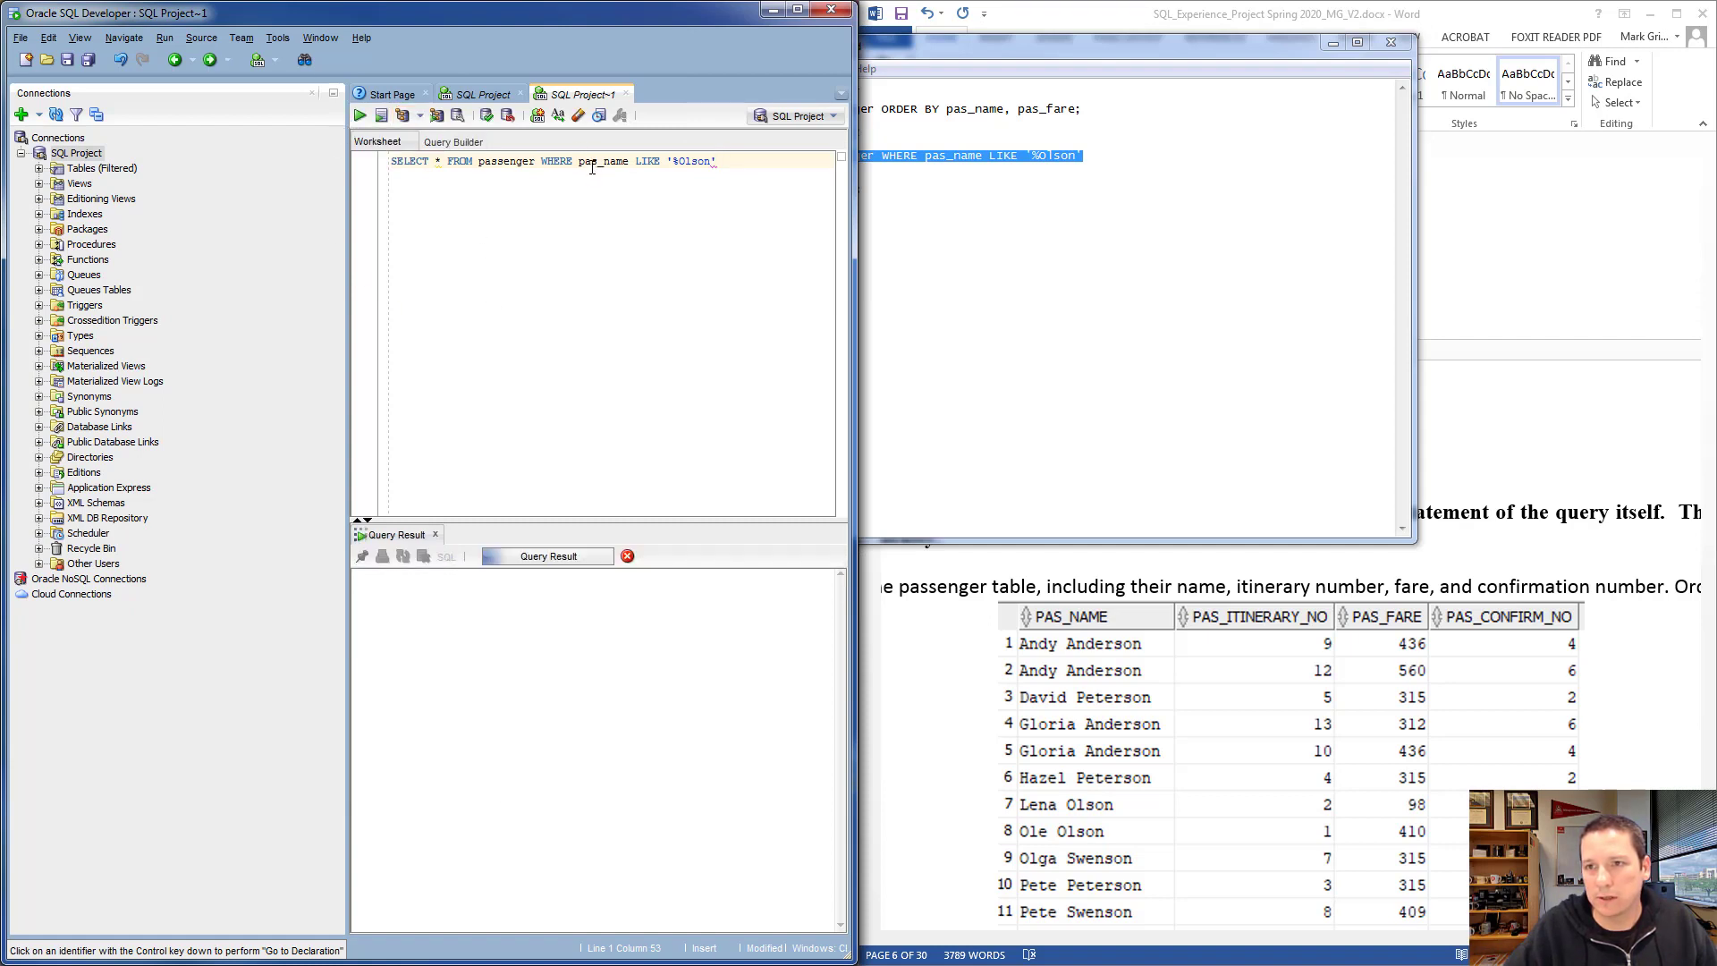
left_click(360, 116)
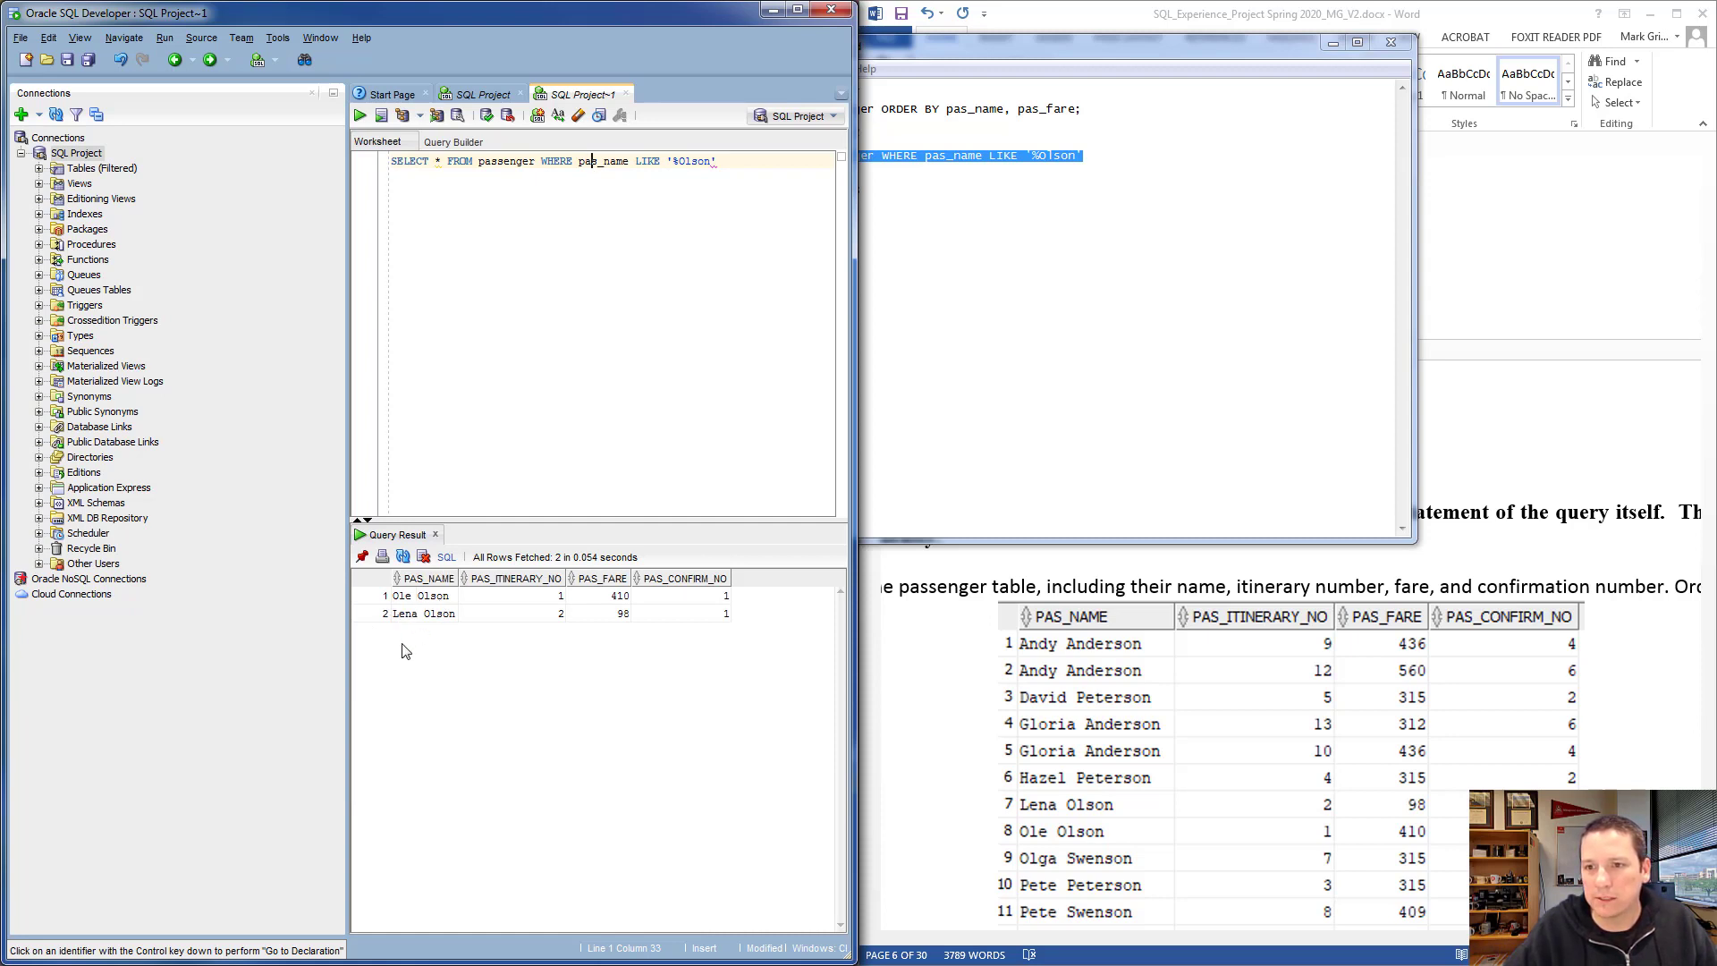
mouse_move(749, 623)
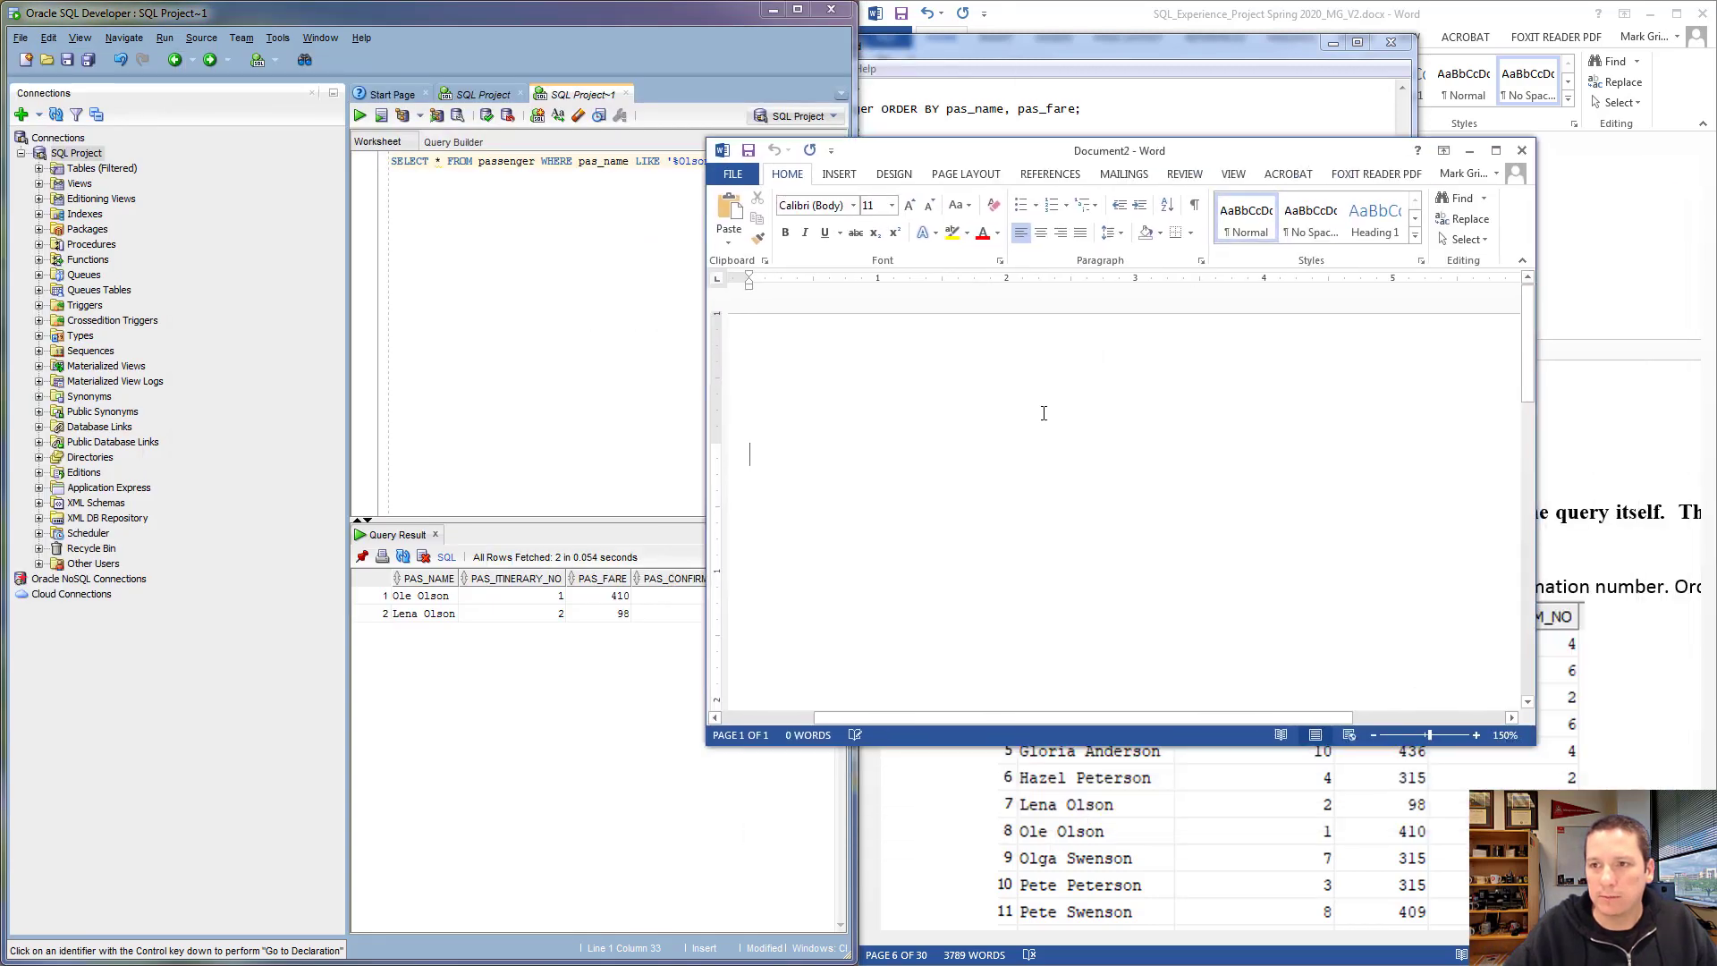
Type SELECT * FROM passenger WHERE pas_name LIKE '%Olson'; into a blank Word document
type("SELECT * FROM passe")
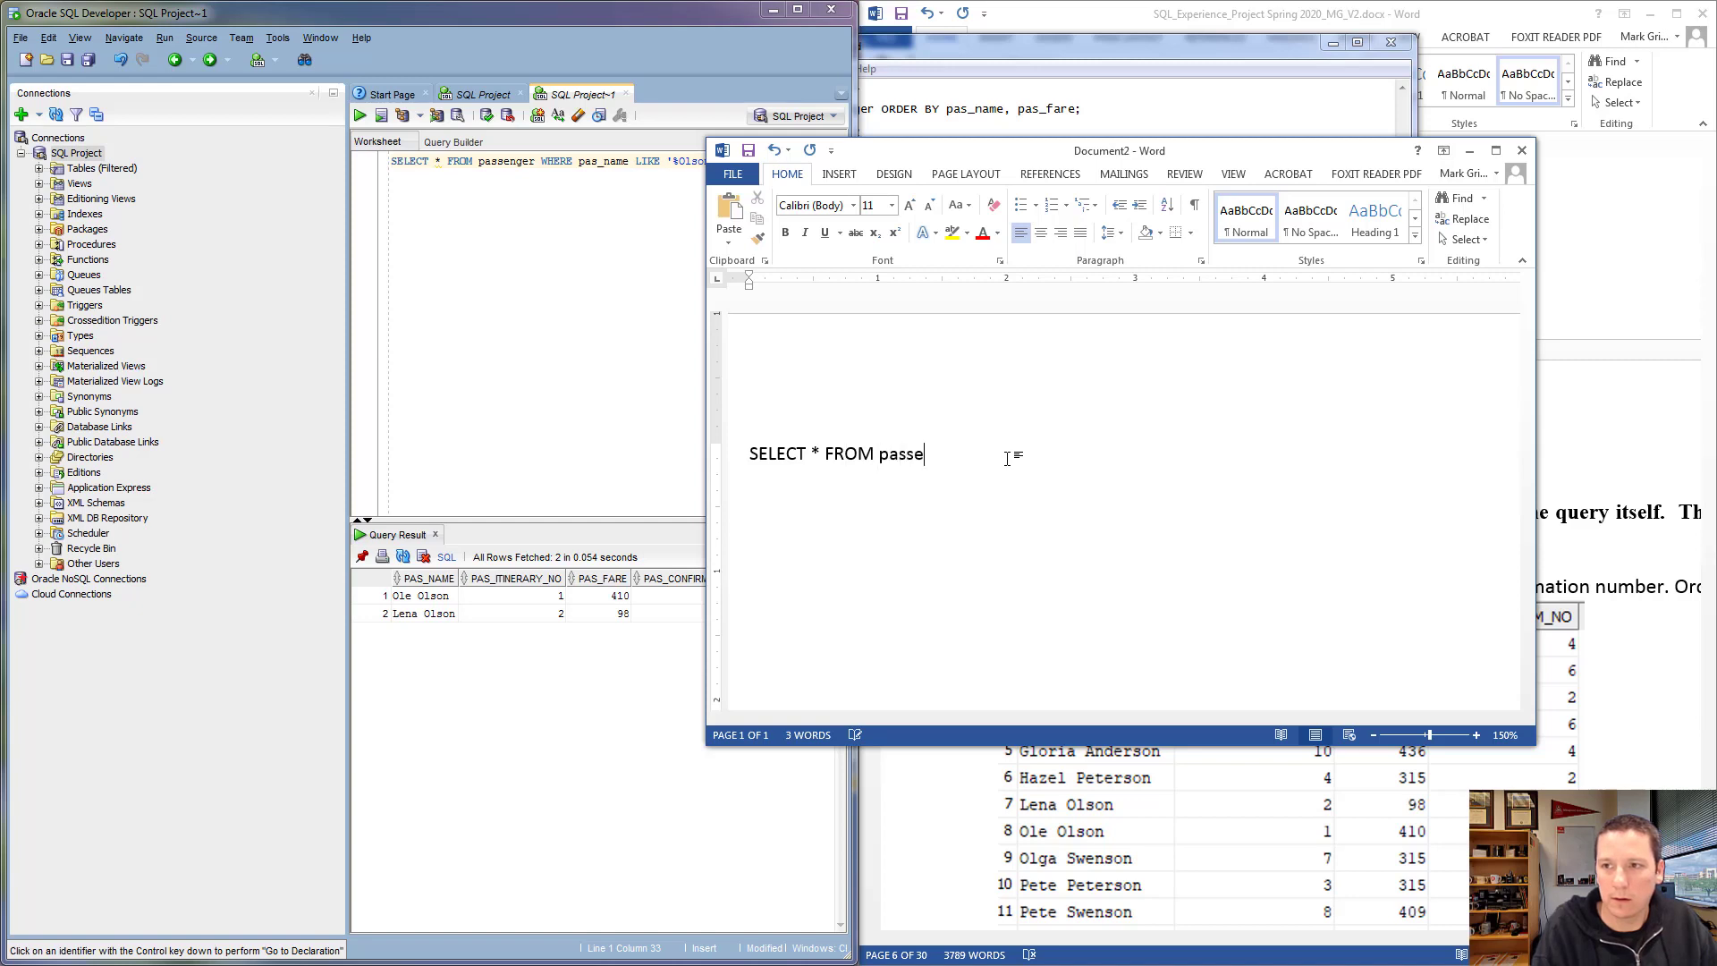
type("nger WH")
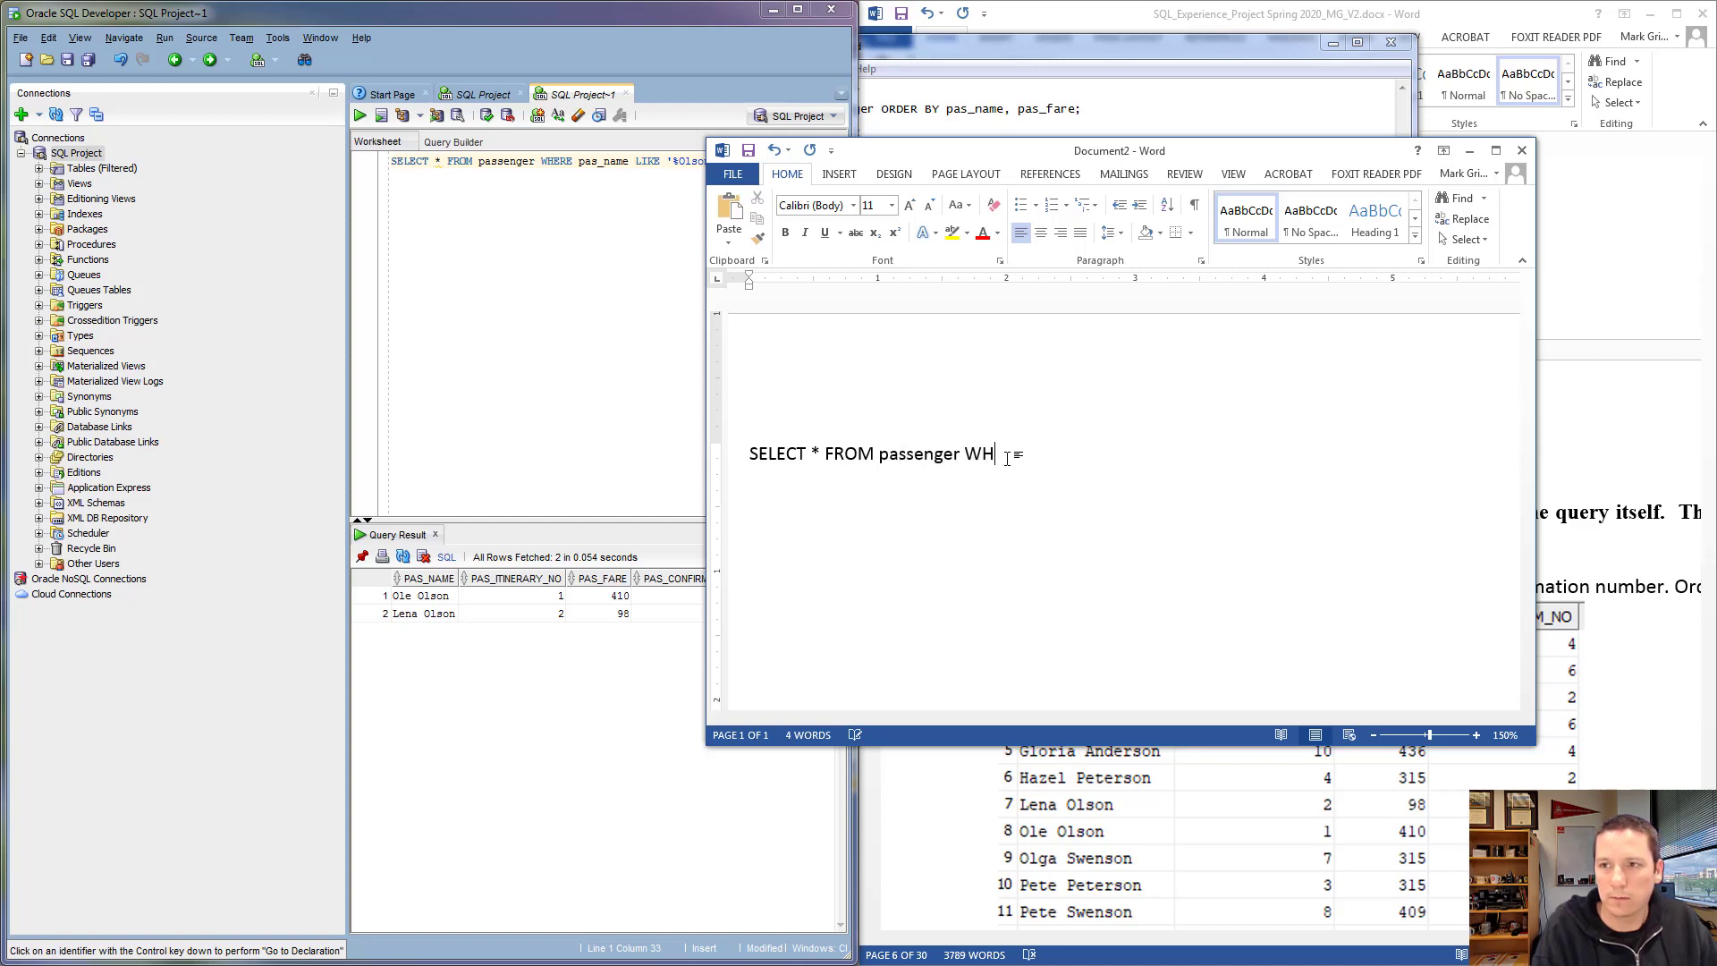
type("ERE pas_name")
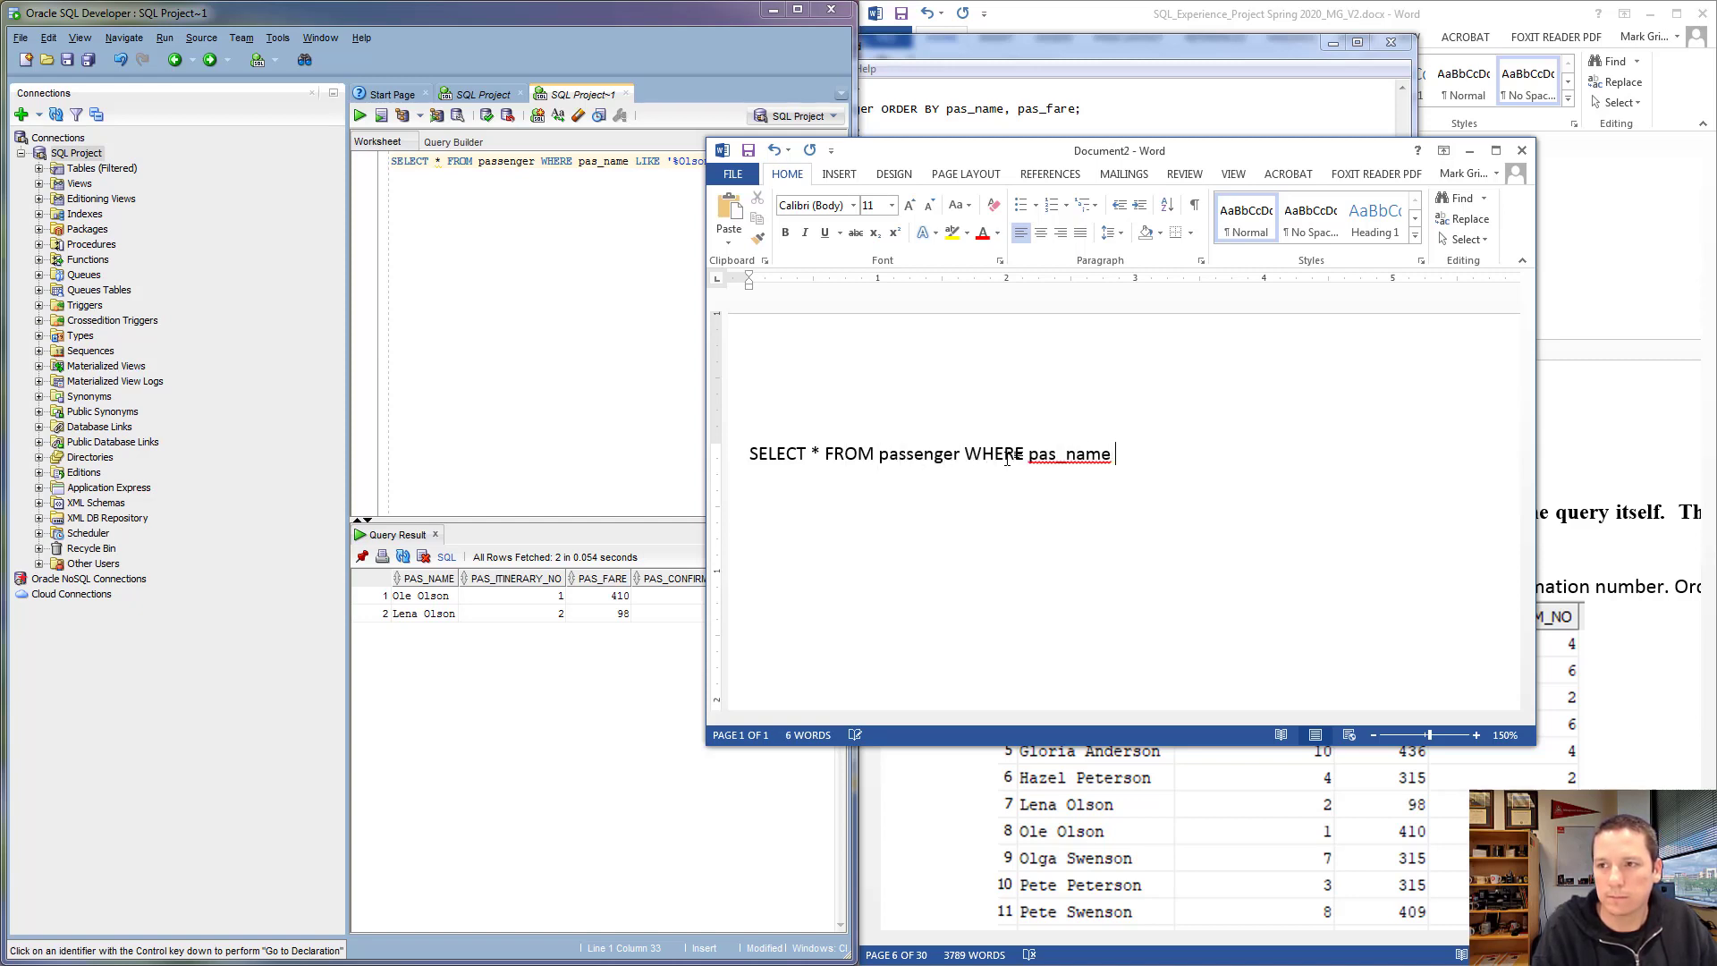
type("LIKE '")
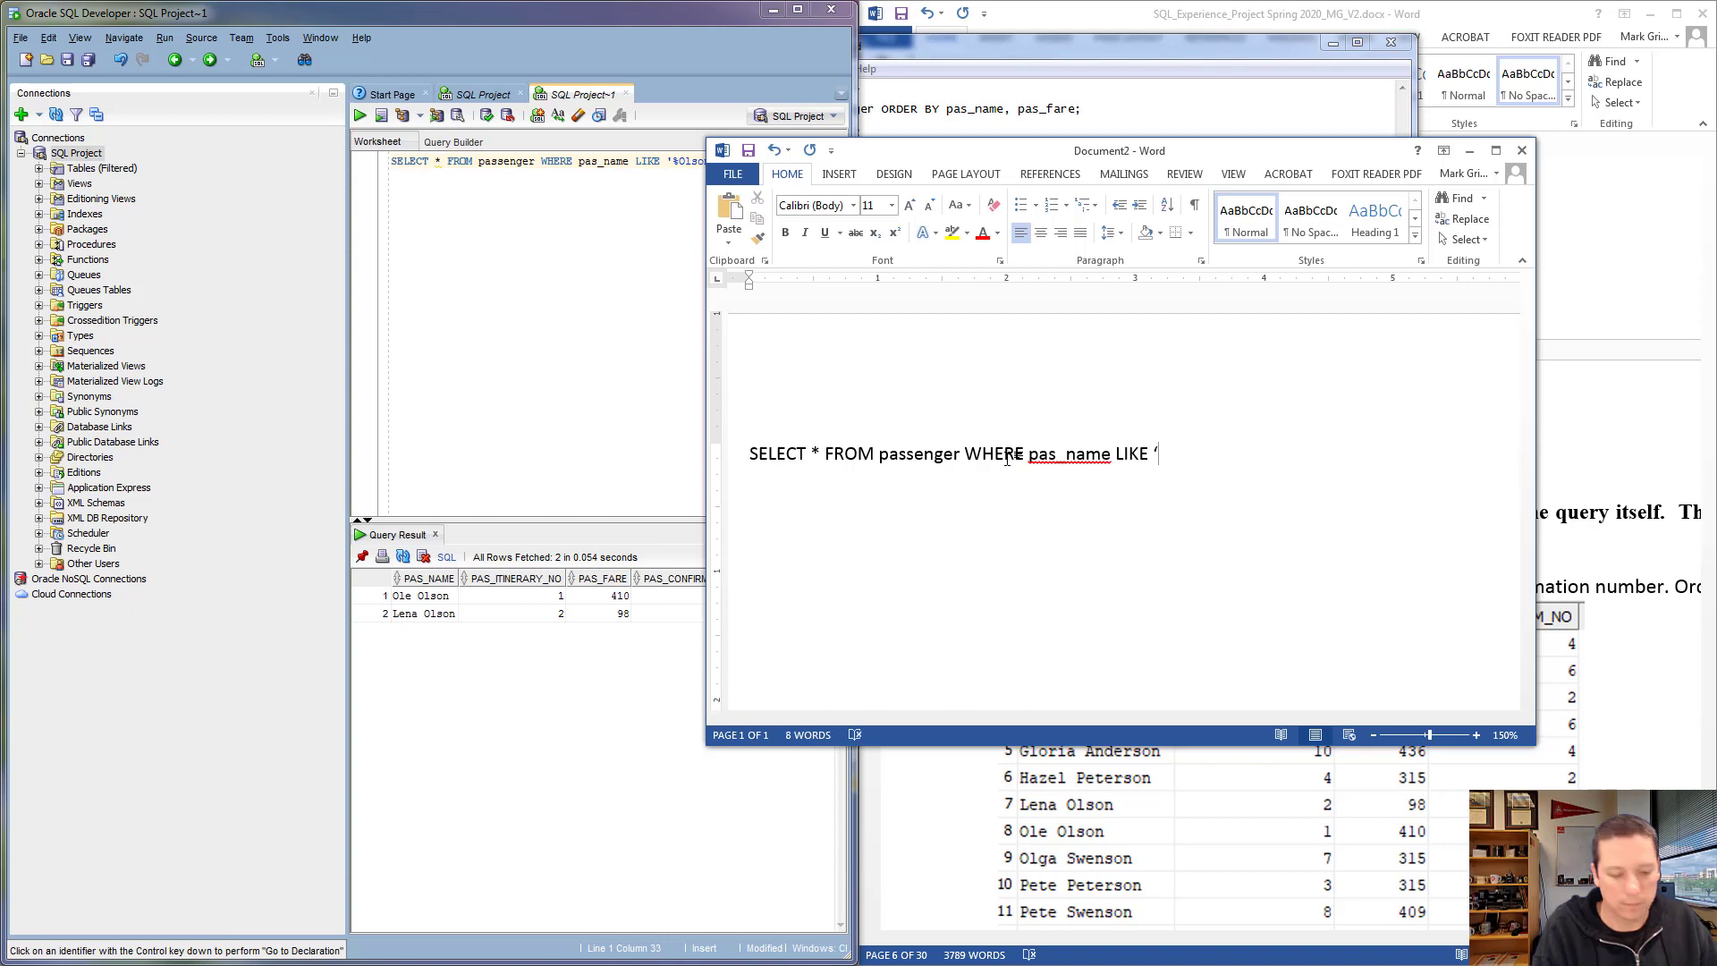
type("%Olson")
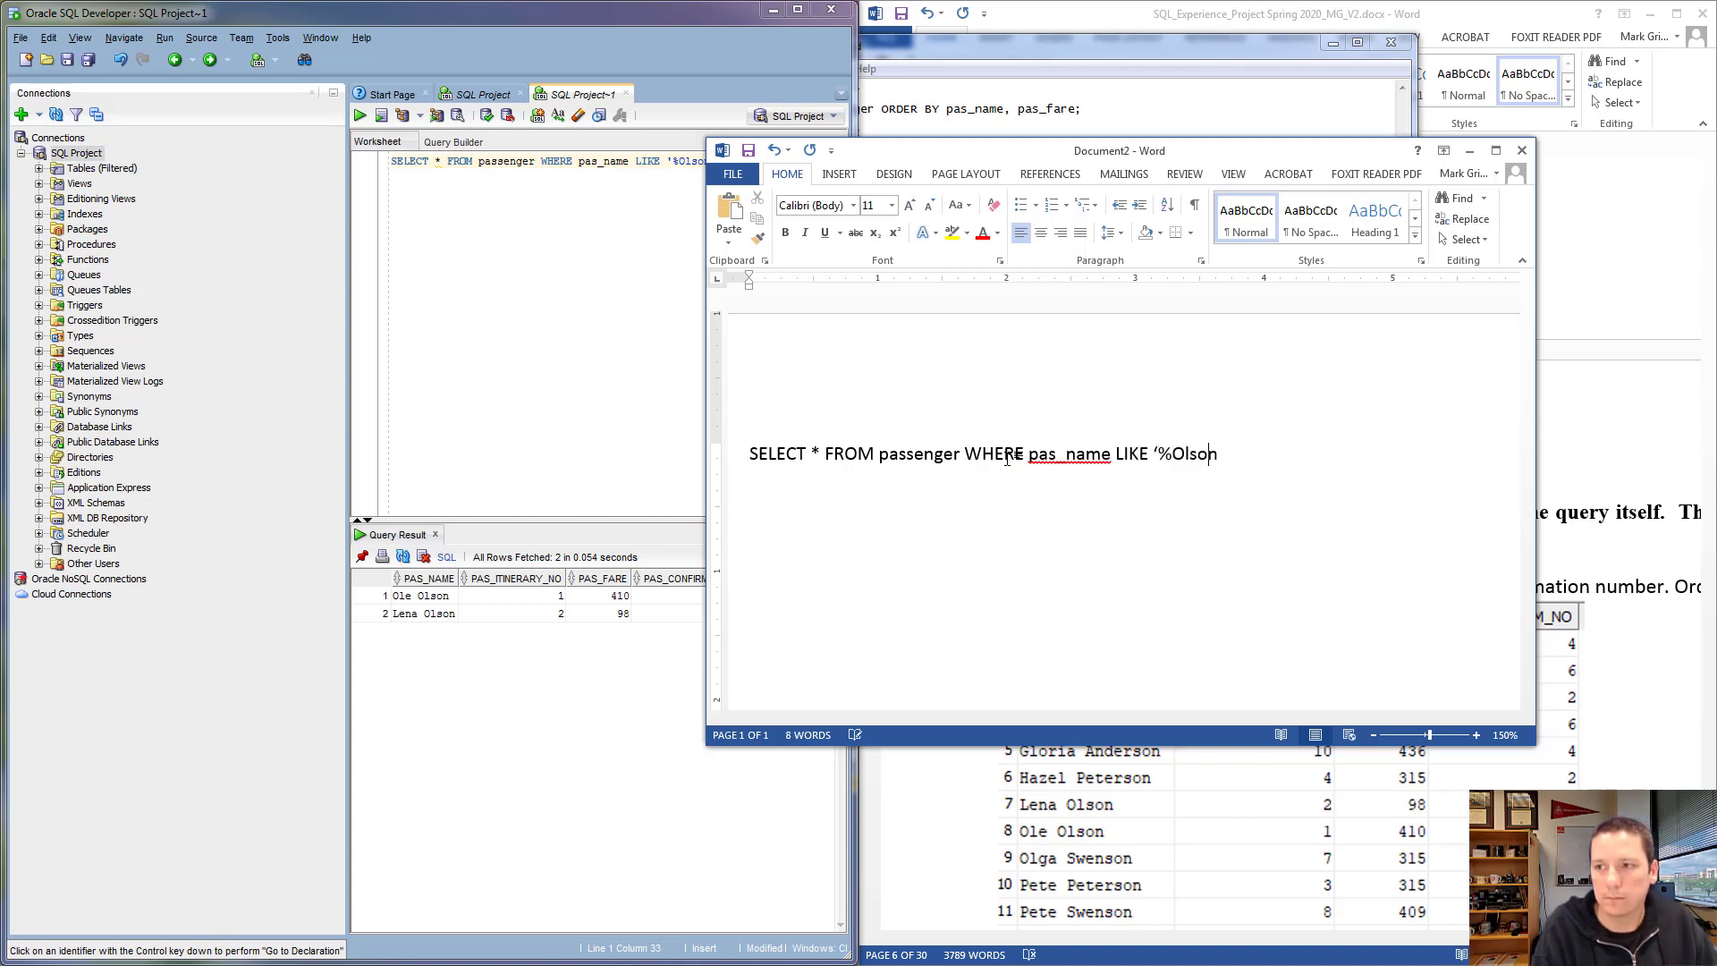
type("'")
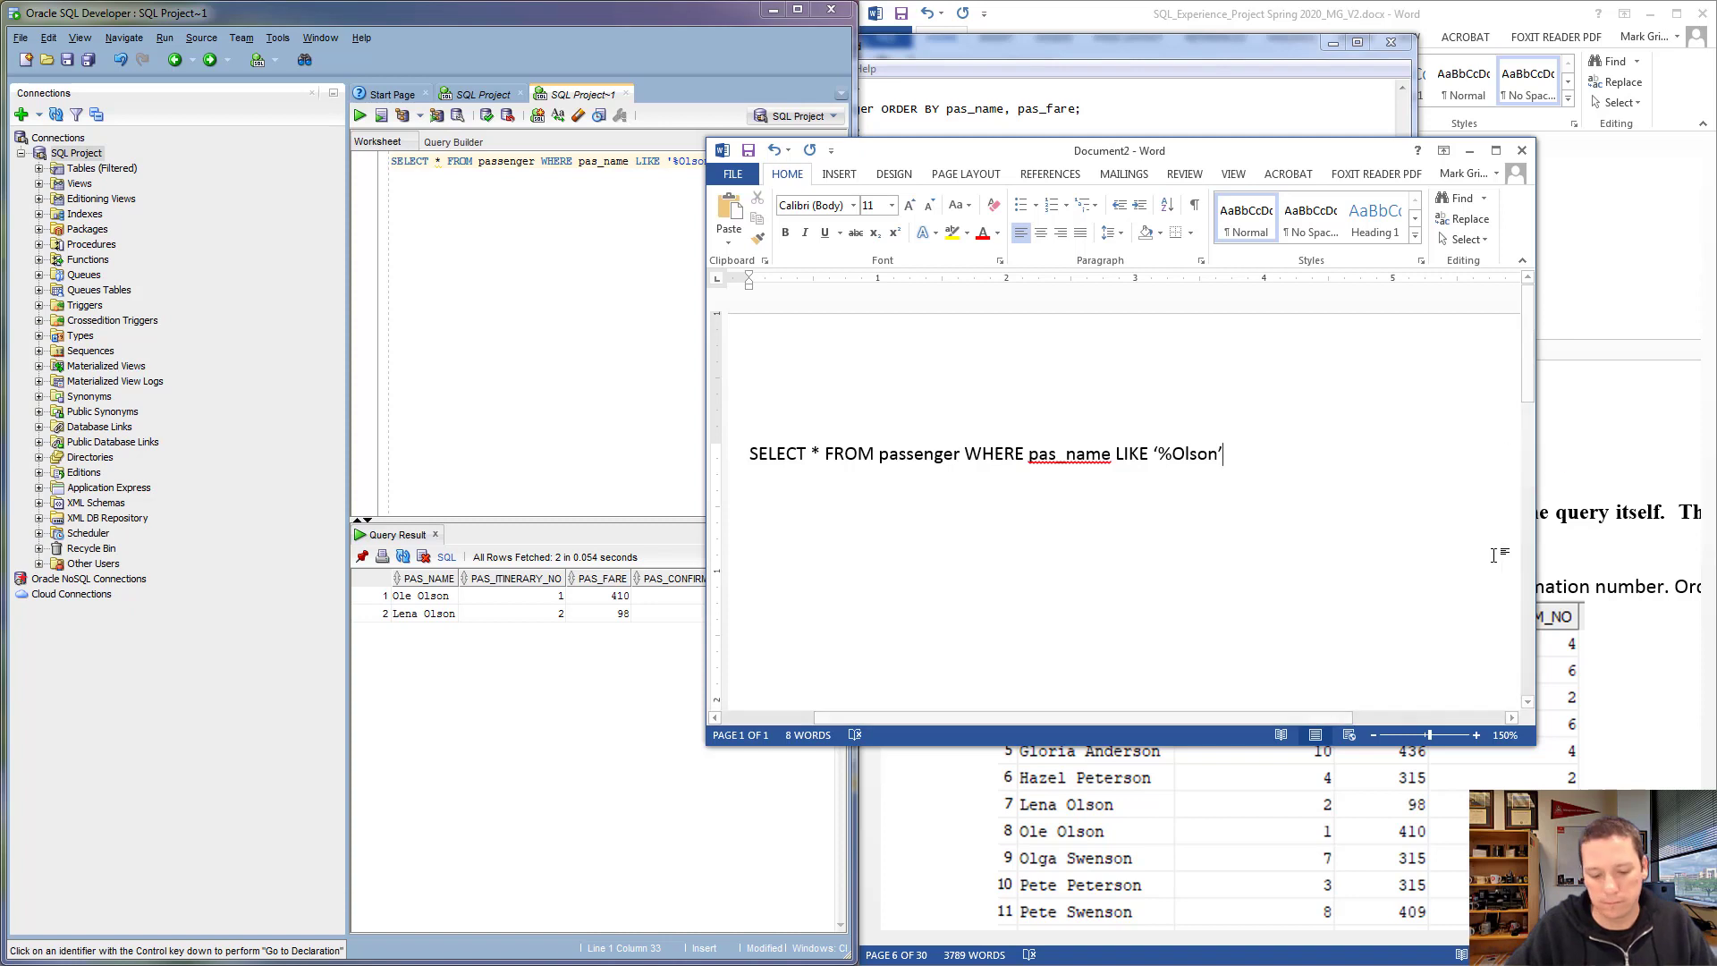
type(";")
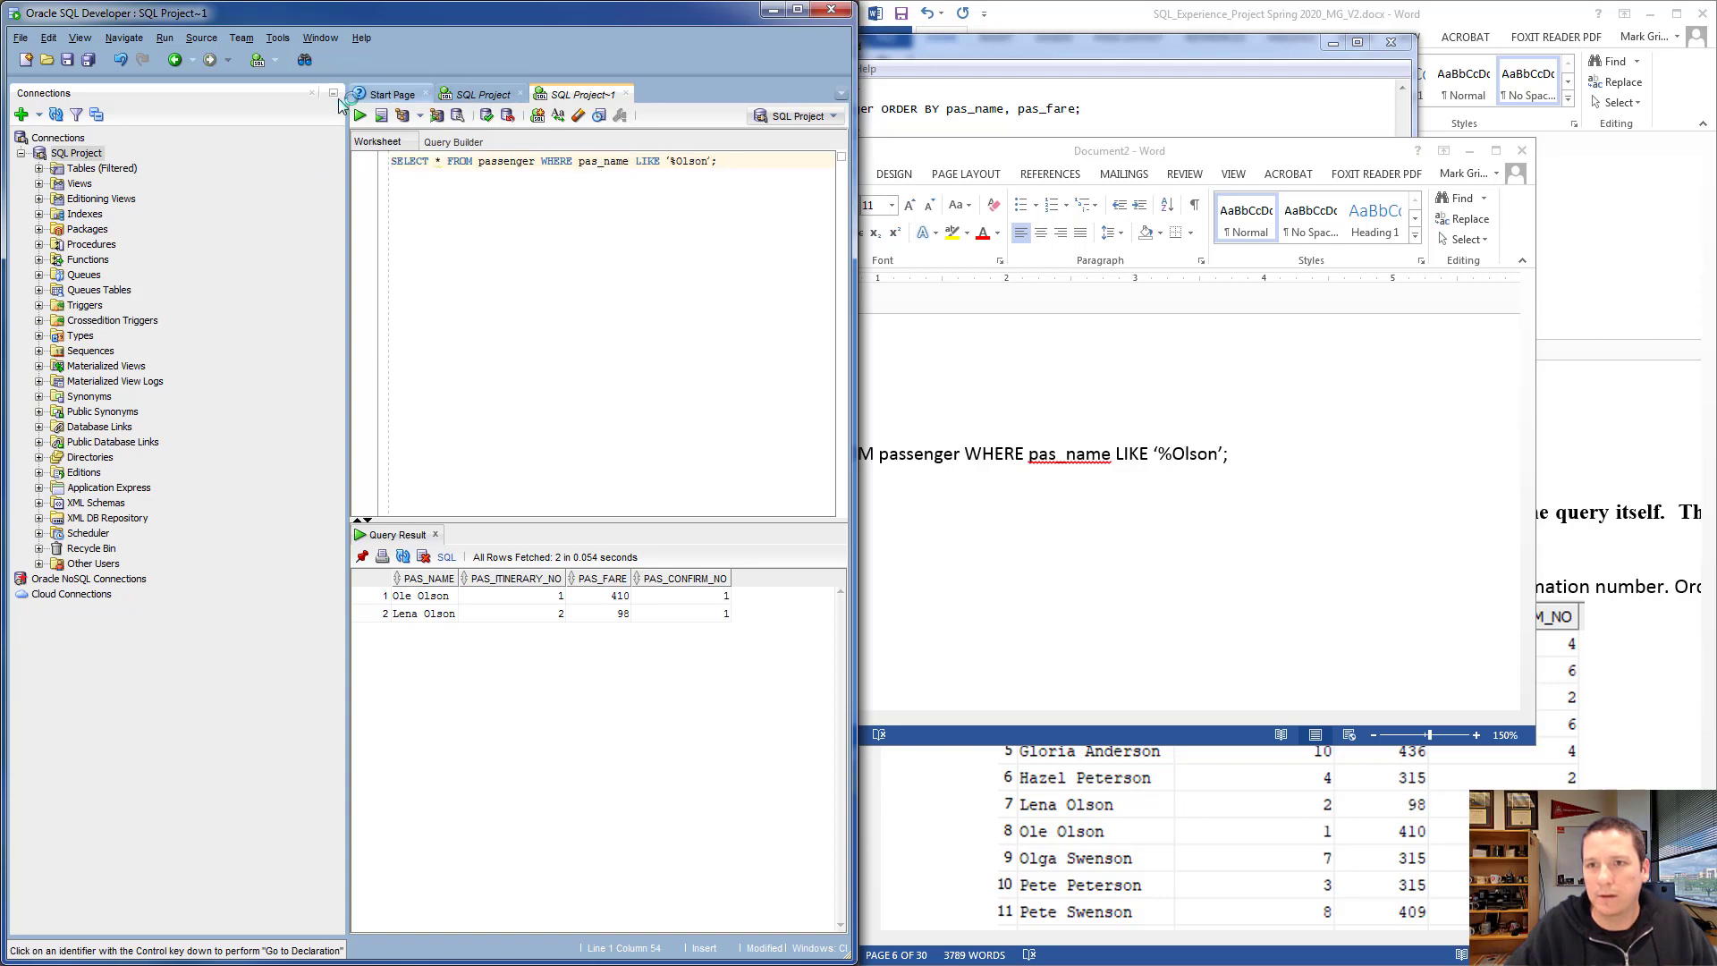
Run the Word-copied query, hit ORA-00911 invalid character, and view Word's curly quotes
left_click(361, 116)
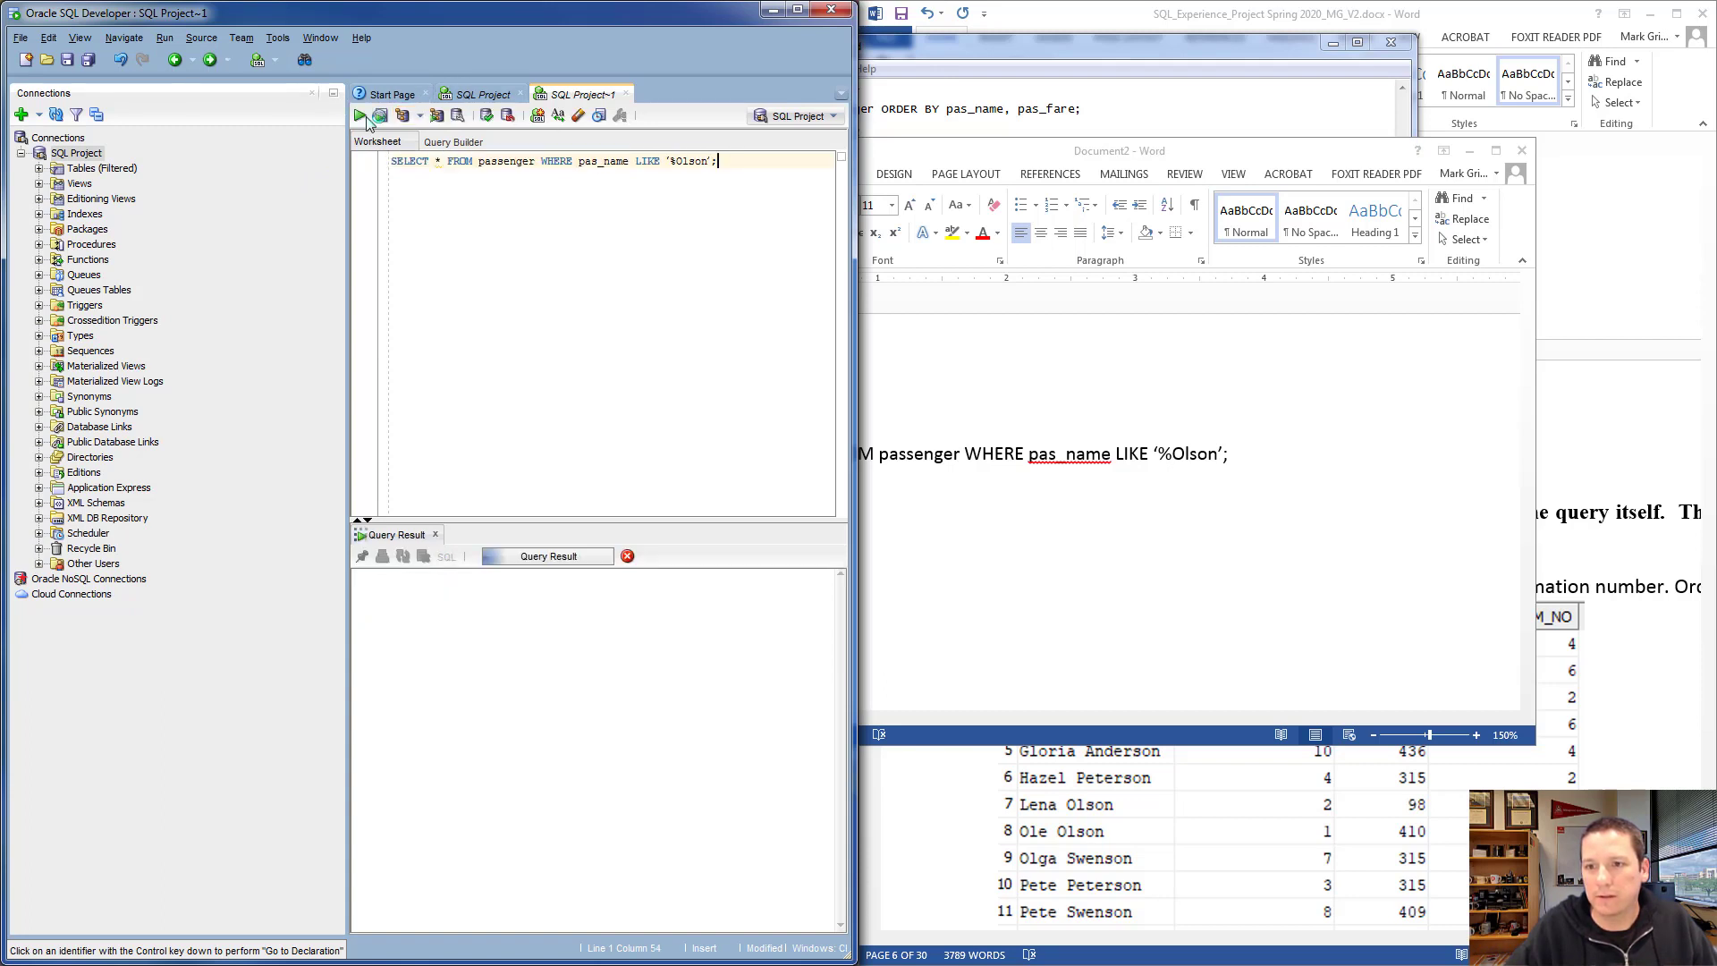
left_click(362, 115)
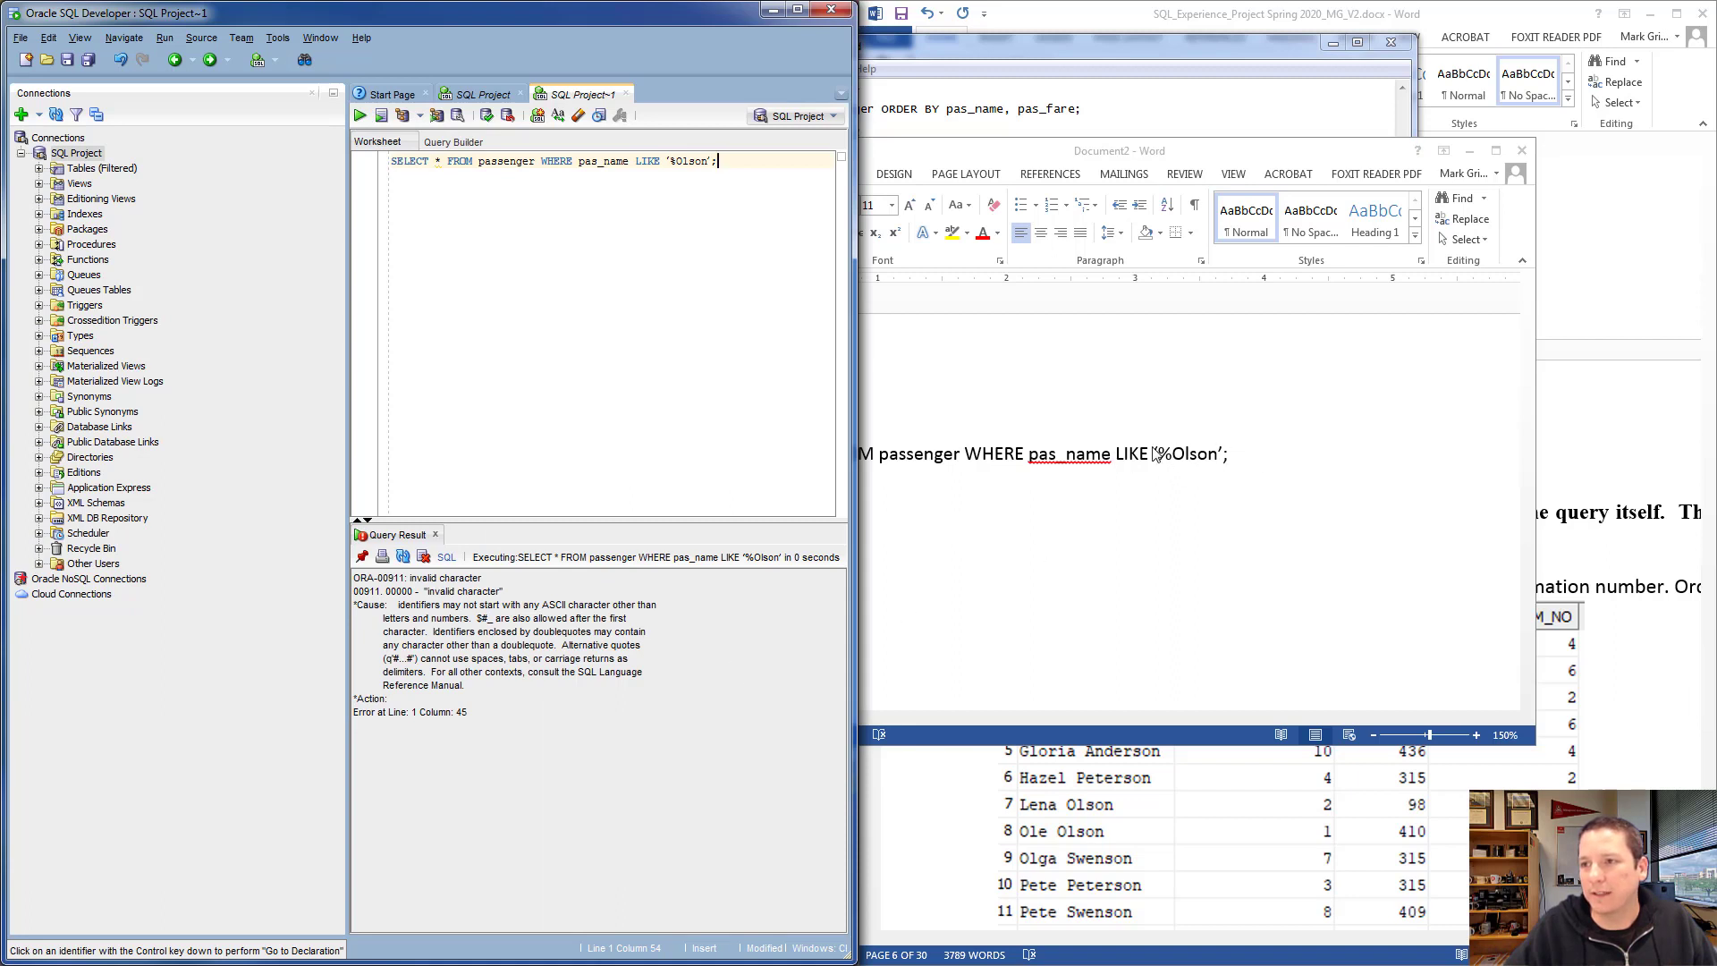
left_click(1117, 150)
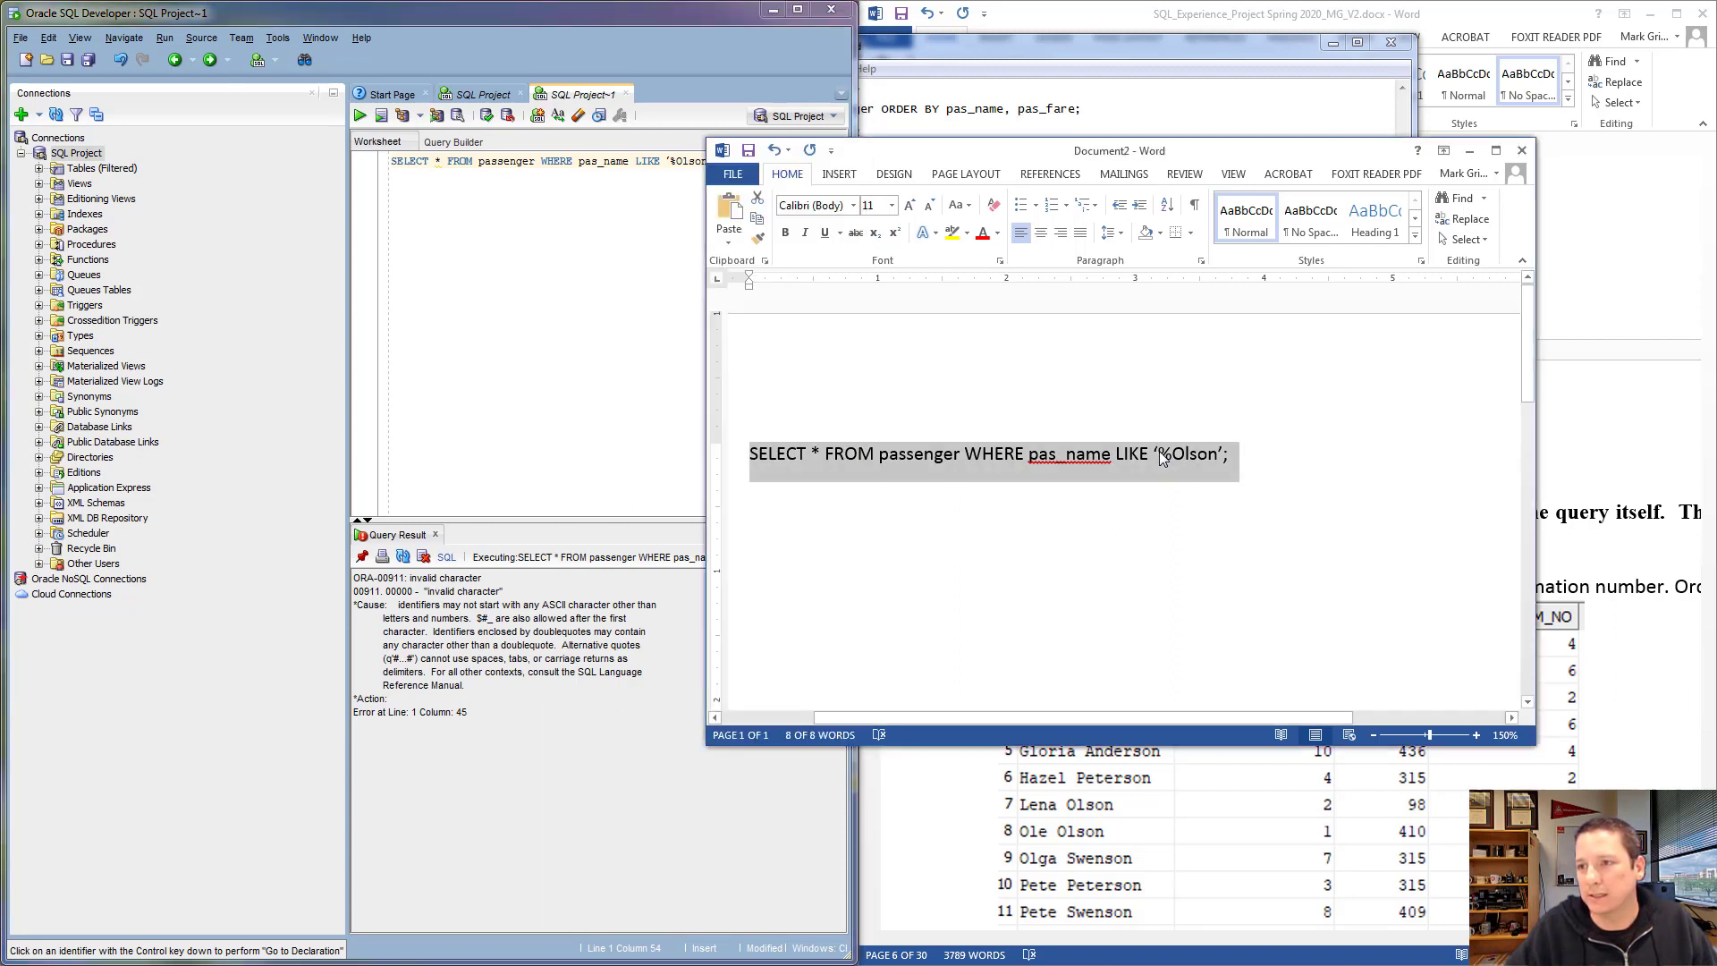
mouse_move(1150, 457)
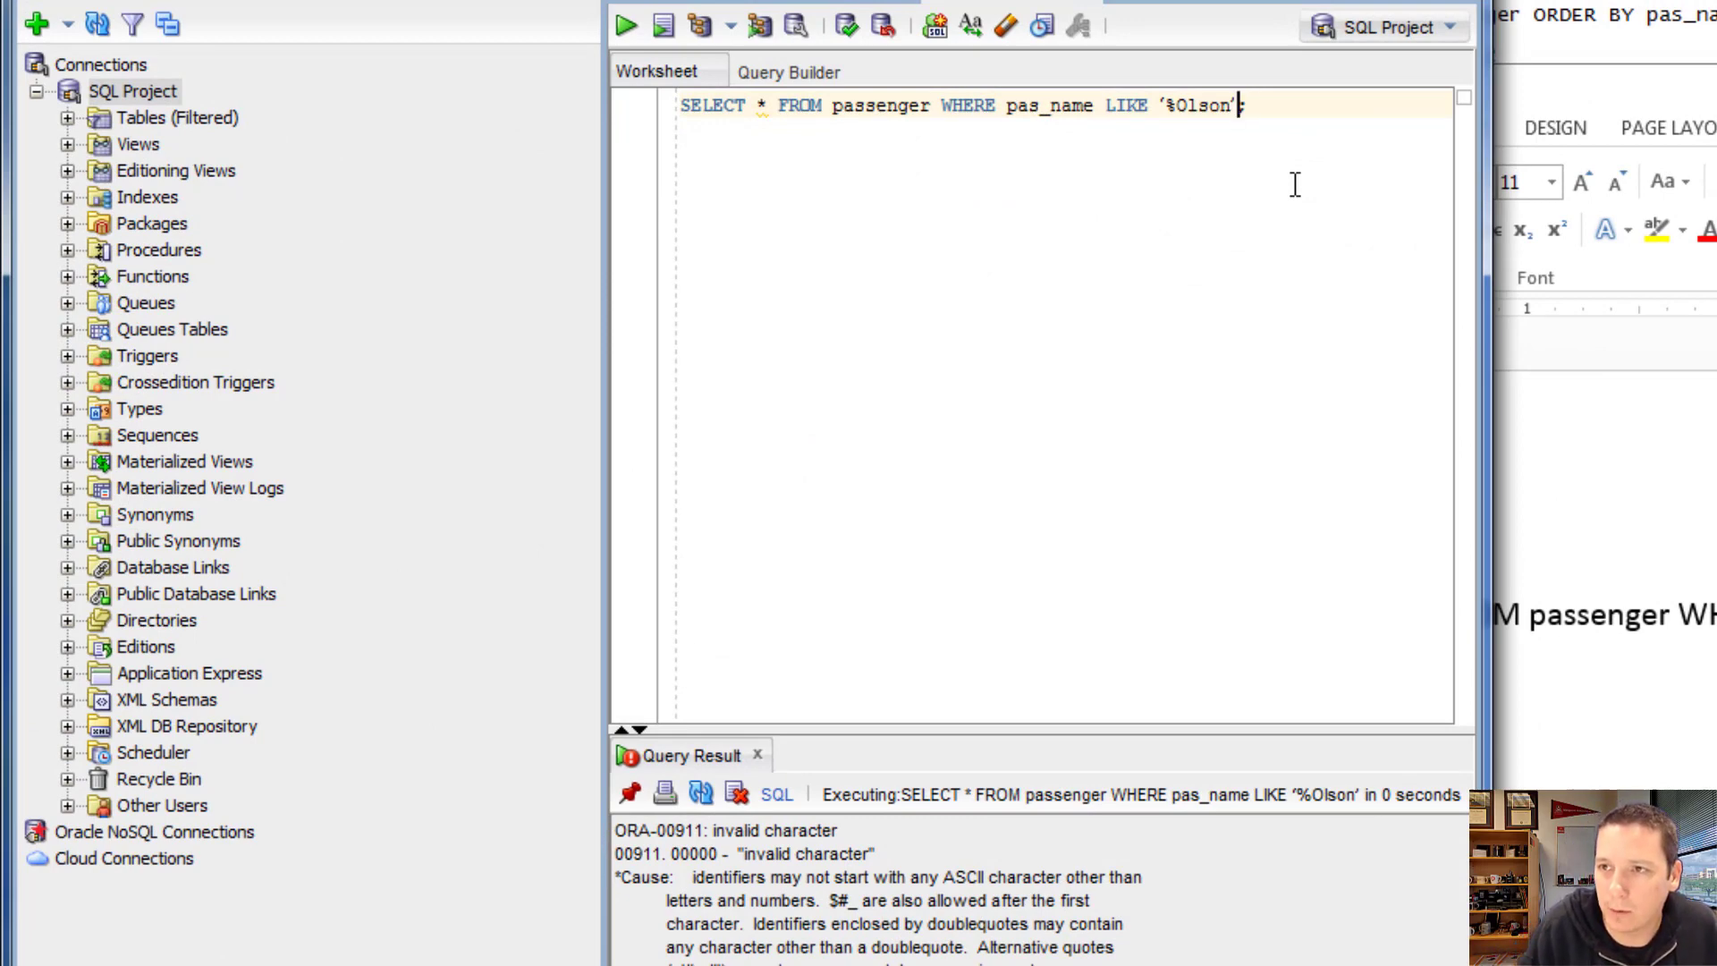
Rerun the straight-quoted Olson query with its semicolon, then return to DemoAnswers.txt
type(";")
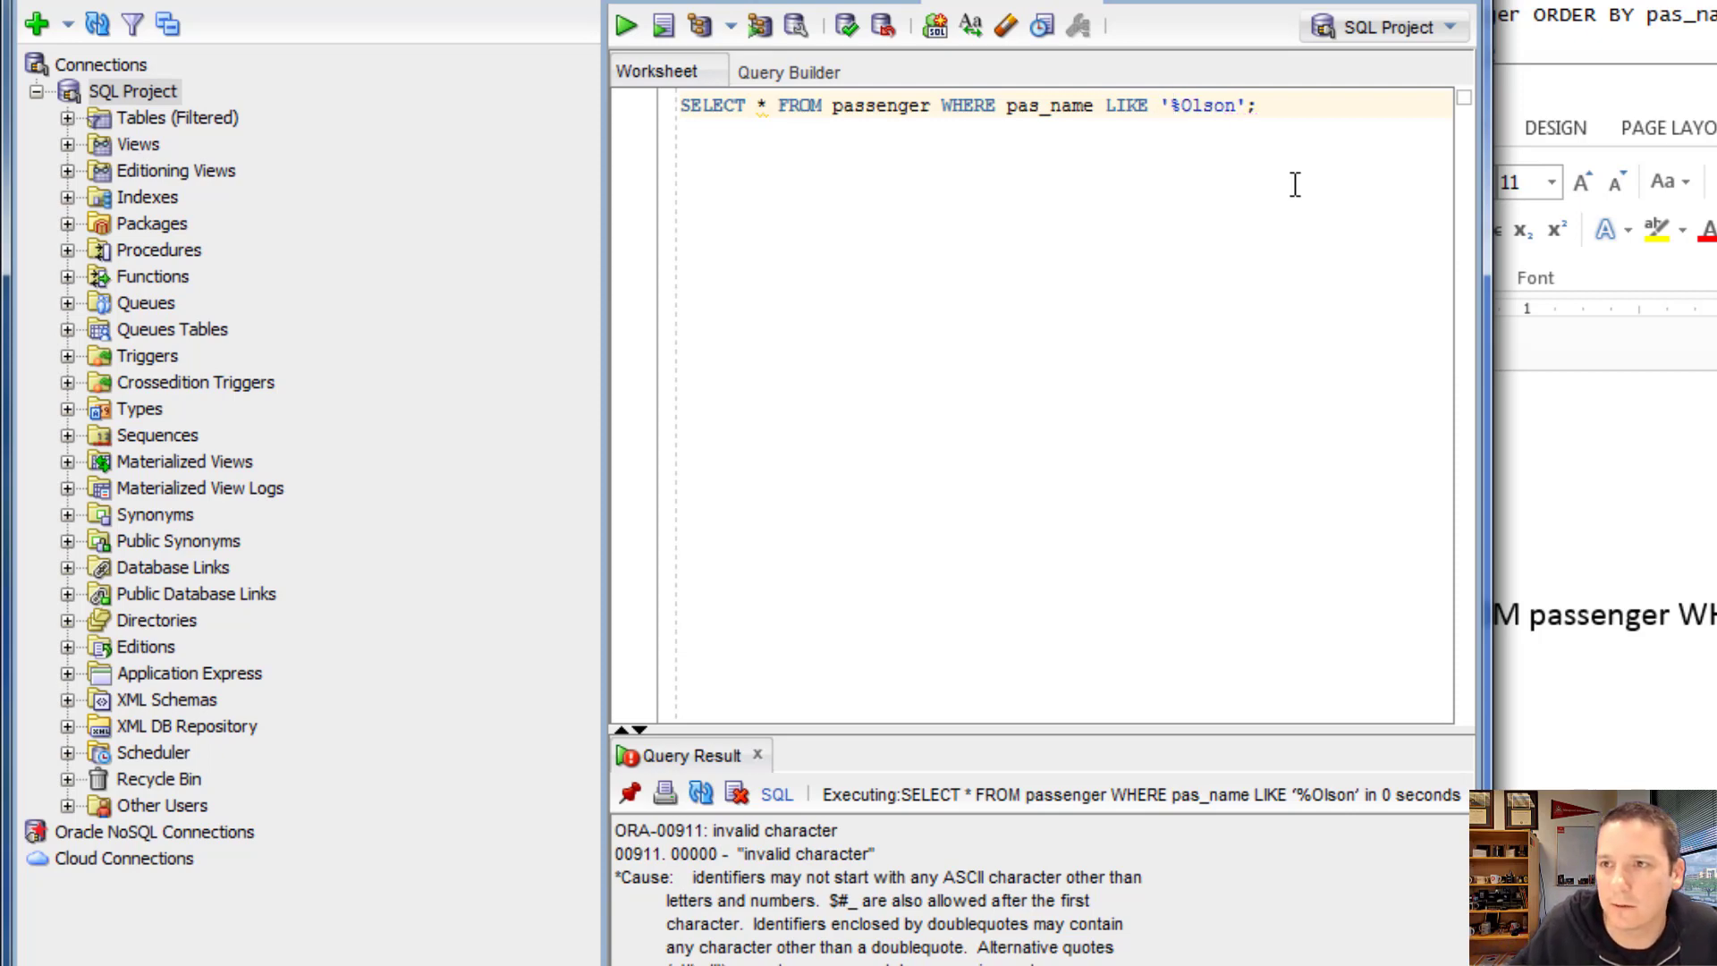
left_click(626, 25)
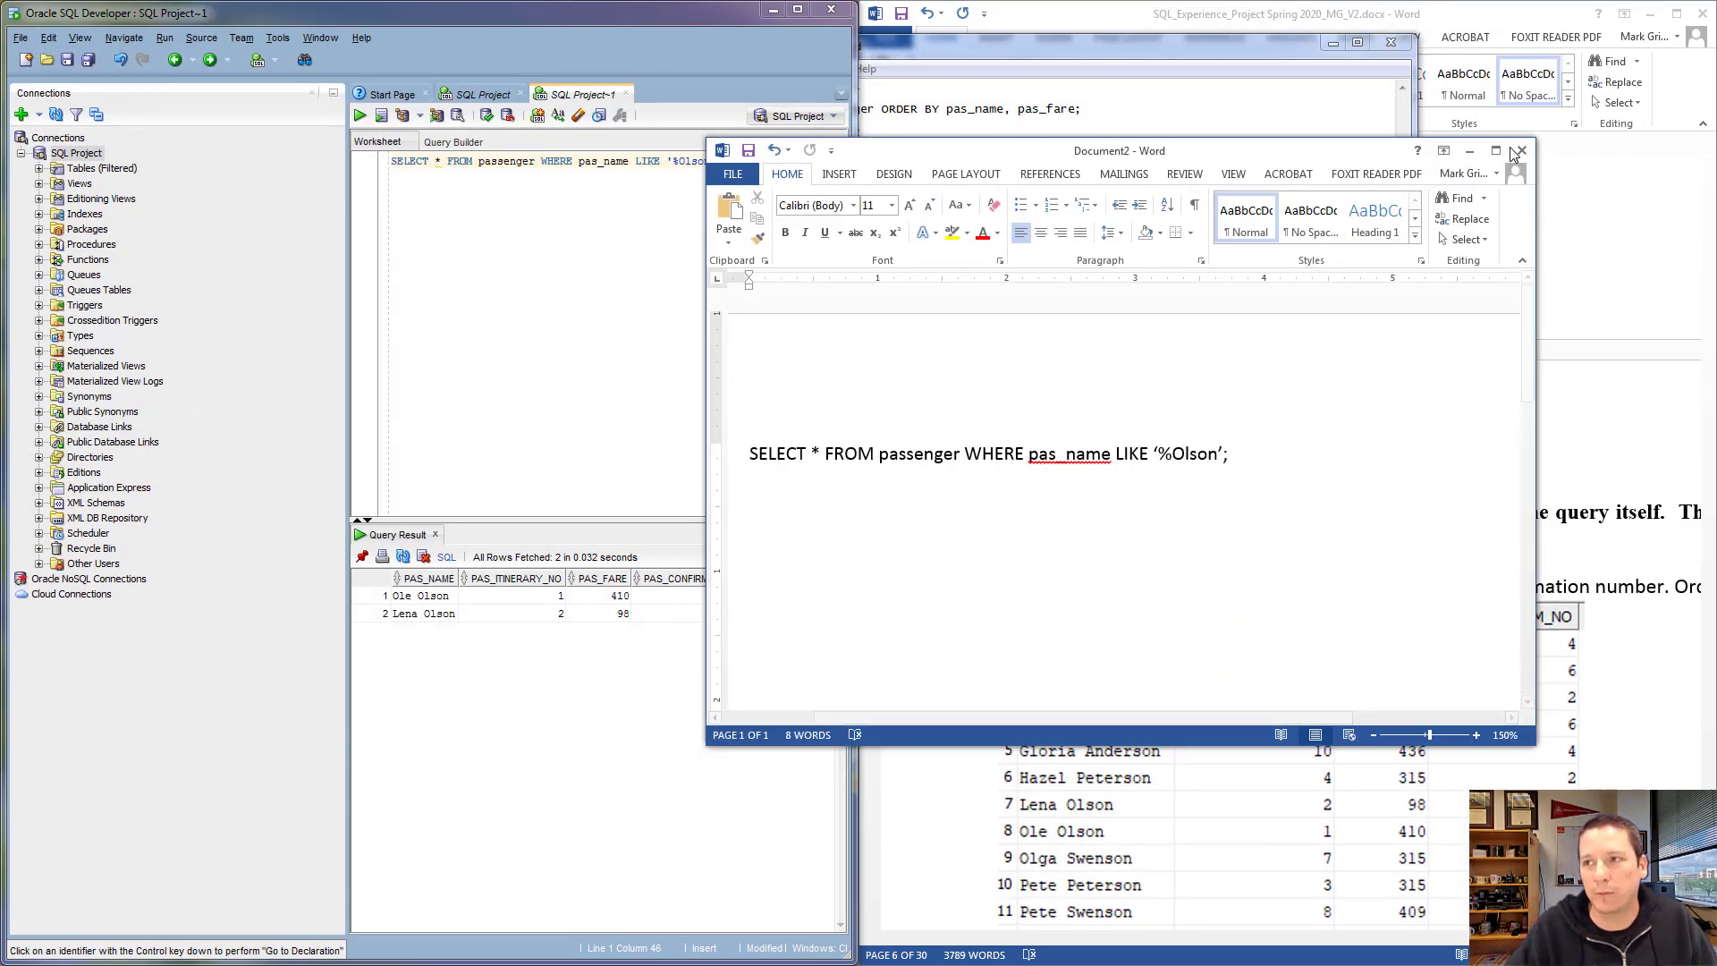
left_click(1496, 151)
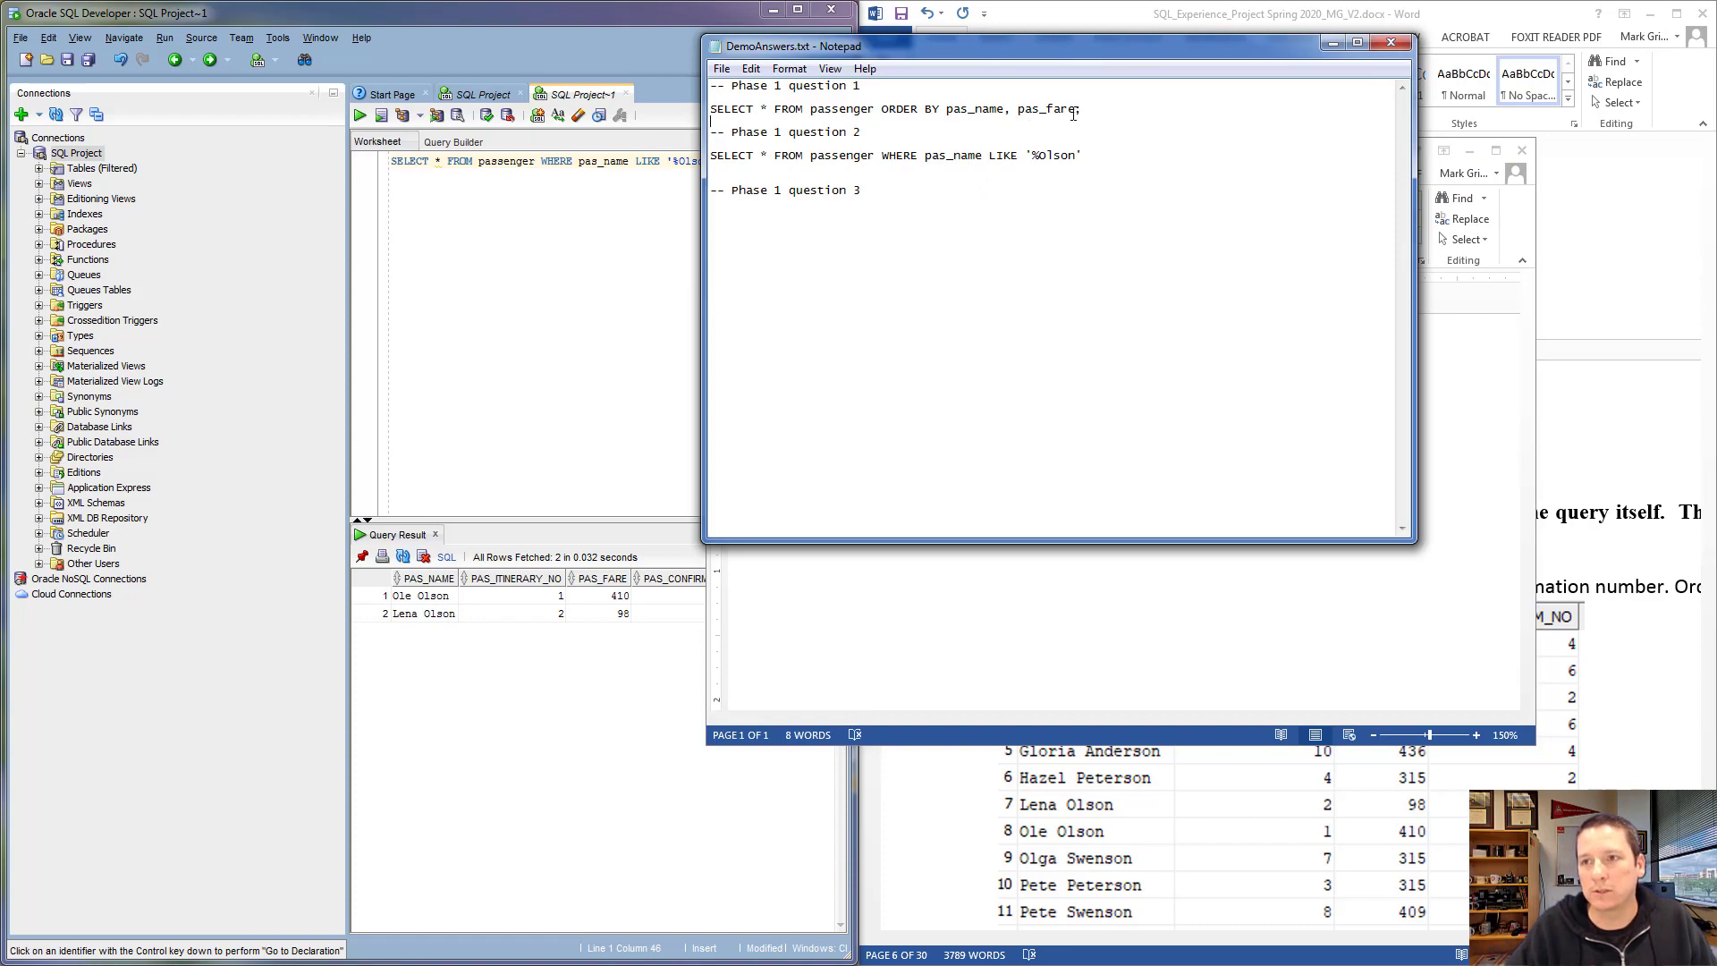
mouse_move(865, 656)
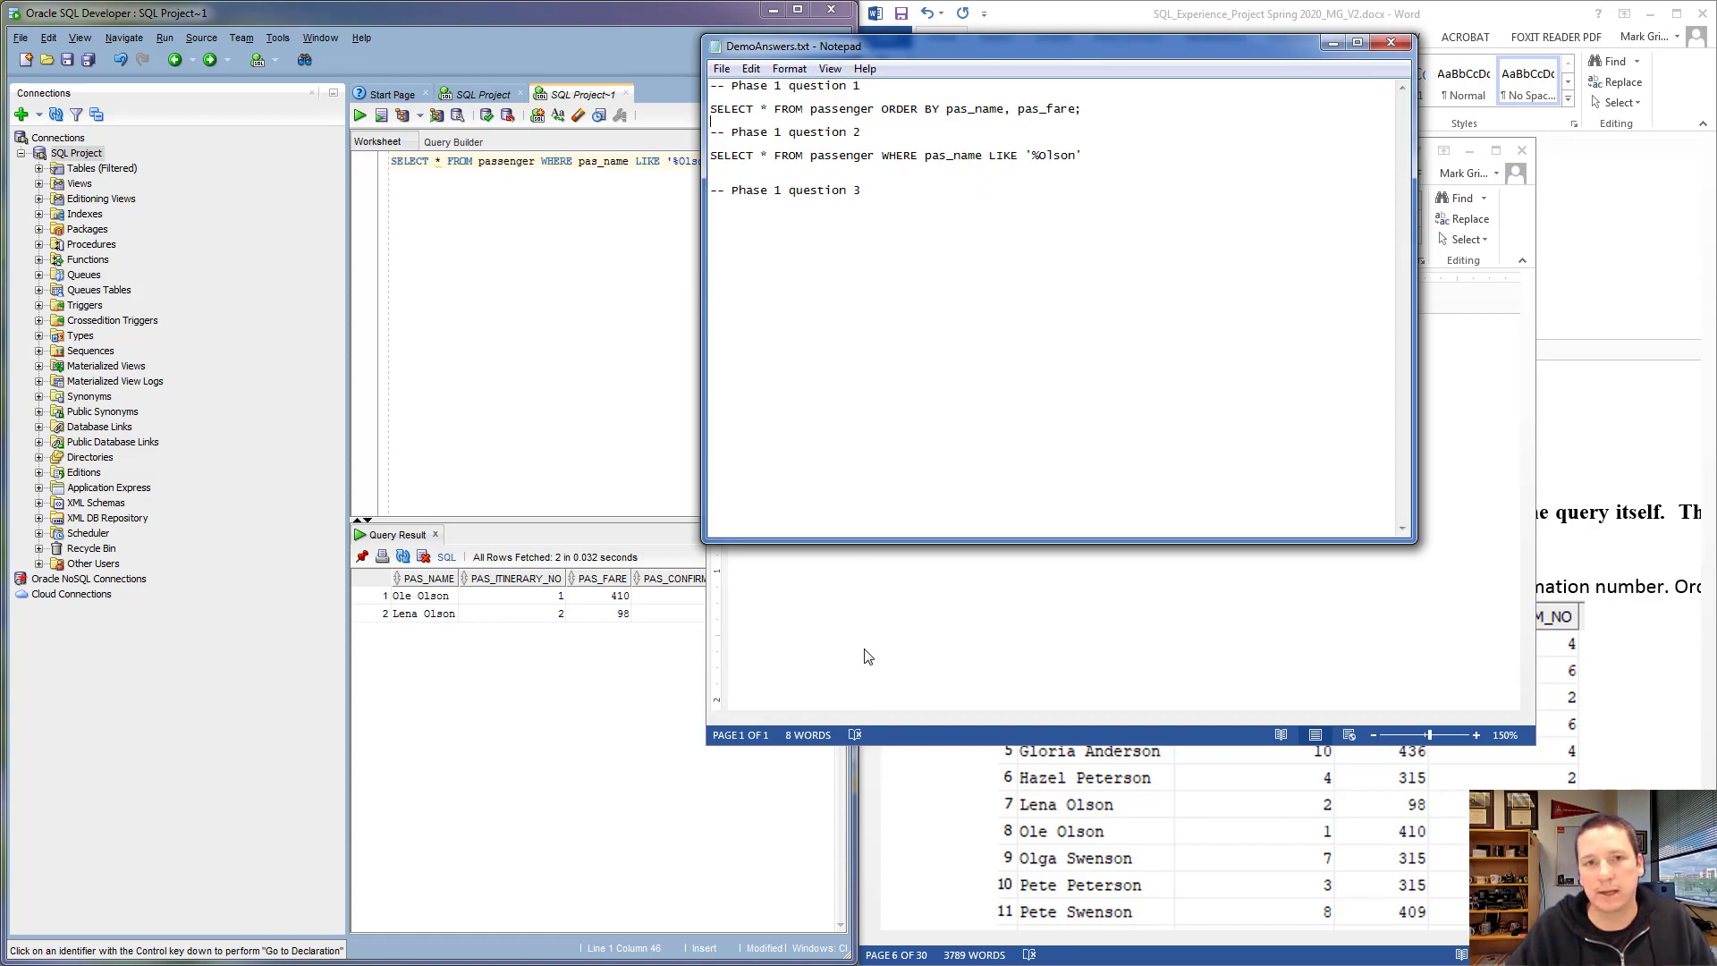